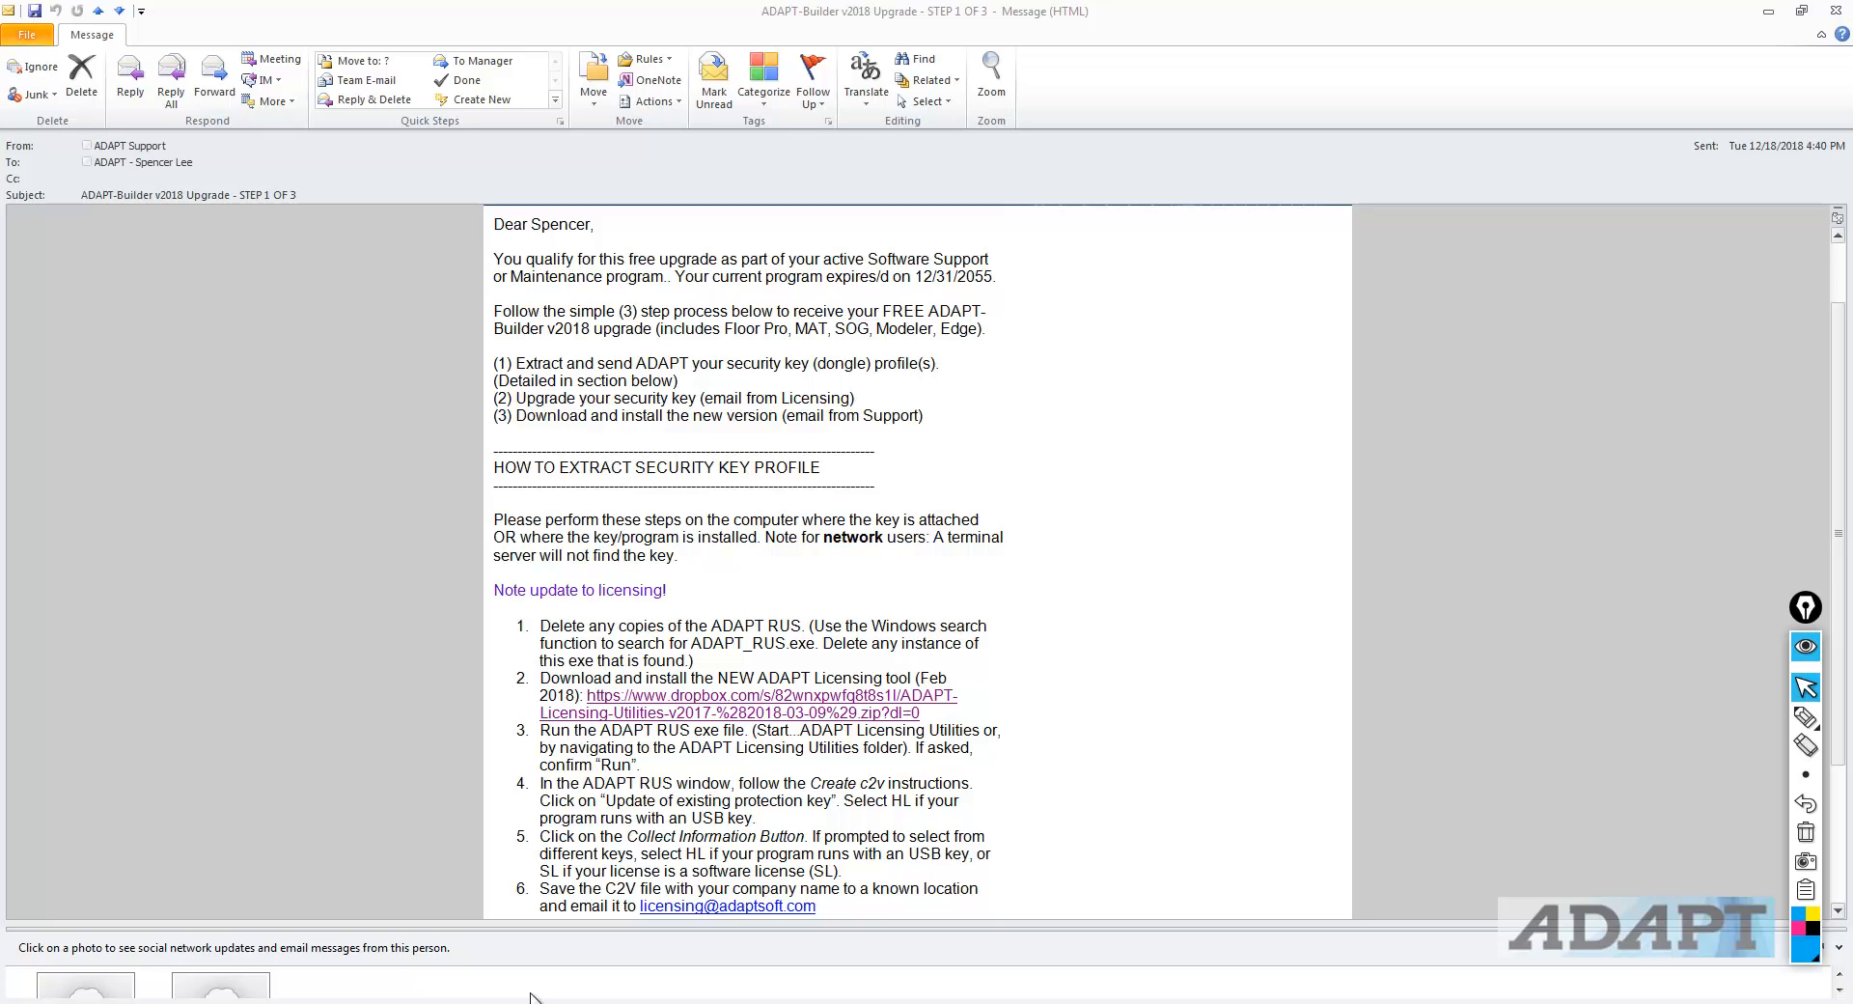
{"action": "mouse_move", "coordinate": [390, 908]}
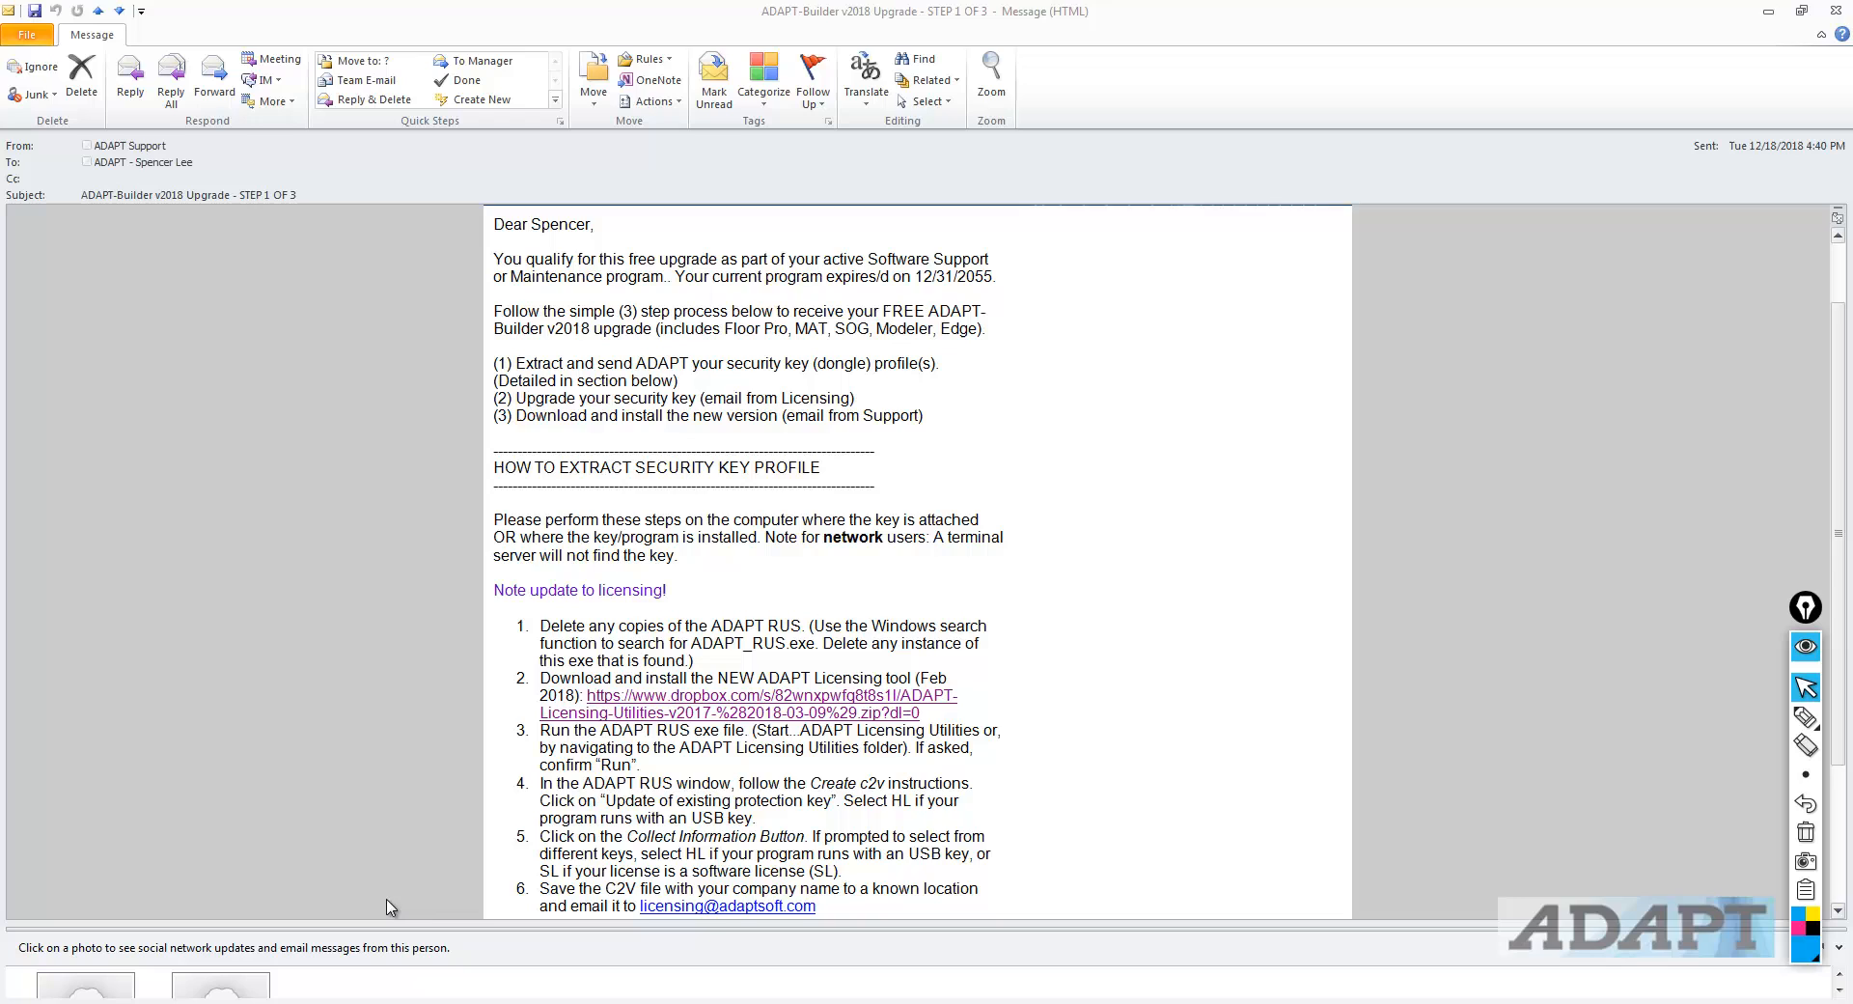
Step: Scroll the upgrade email down to the extraction steps and bring up the Libraries file browser
{"action": "scroll", "scroll_direction": "up", "scroll_amount": 3}
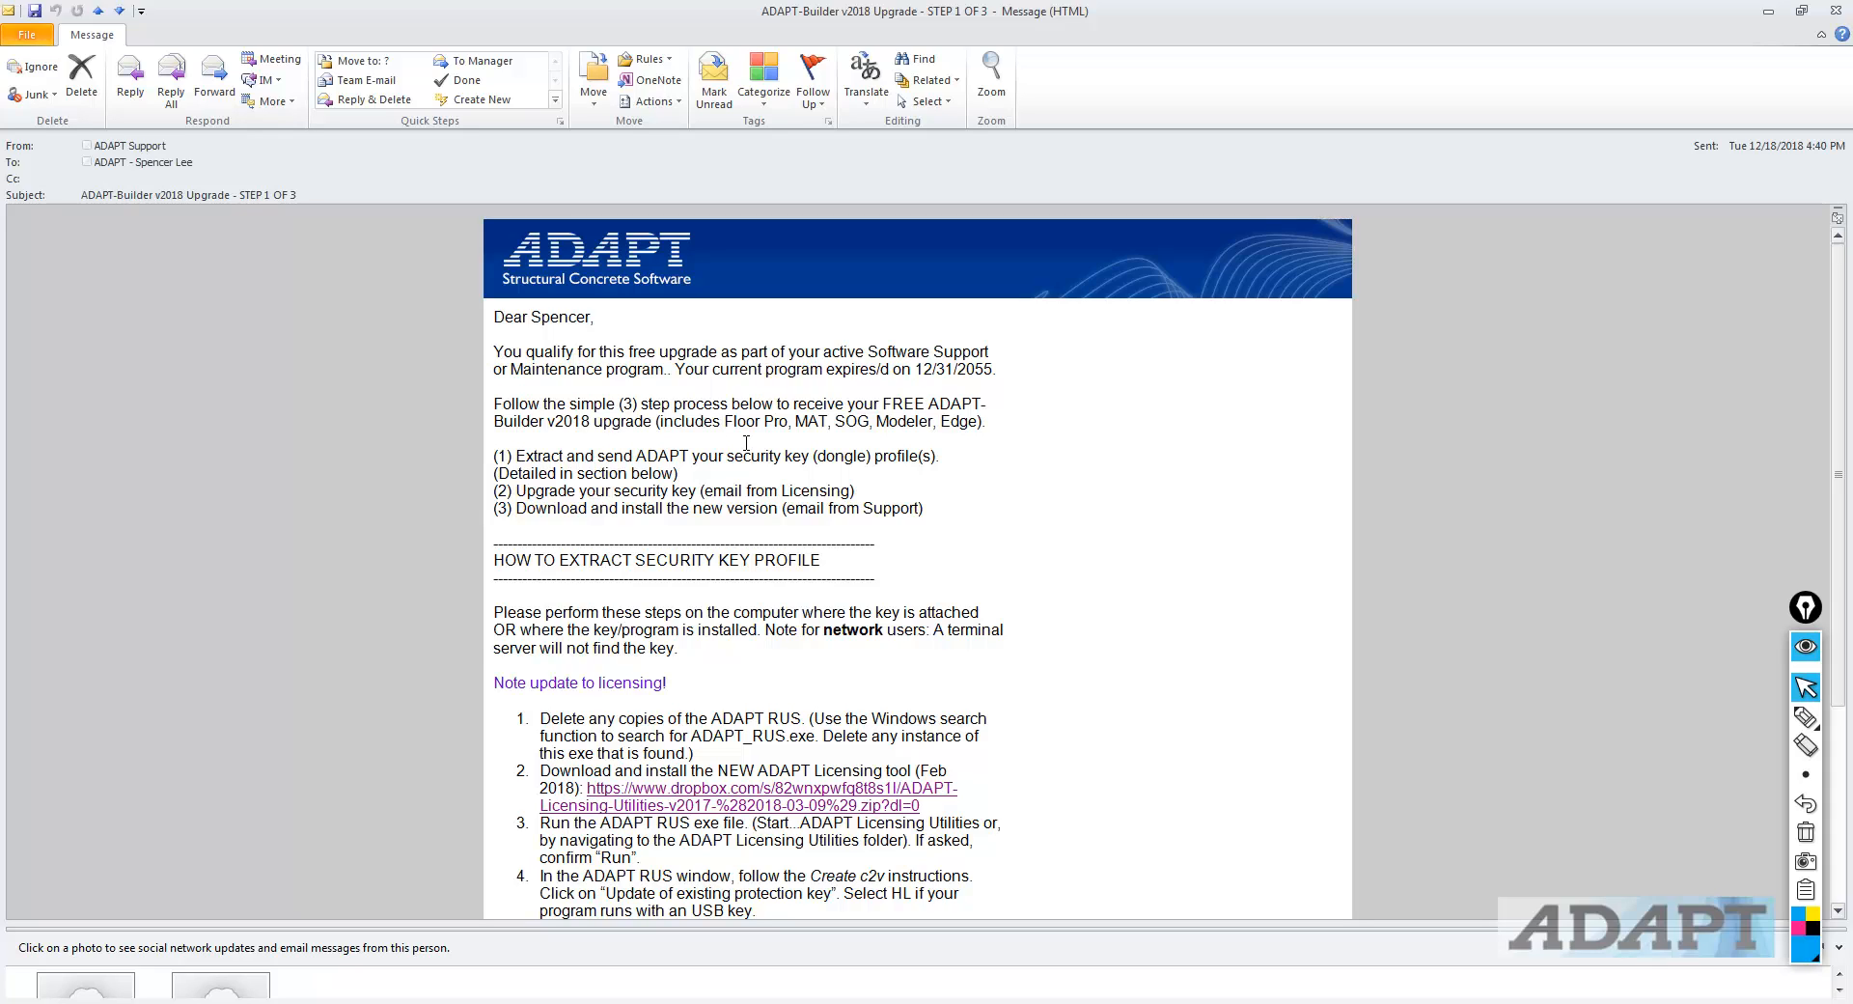
{"action": "mouse_move", "coordinate": [487, 567]}
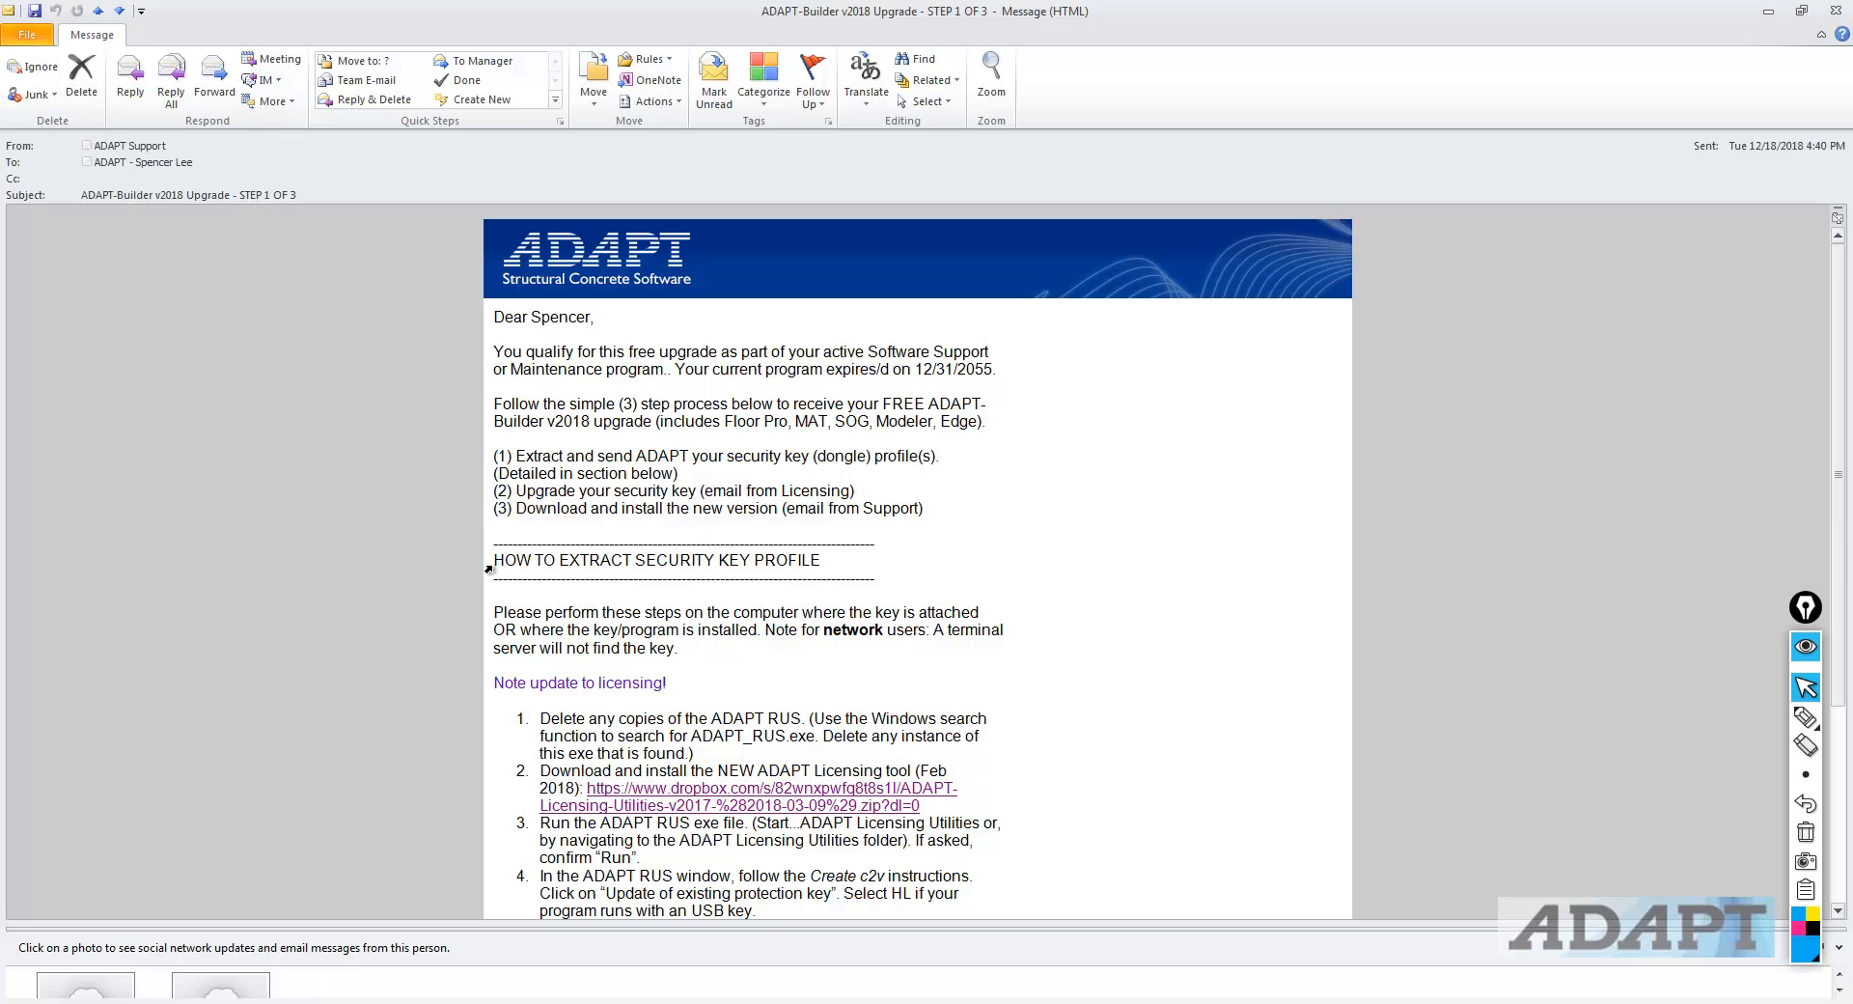
{"action": "mouse_move", "coordinate": [649, 453]}
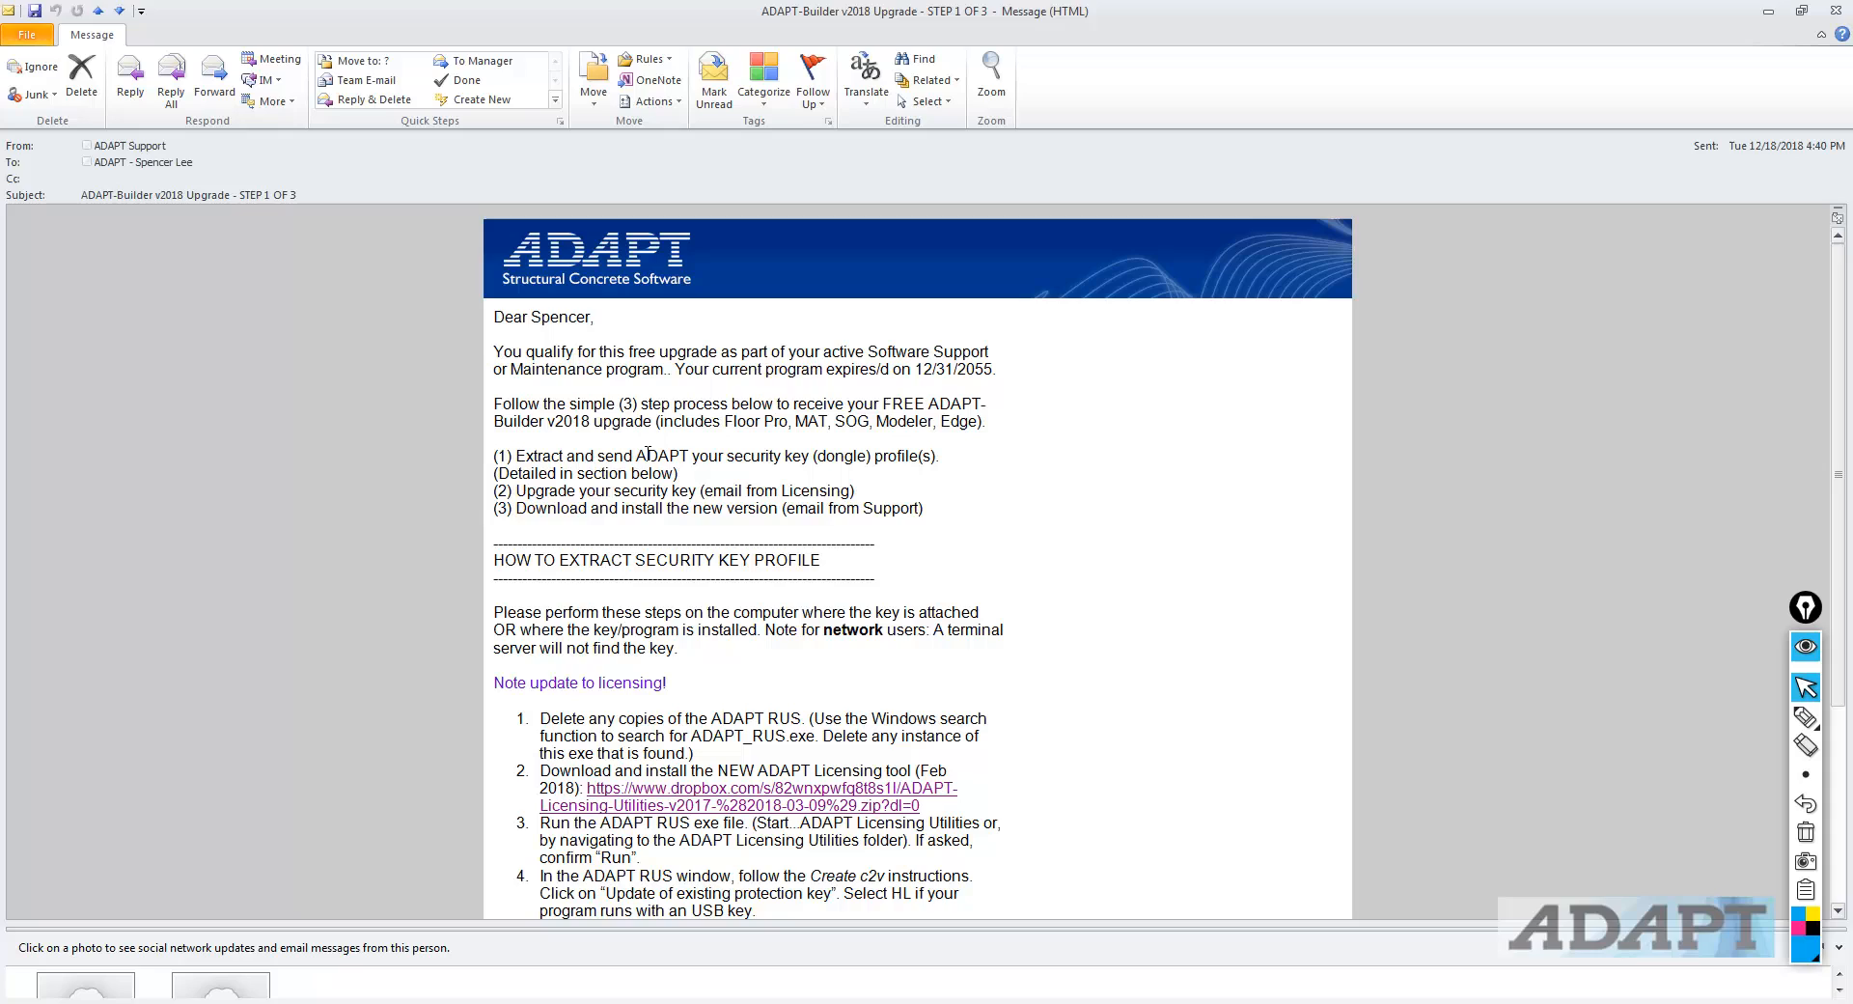
{"action": "mouse_move", "coordinate": [533, 506]}
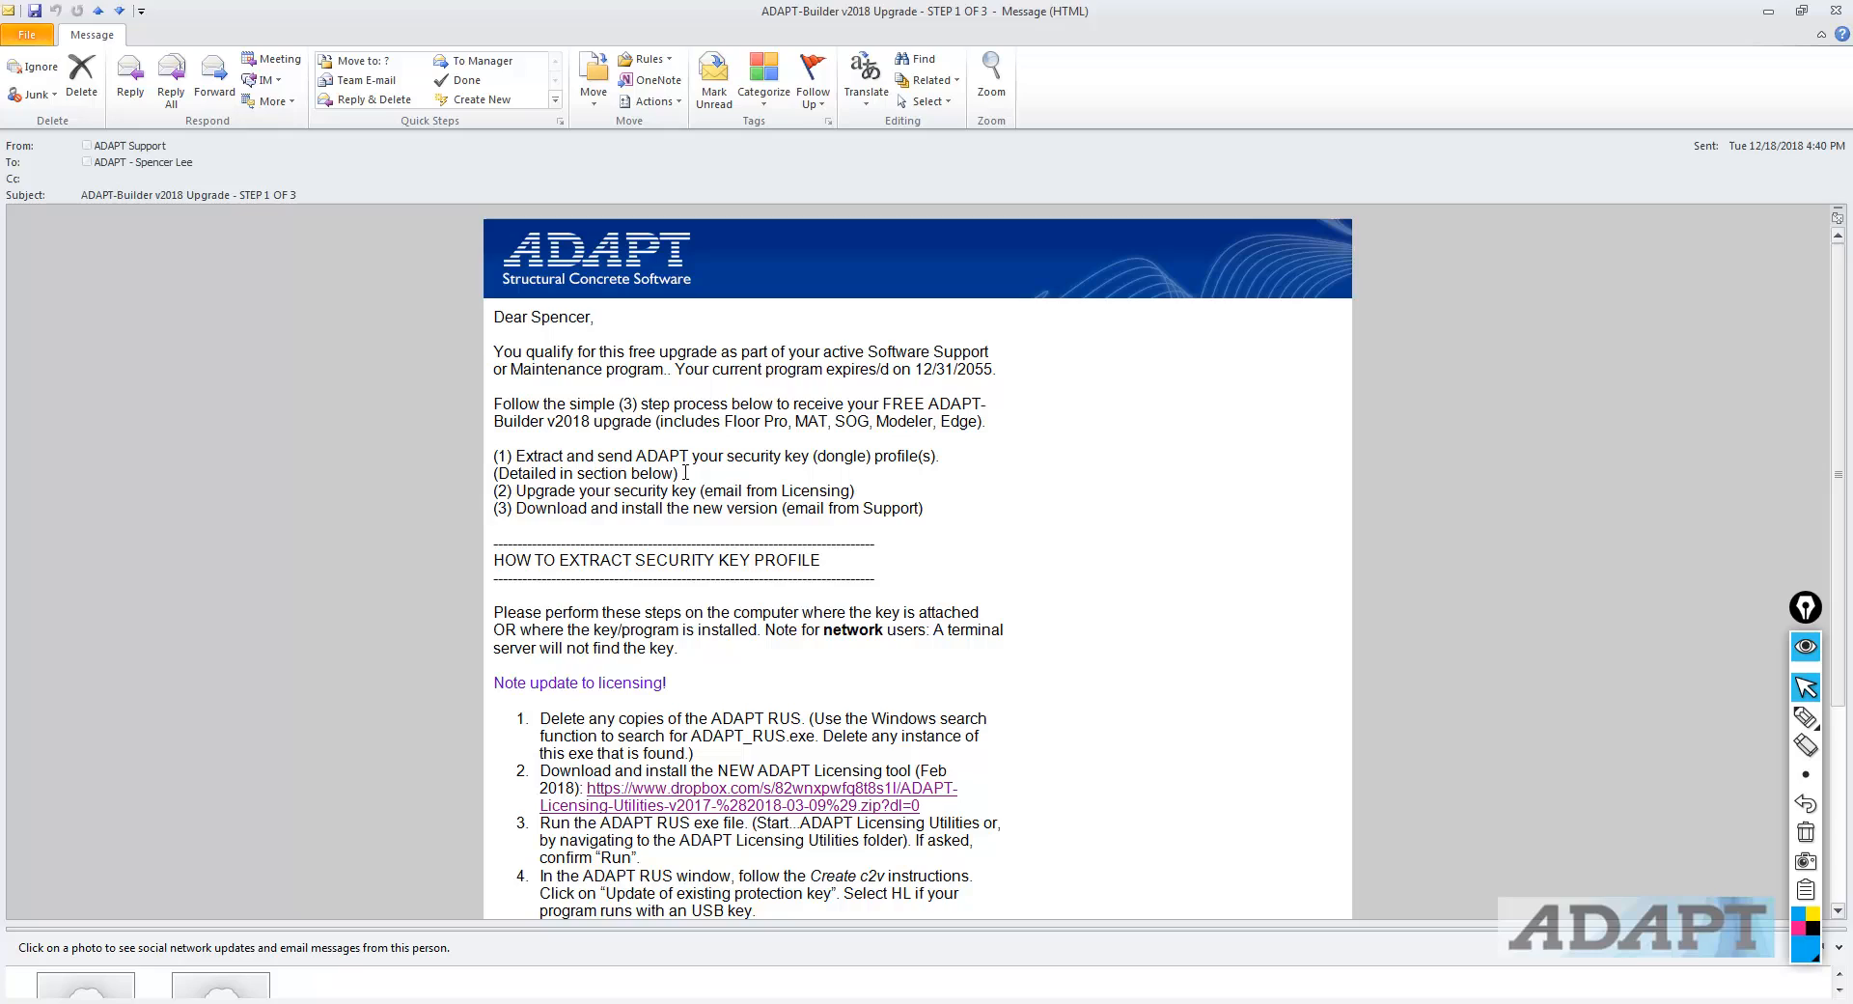
{"action": "mouse_move", "coordinate": [481, 518]}
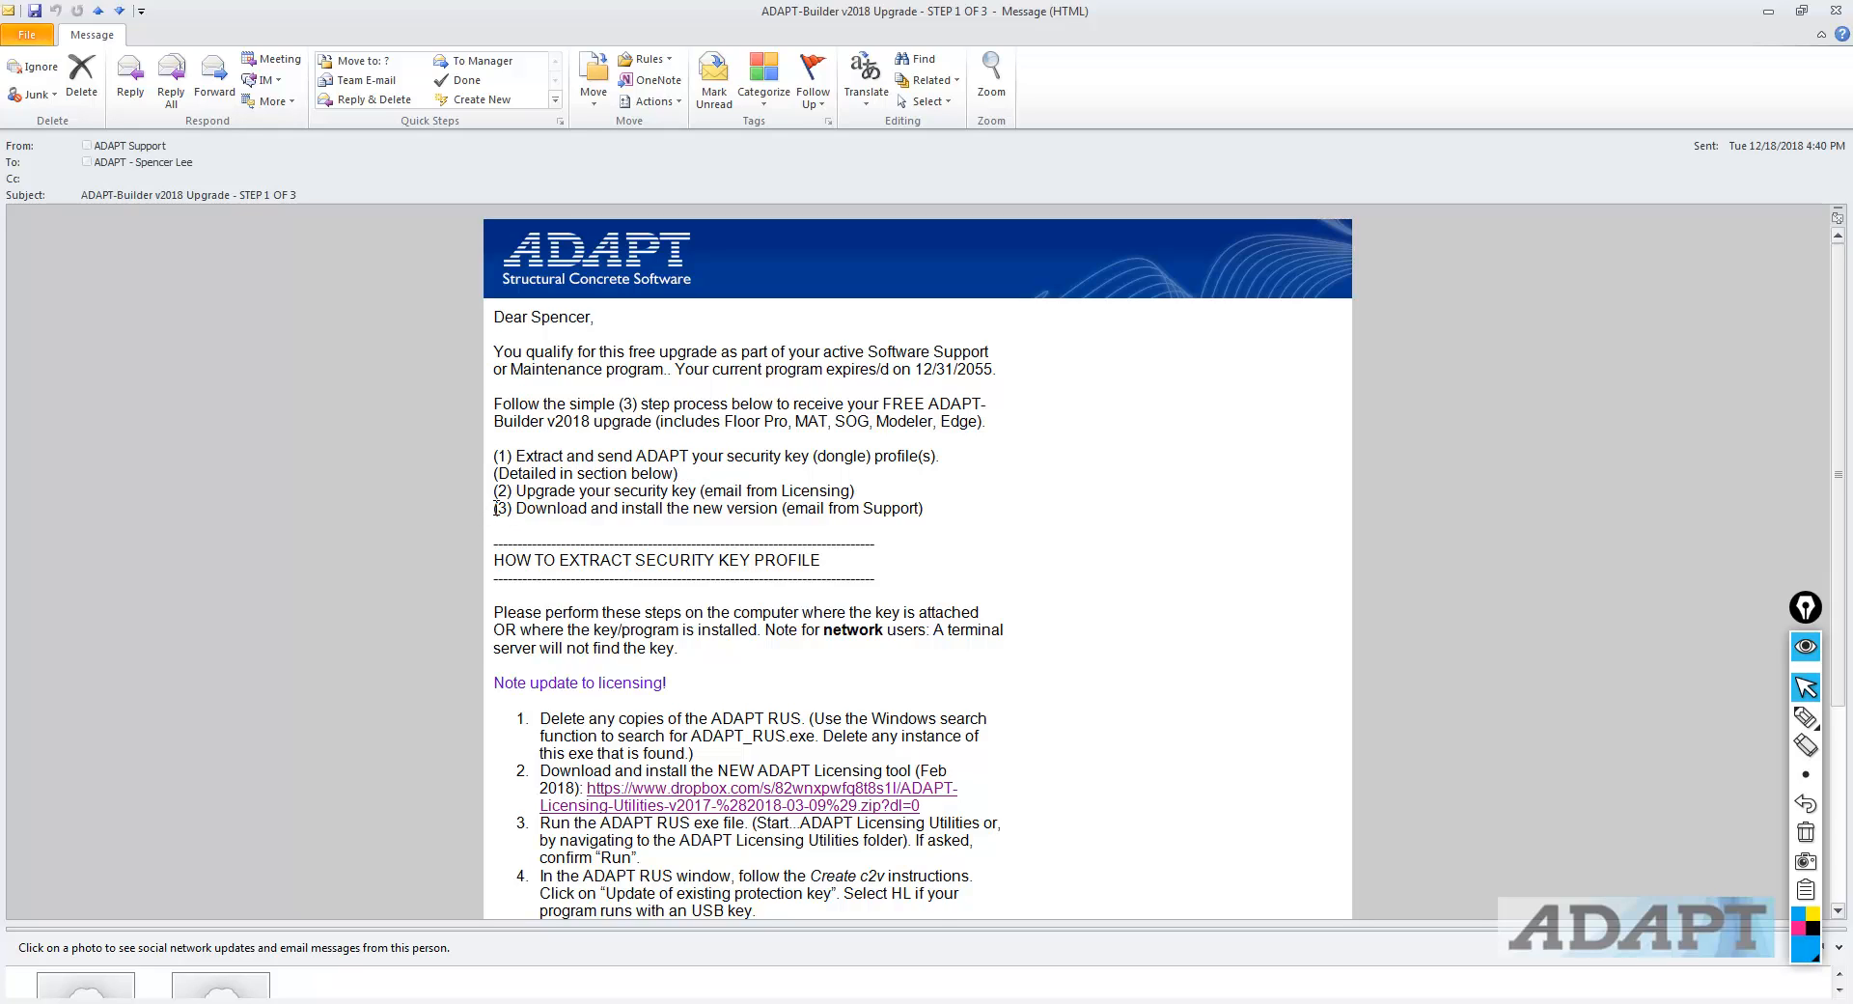
{"action": "mouse_move", "coordinate": [949, 508]}
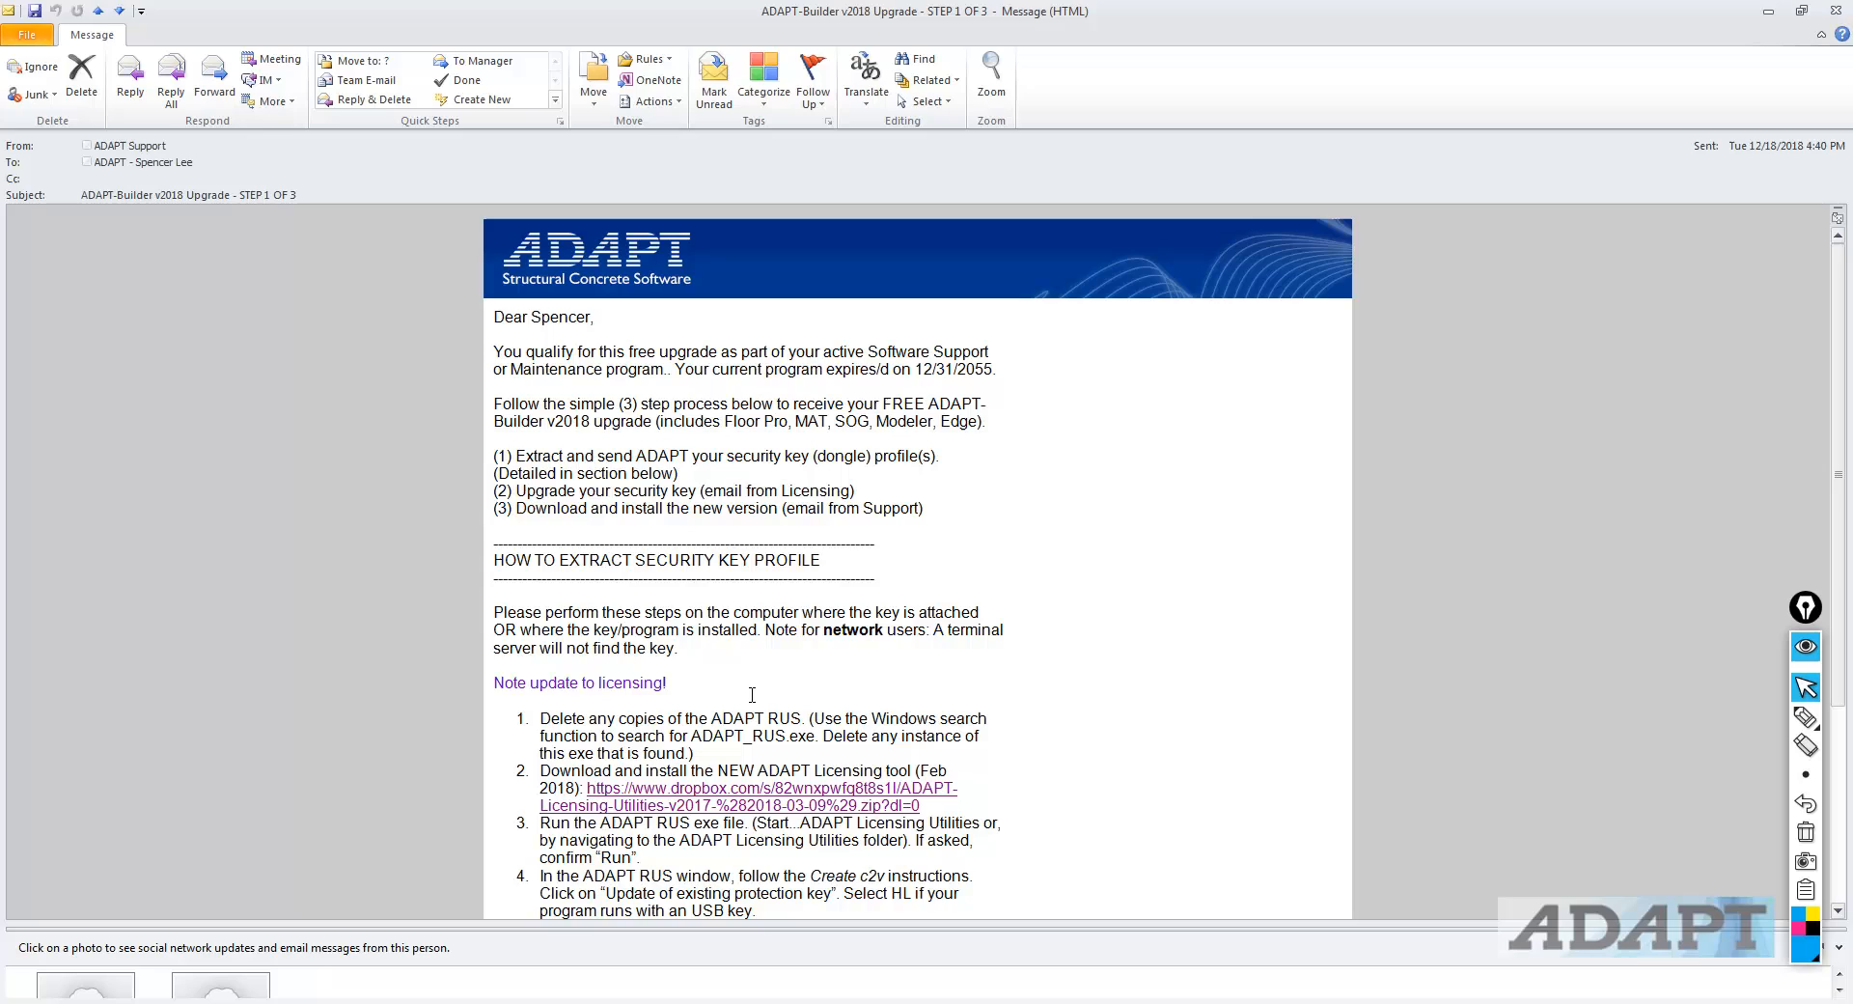
{"action": "scroll", "scroll_direction": "down", "scroll_amount": 3}
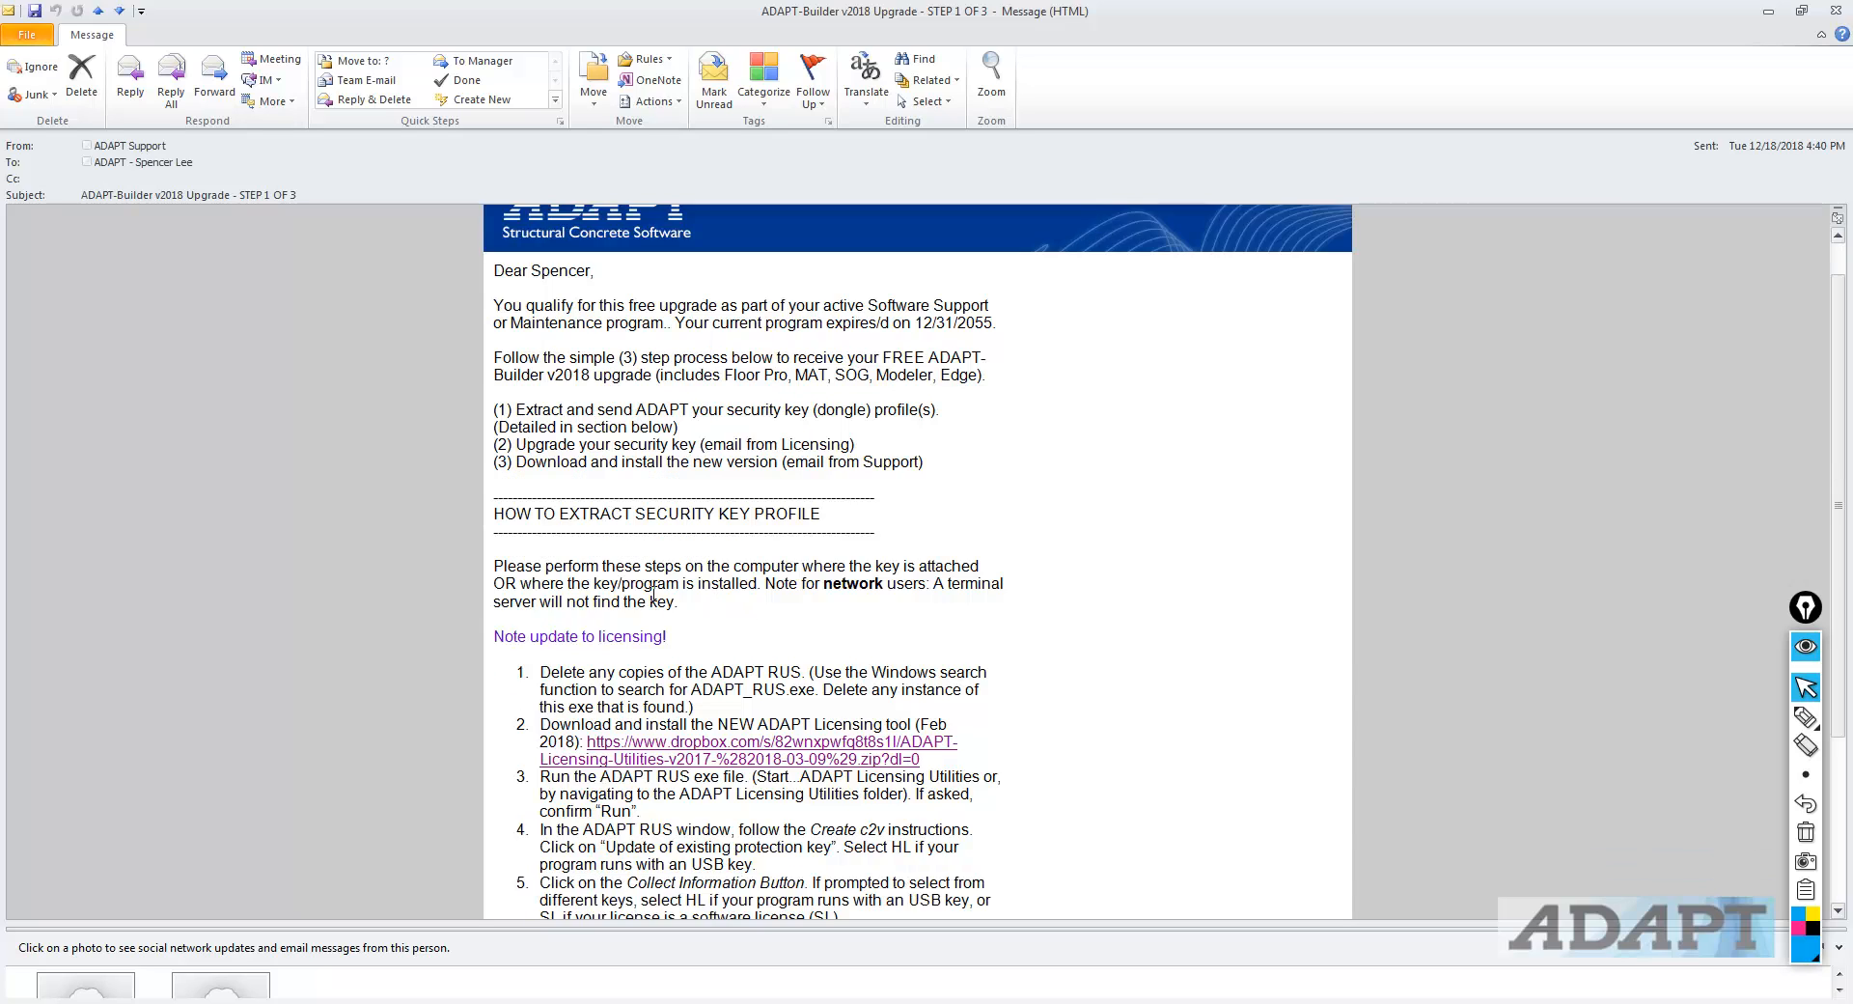
{"action": "scroll", "scroll_direction": "down", "scroll_amount": 3}
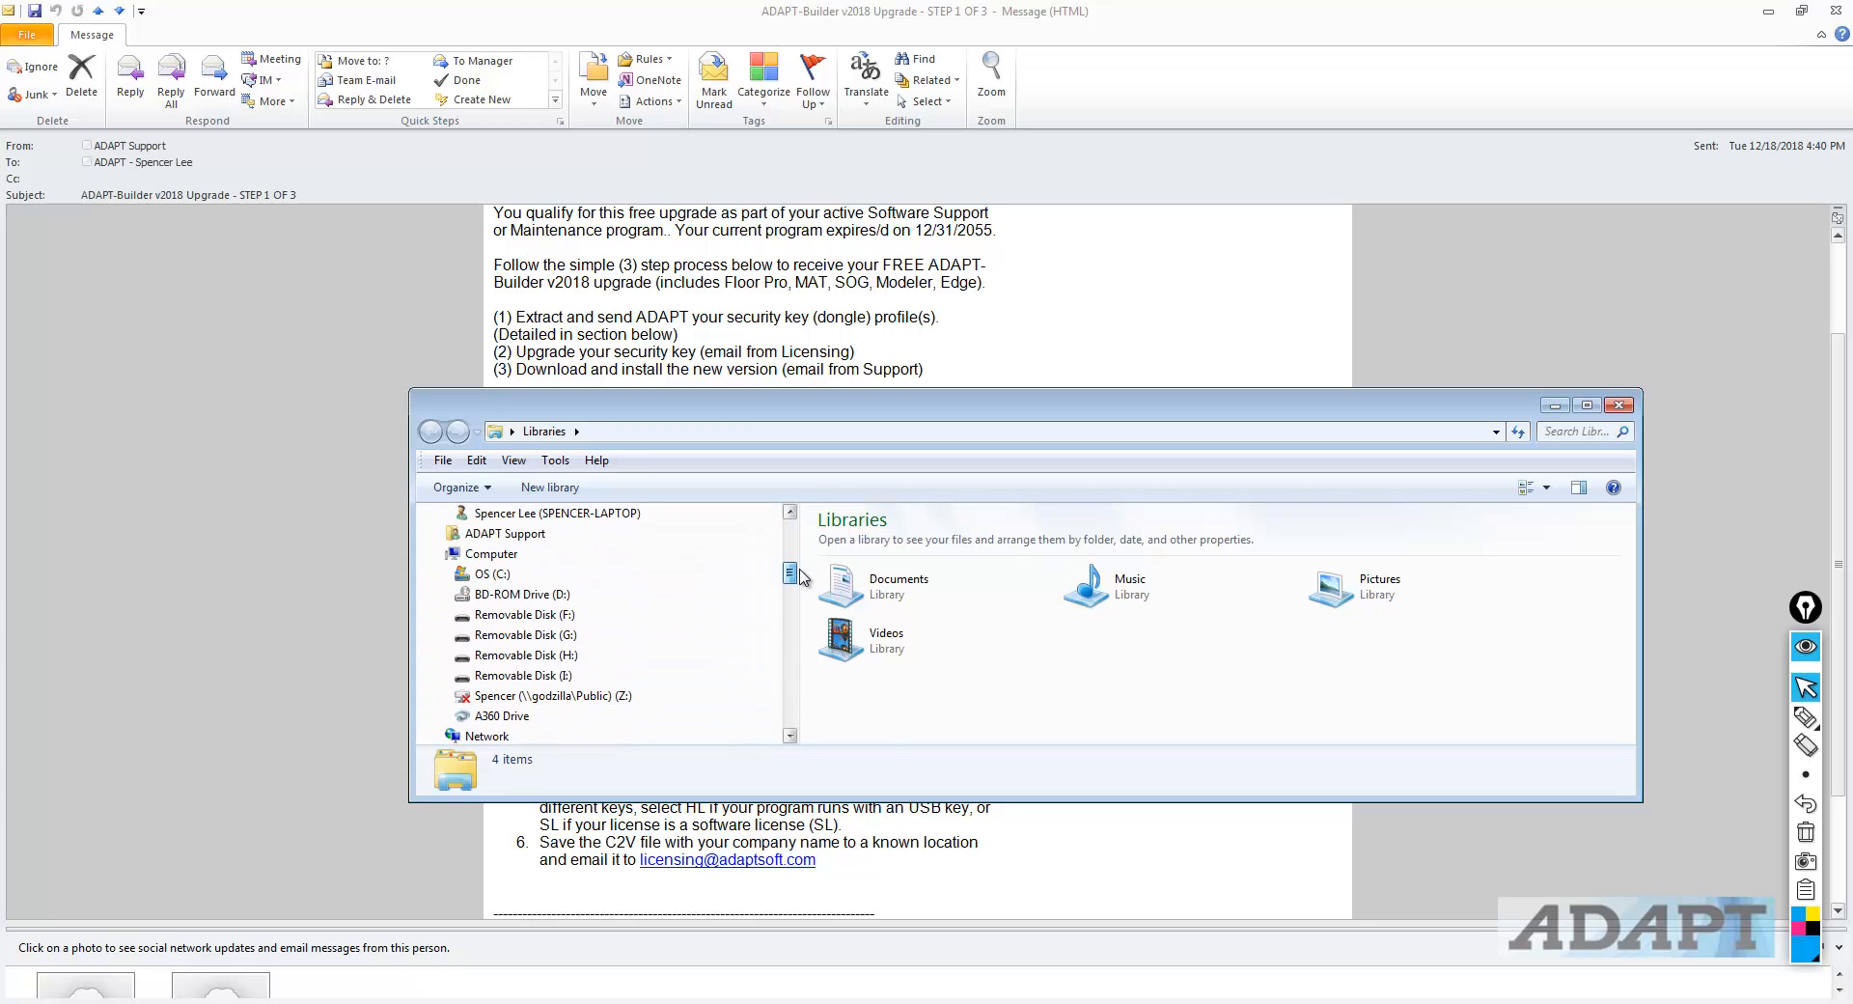
Step: Browse to C:\Program Files (x86)\ADAPT\tools to check the ADAPT tools folder
{"action": "left_click", "coordinate": [492, 573]}
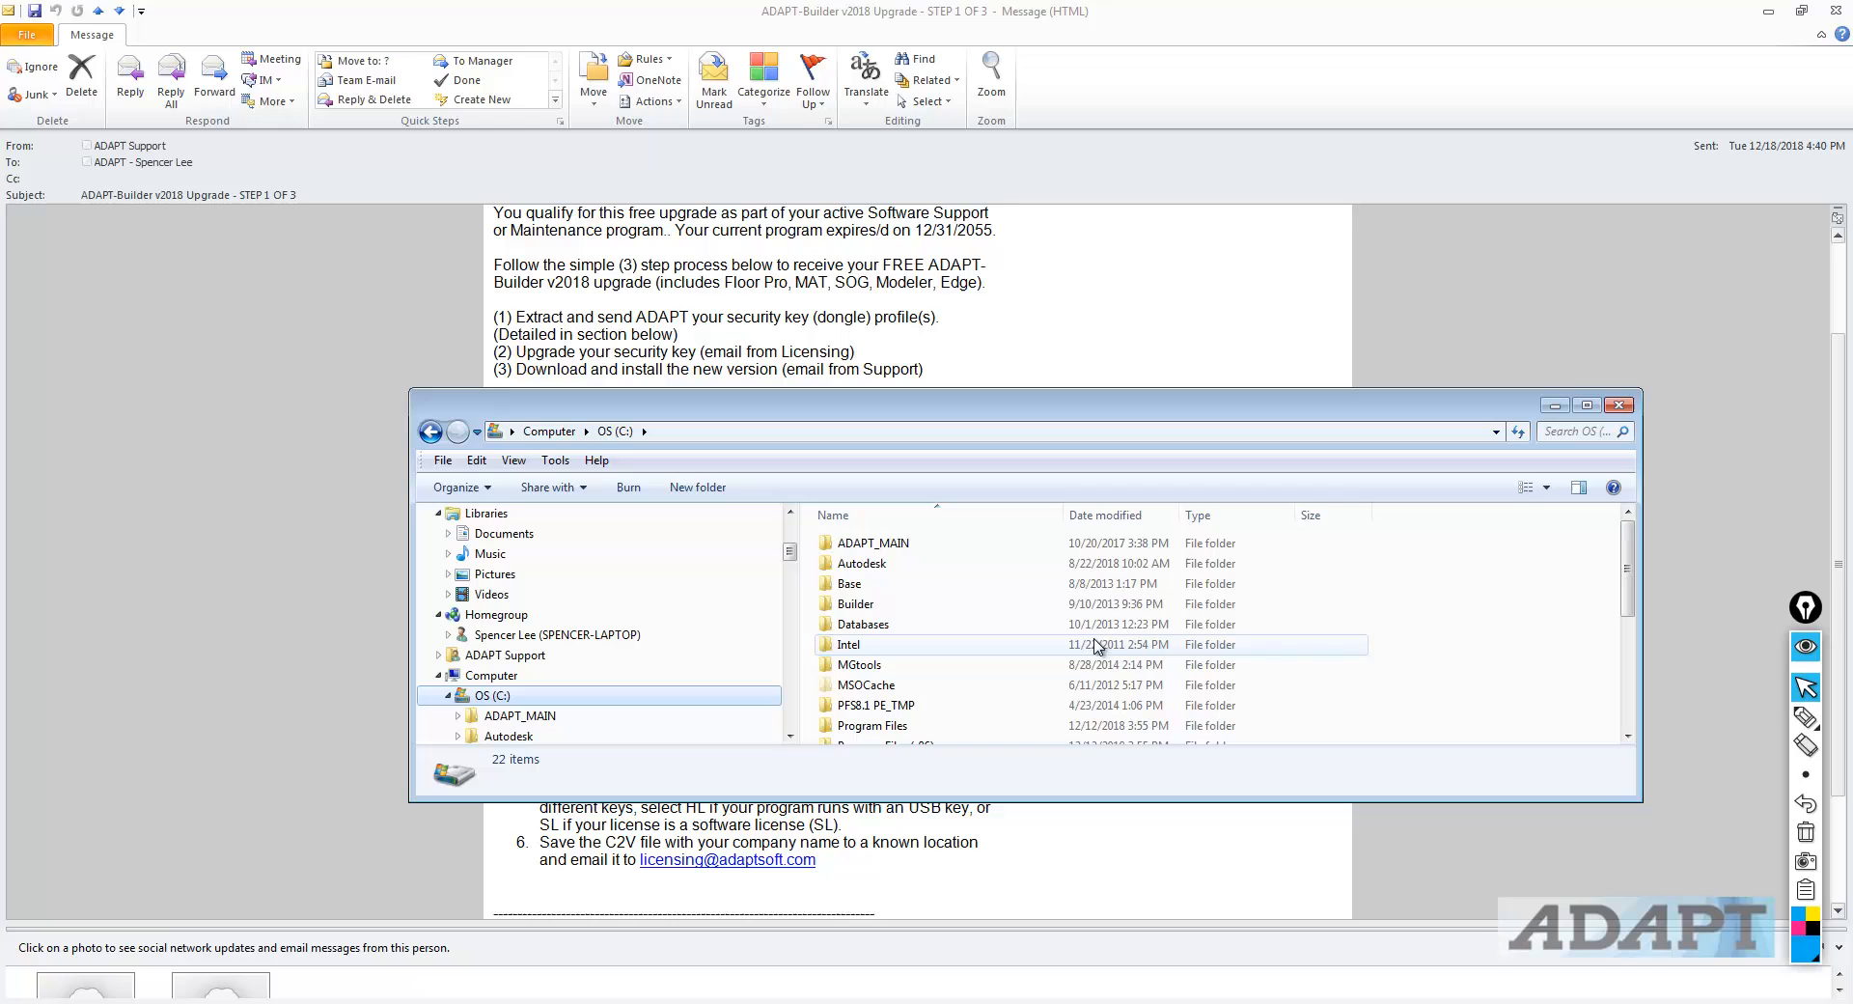
{"action": "scroll", "scroll_direction": "down", "scroll_amount": 3}
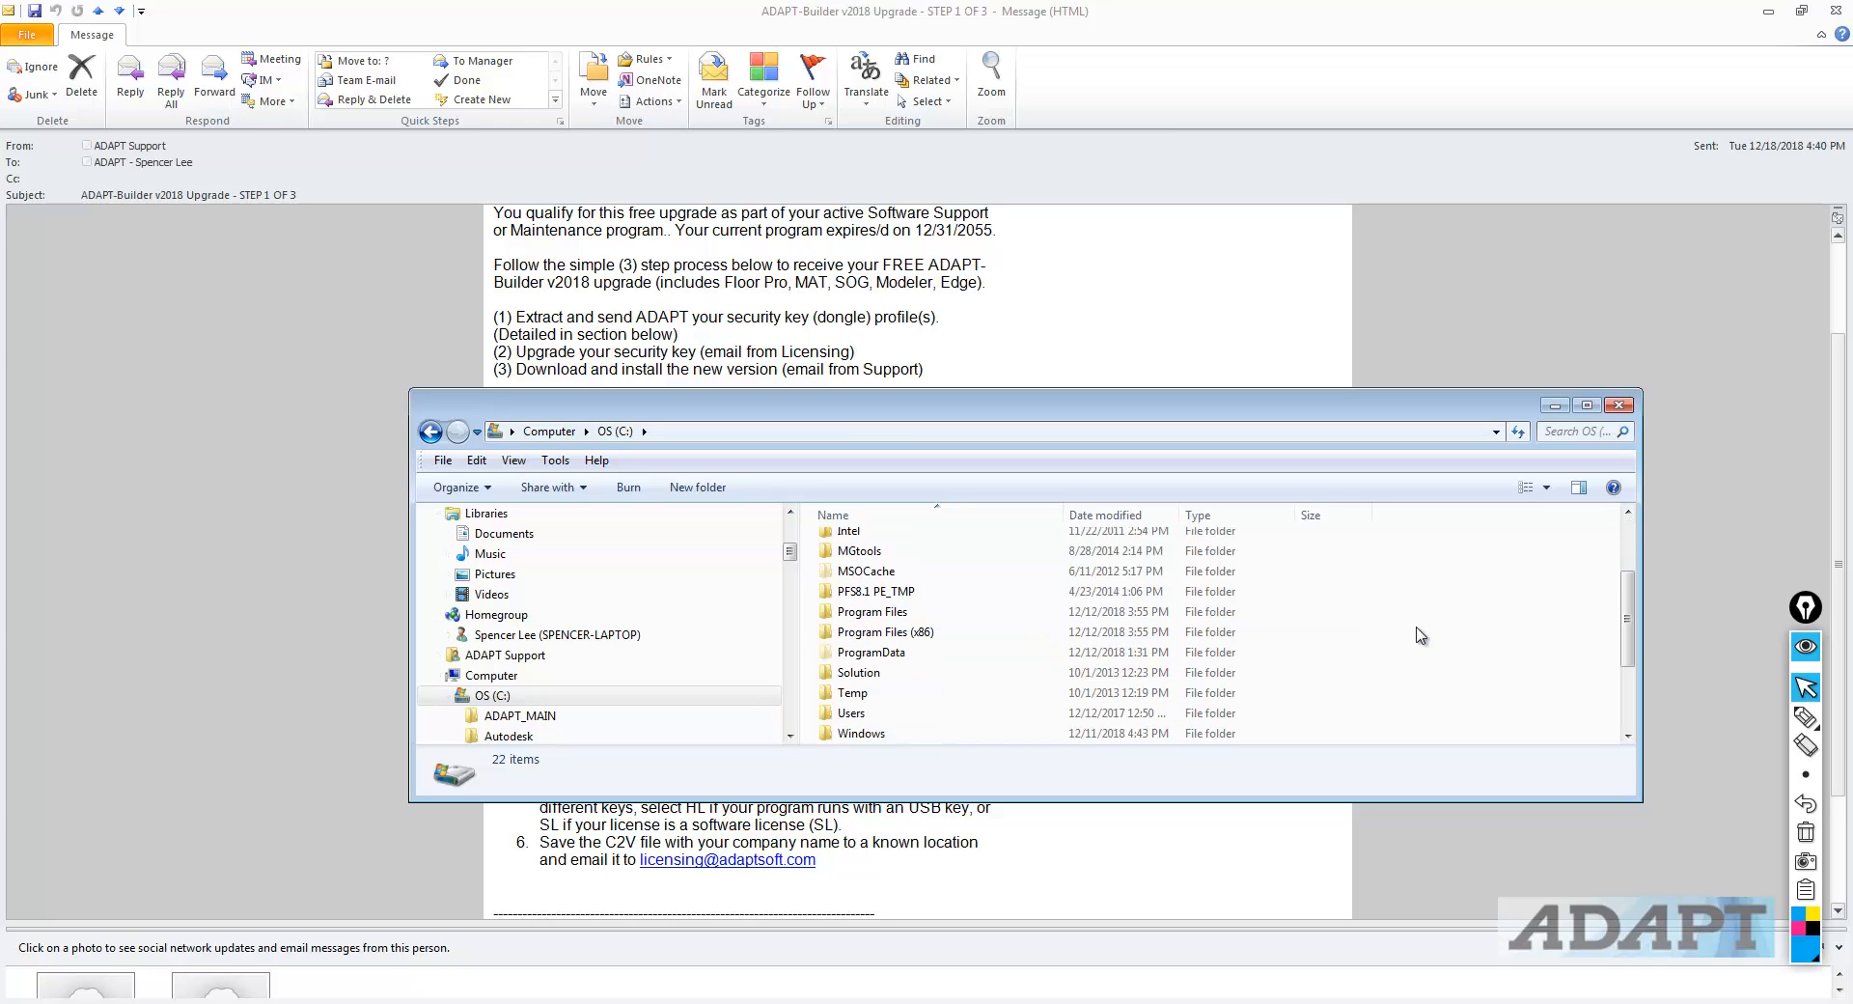
{"action": "double_click", "coordinate": [886, 631]}
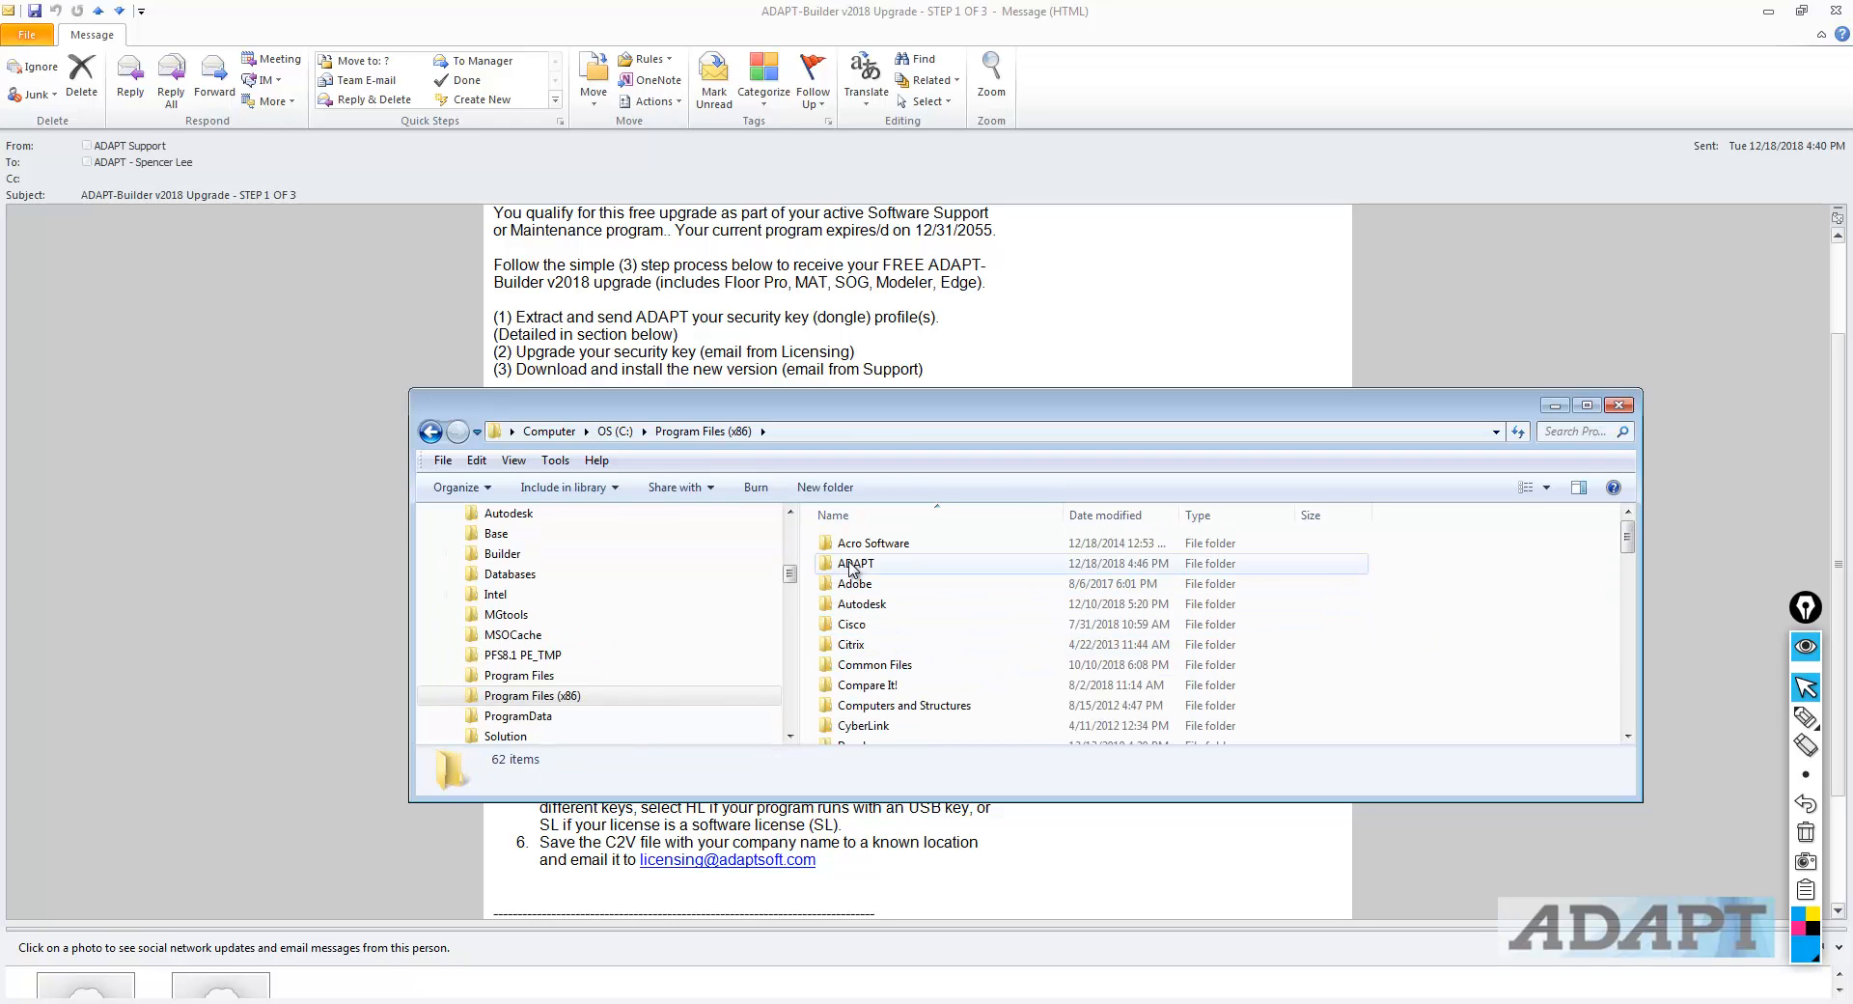
{"action": "left_click", "coordinate": [855, 564]}
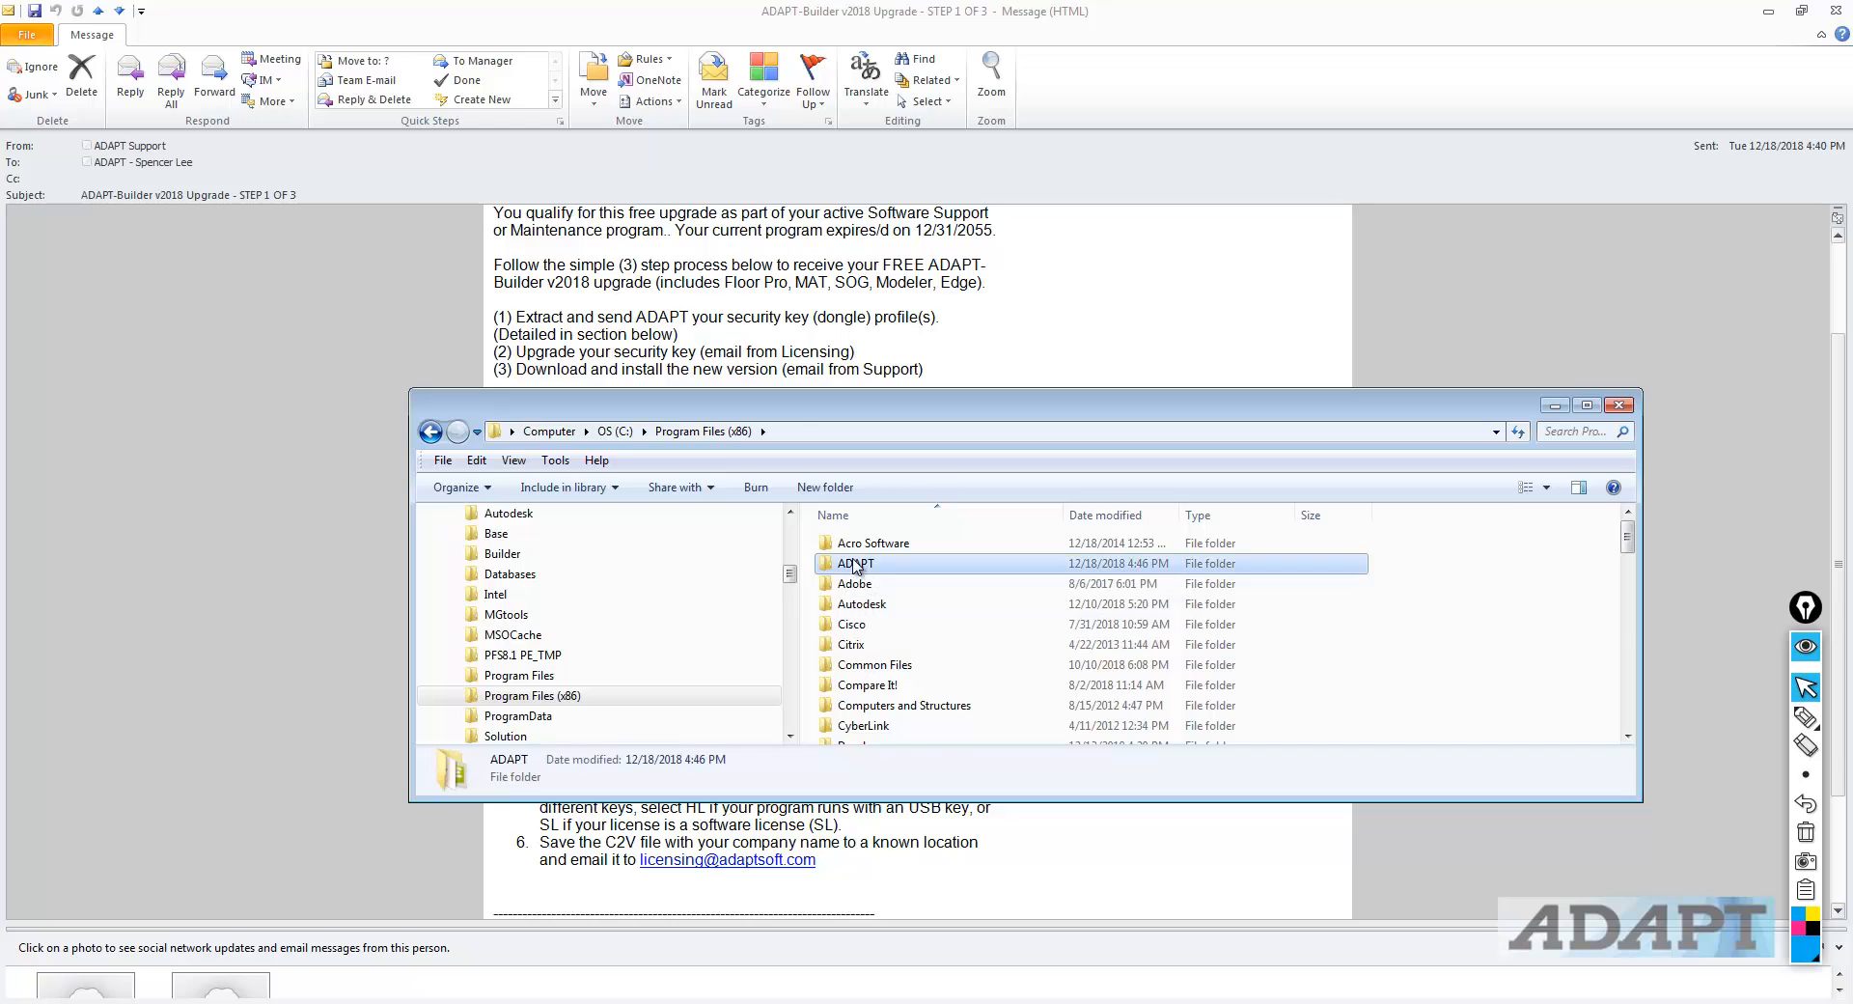
{"action": "double_click", "coordinate": [855, 564]}
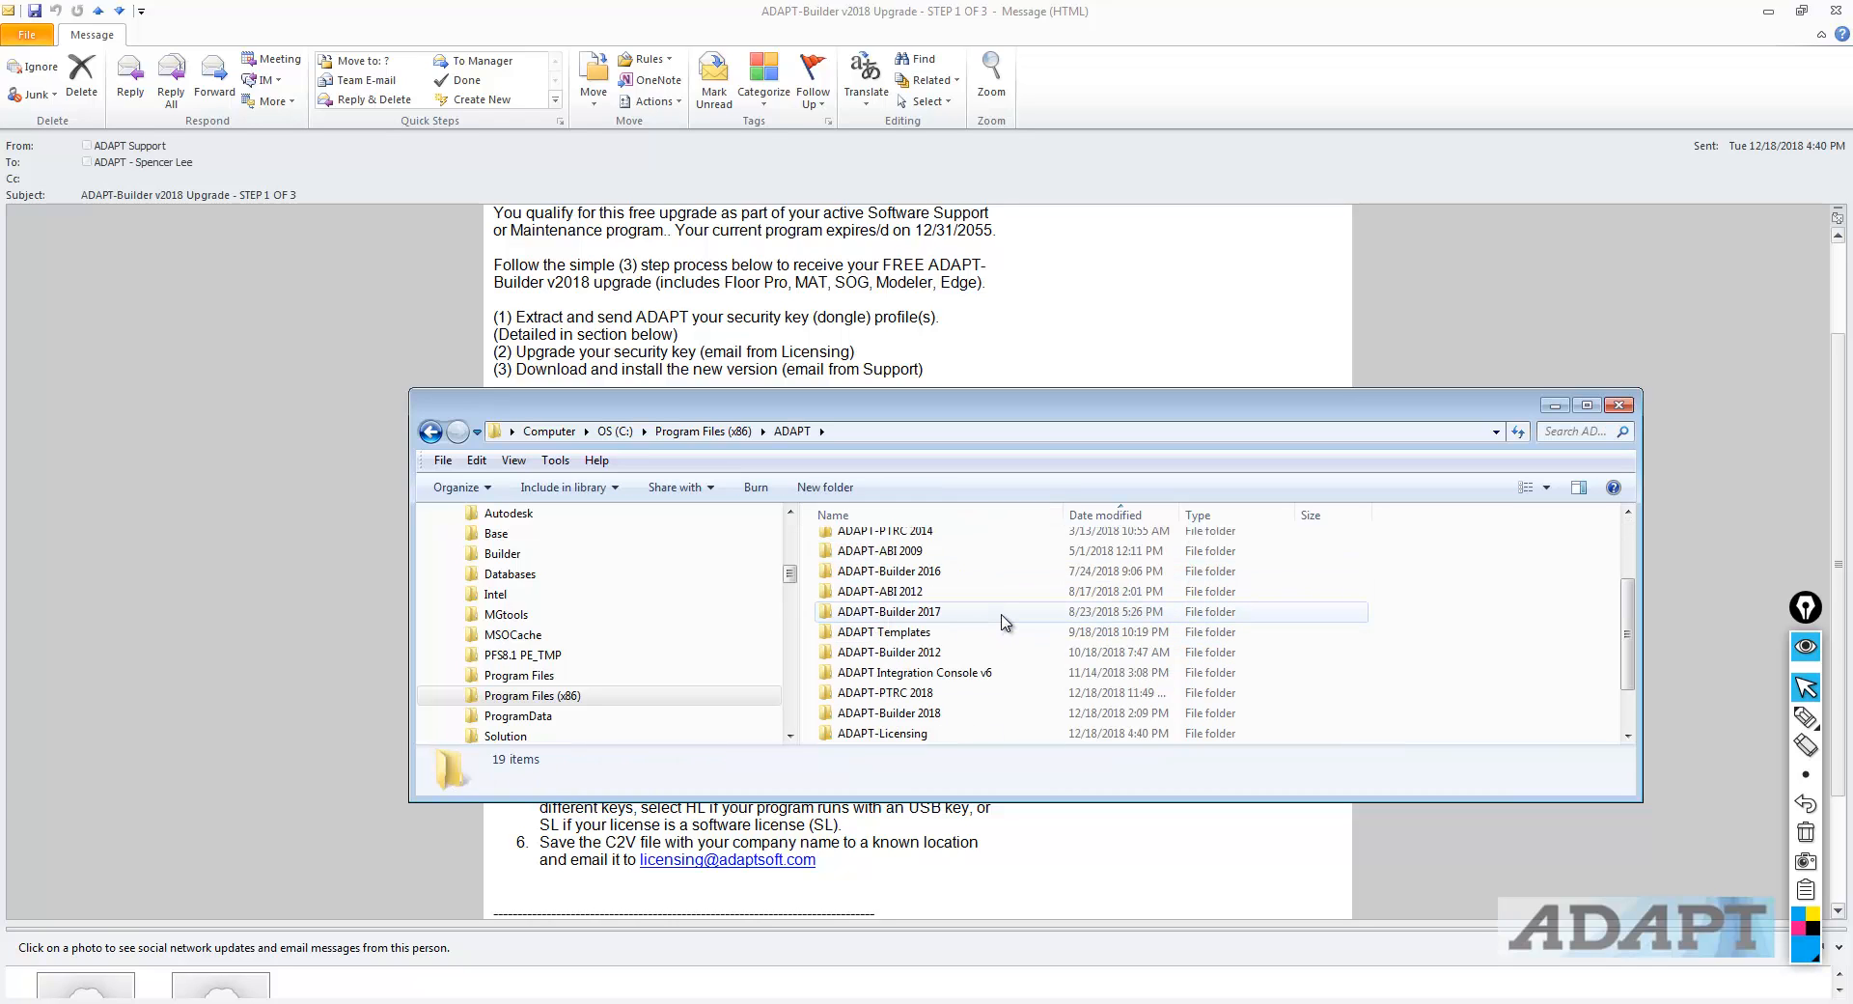
{"action": "scroll", "scroll_direction": "down", "scroll_amount": 3}
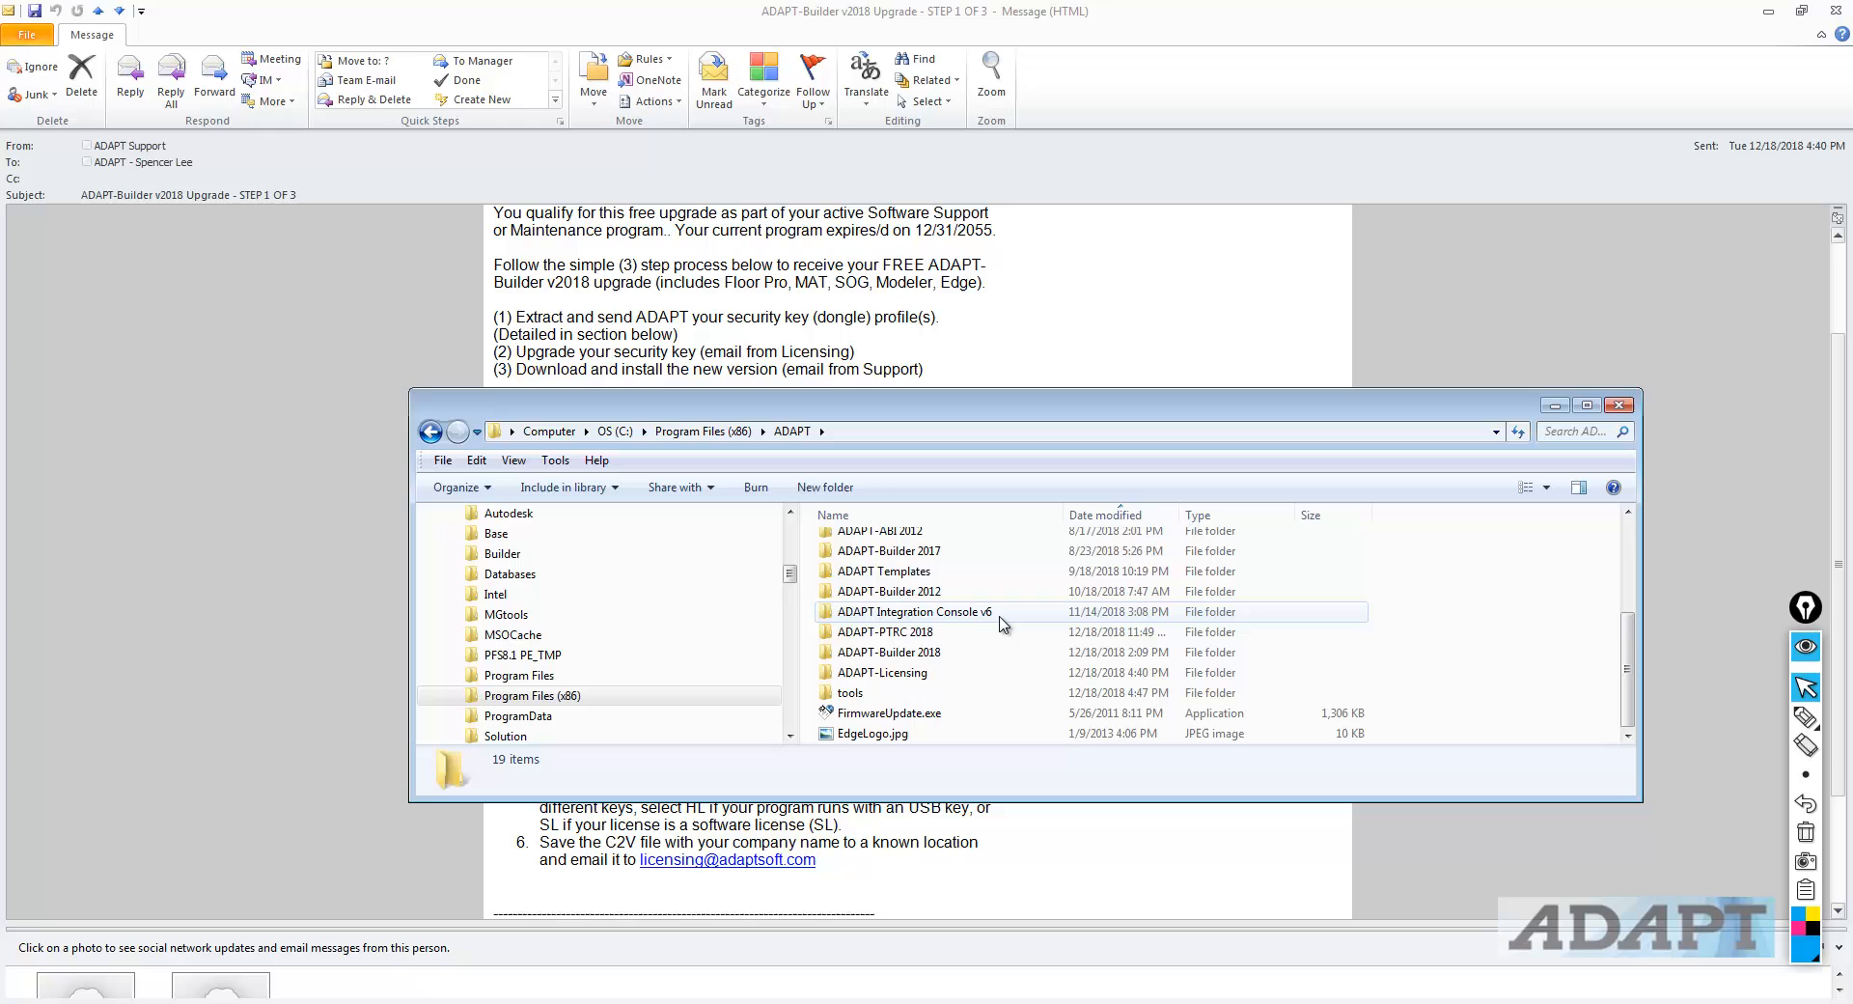
{"action": "mouse_move", "coordinate": [875, 712]}
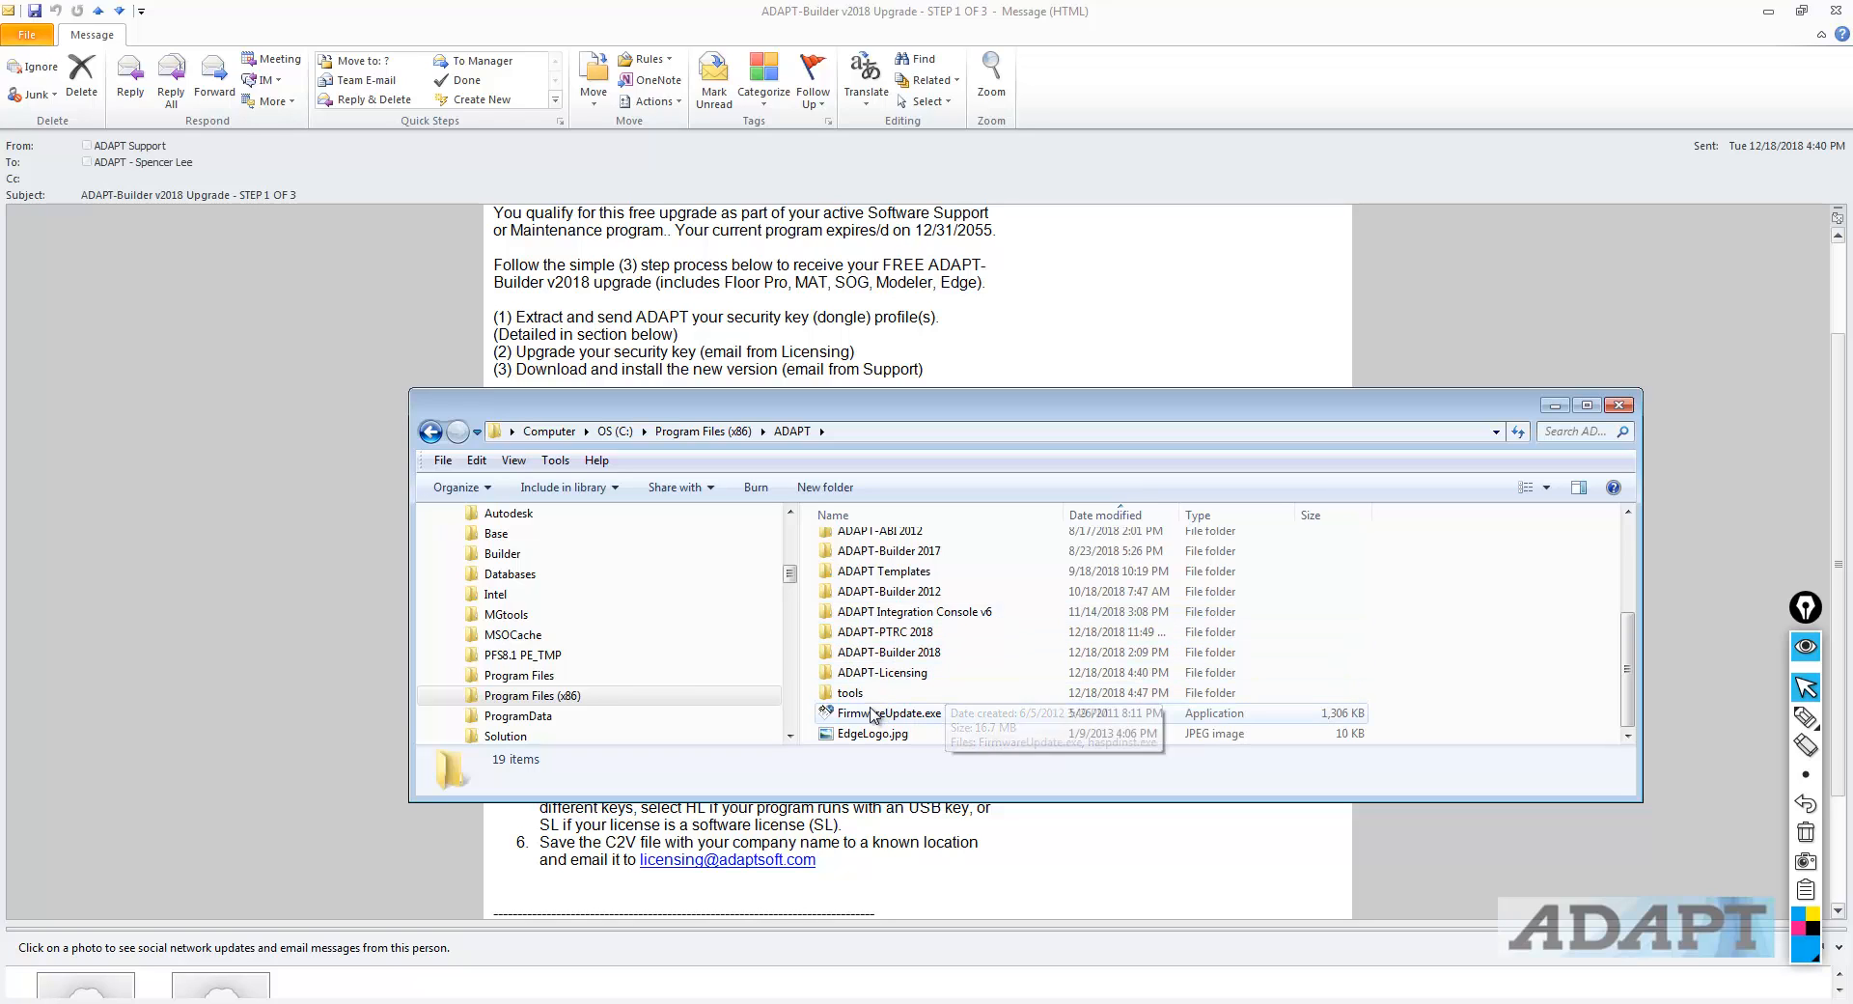
{"action": "mouse_move", "coordinate": [875, 685]}
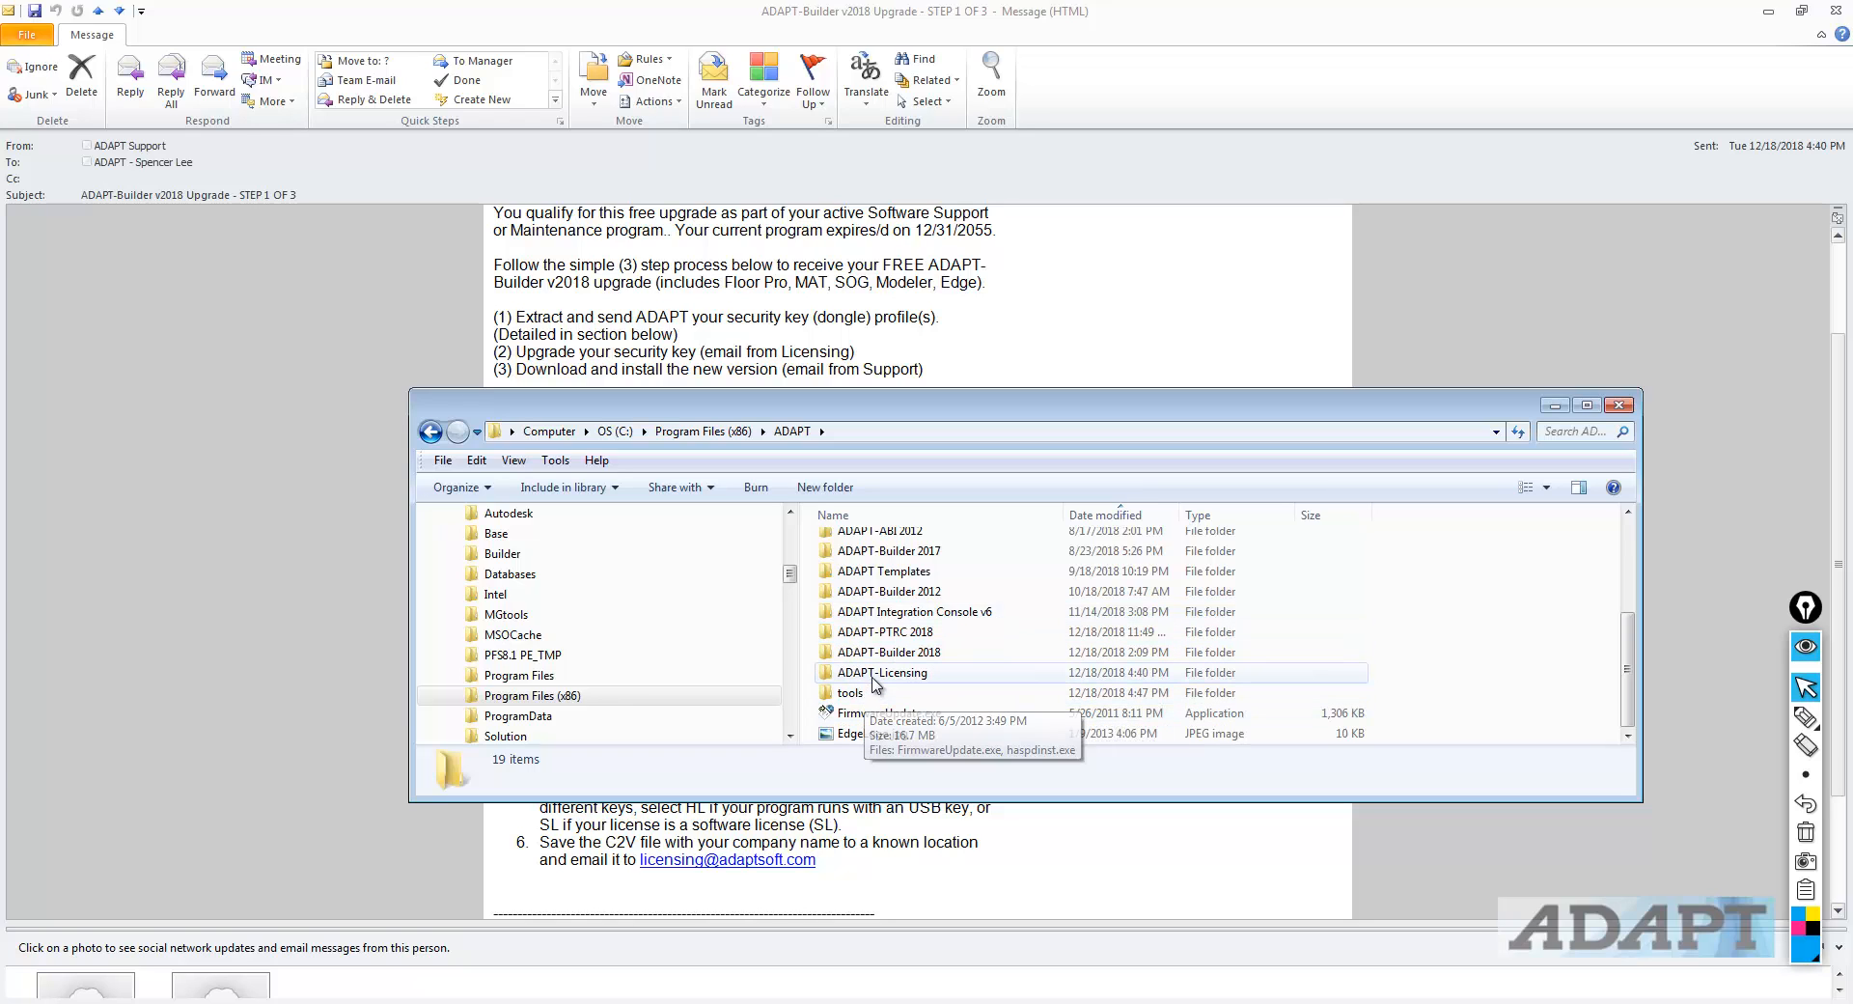
{"action": "left_click", "coordinate": [852, 693]}
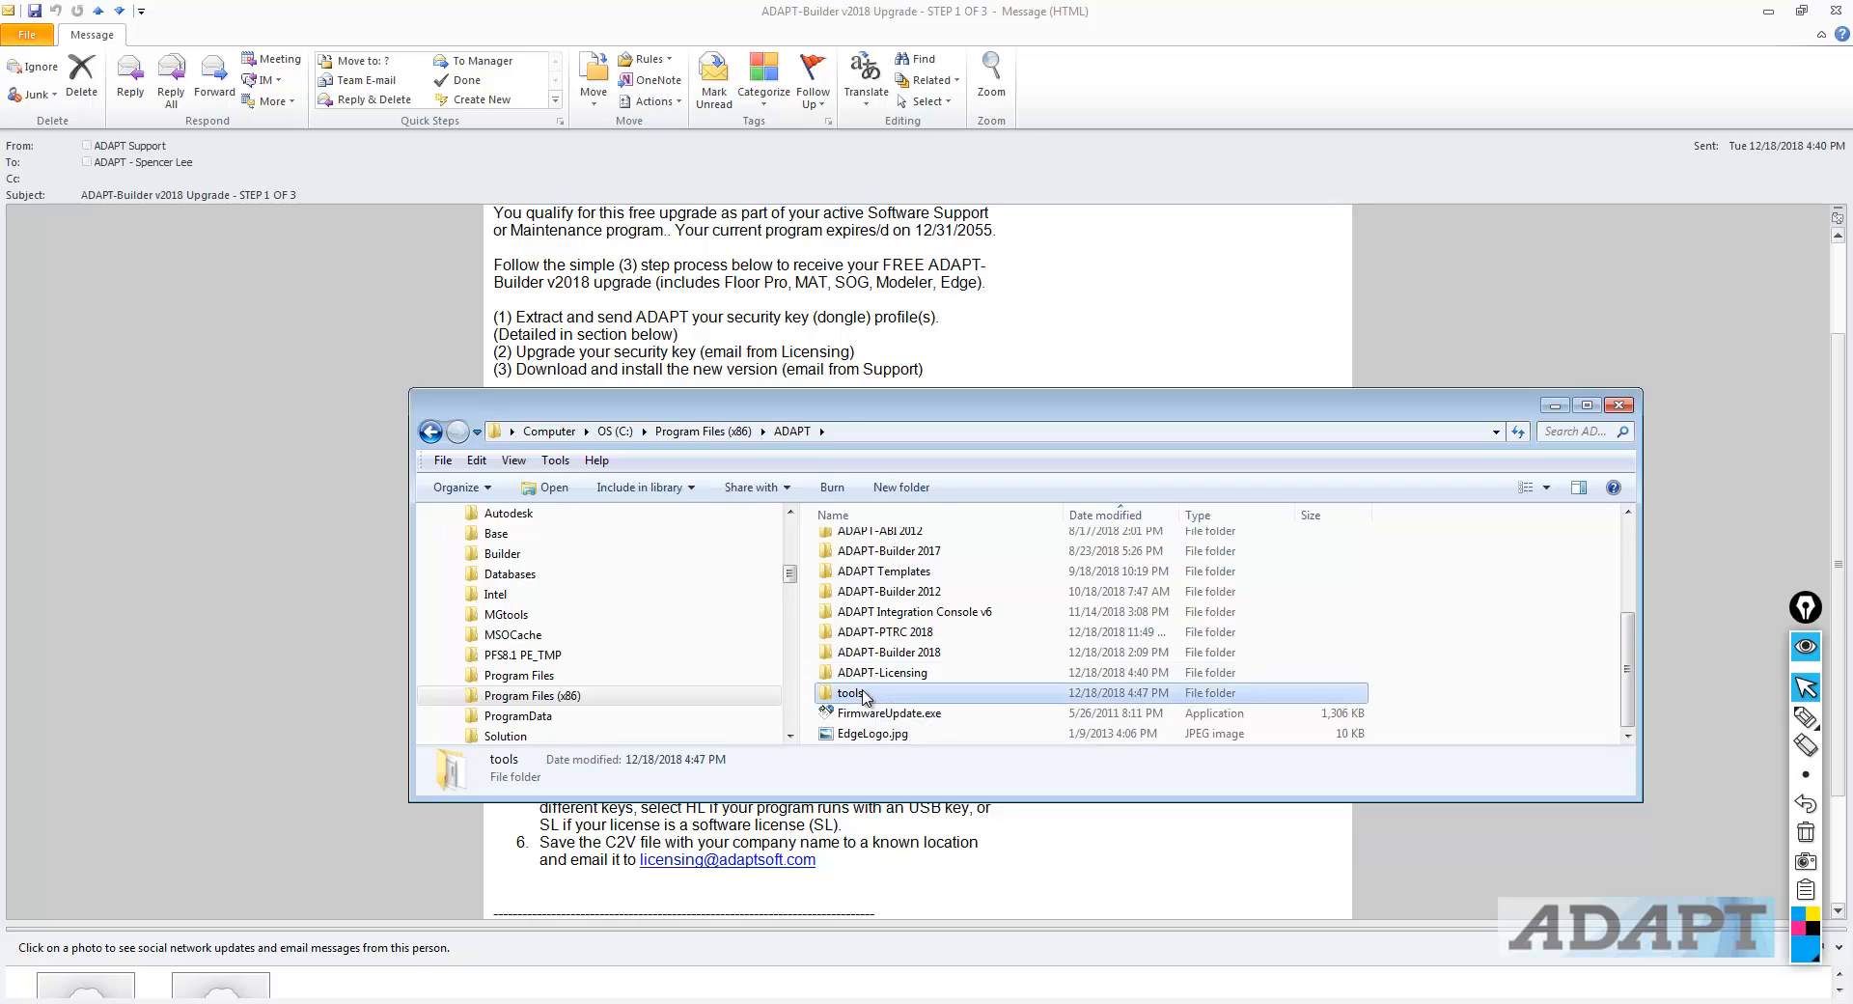
{"action": "double_click", "coordinate": [851, 693]}
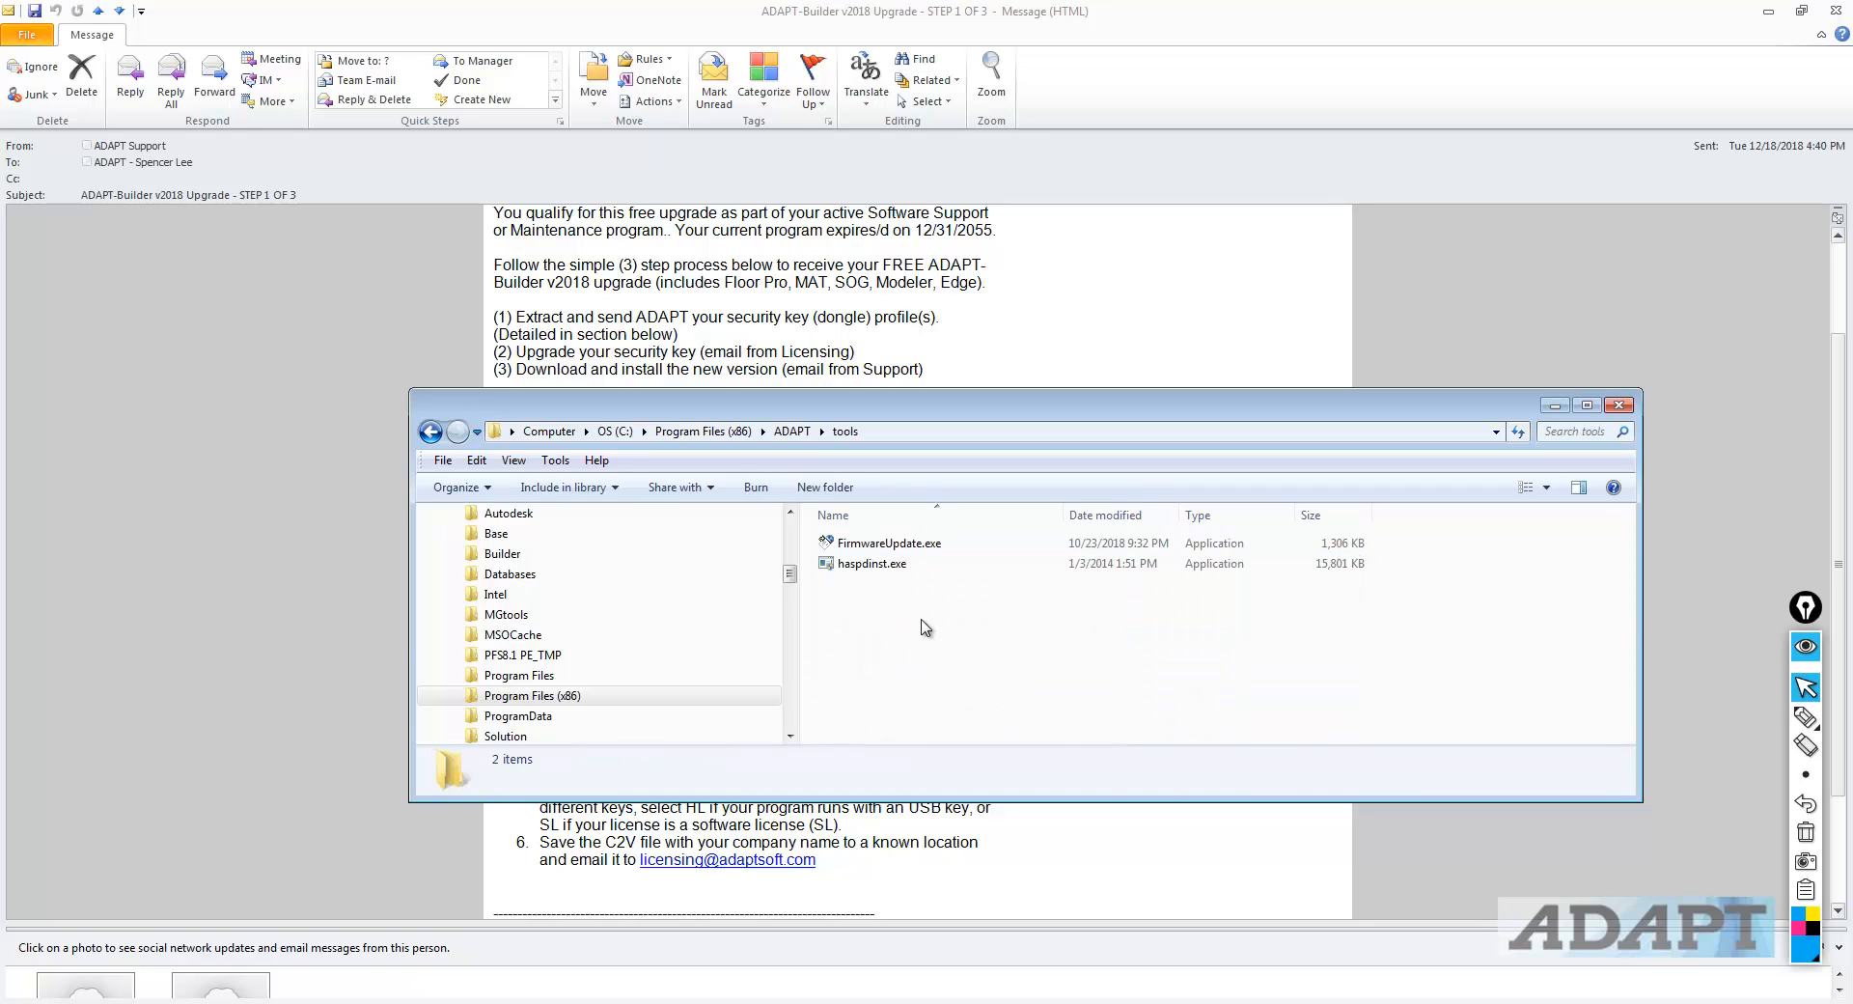
{"action": "mouse_move", "coordinate": [431, 433]}
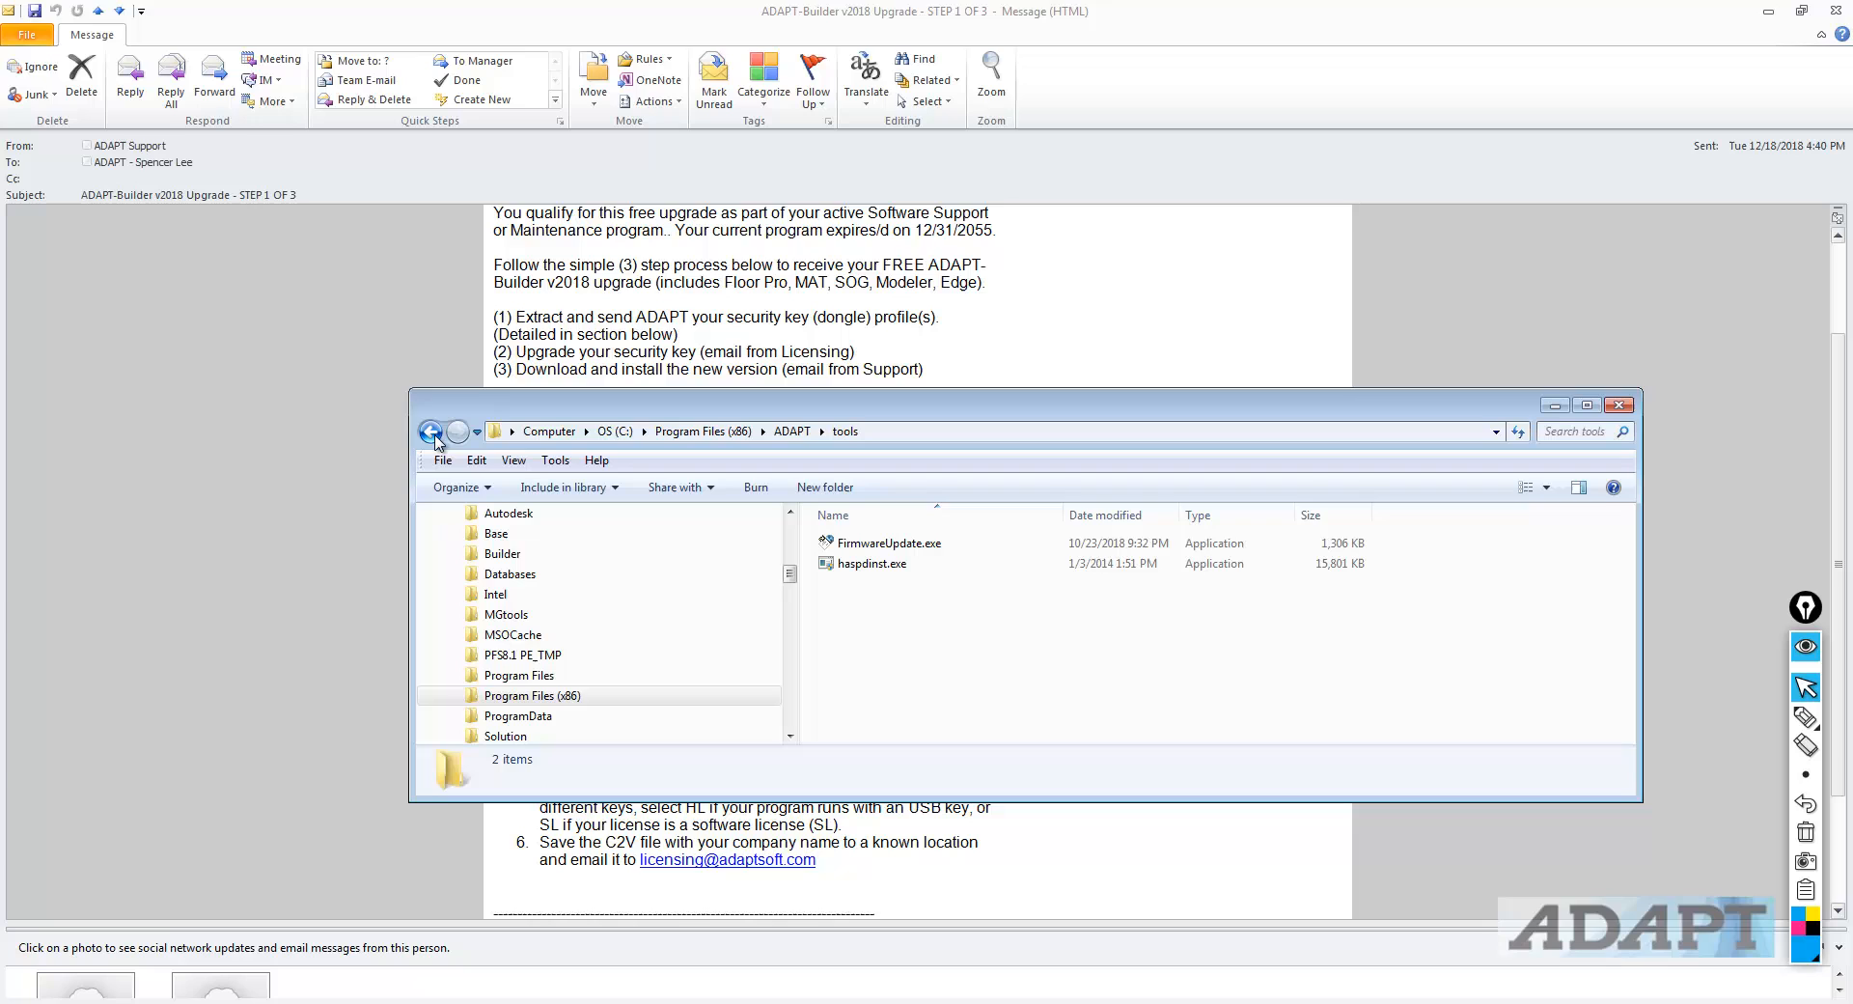
{"action": "mouse_move", "coordinate": [624, 430]}
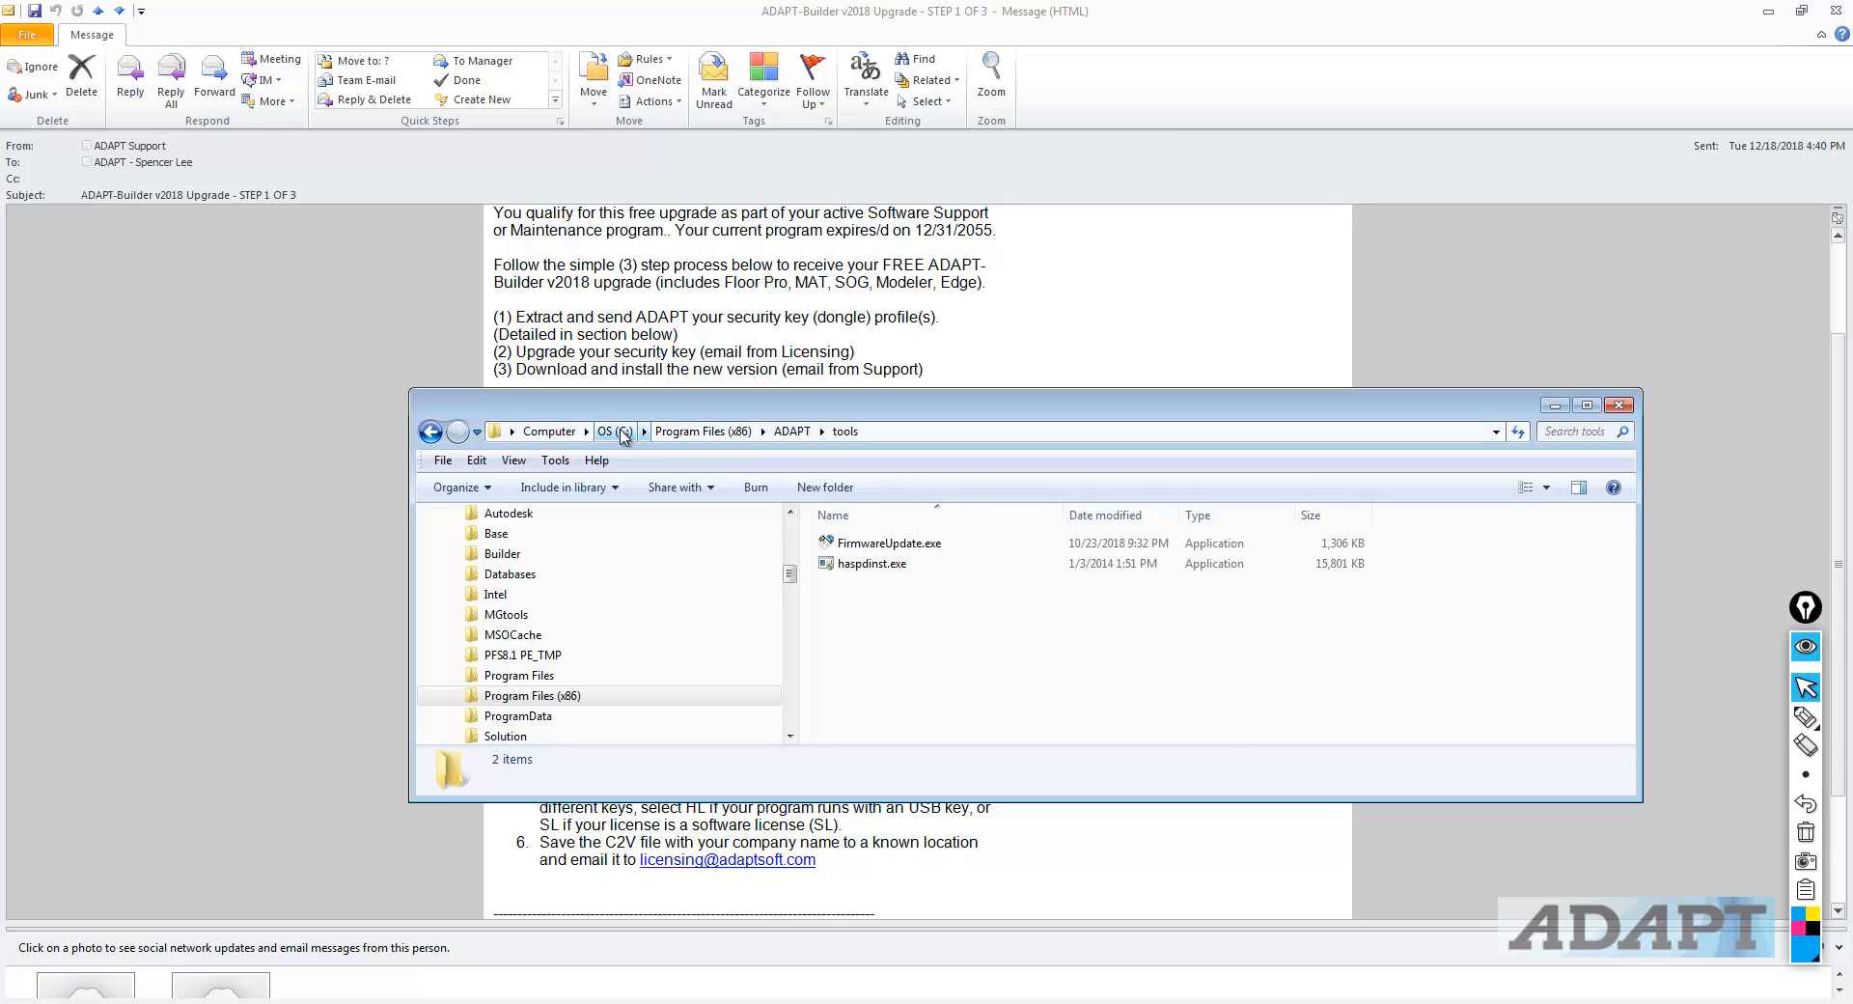
Step: Return to C:, search the drive for ADAPT-RUS, then close the Explorer window
{"action": "left_click", "coordinate": [614, 431]}
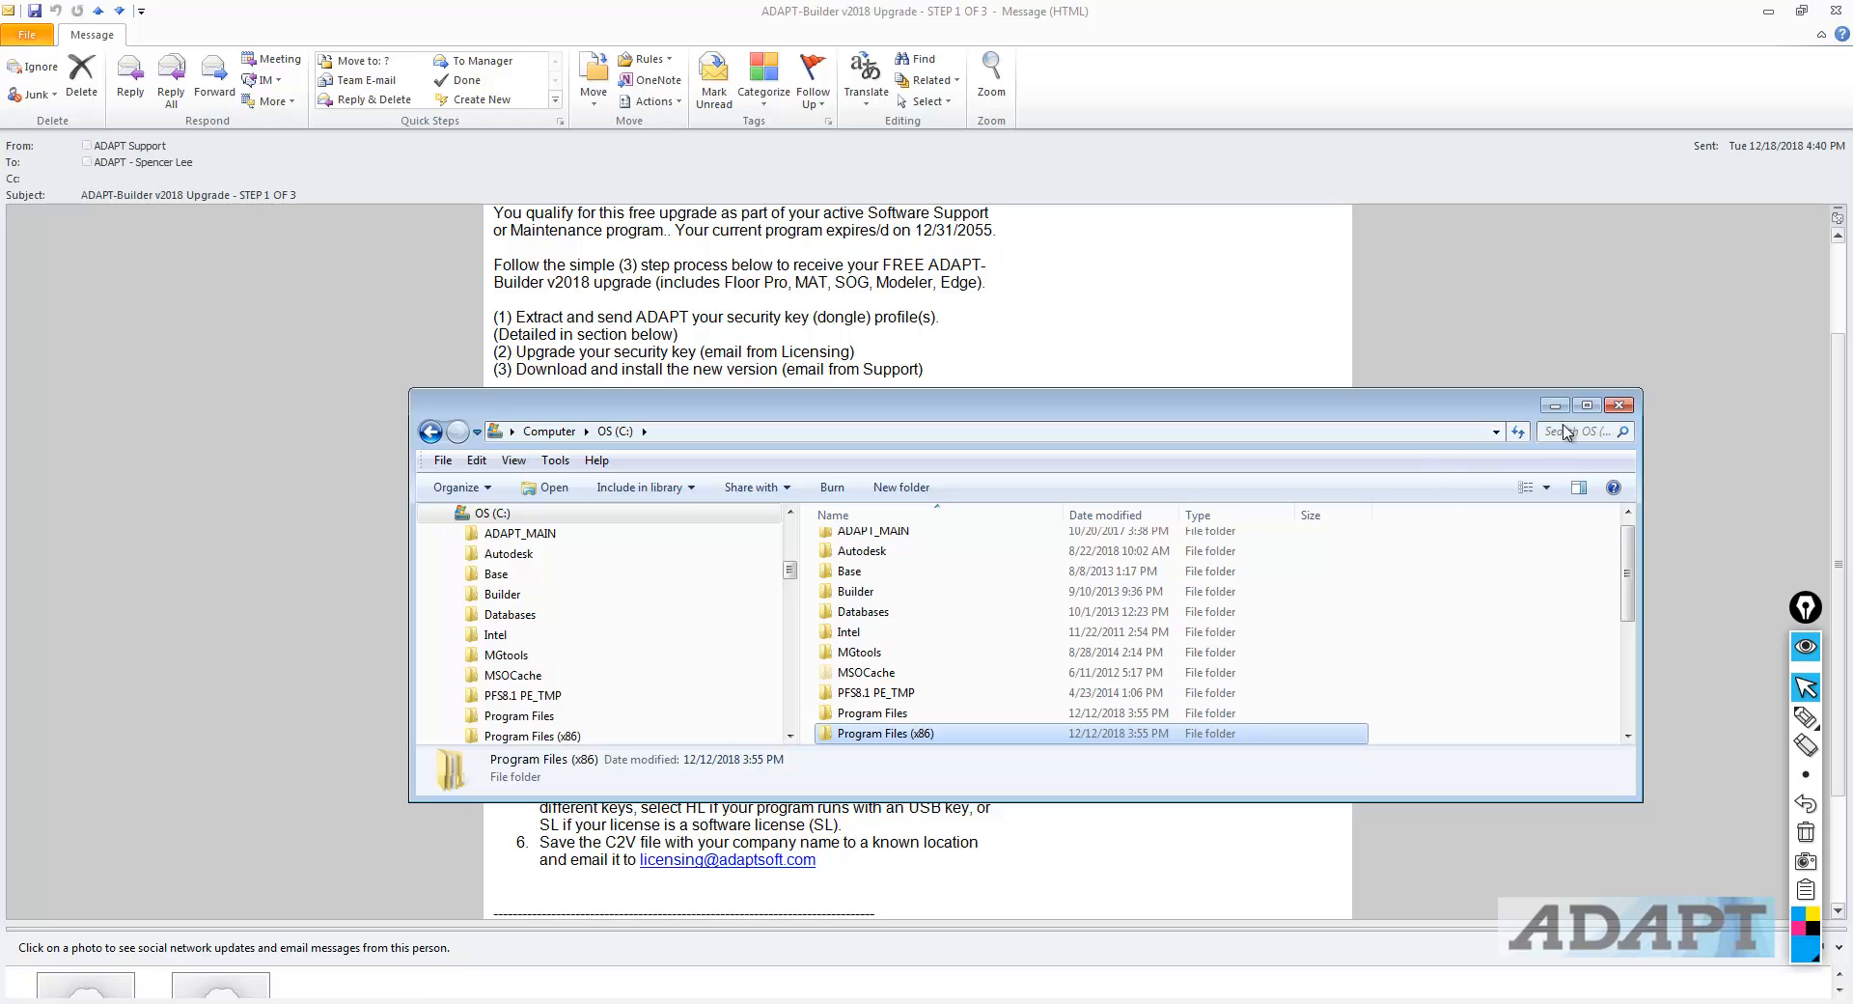
{"action": "left_click", "coordinate": [1577, 430]}
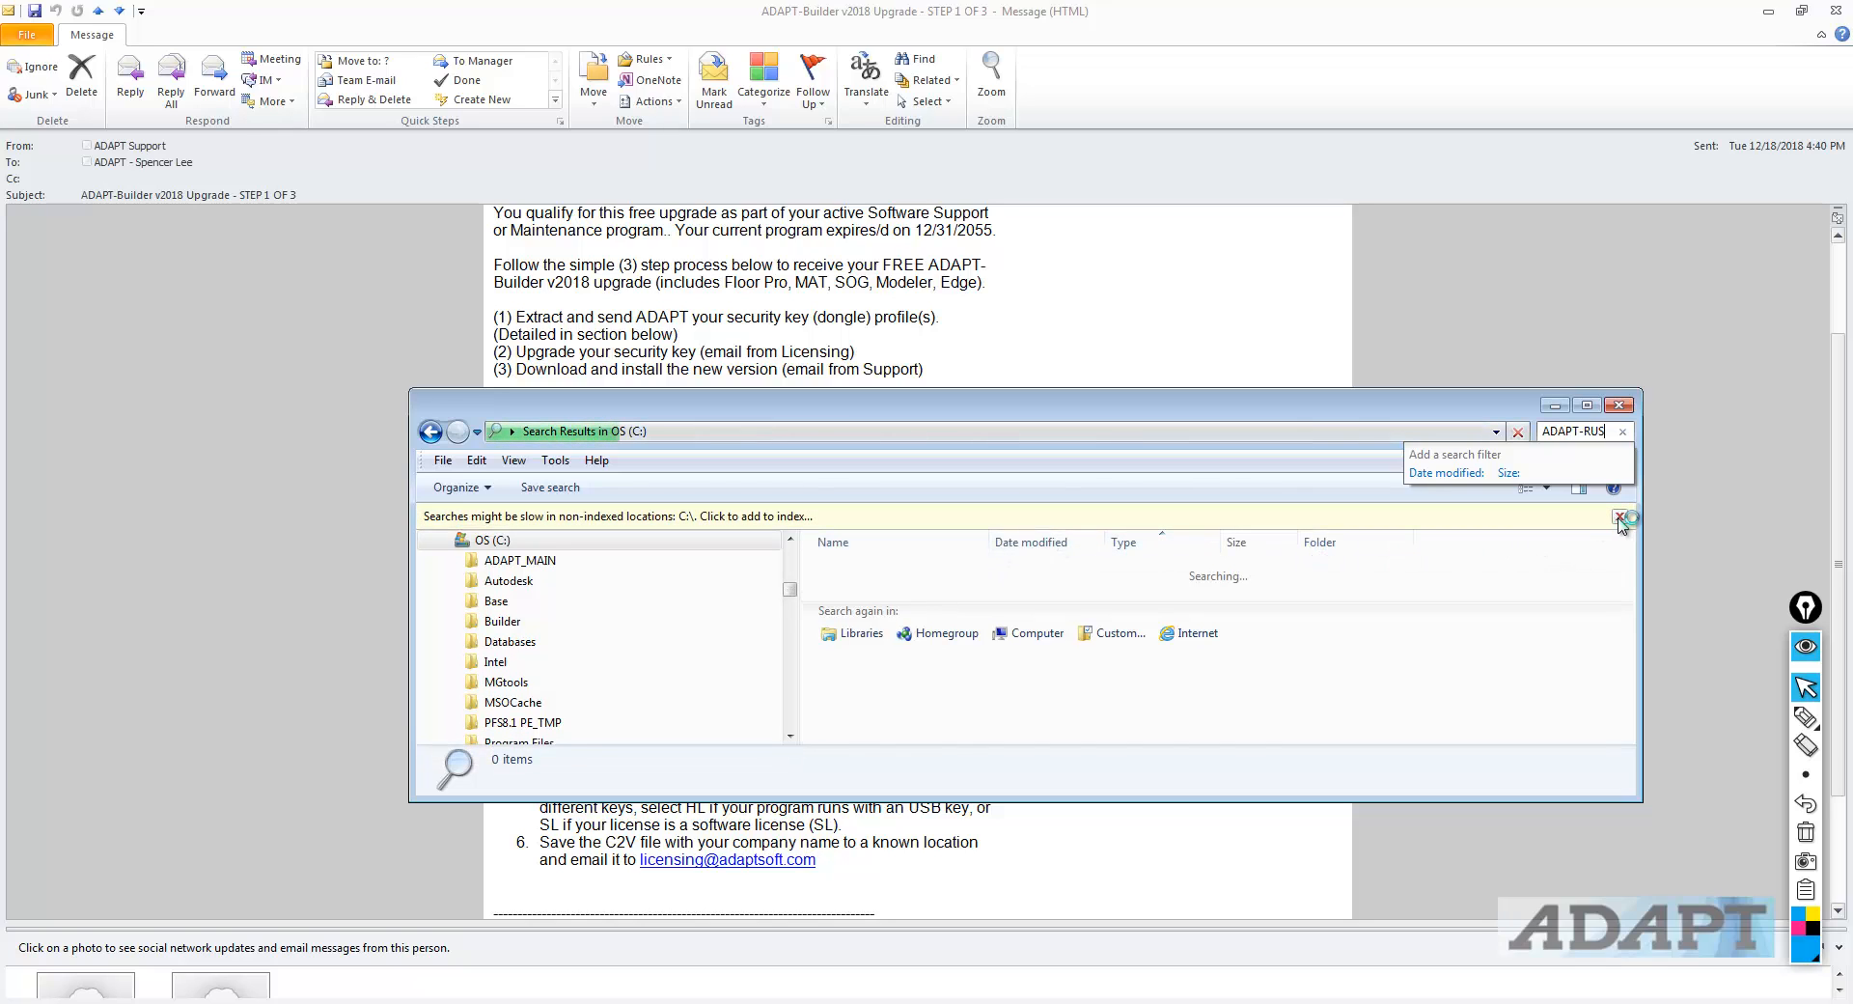
{"action": "left_click", "coordinate": [1620, 406]}
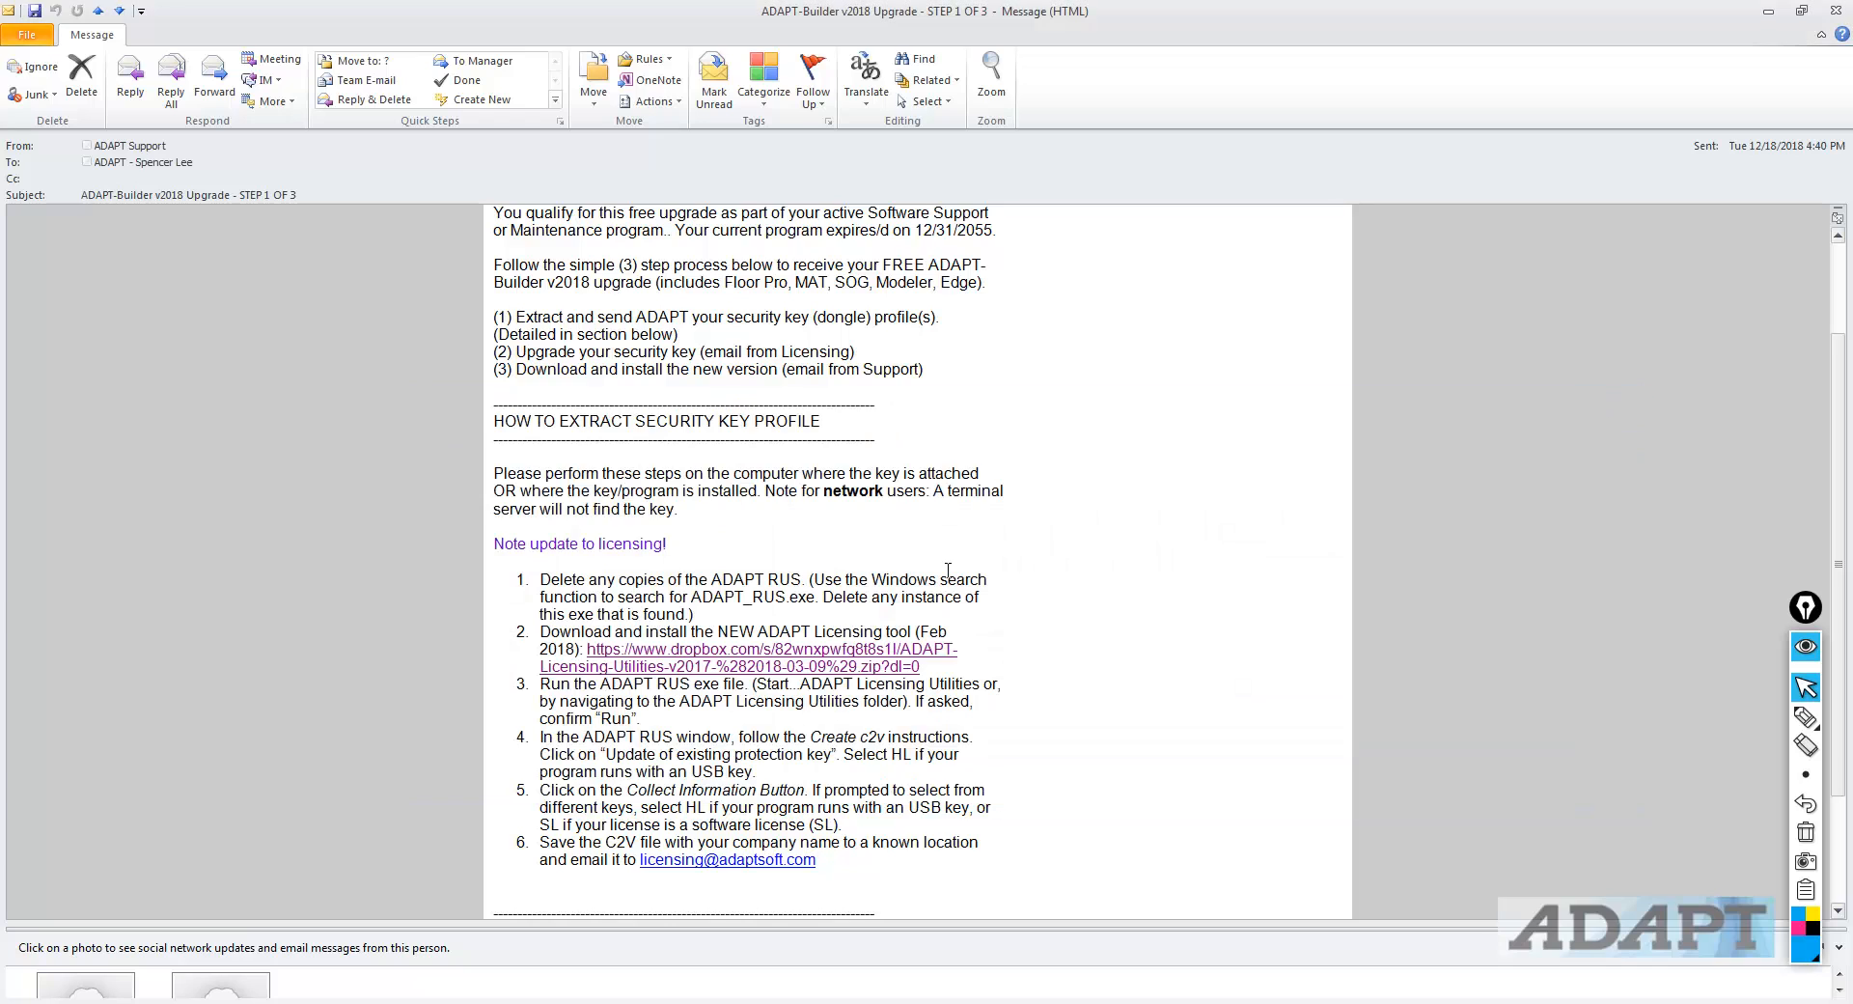
{"action": "mouse_move", "coordinate": [629, 661]}
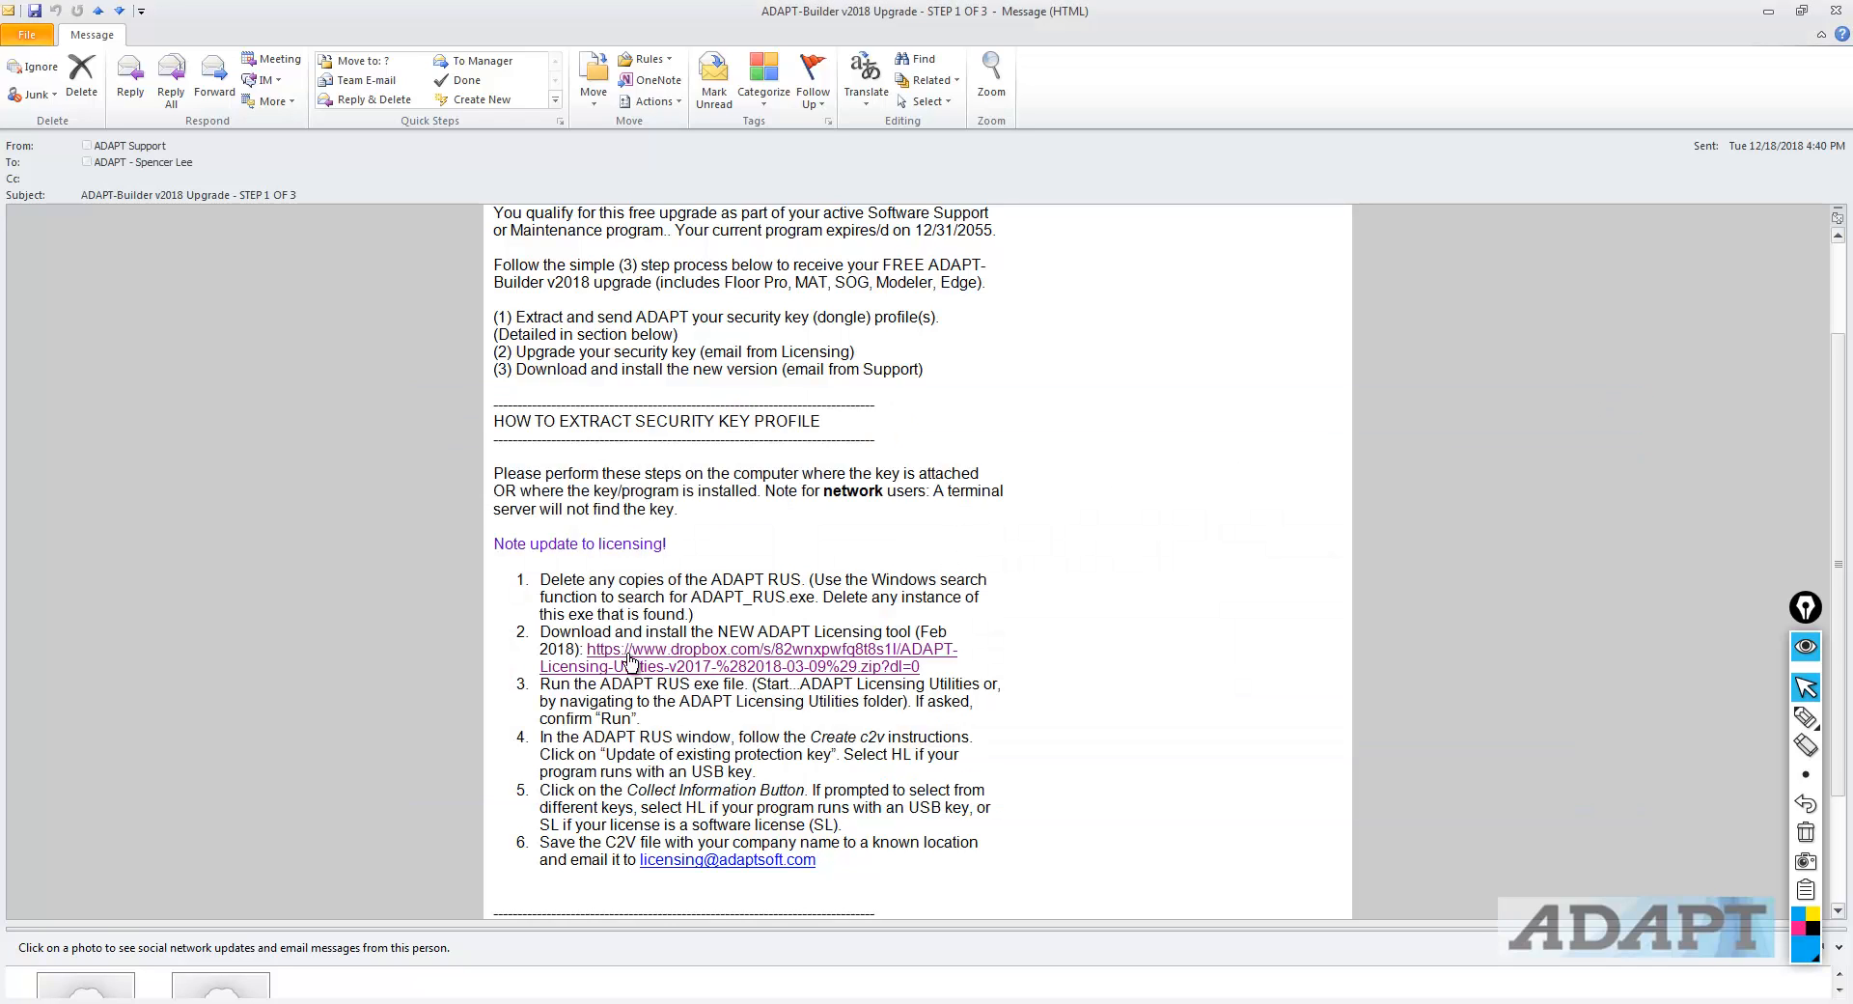
{"action": "mouse_move", "coordinate": [957, 681]}
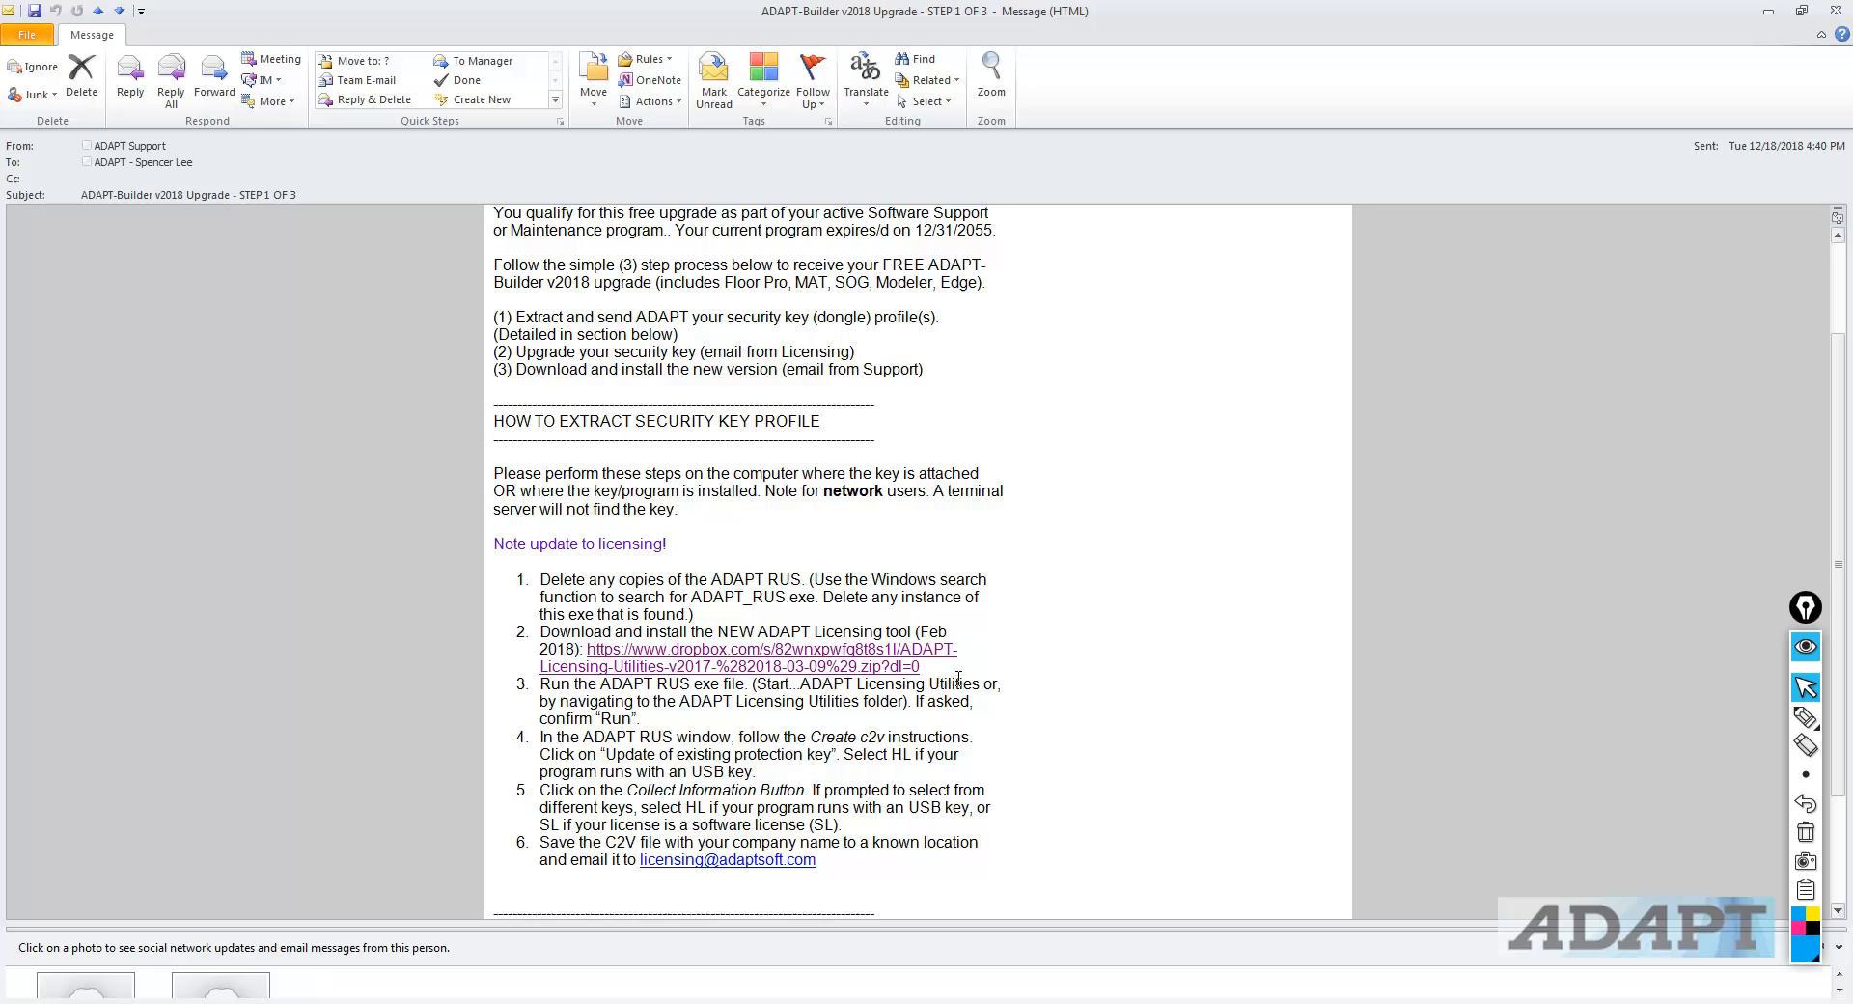
{"action": "mouse_move", "coordinate": [828, 656]}
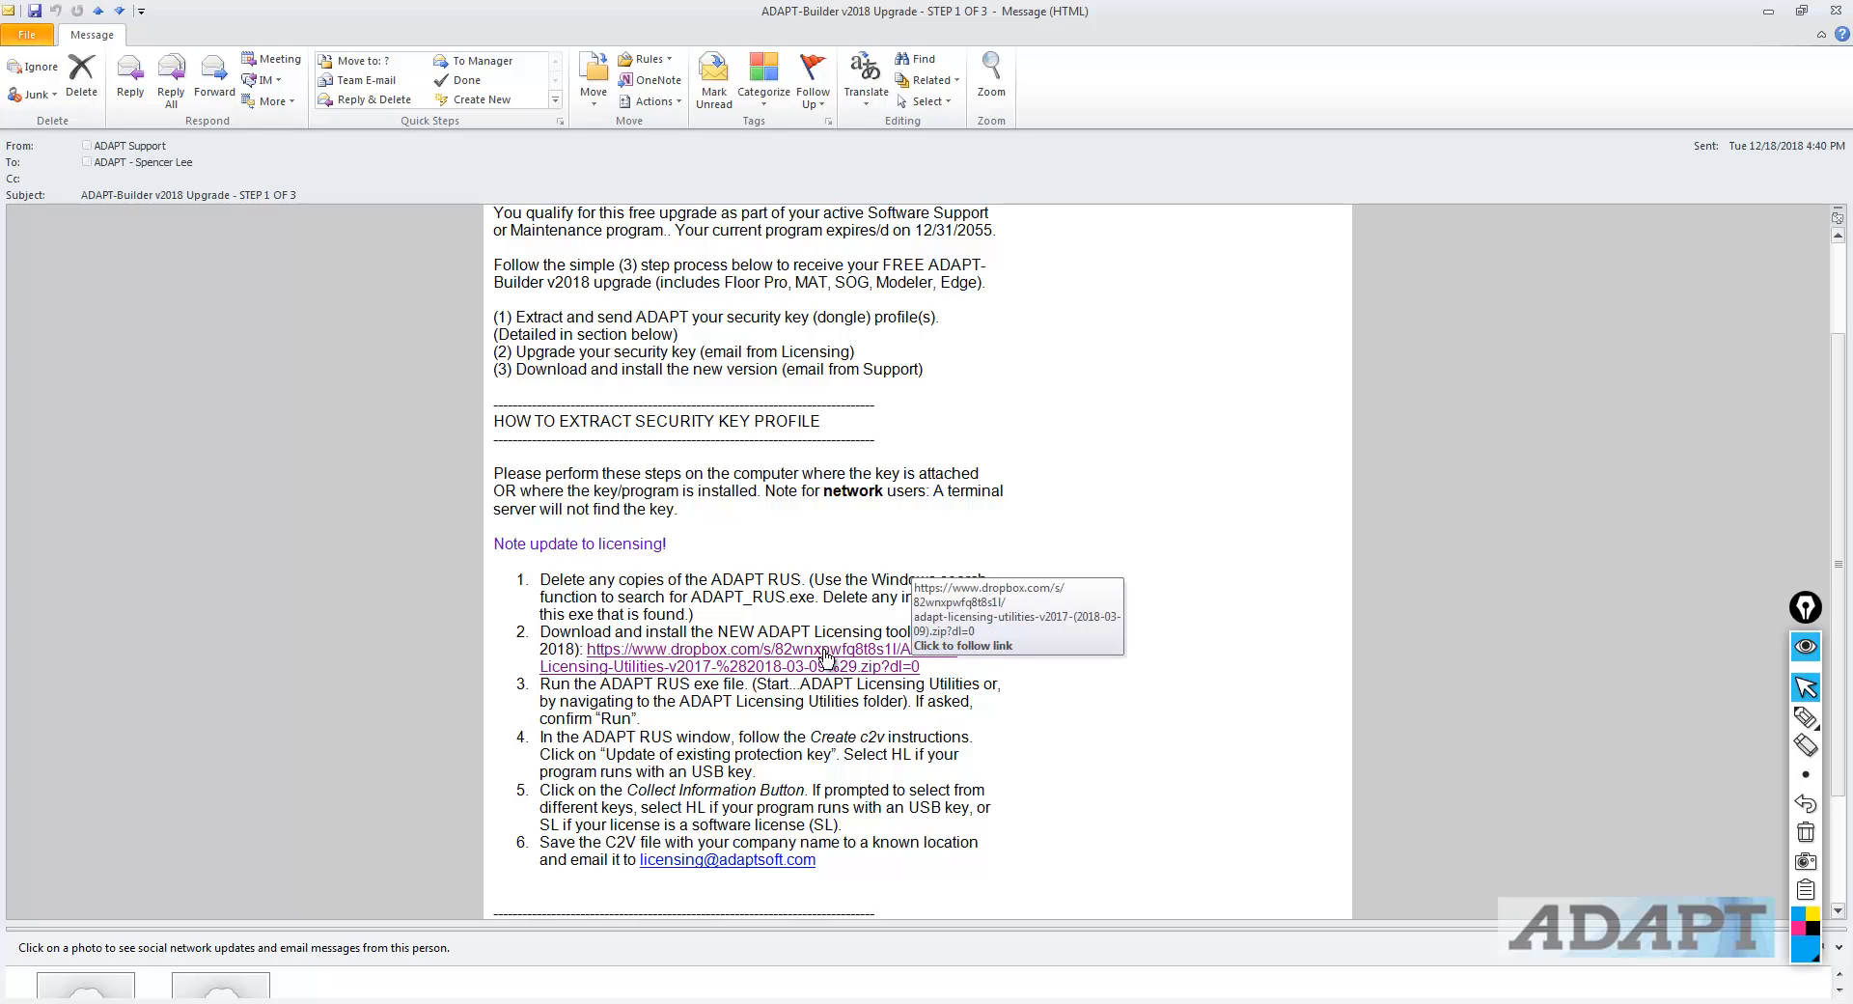
Step: Follow the email's dropbox.com link for the new ADAPT Licensing tool
{"action": "left_click", "coordinate": [747, 649]}
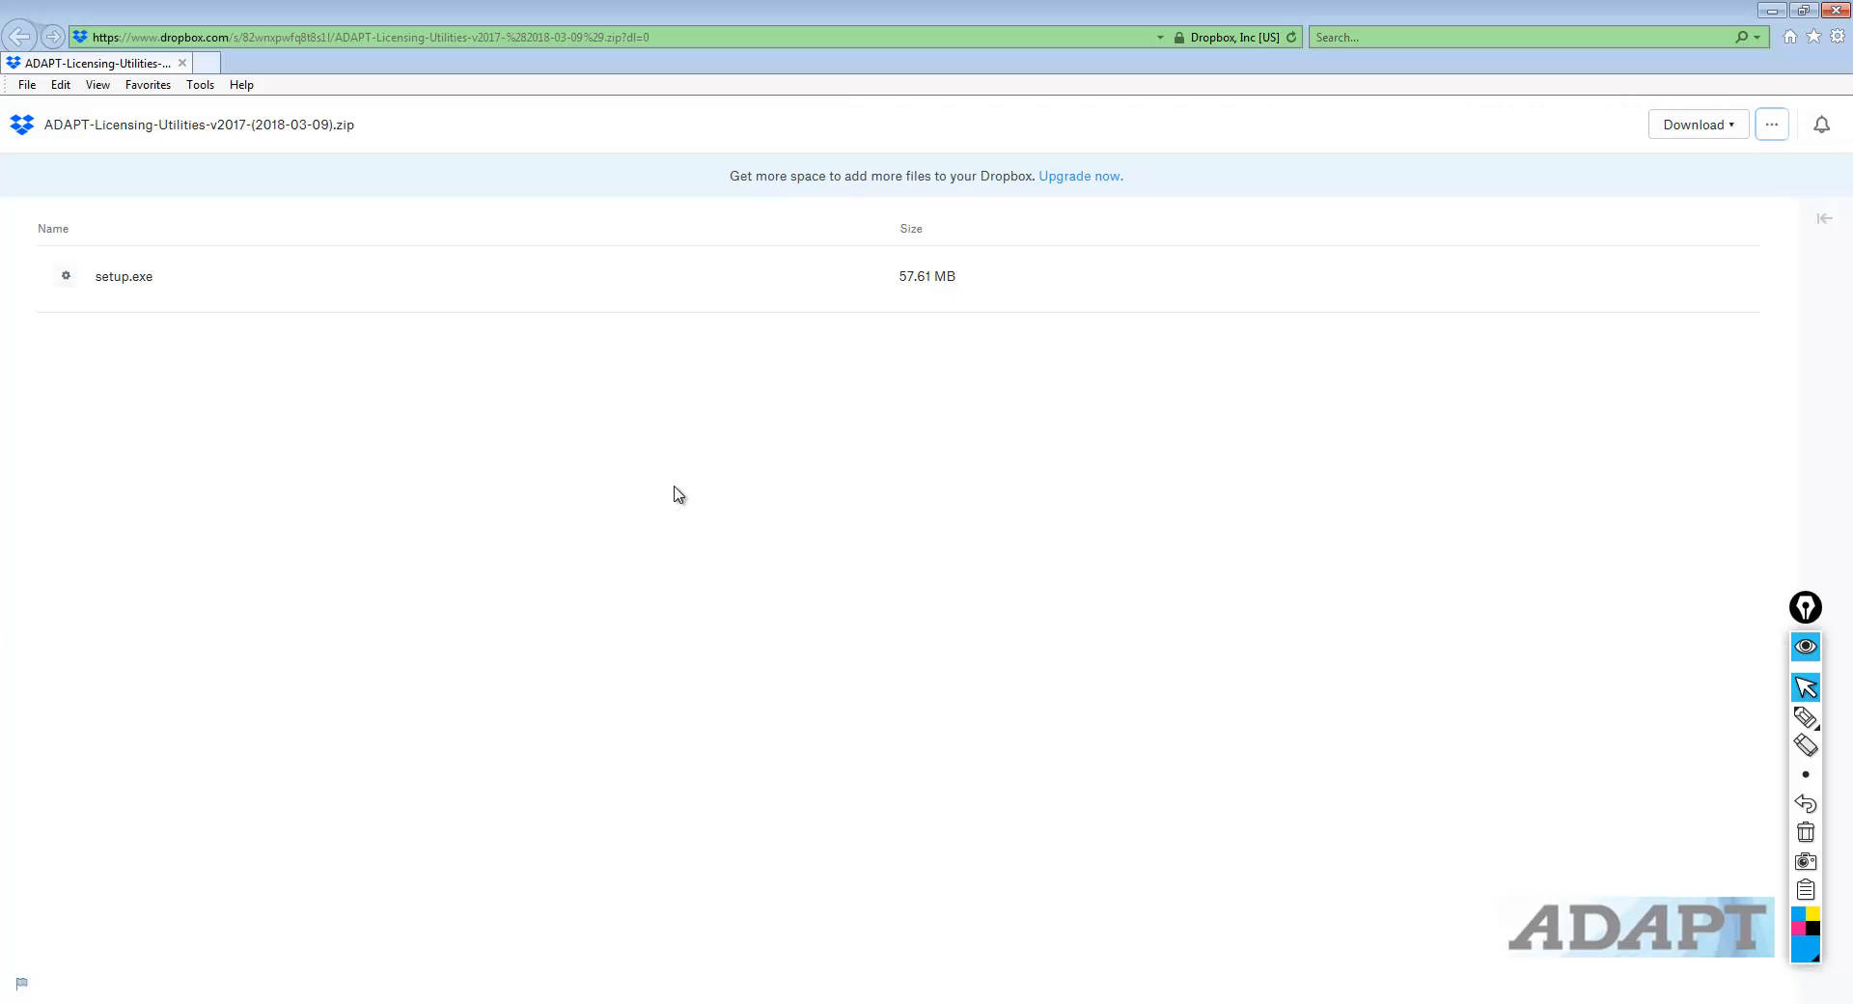
{"action": "left_click", "coordinate": [1695, 124]}
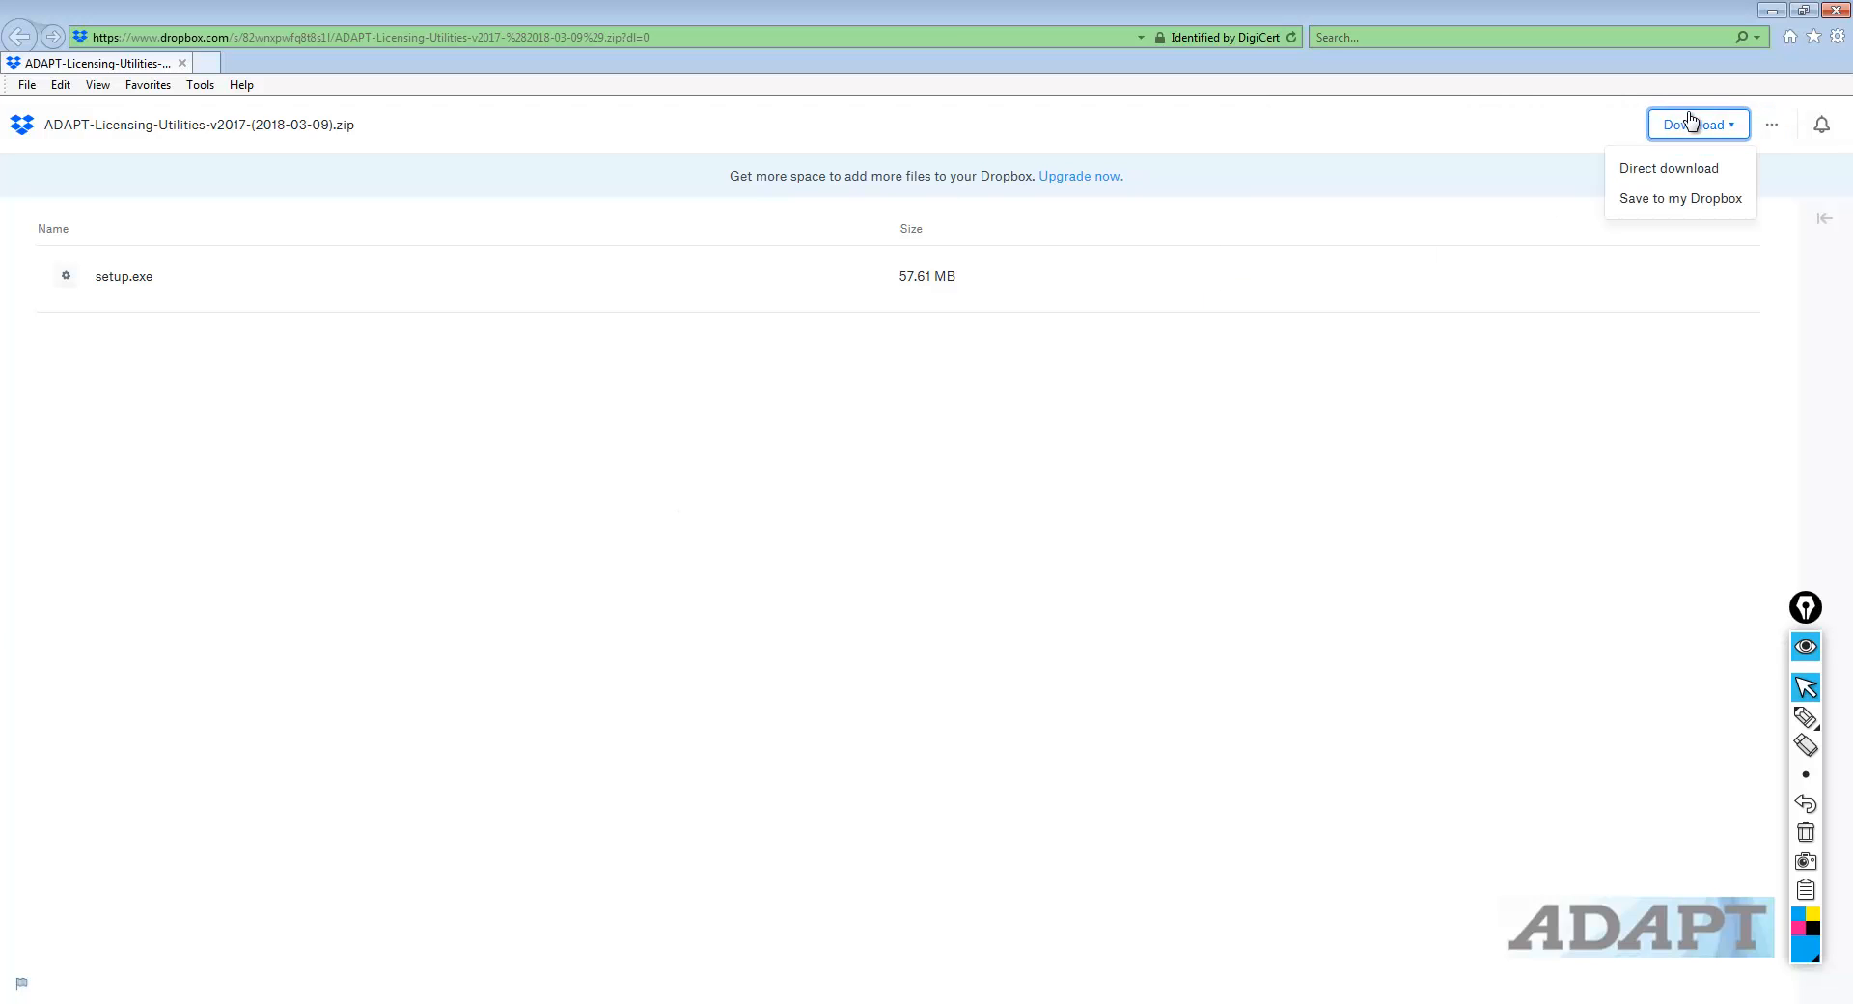
{"action": "left_click", "coordinate": [863, 830]}
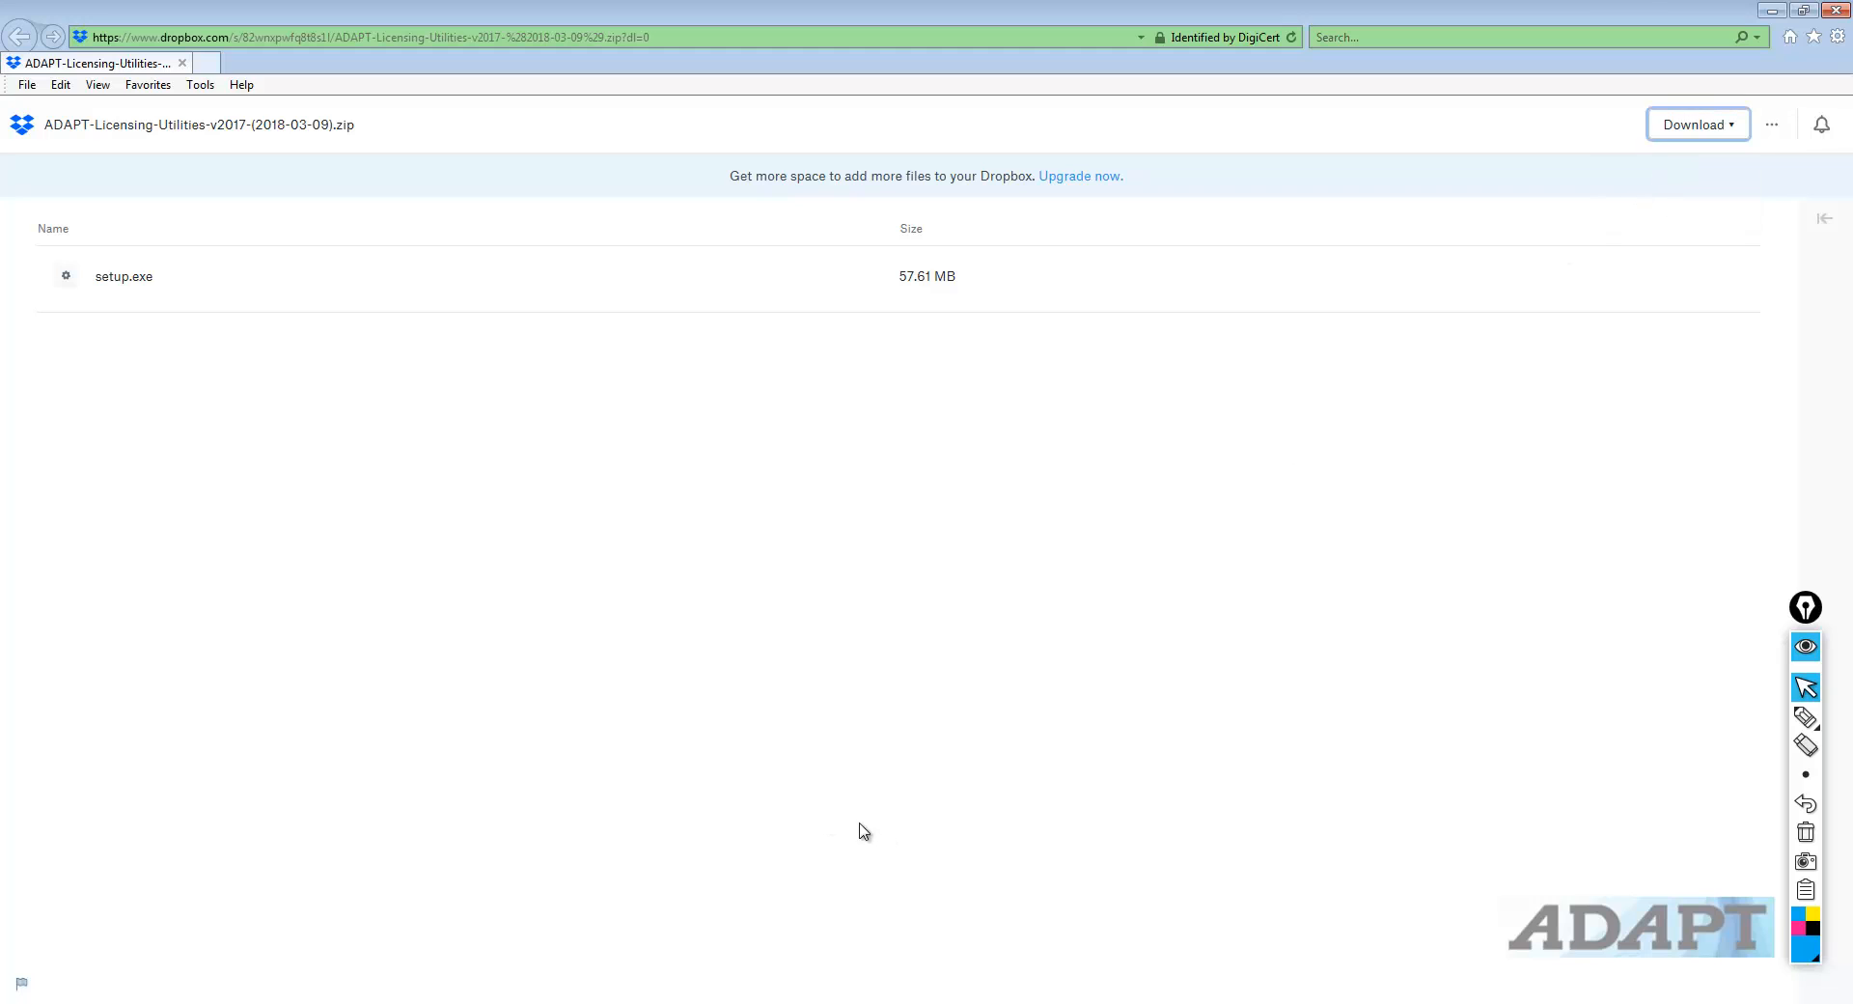
{"action": "left_click", "coordinate": [1693, 124]}
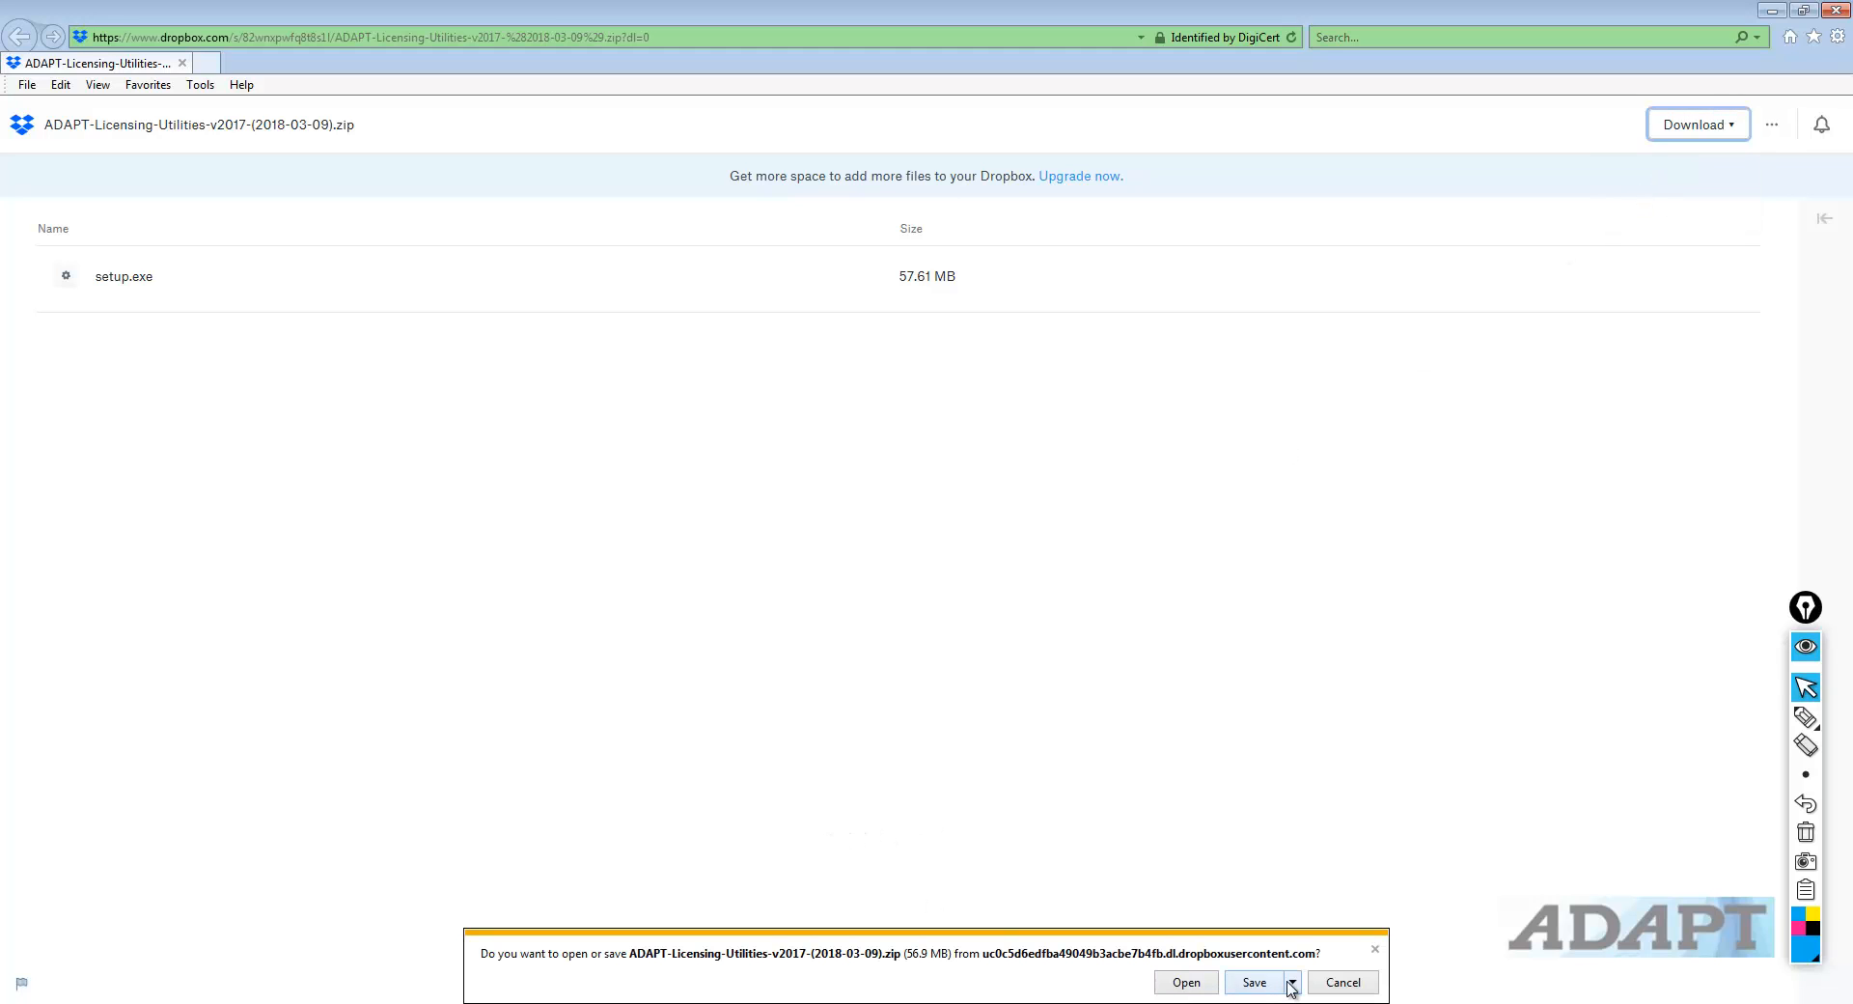
{"action": "left_click", "coordinate": [1292, 980]}
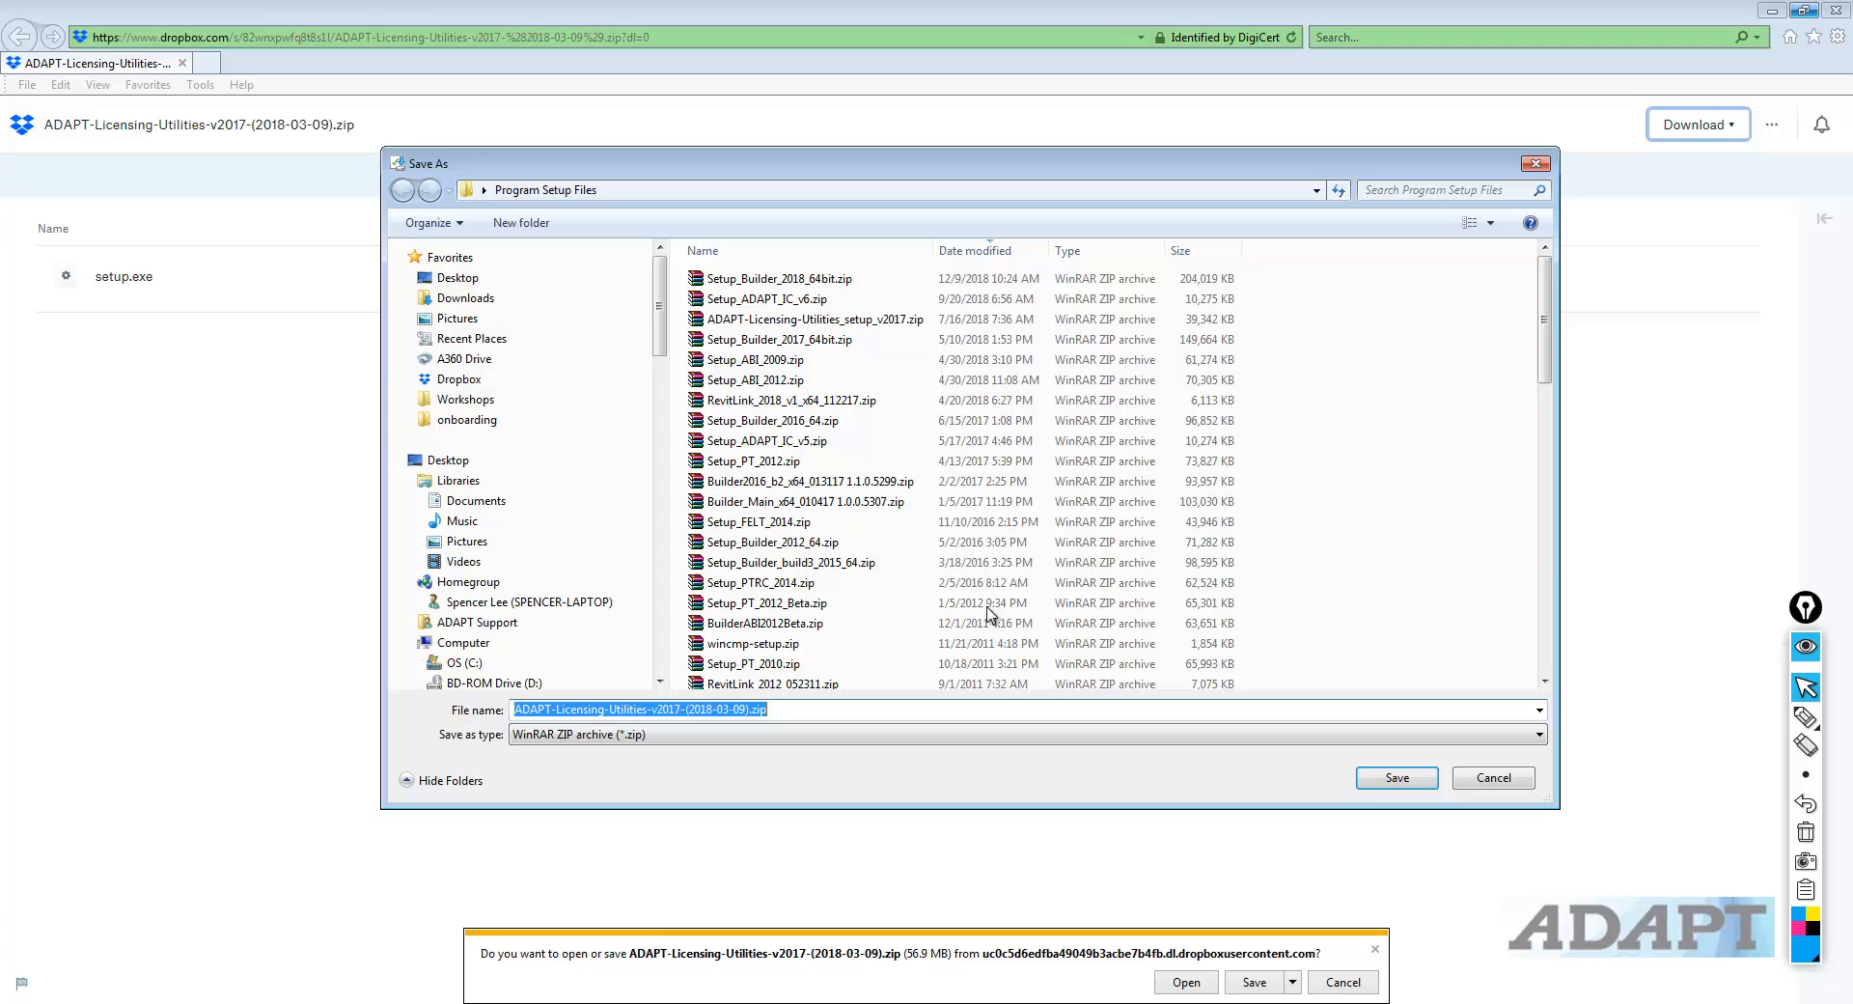
{"action": "left_click", "coordinate": [457, 276]}
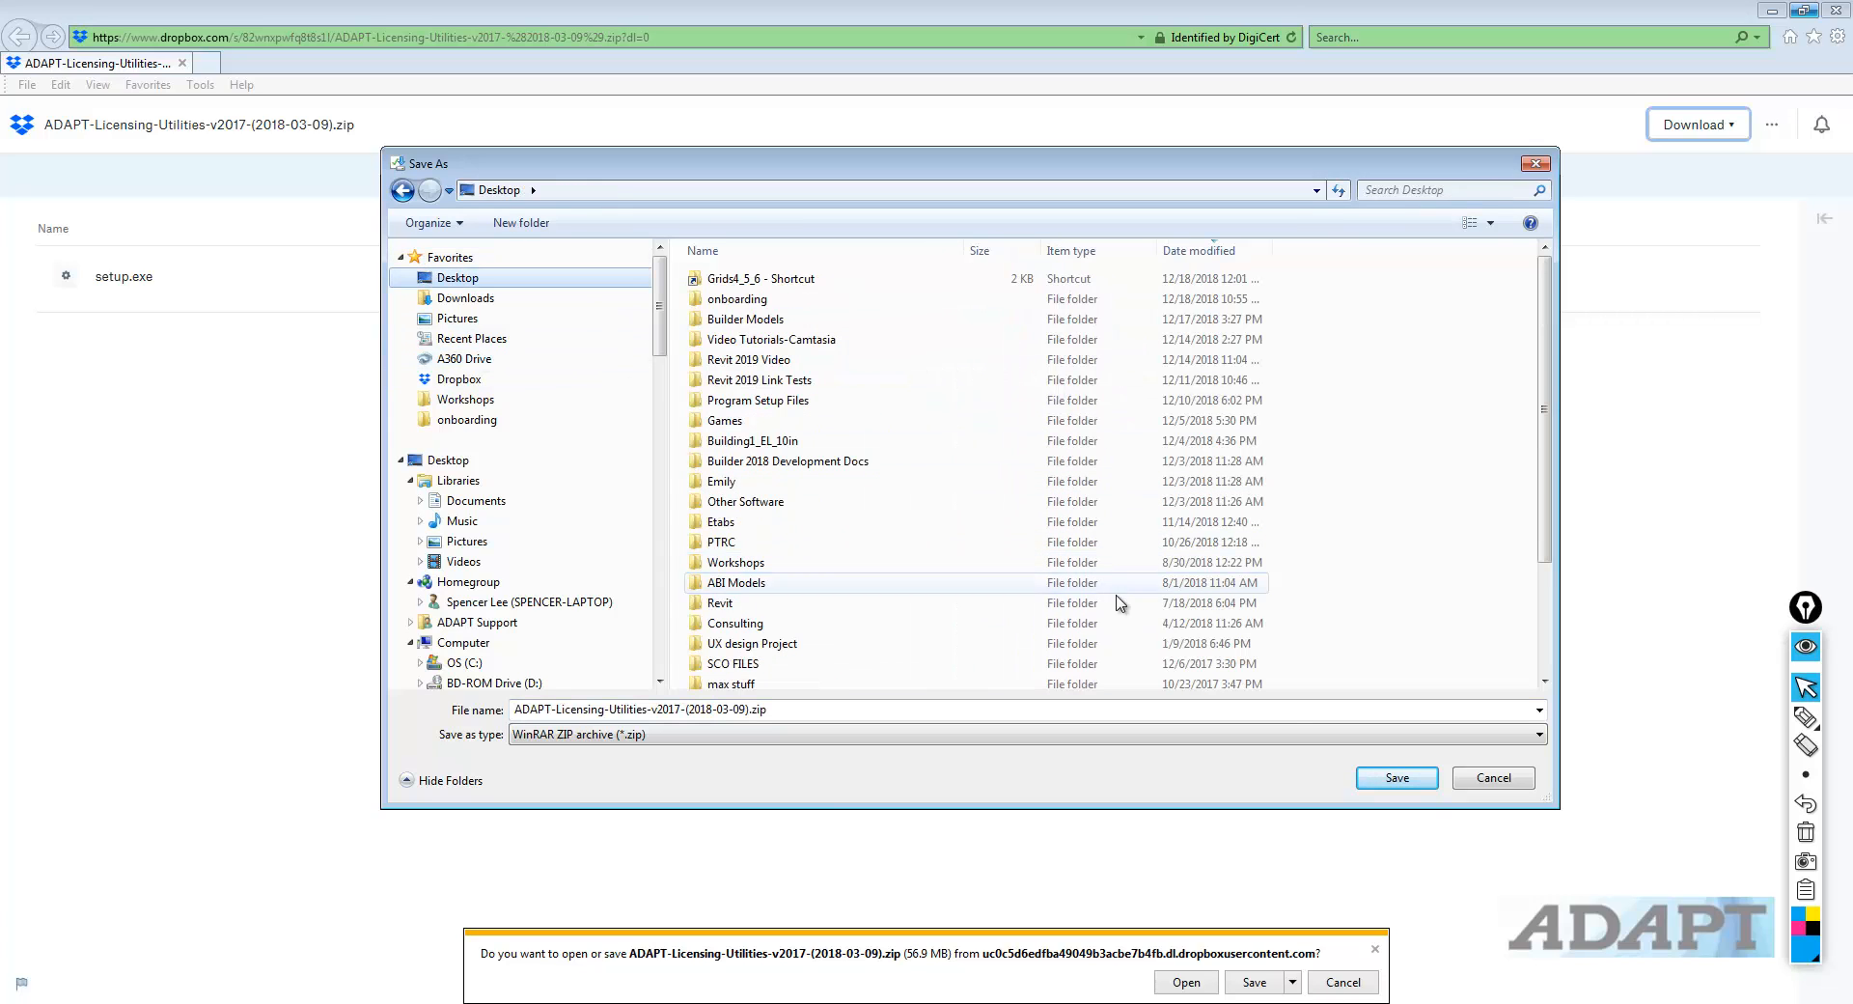
{"action": "left_click", "coordinate": [1396, 776]}
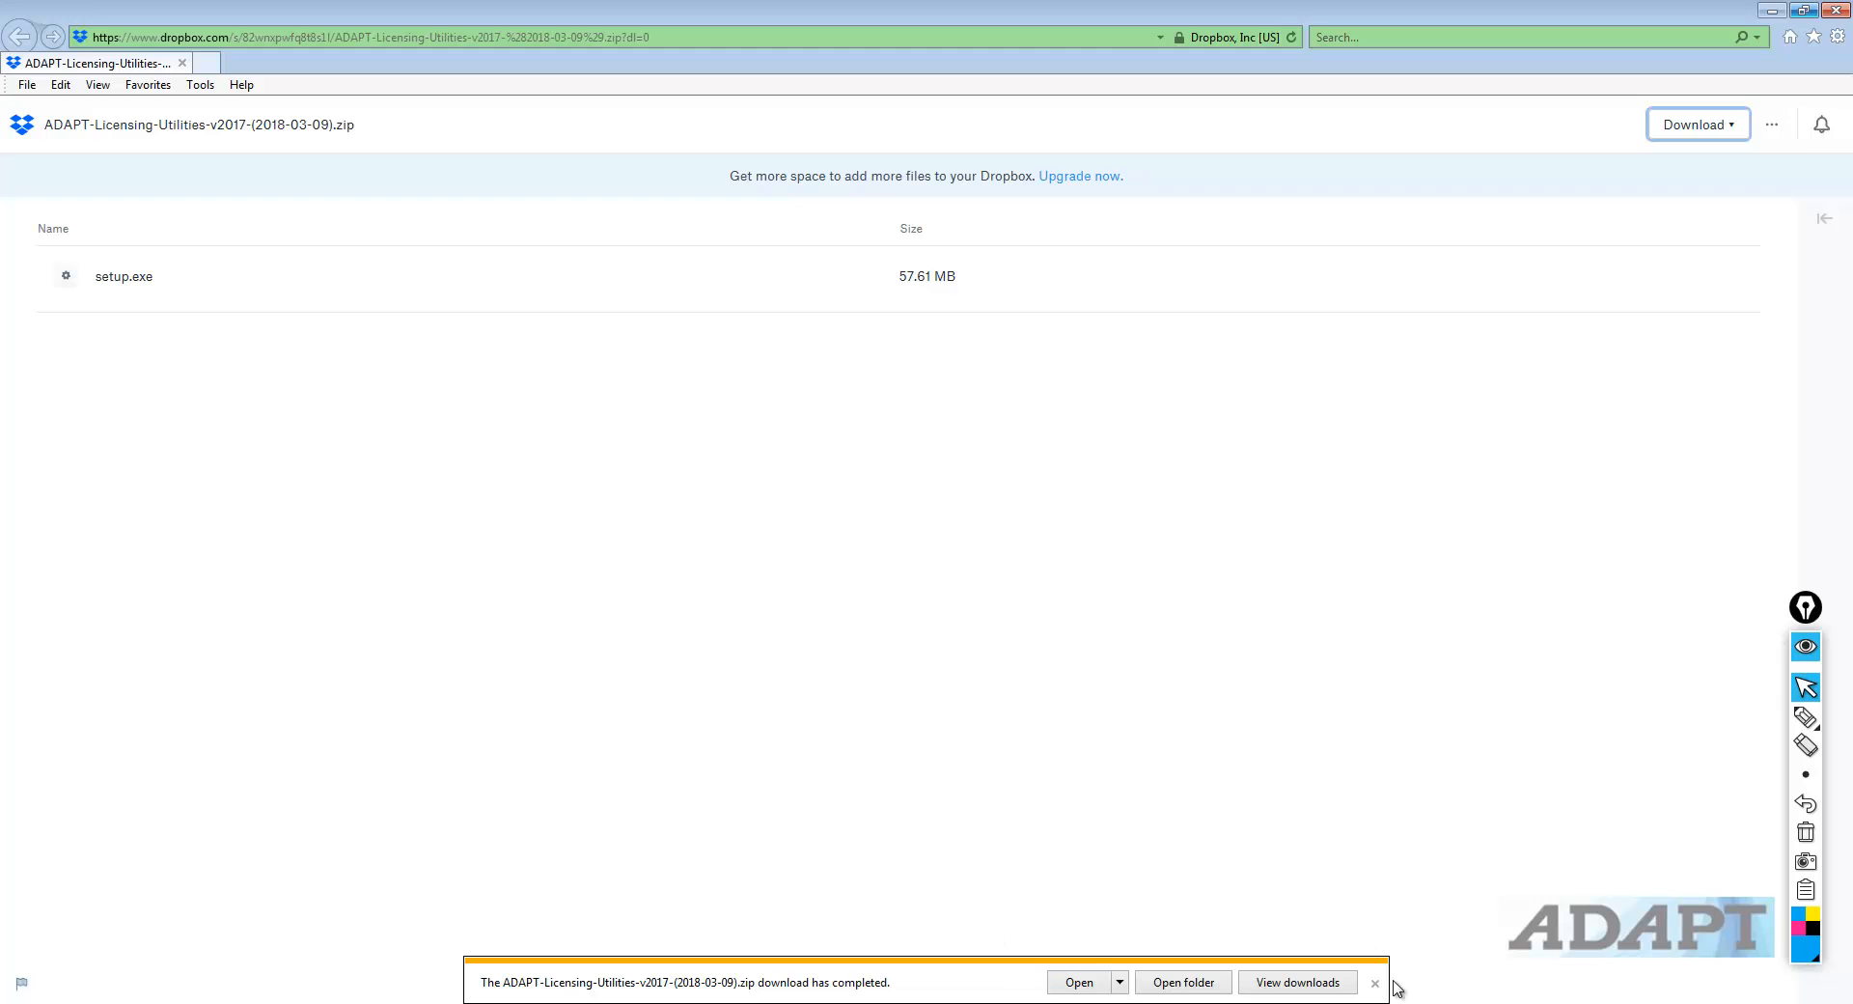
Step: Dismiss the download-completed notice and minimize the Outlook window
{"action": "left_click", "coordinate": [1375, 982]}
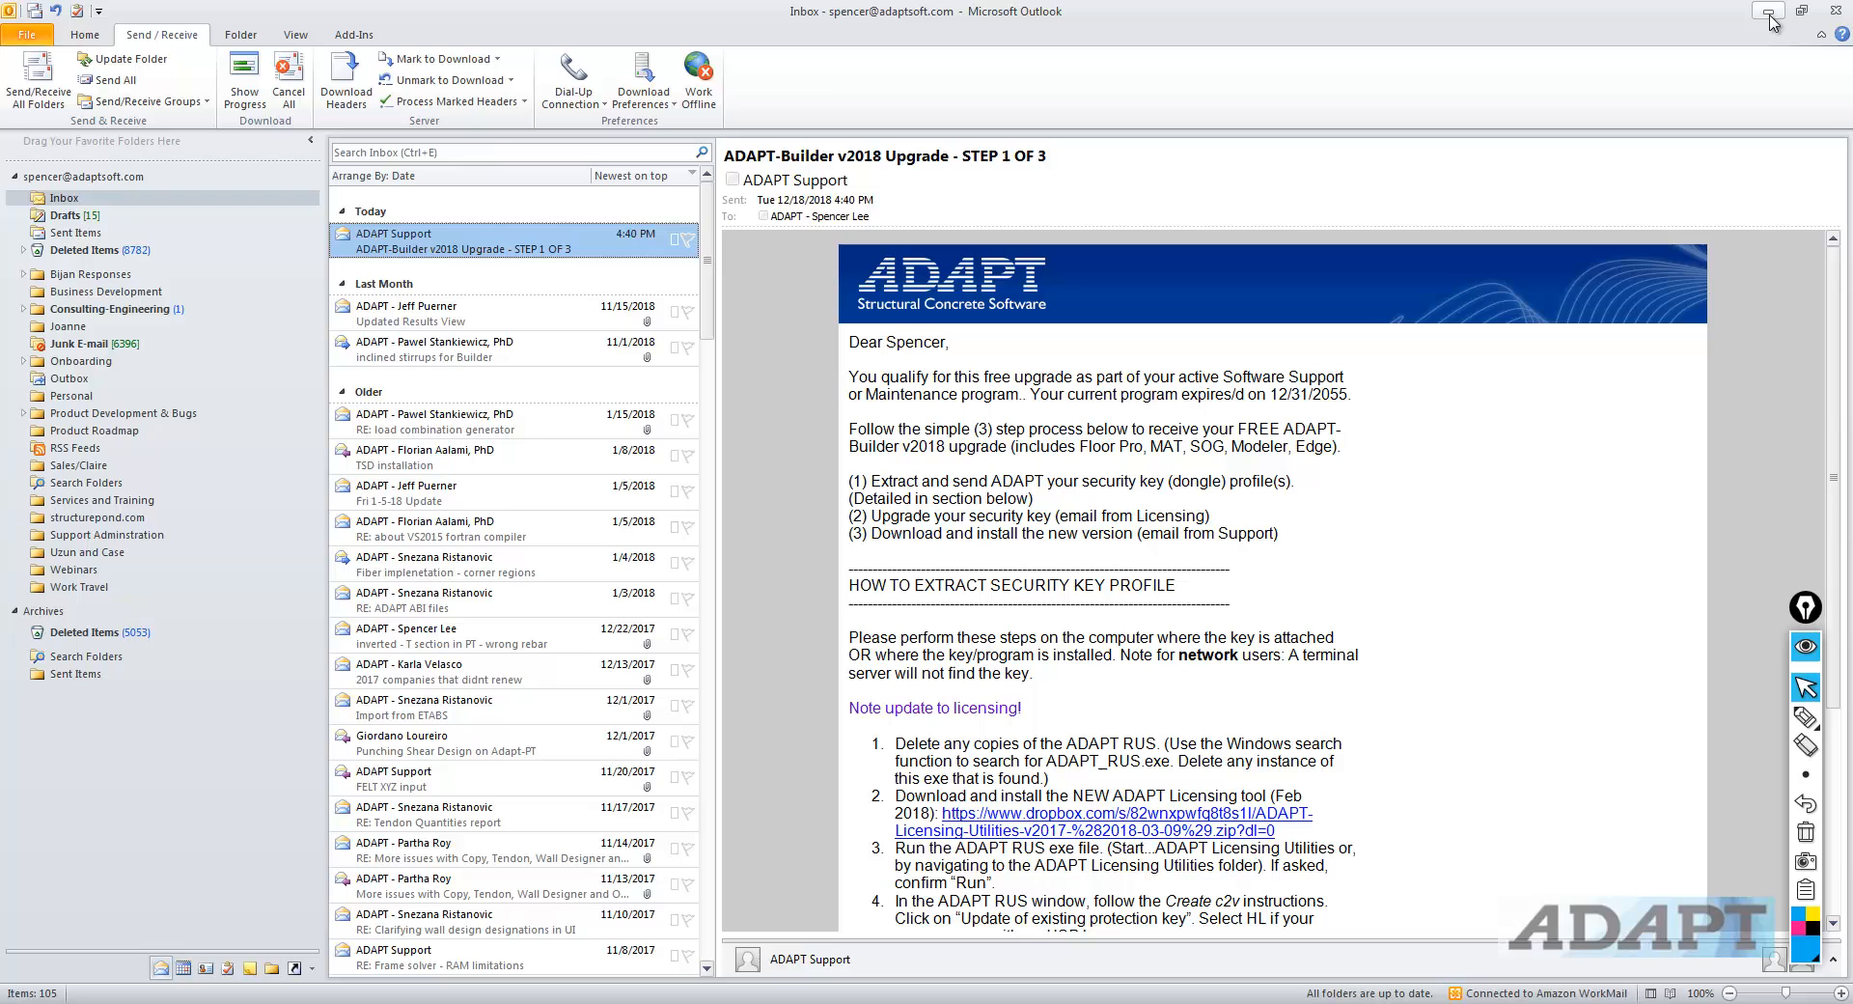
{"action": "left_click", "coordinate": [1771, 12]}
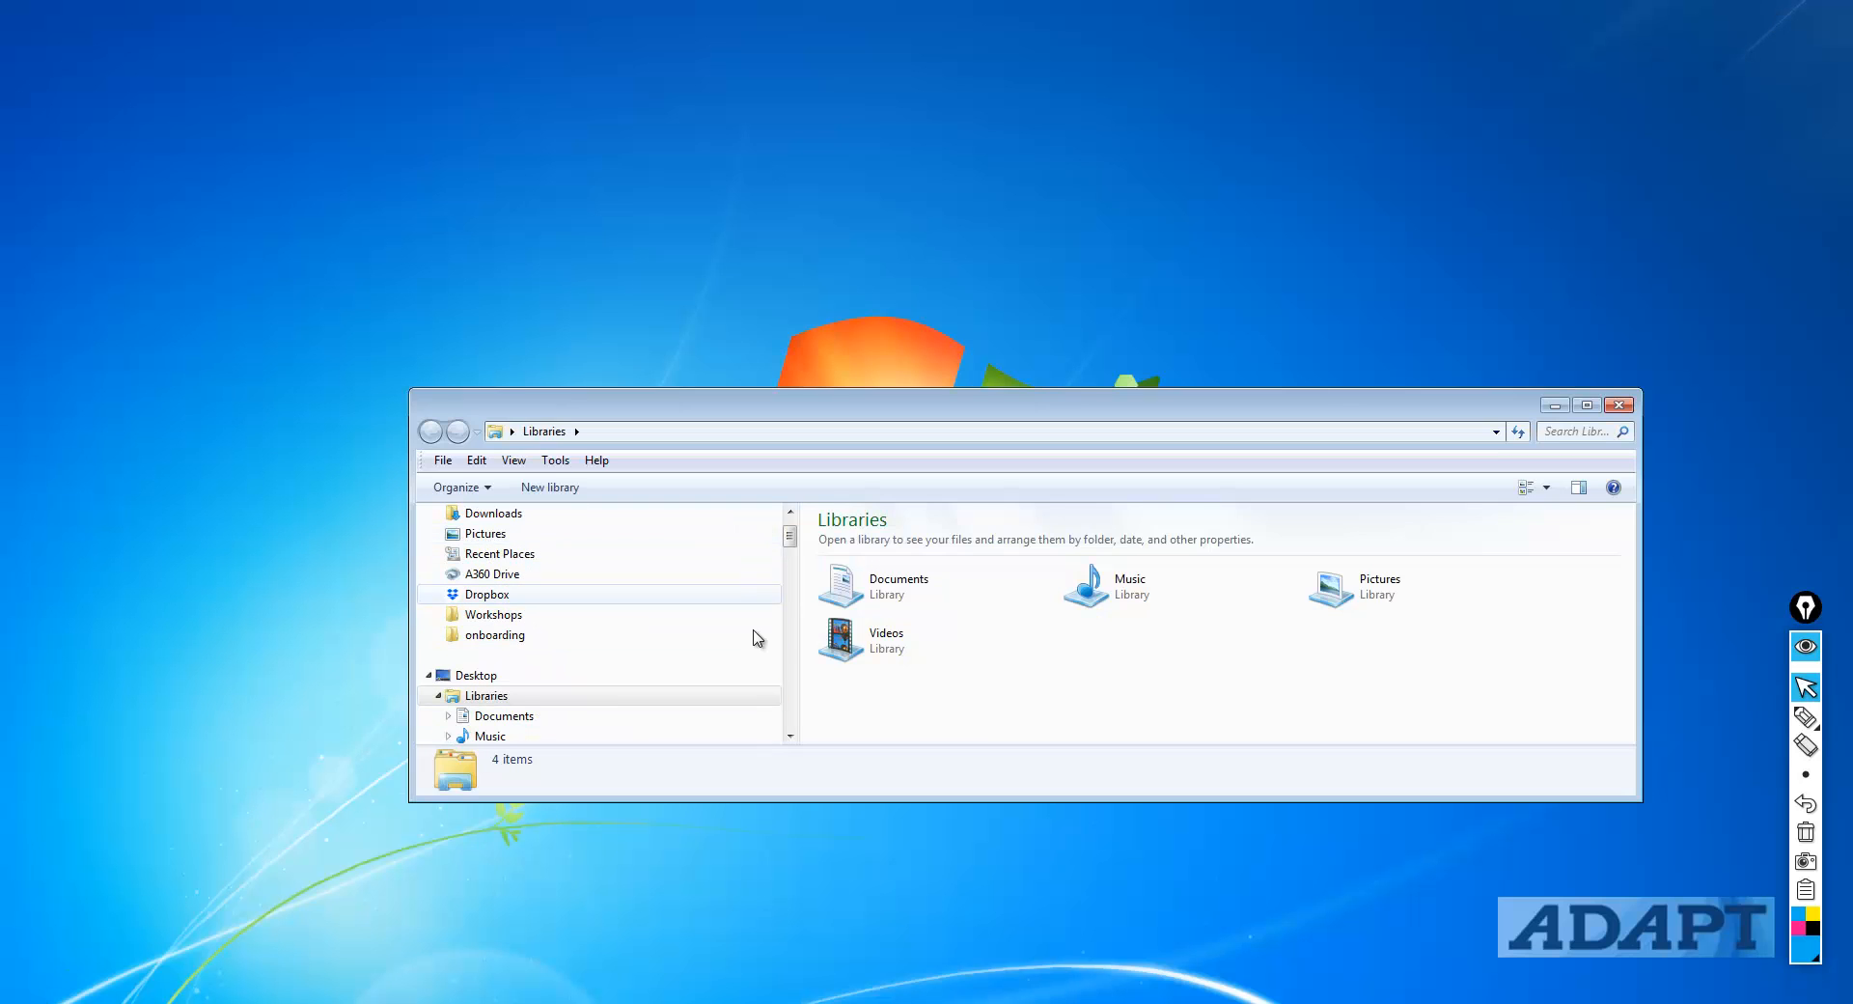
Step: Extract the downloaded licensing utilities zip onto the Desktop and locate setup.exe
{"action": "scroll", "scroll_direction": "up", "scroll_amount": 3}
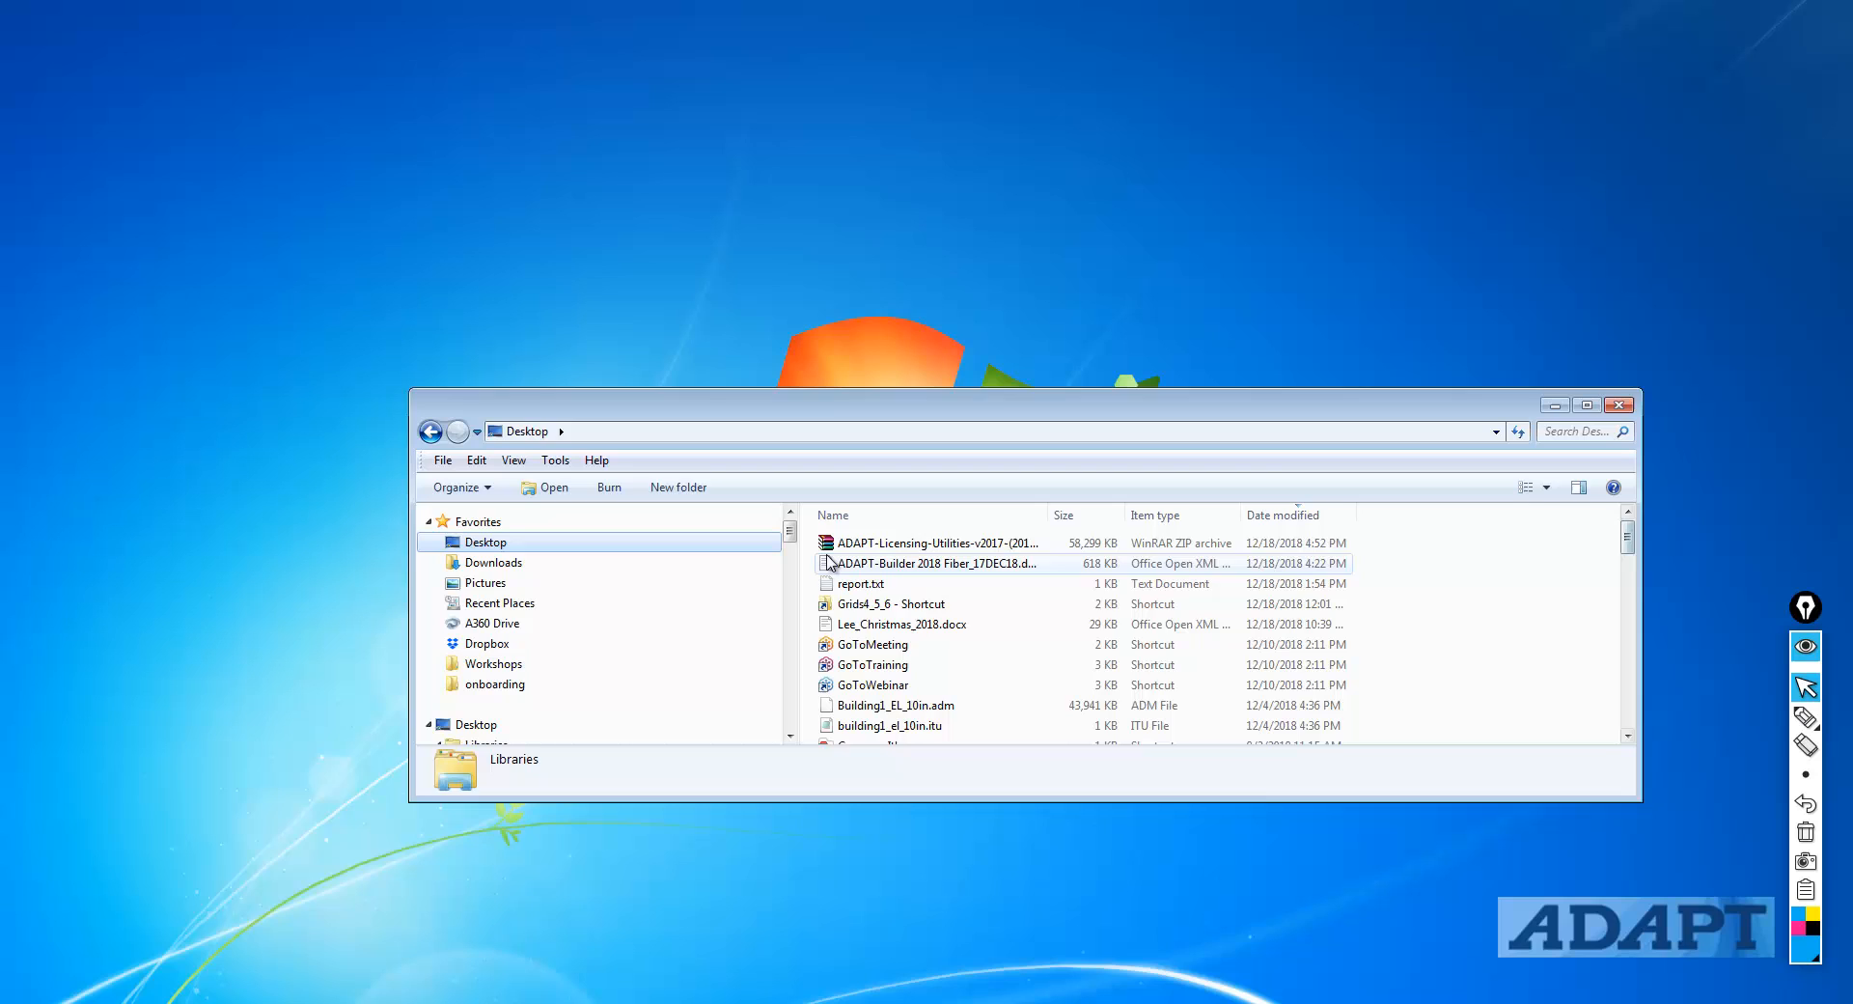
{"action": "right_click", "coordinate": [930, 542]}
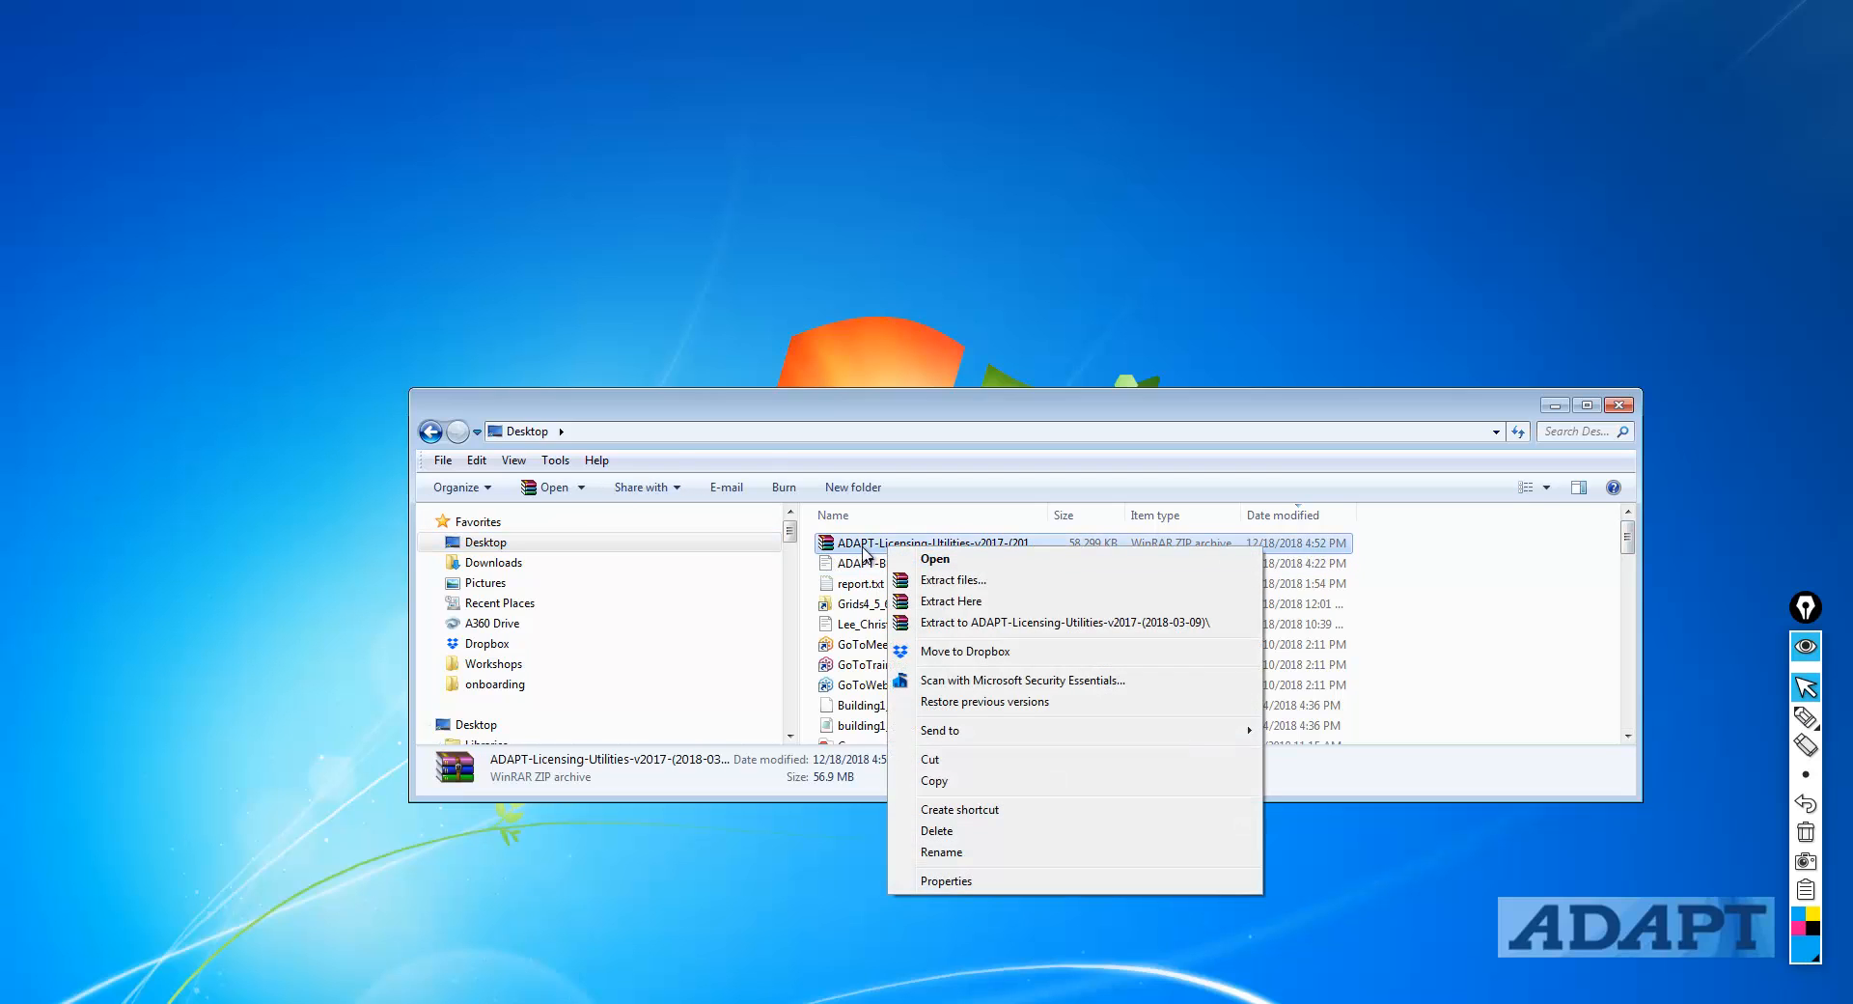
{"action": "mouse_move", "coordinate": [863, 558]}
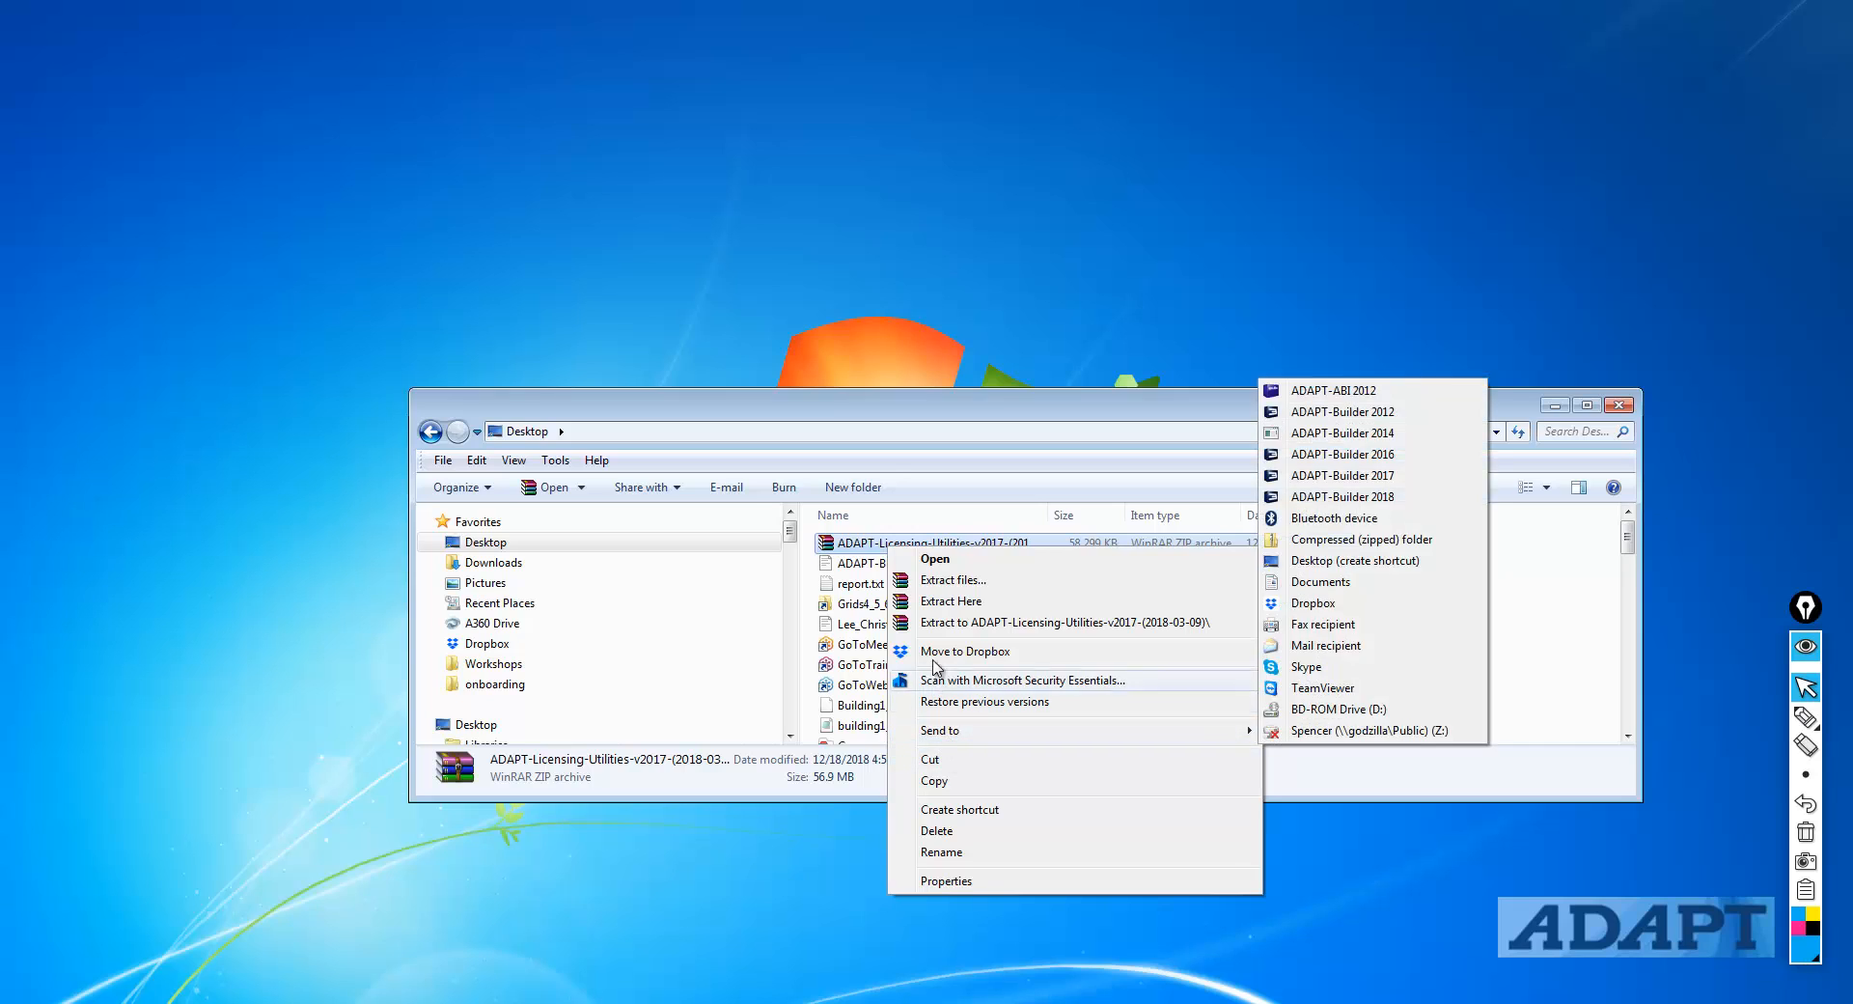
{"action": "left_click", "coordinate": [951, 579]}
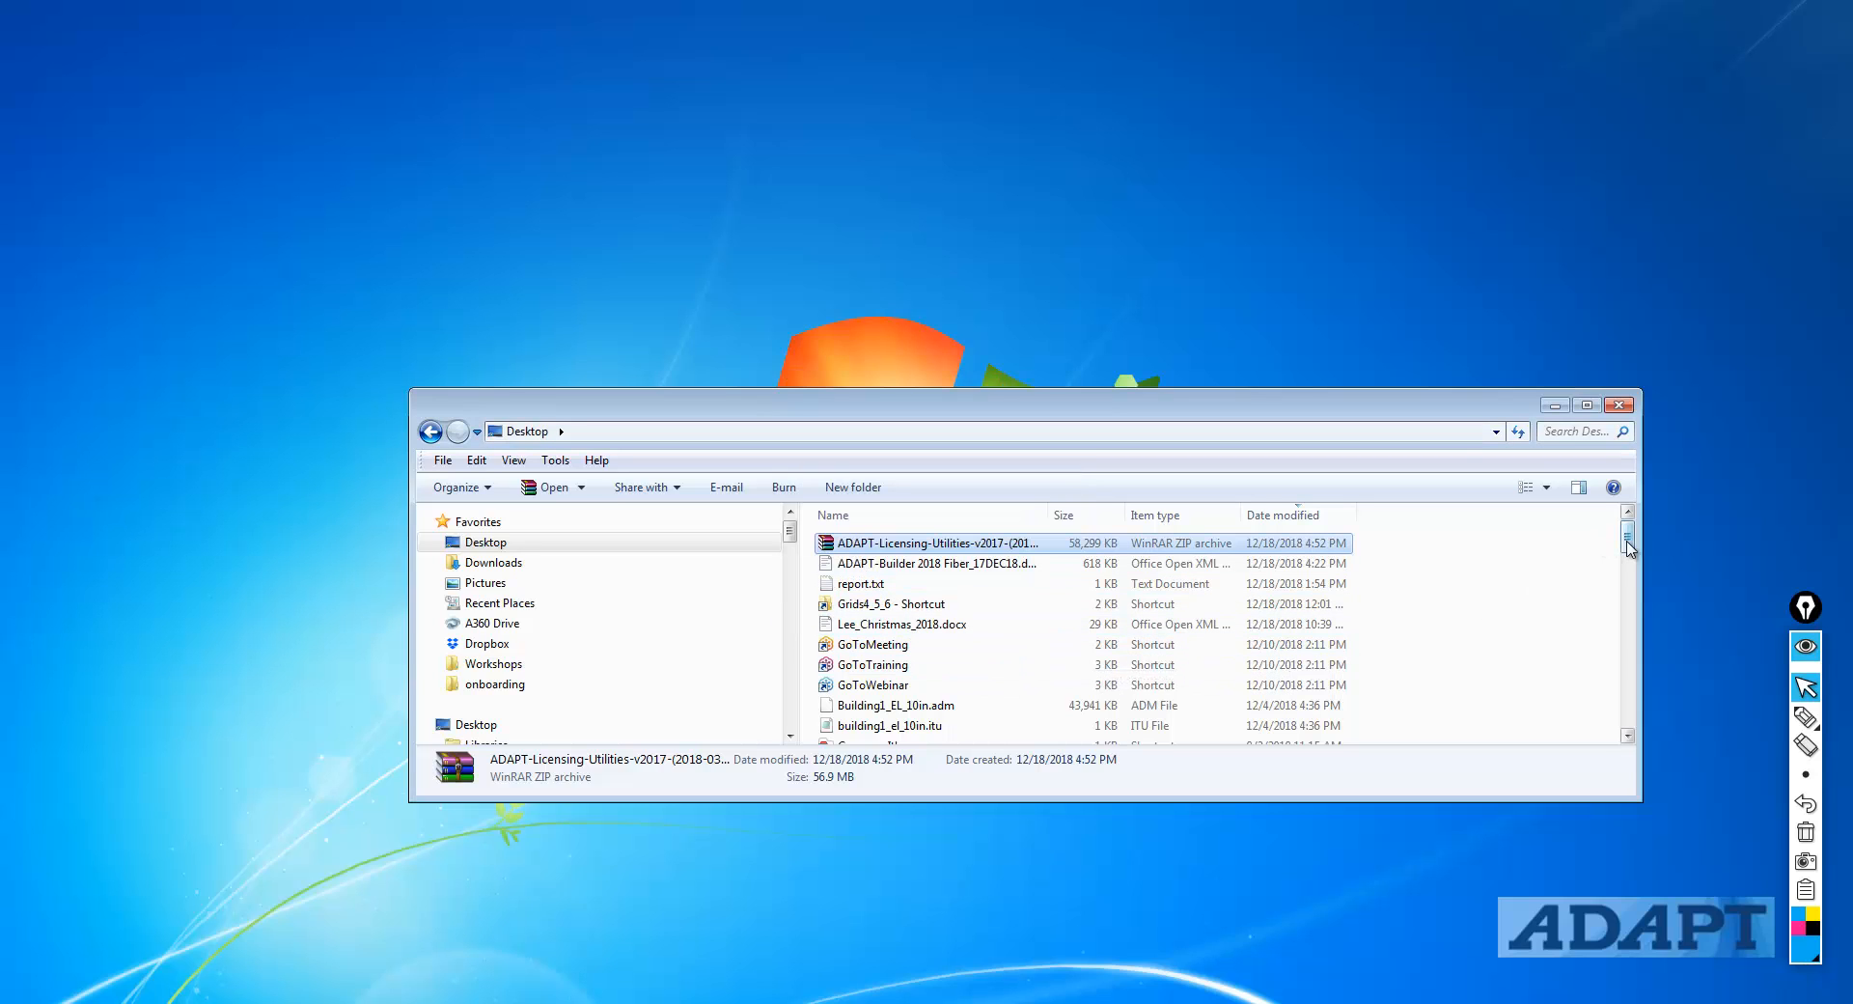
{"action": "scroll", "scroll_direction": "down", "scroll_amount": 3}
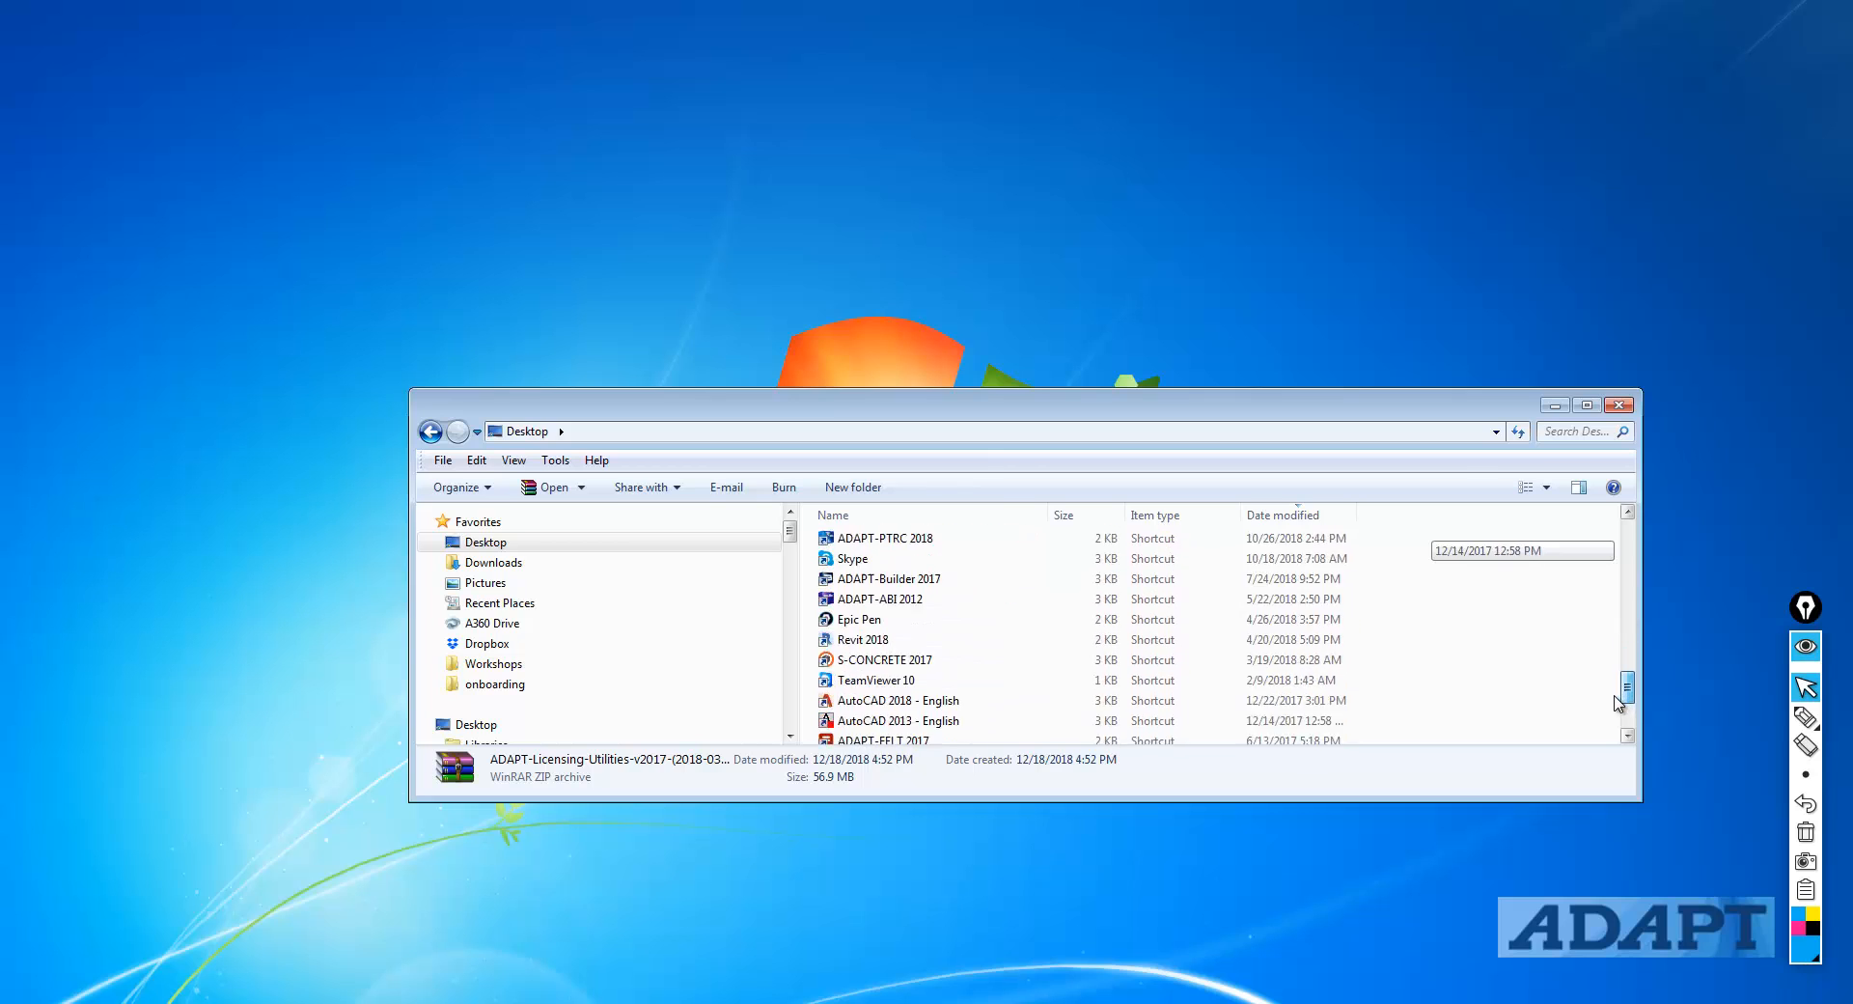
{"action": "scroll", "scroll_direction": "down", "scroll_amount": 3}
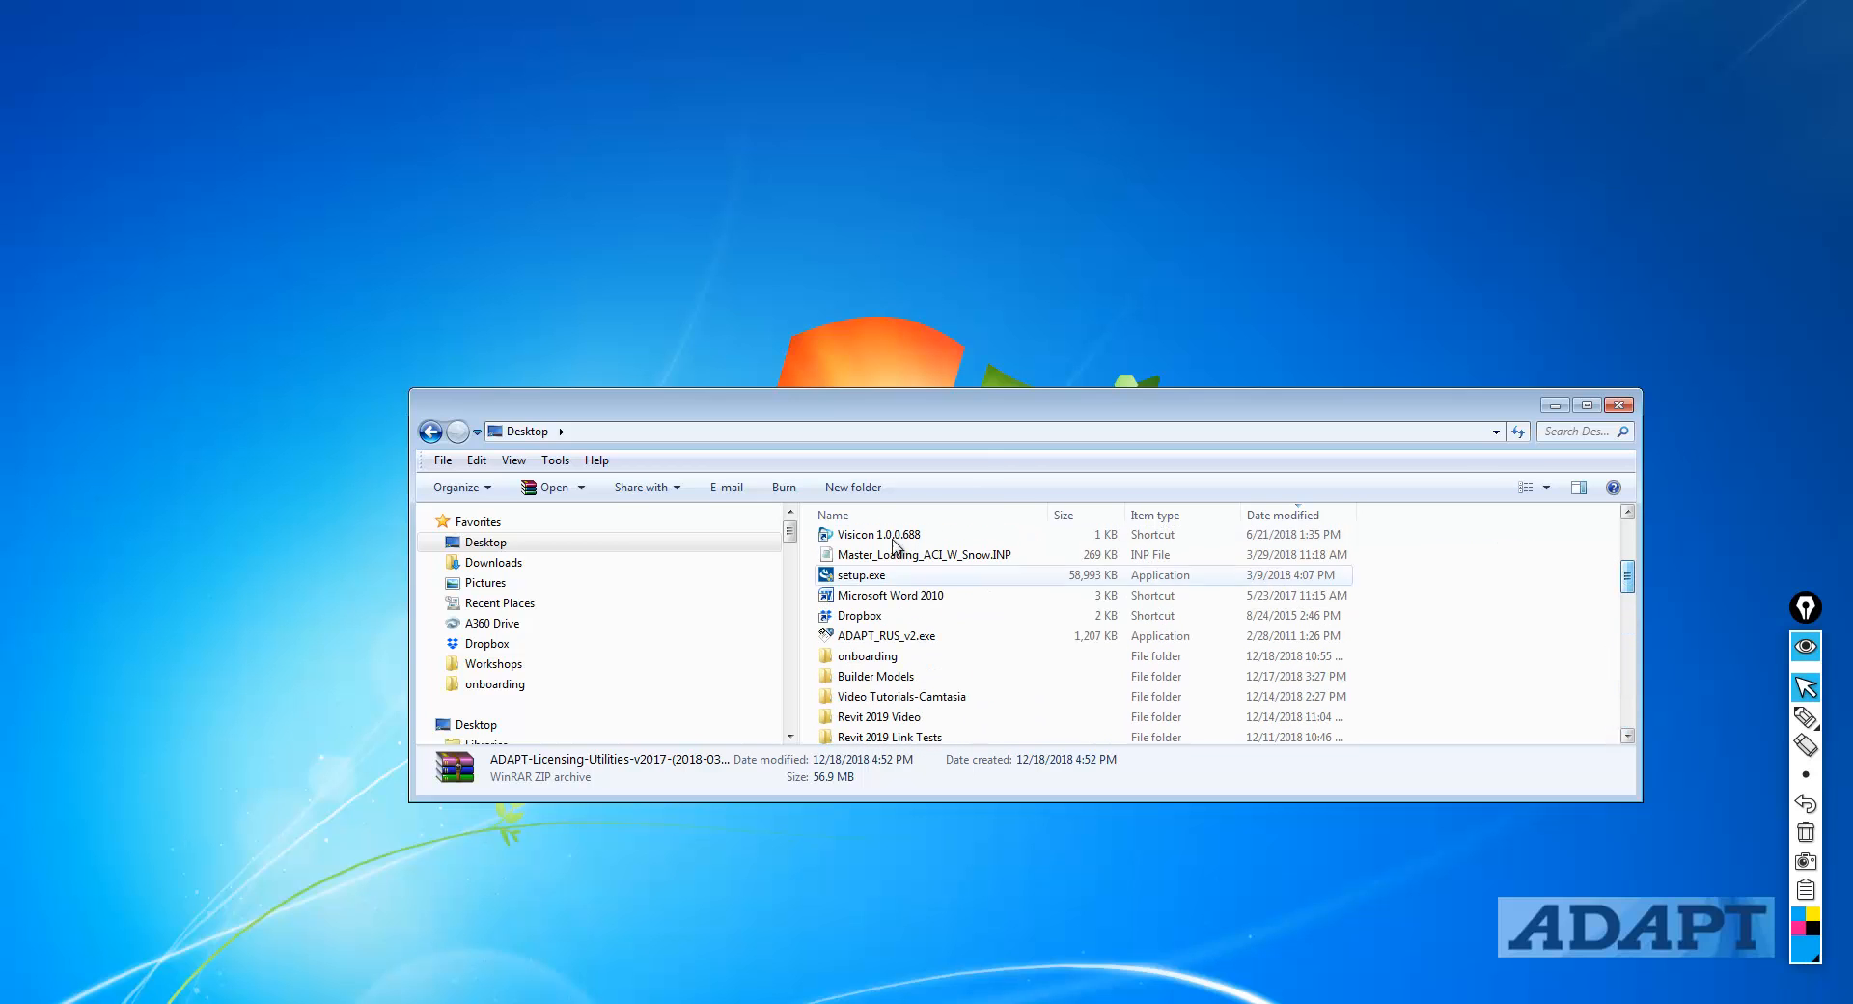
{"action": "mouse_move", "coordinate": [861, 576]}
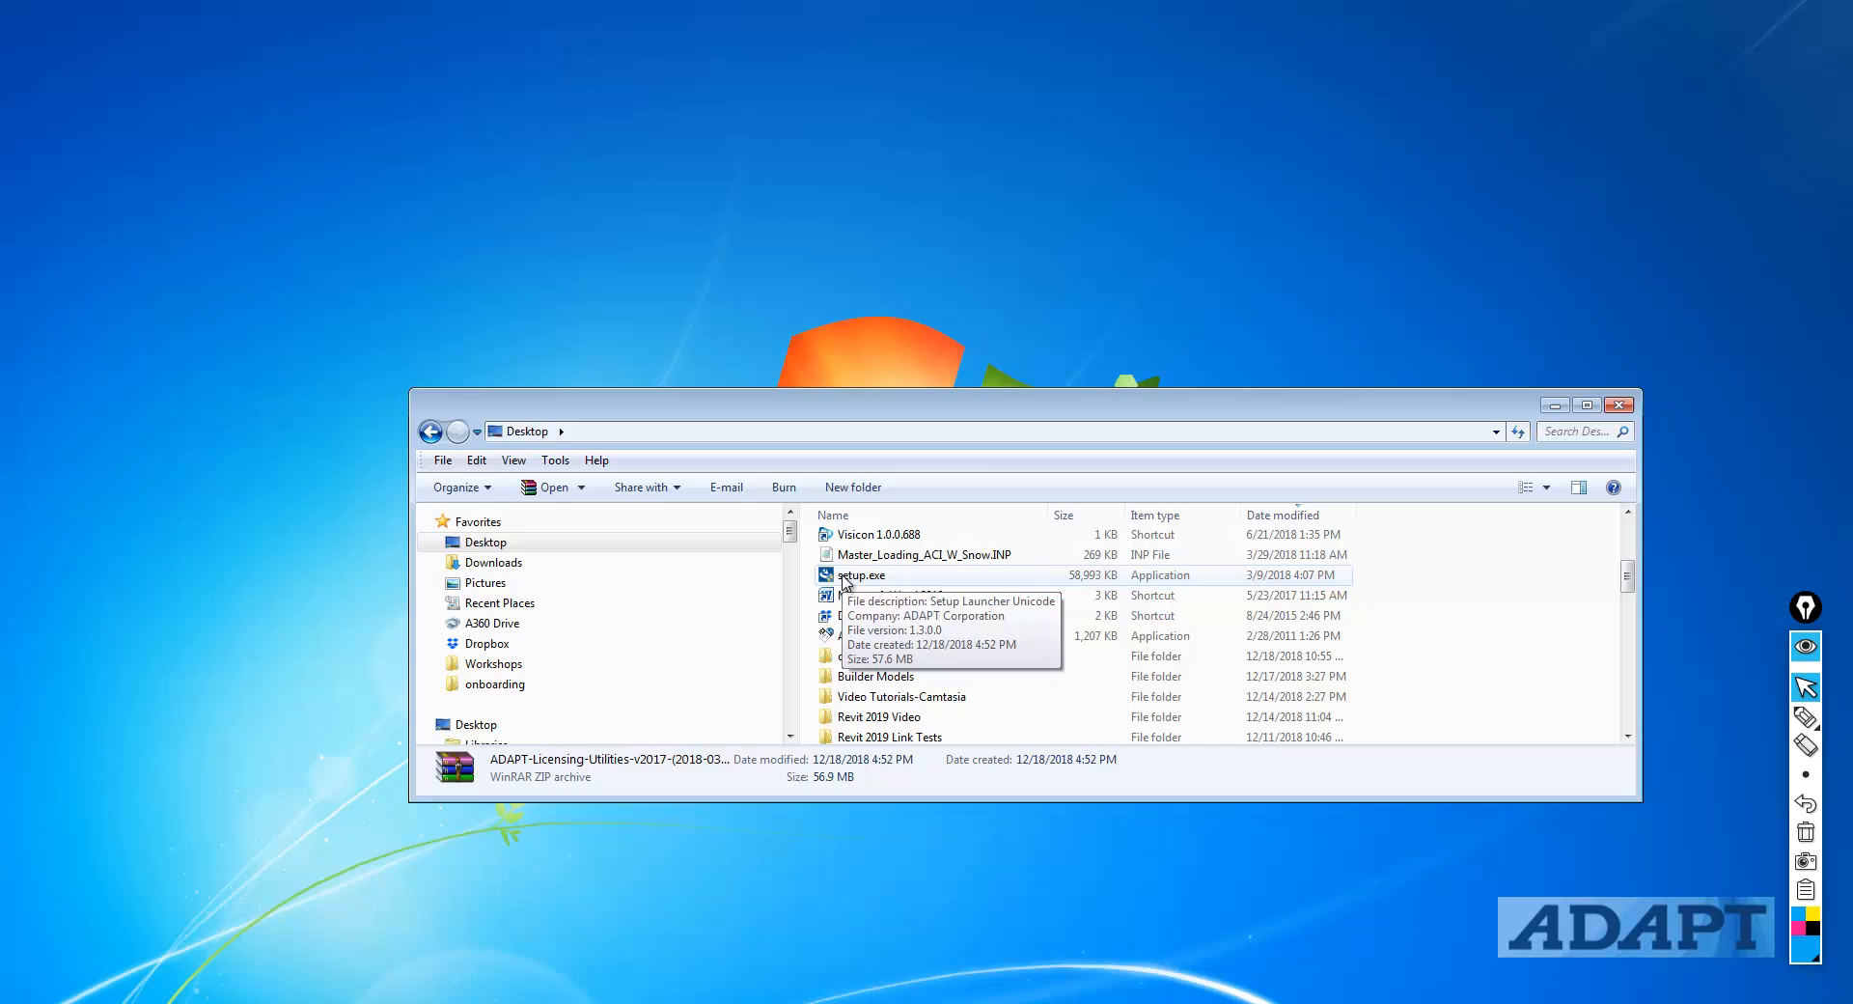
Step: Run setup.exe and install ADAPT-Licensing Utilities to the default folder, finishing the wizard
{"action": "left_click", "coordinate": [861, 575]}
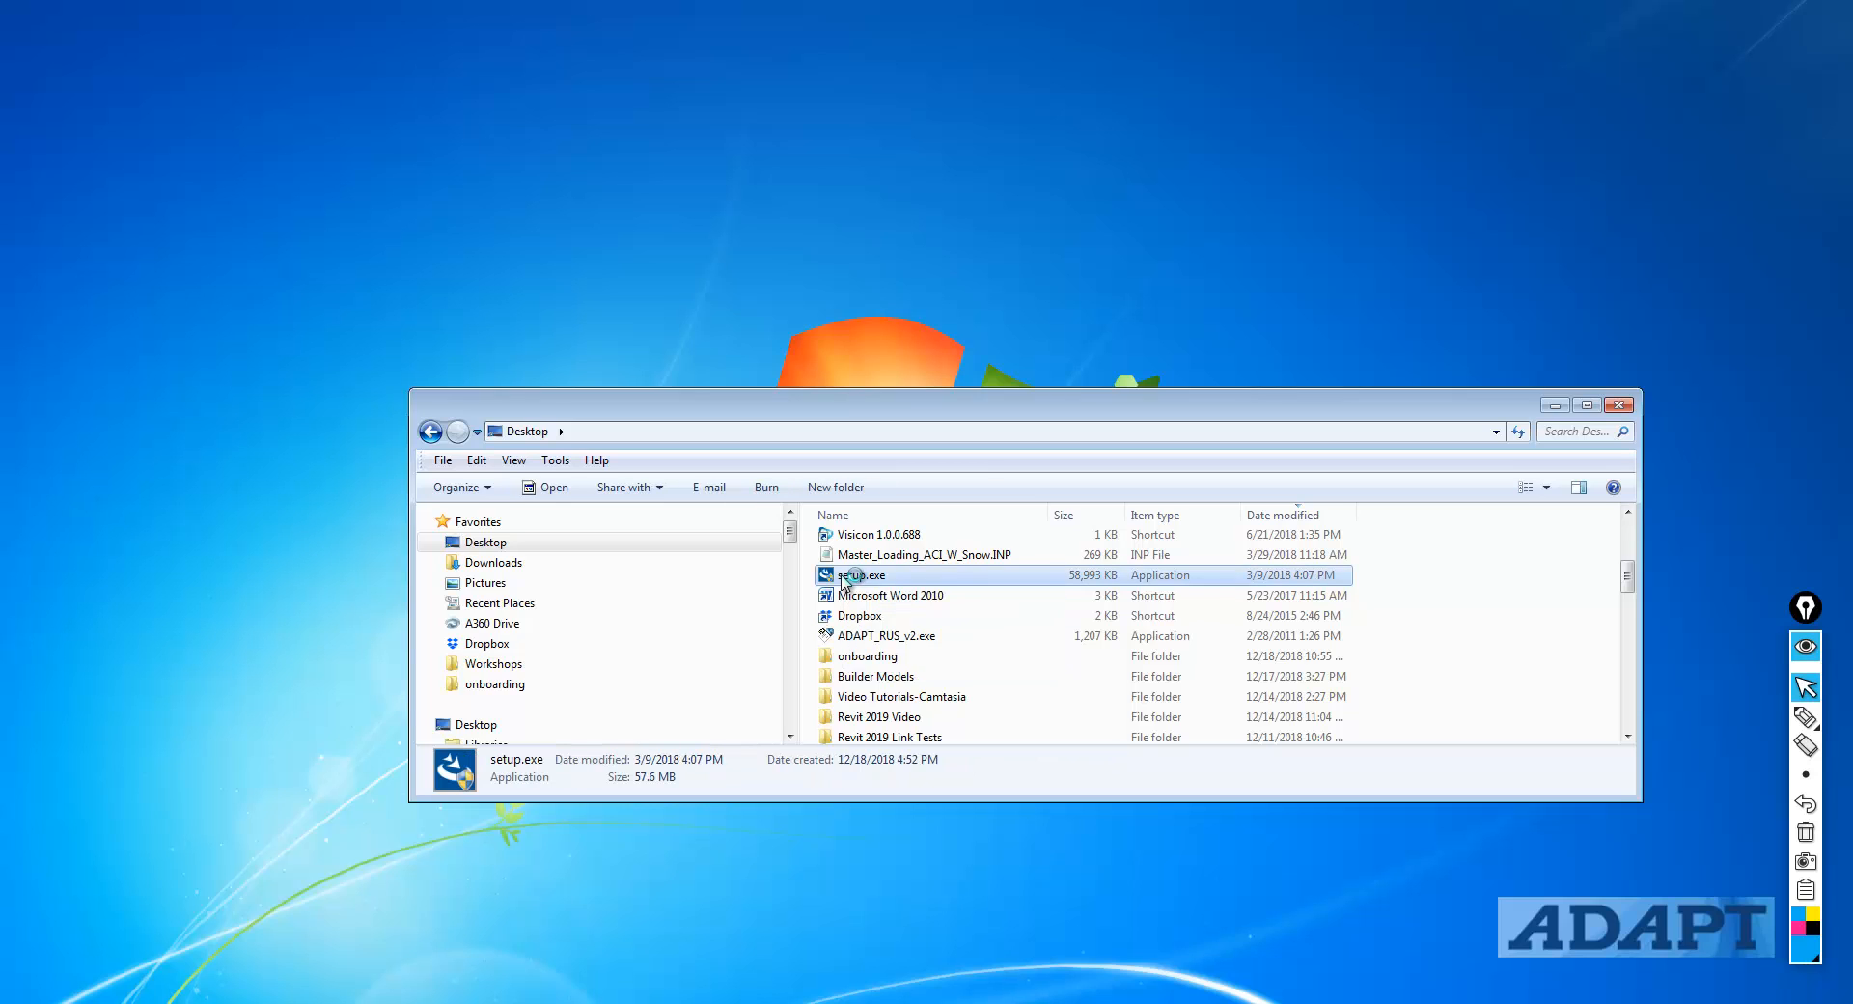
{"action": "double_click", "coordinate": [863, 575]}
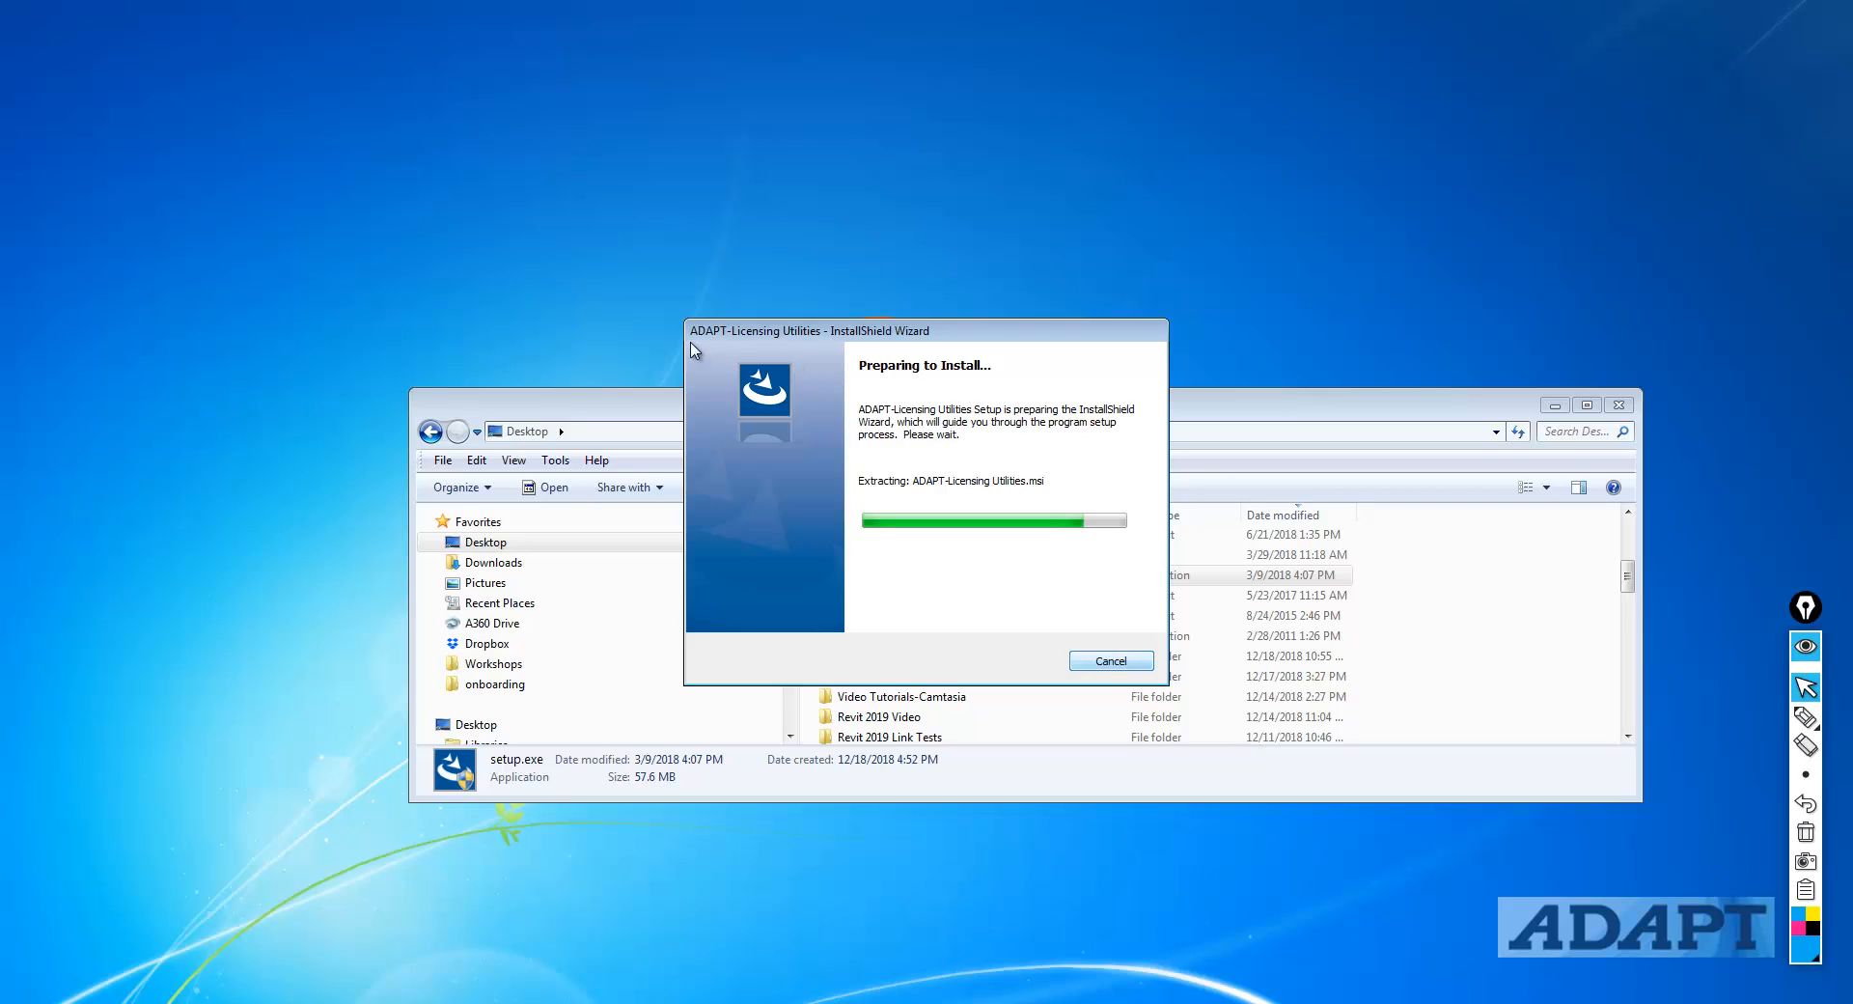
{"action": "mouse_move", "coordinate": [849, 359]}
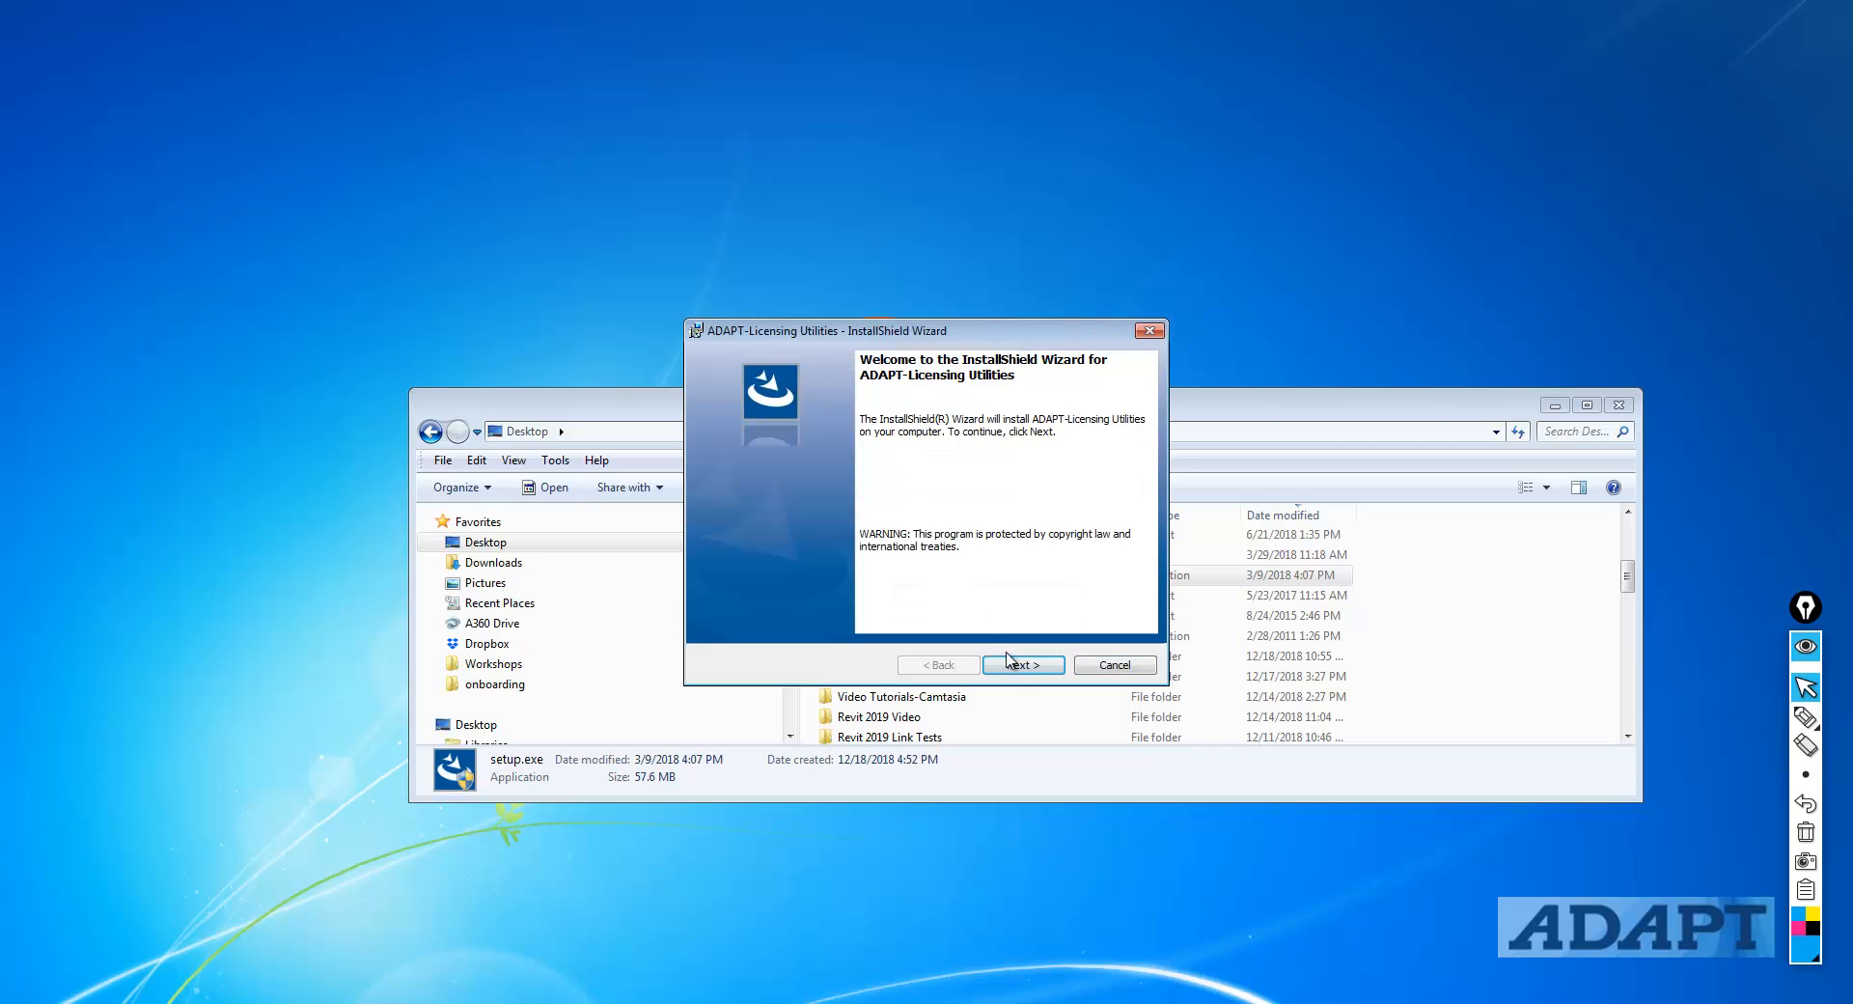
{"action": "left_click", "coordinate": [1021, 664]}
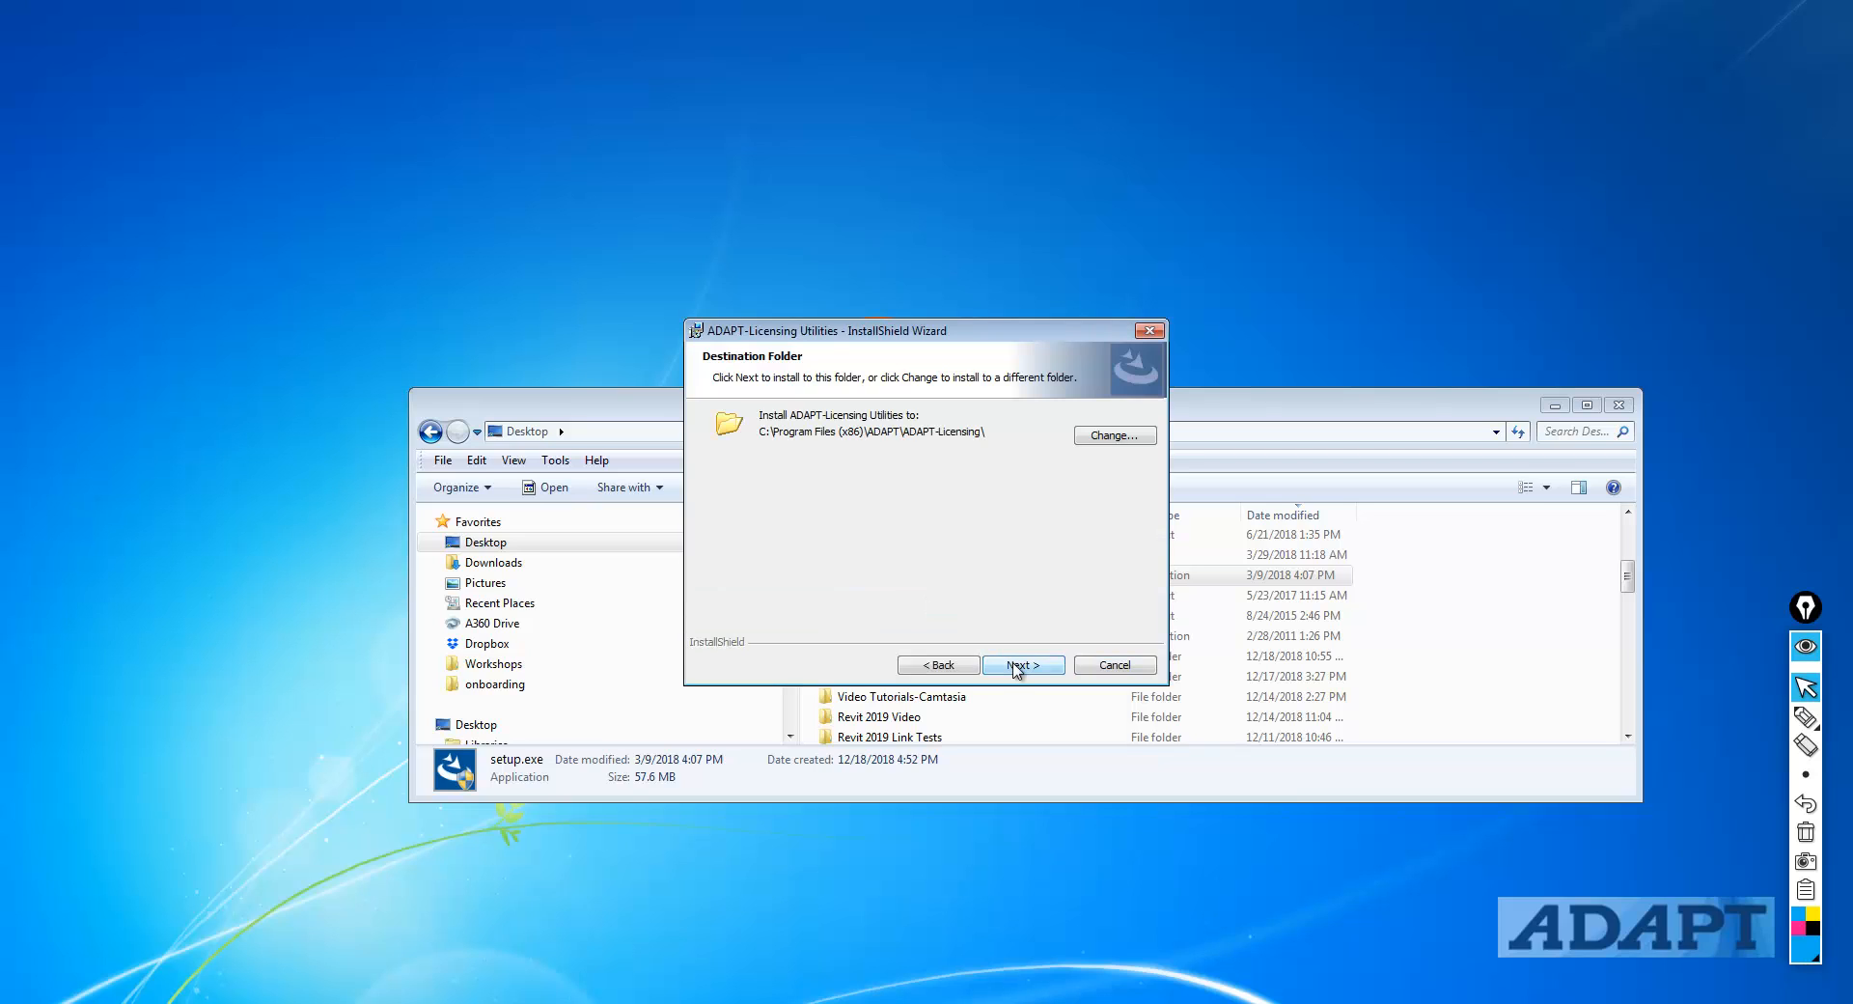
{"action": "left_click", "coordinate": [1022, 664]}
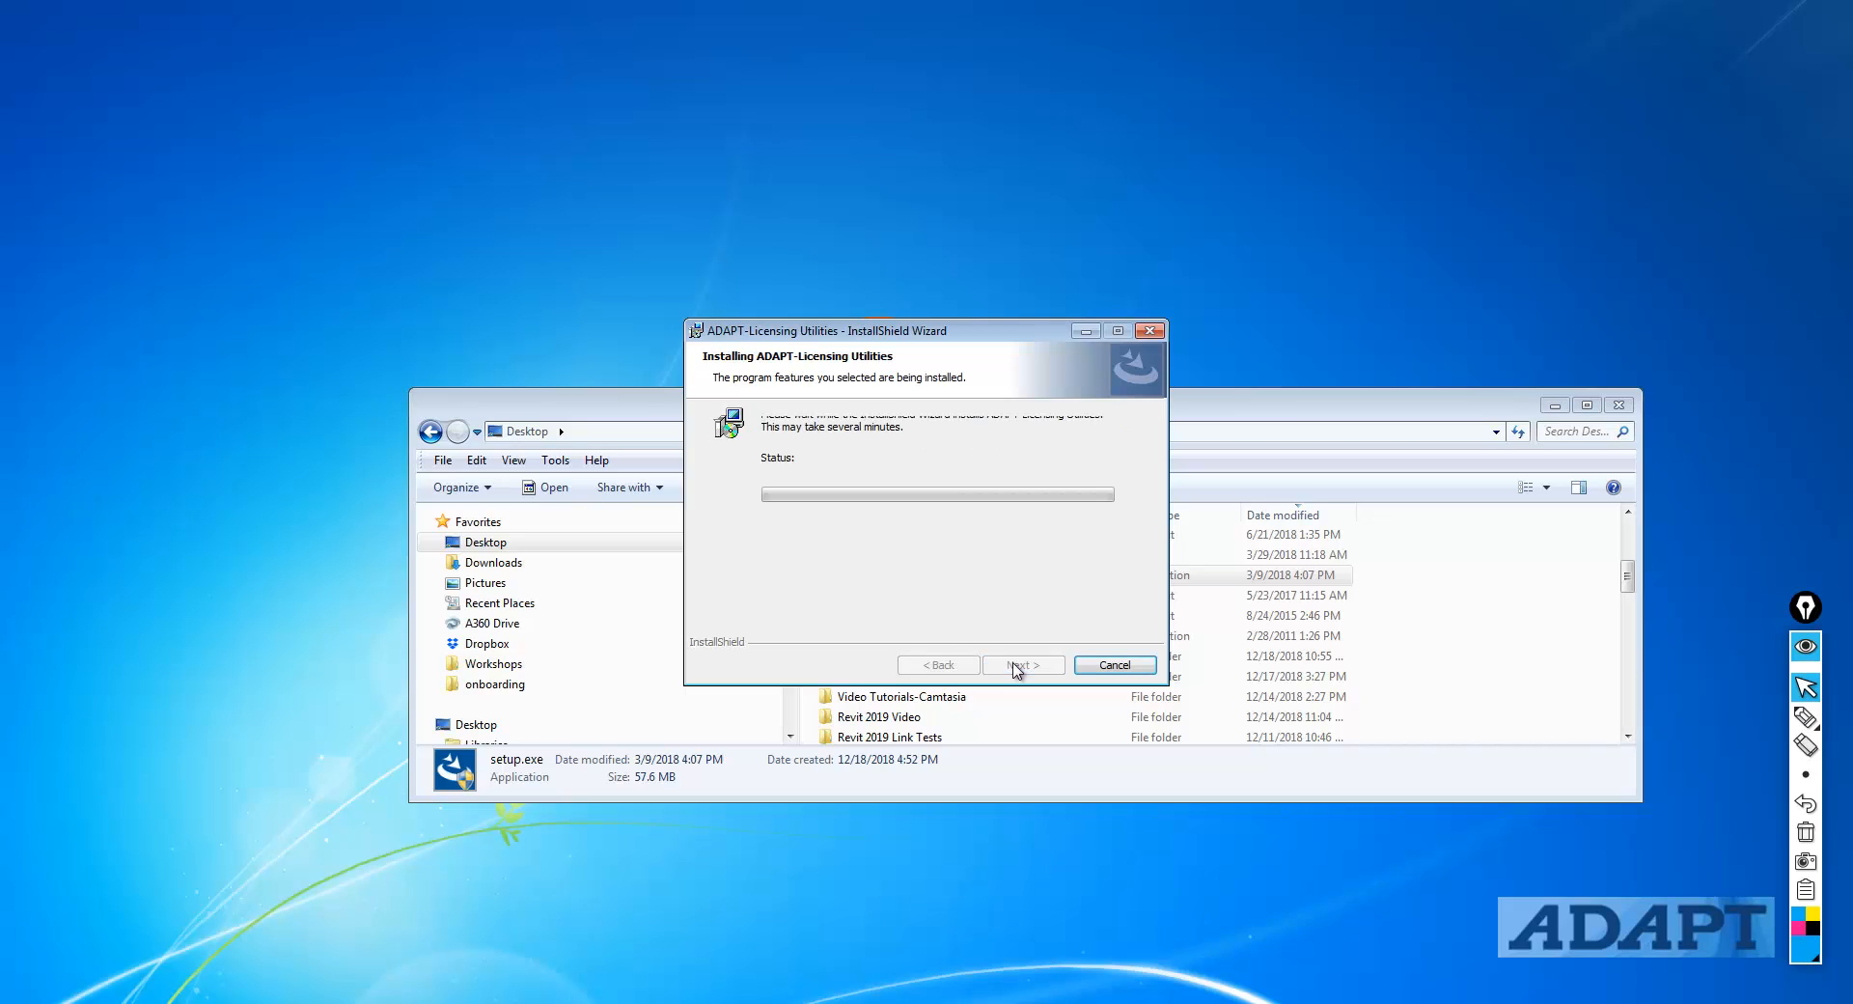
{"action": "mouse_move", "coordinate": [986, 617]}
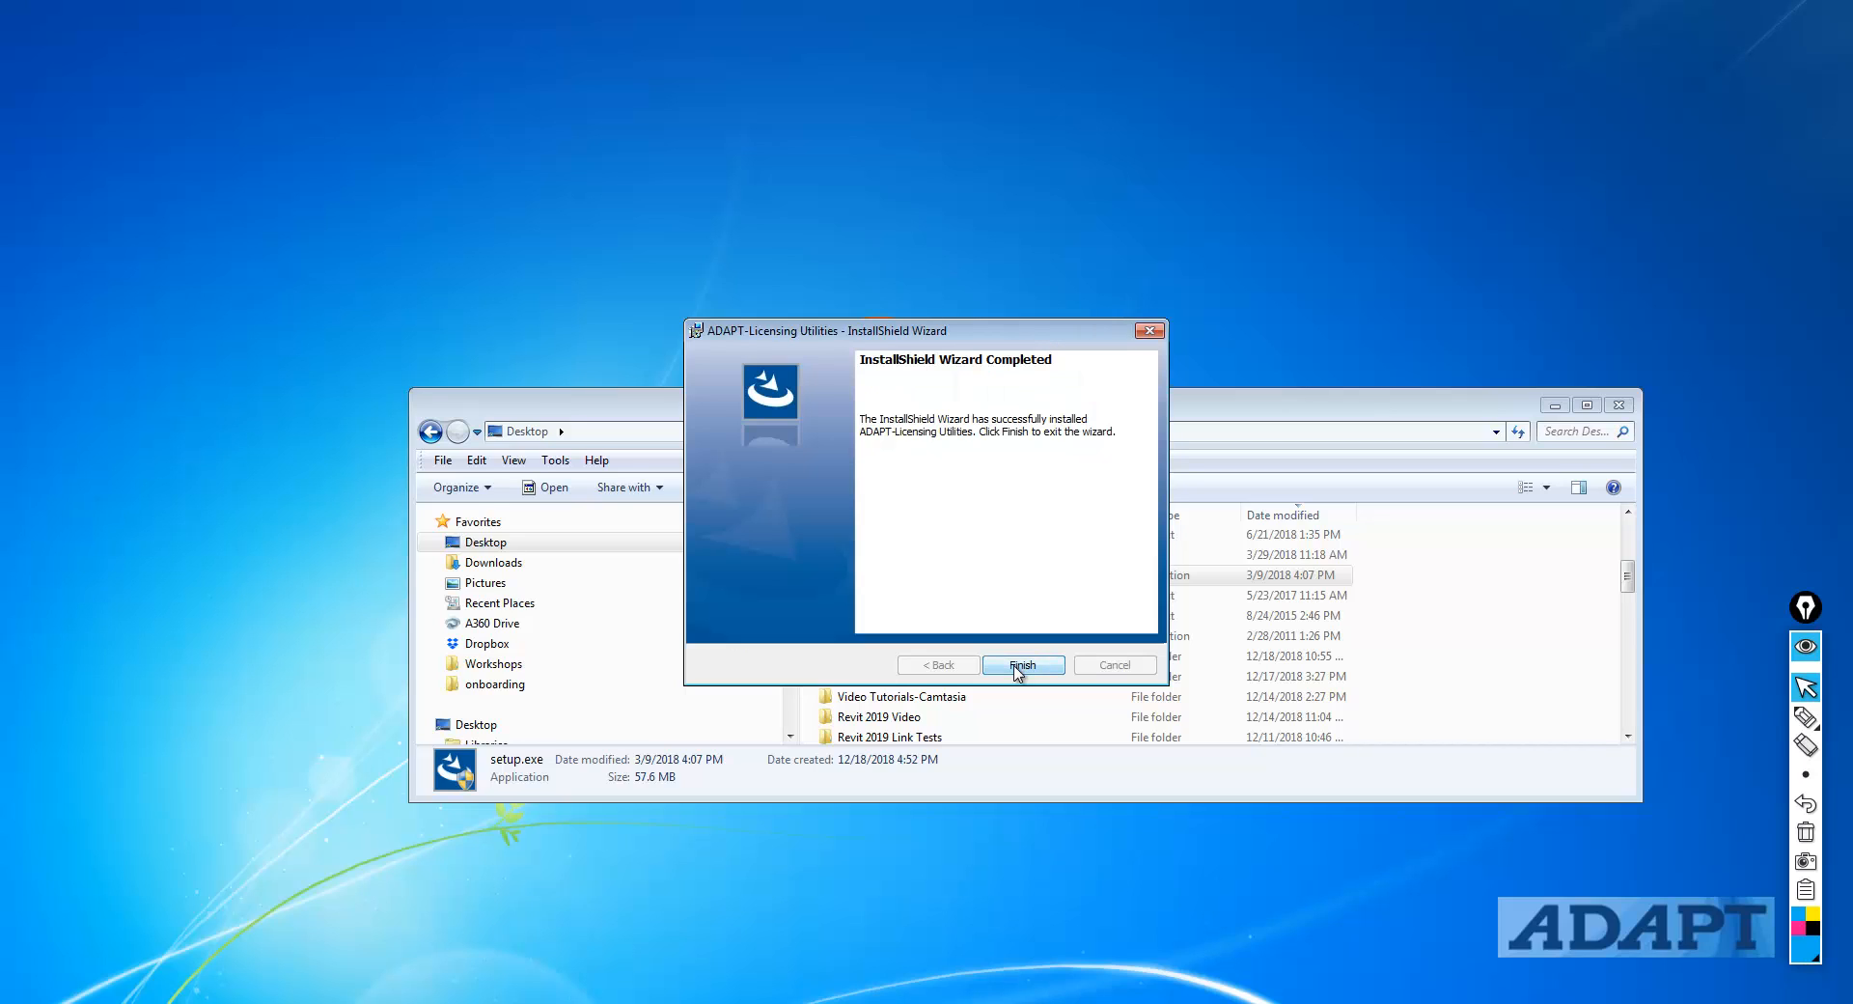
{"action": "left_click", "coordinate": [1022, 664]}
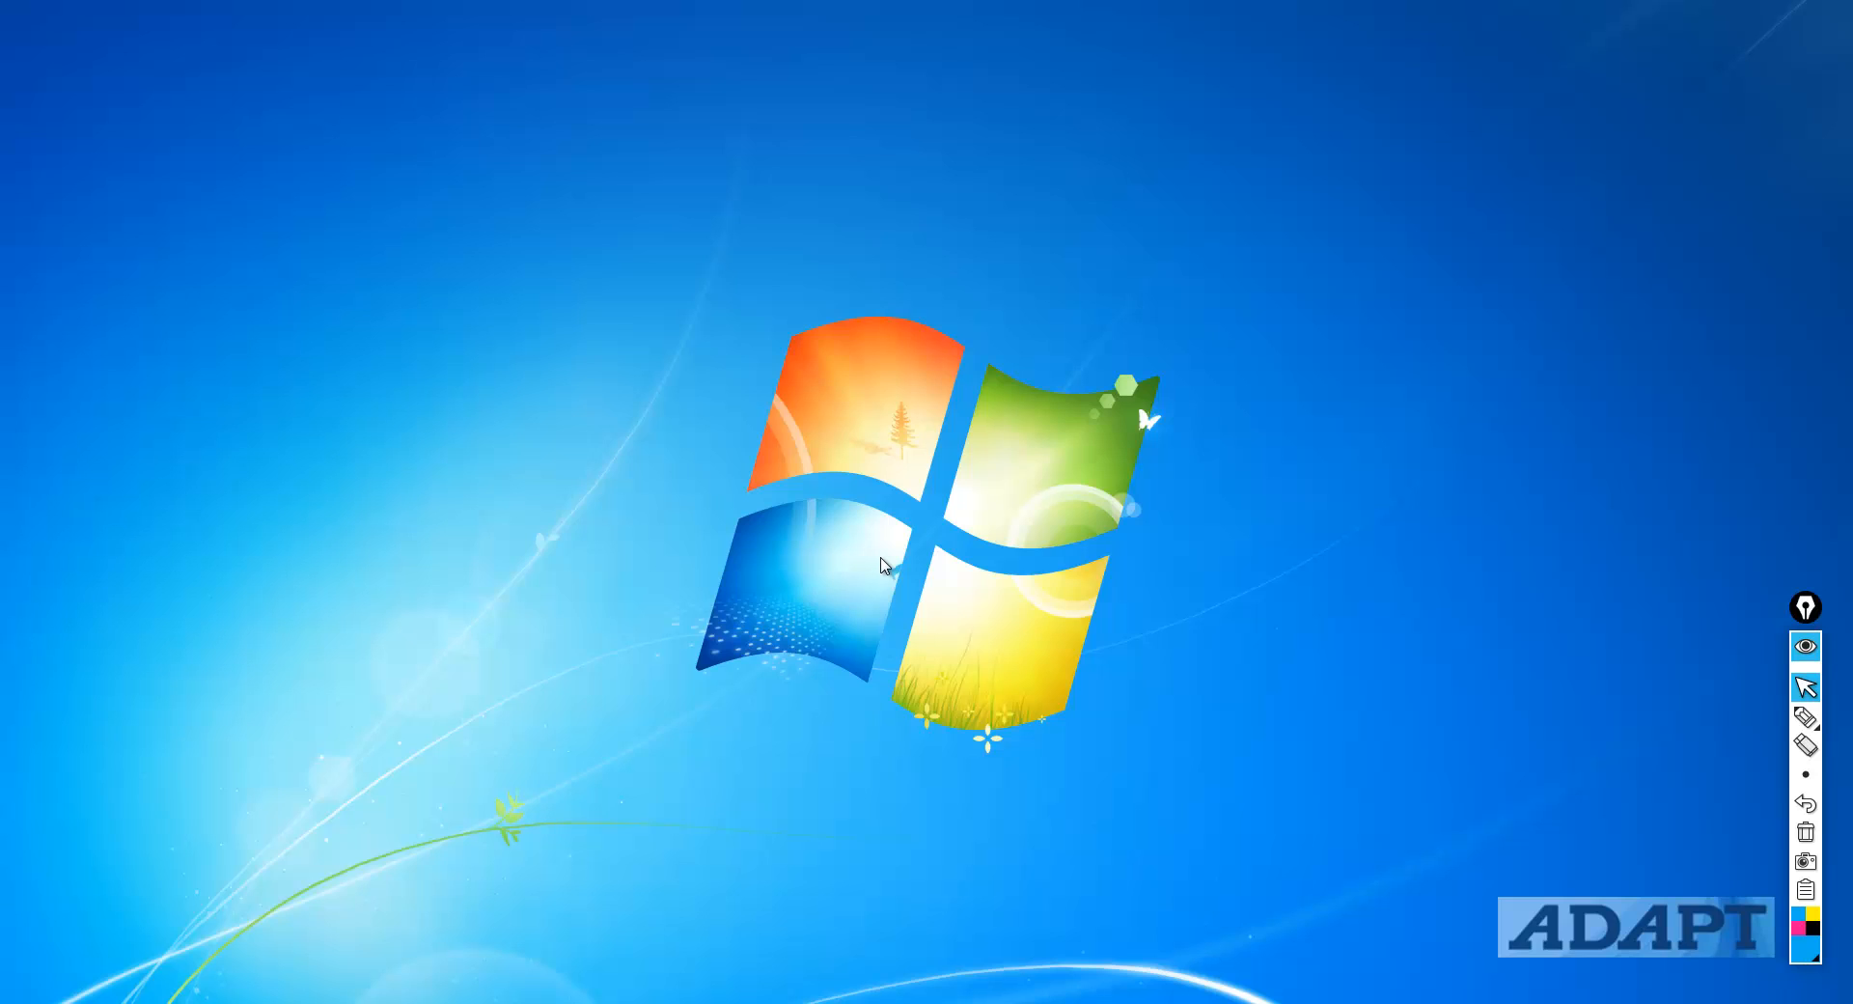
{"action": "mouse_move", "coordinate": [1263, 764]}
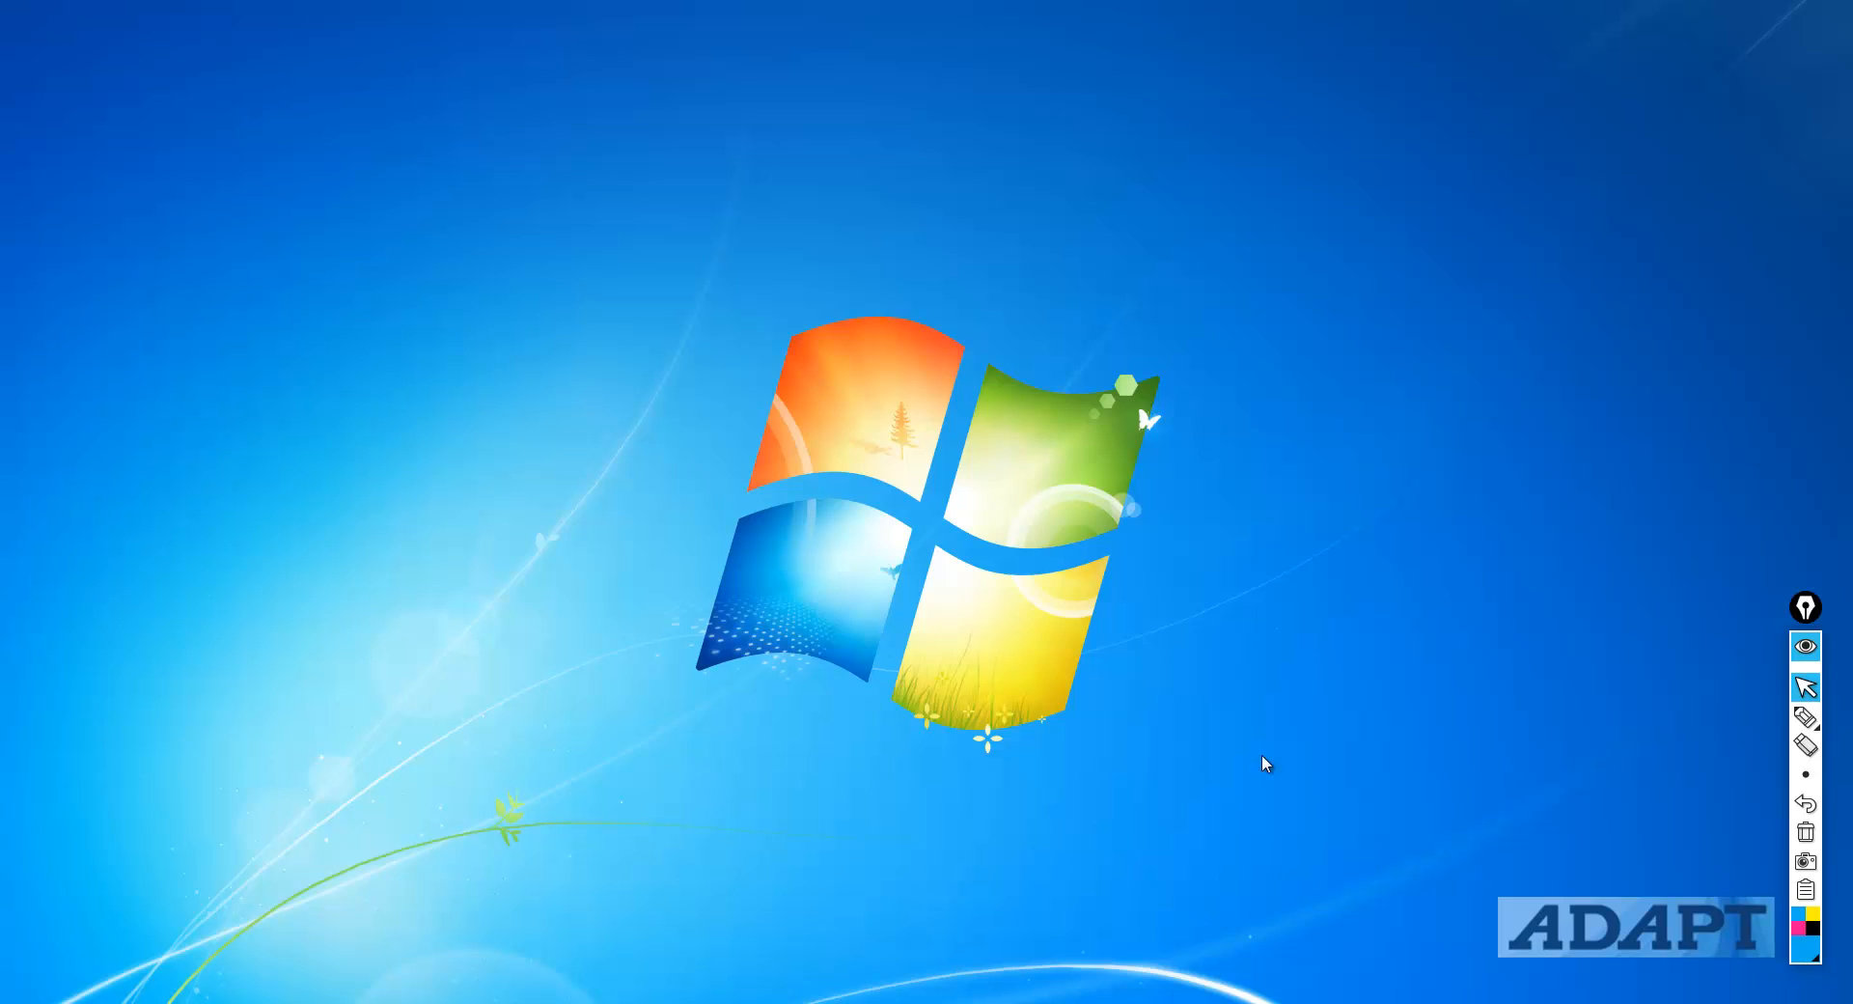
{"action": "mouse_move", "coordinate": [1097, 658]}
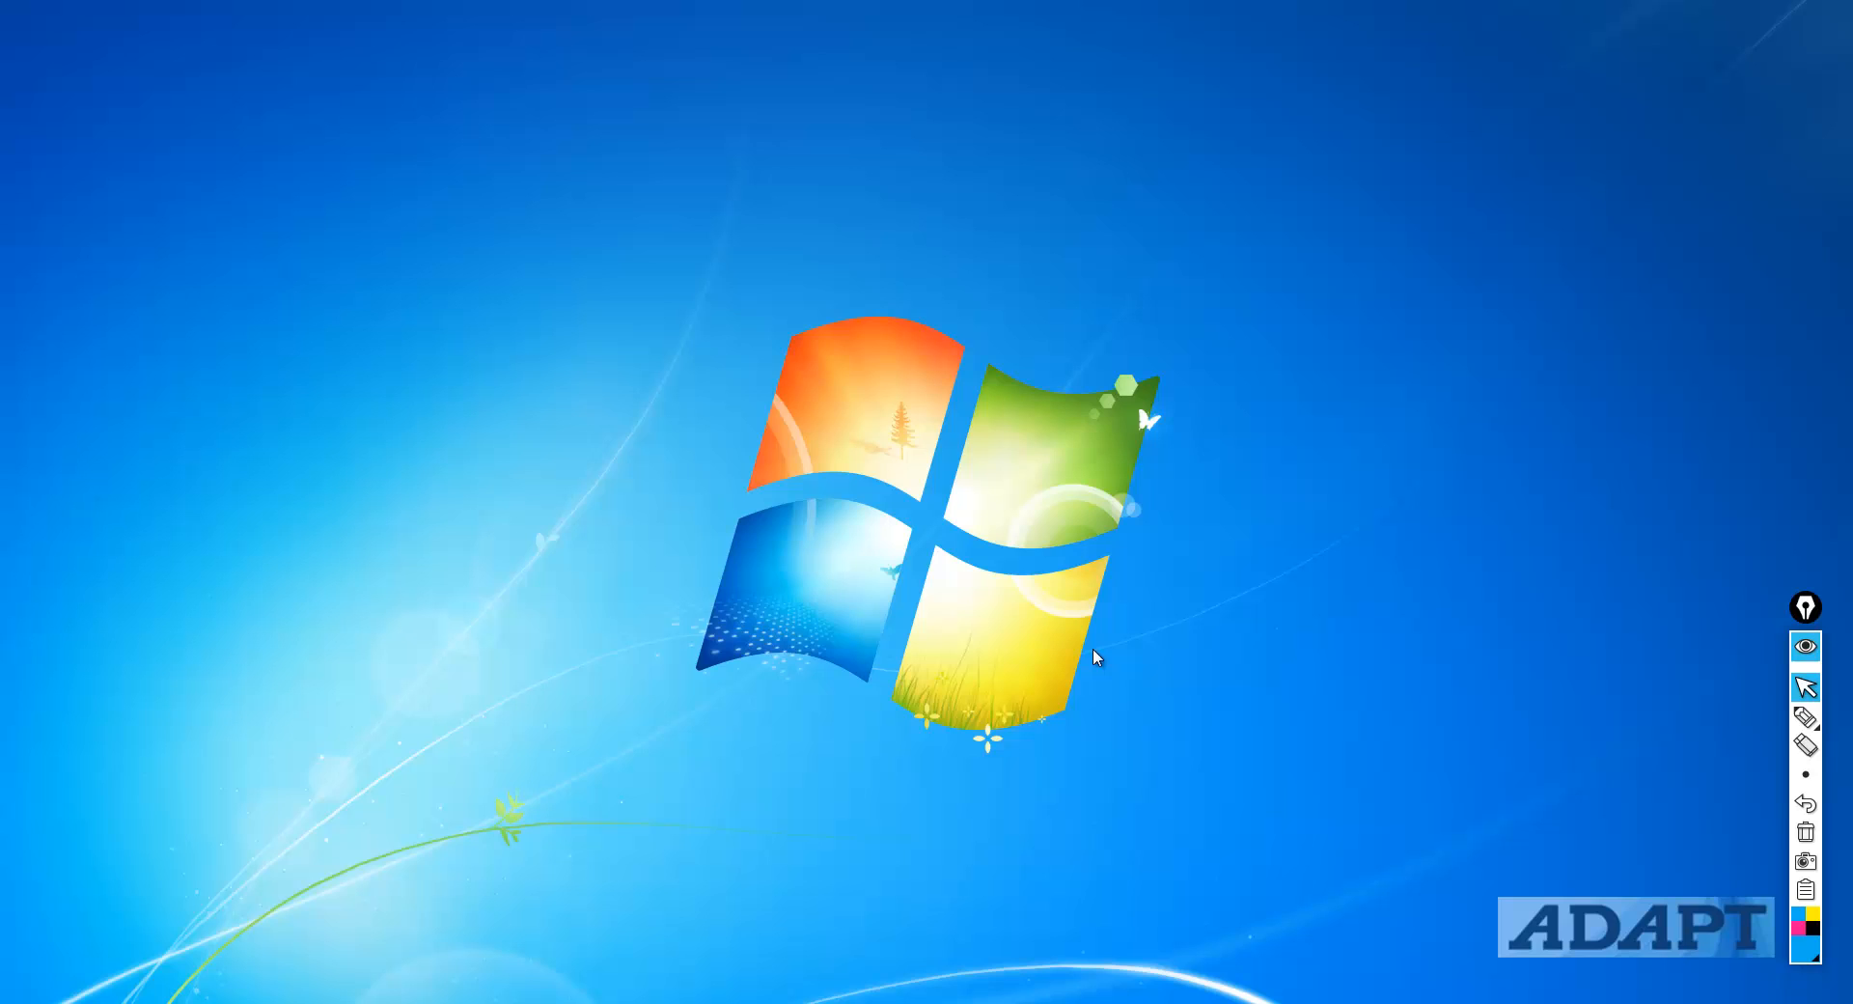
{"action": "mouse_move", "coordinate": [539, 633]}
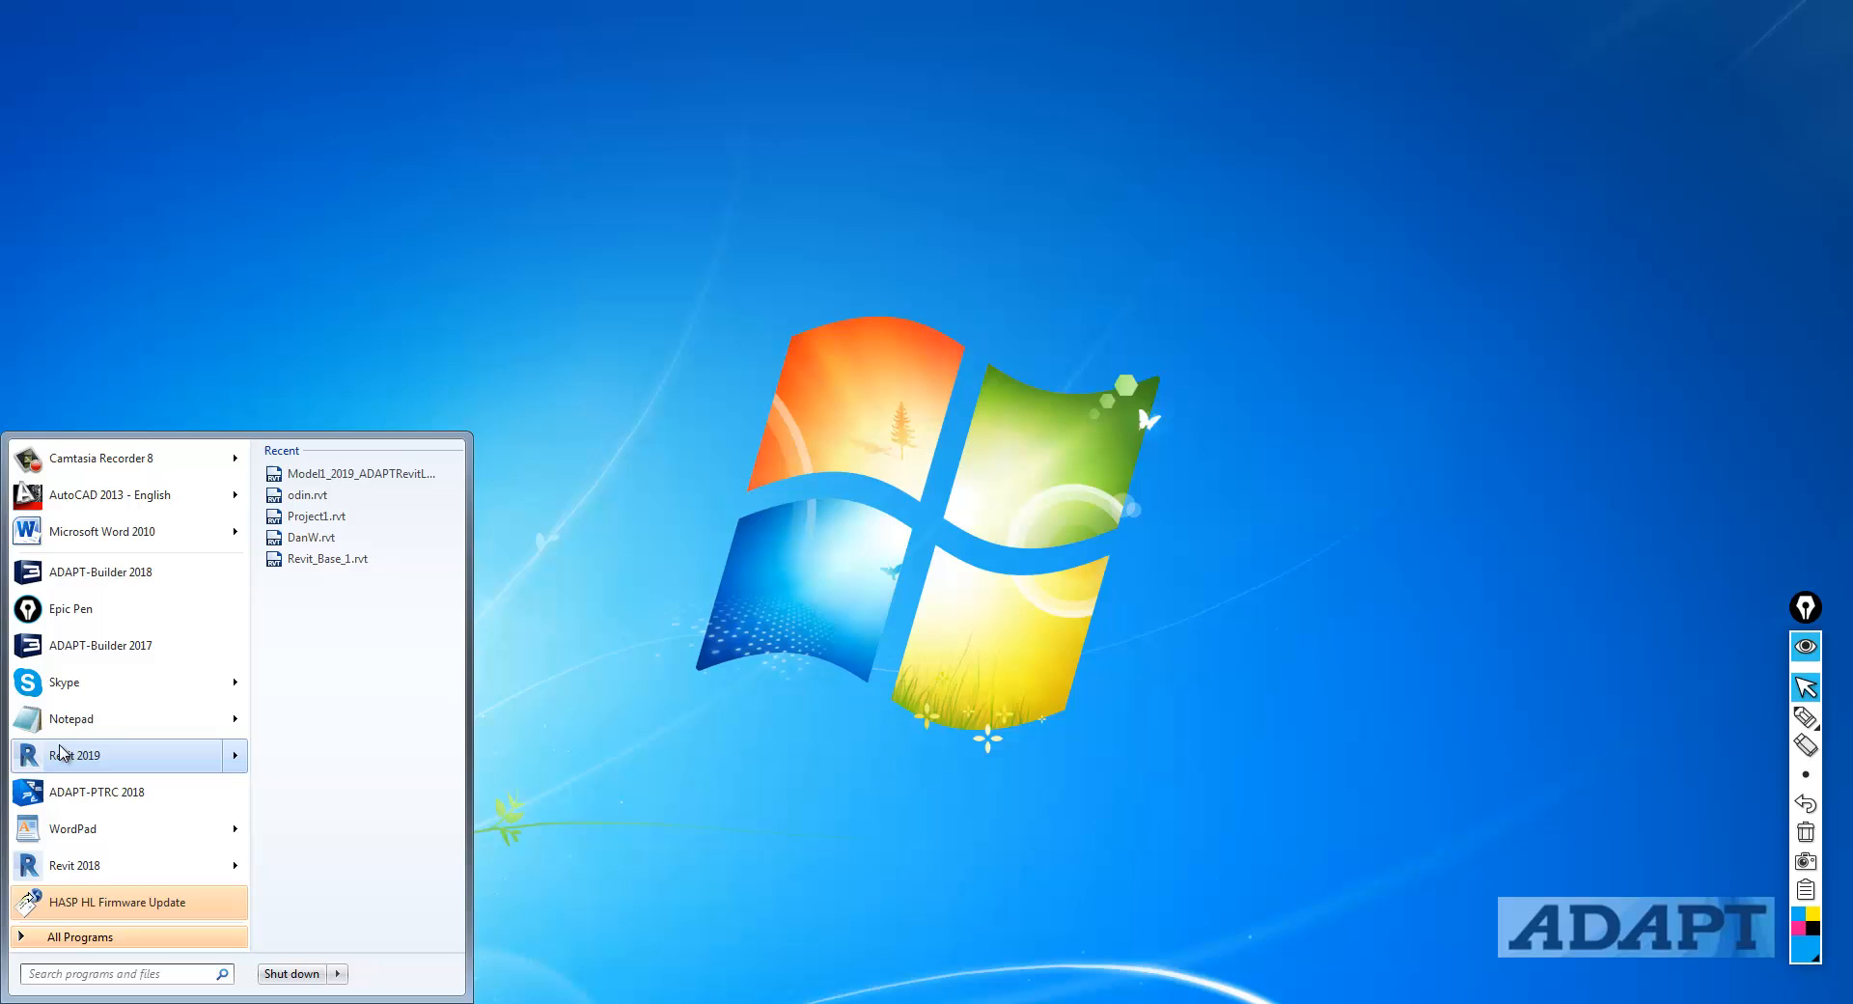
{"action": "mouse_move", "coordinate": [60, 913]}
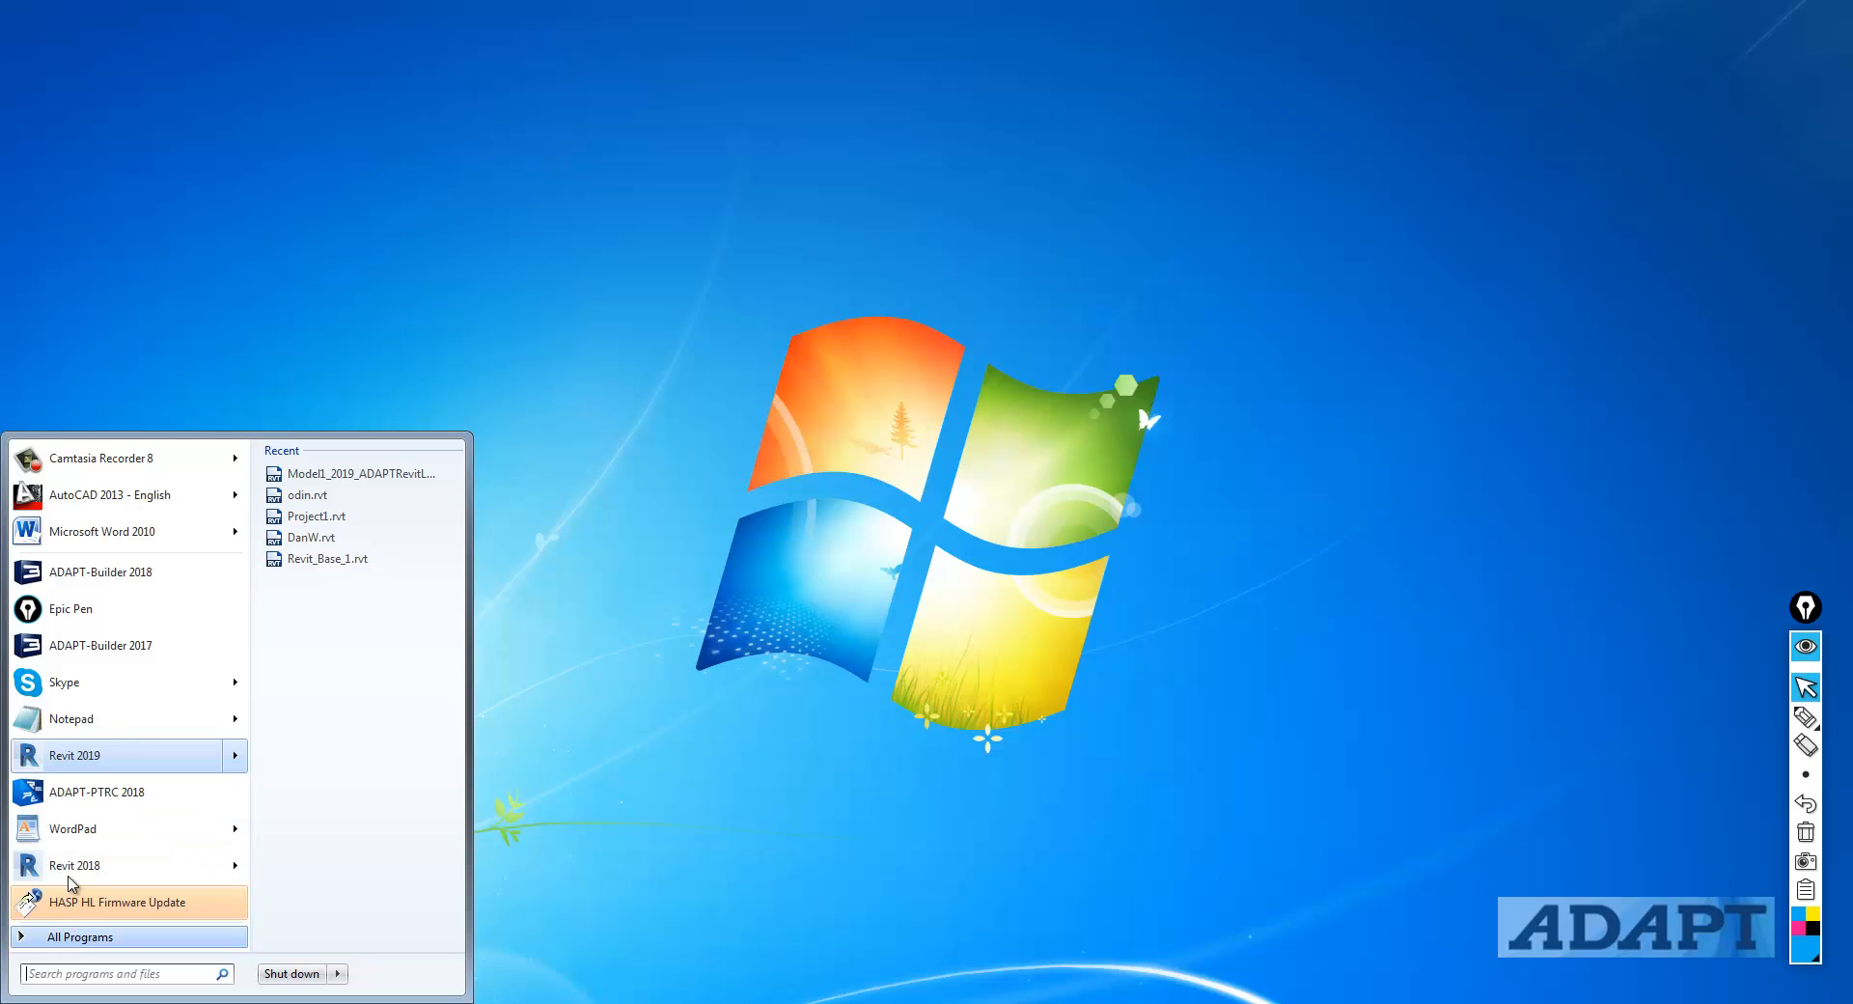
Step: Launch Sentinel Admin Control Center from All Programs > ADAPT Licensing Utilities
{"action": "left_click", "coordinate": [81, 935]}
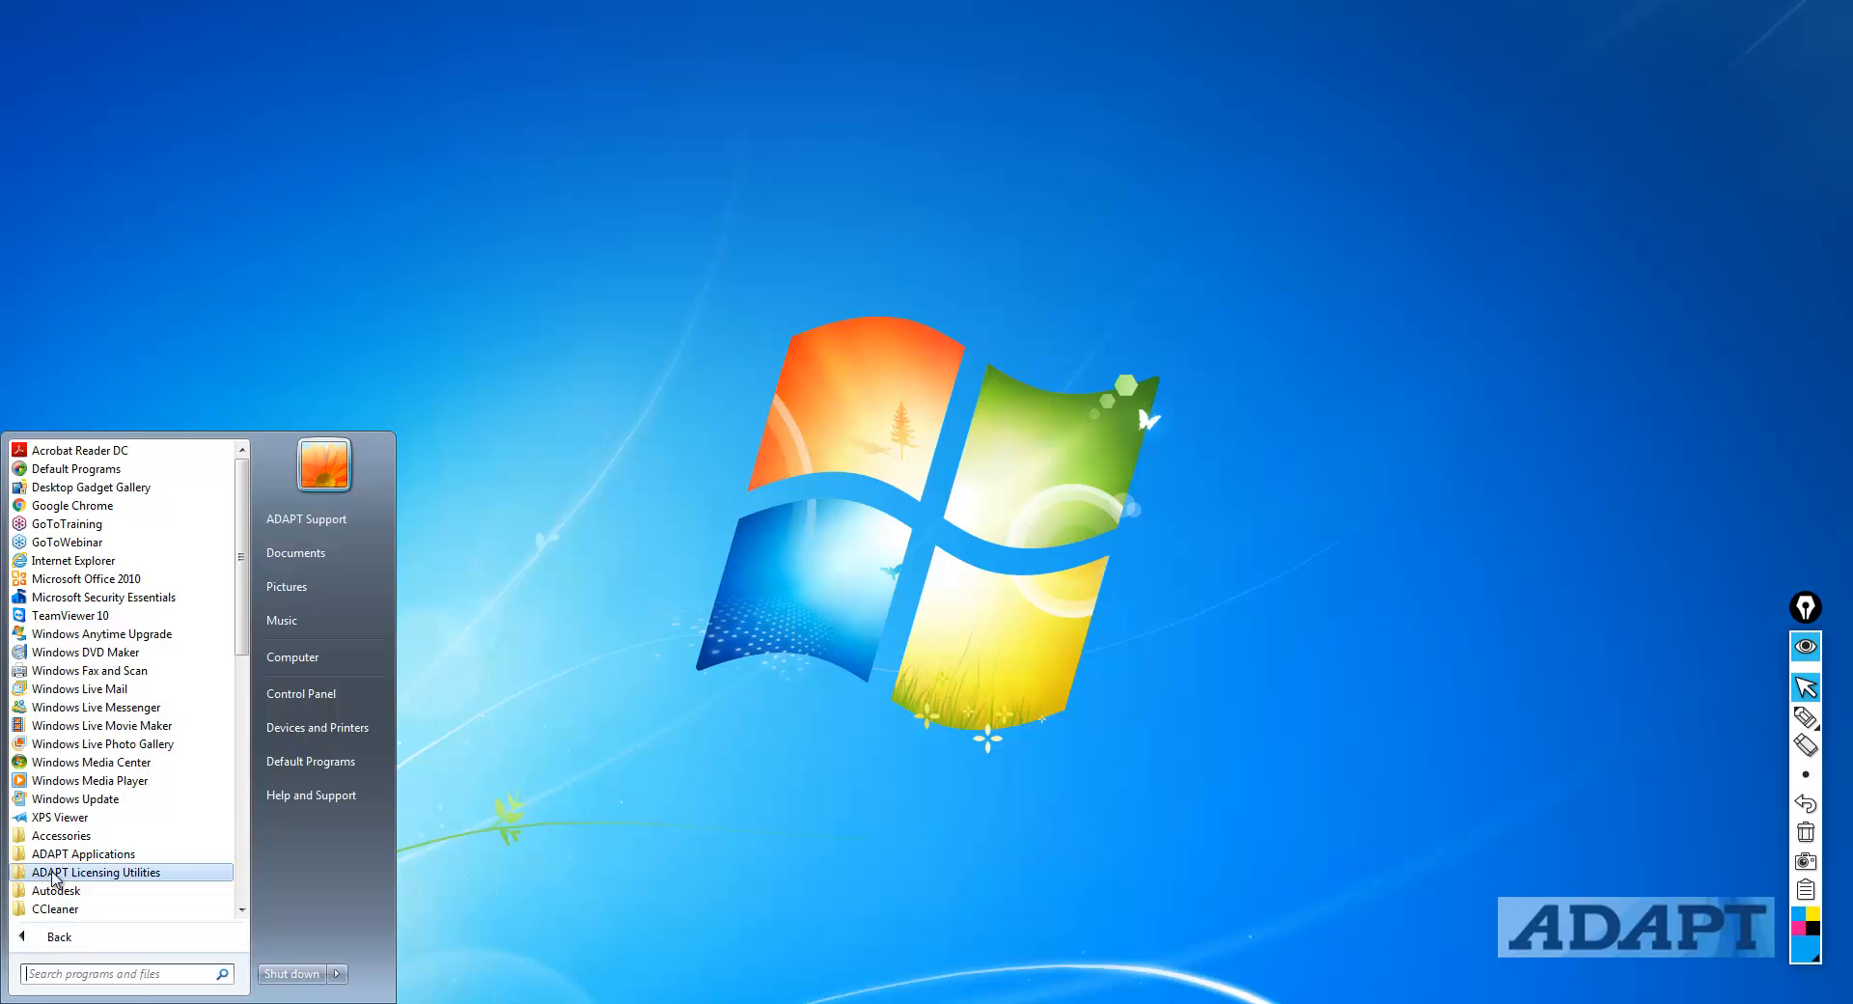
{"action": "mouse_move", "coordinate": [239, 624]}
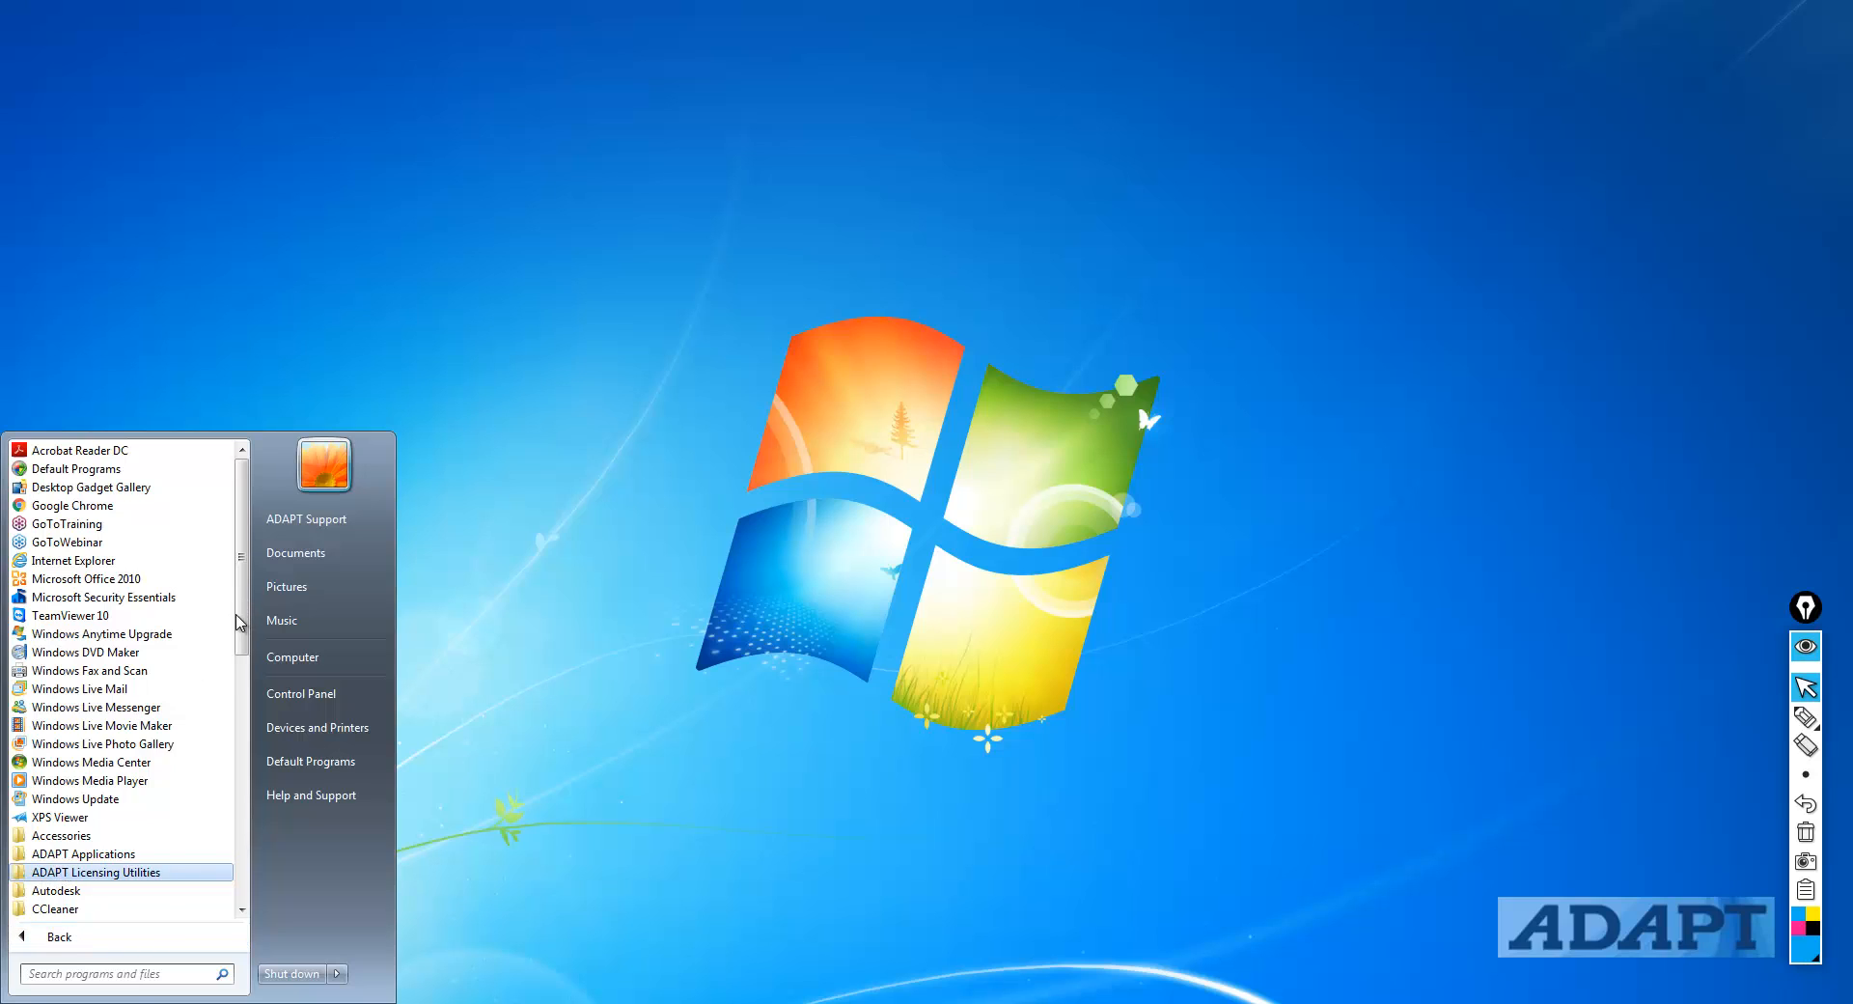
{"action": "left_click", "coordinate": [96, 870]}
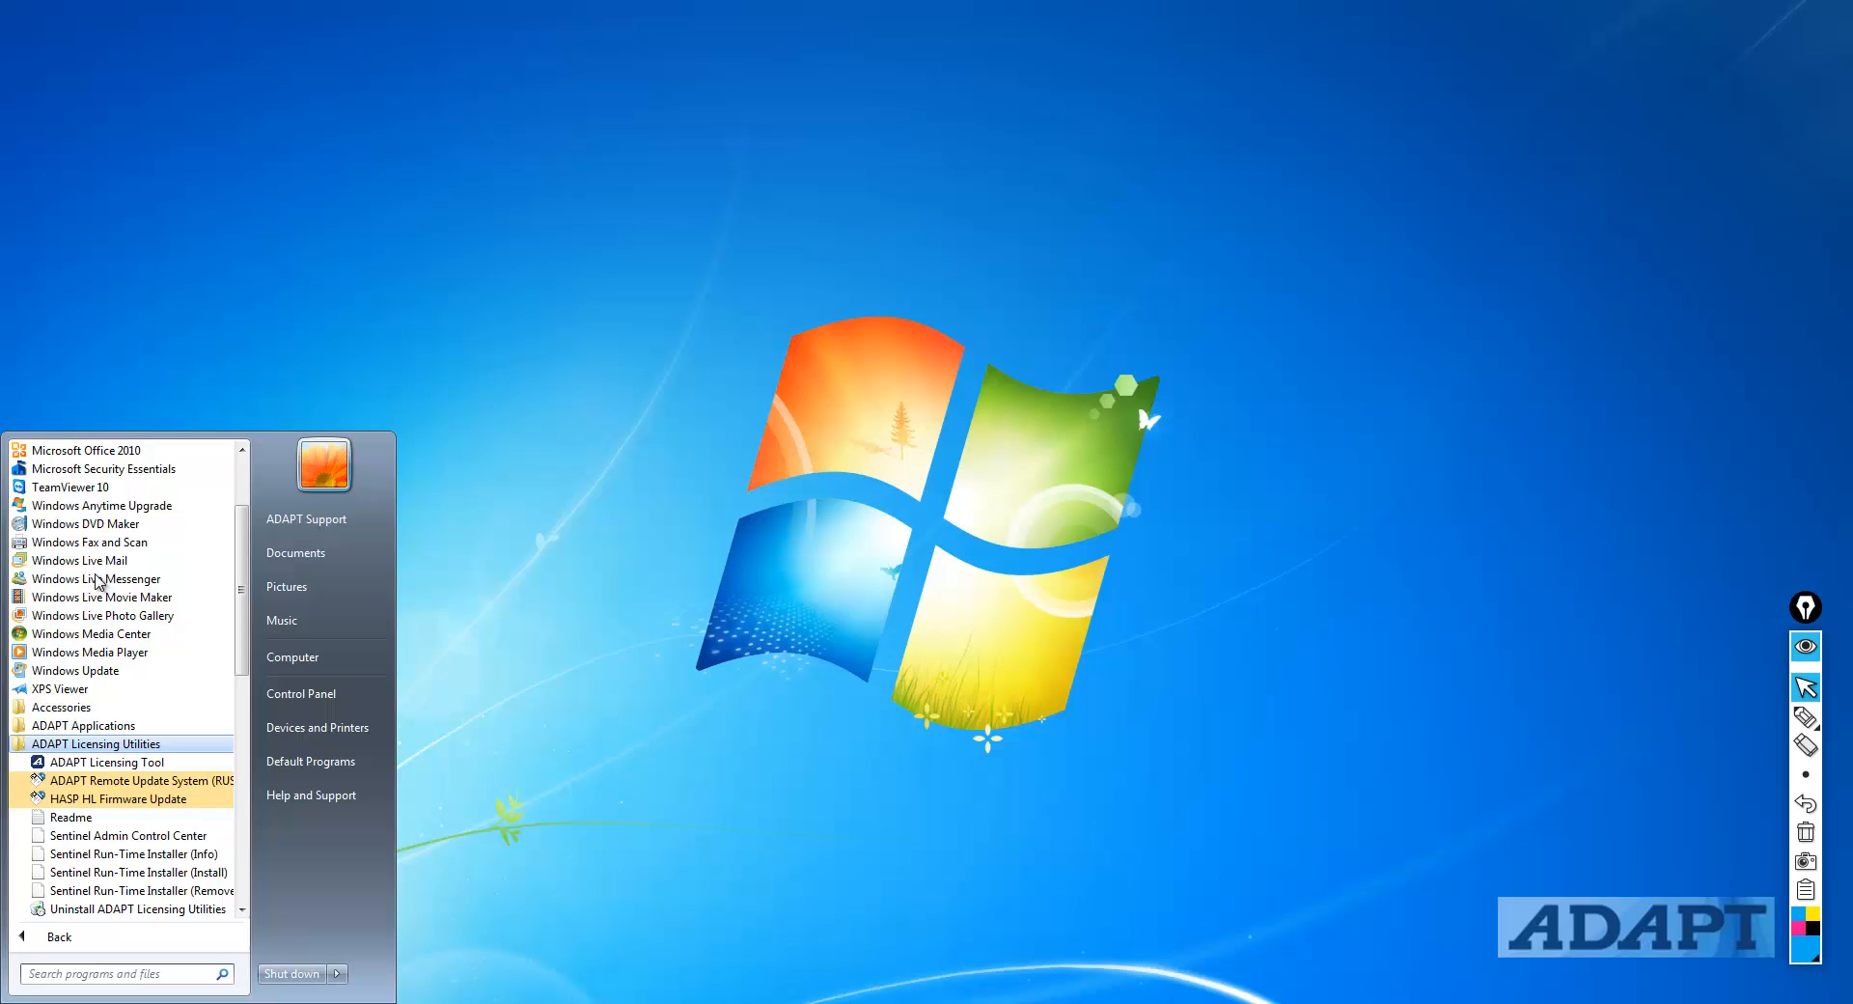
{"action": "scroll", "scroll_direction": "down", "scroll_amount": 3}
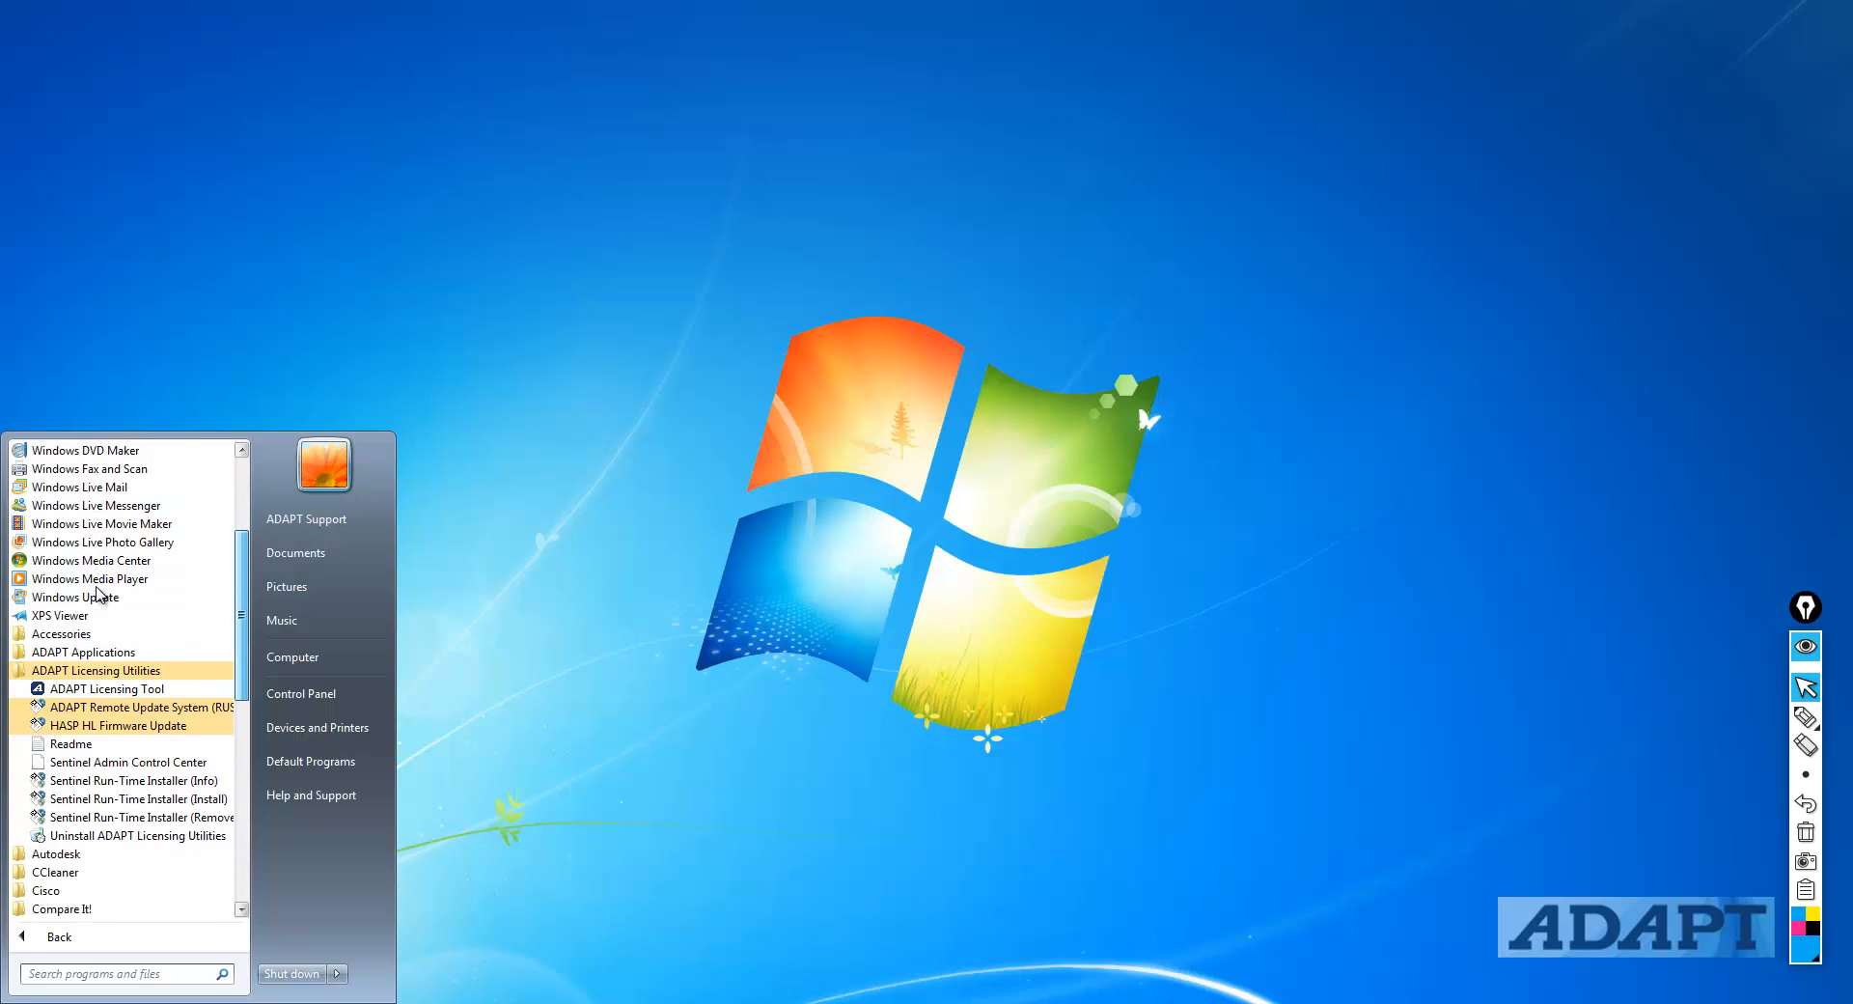
{"action": "scroll", "scroll_direction": "down", "scroll_amount": 3}
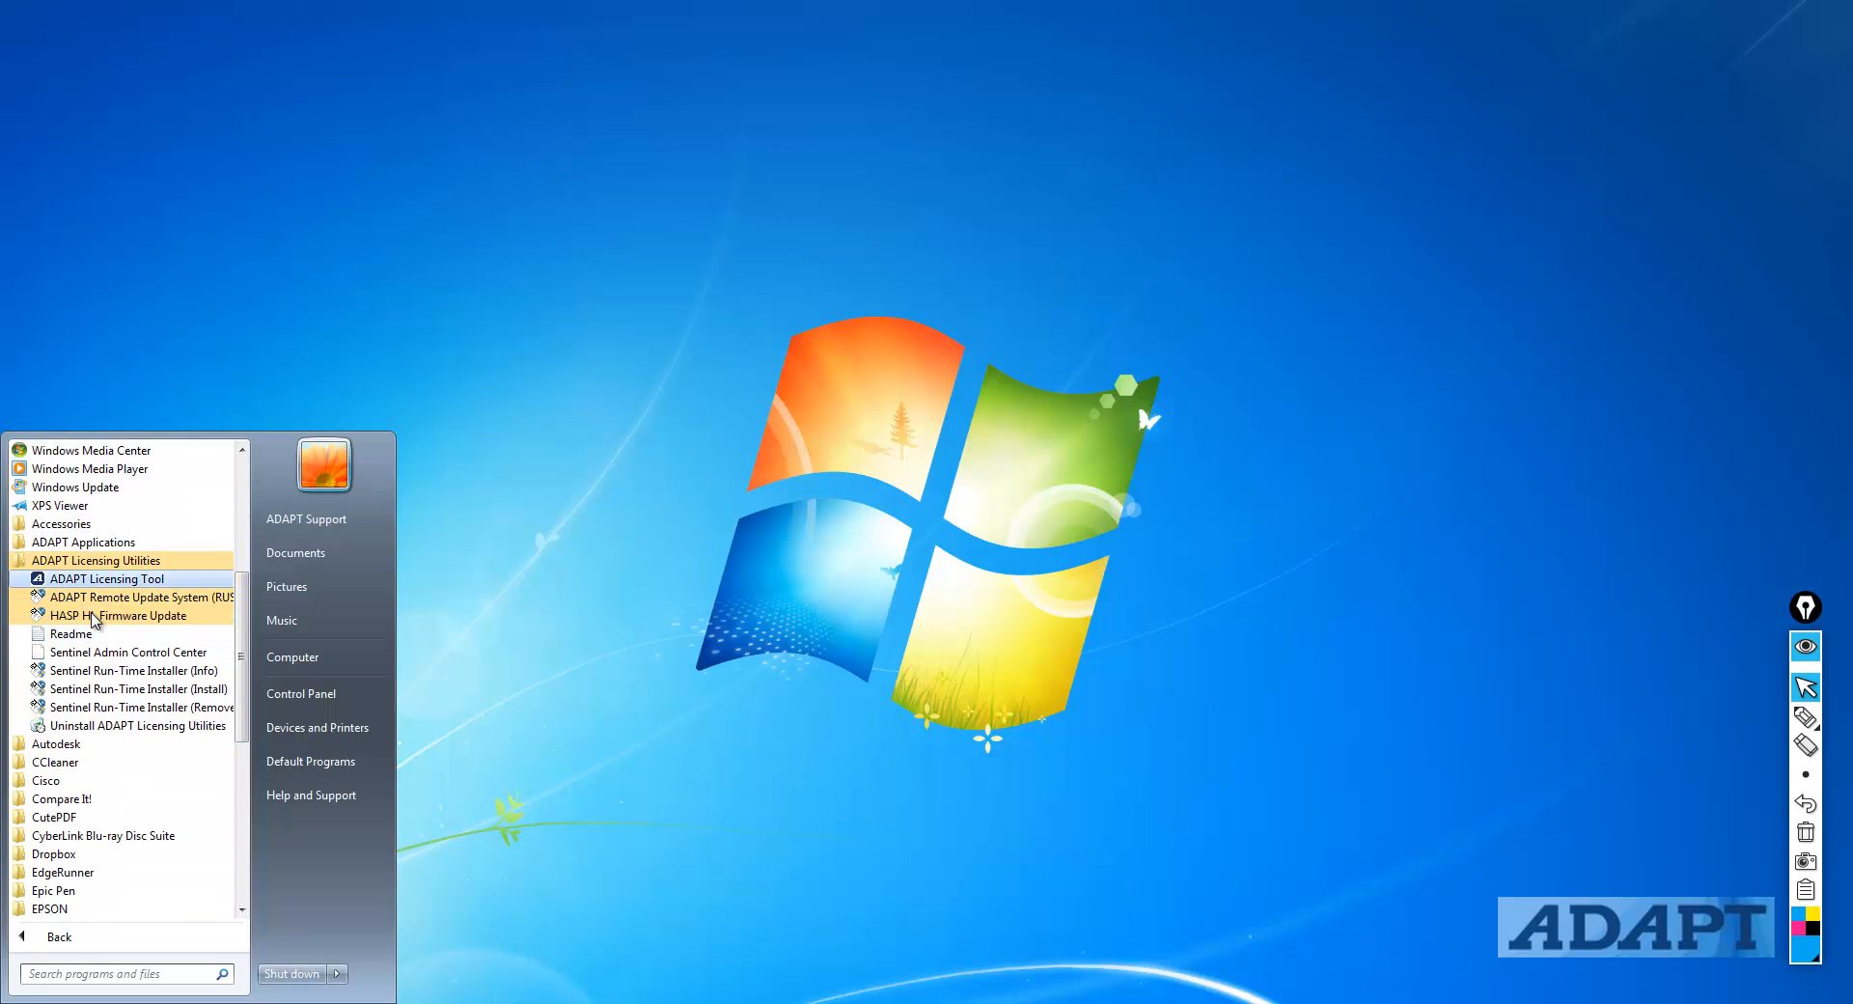
{"action": "mouse_move", "coordinate": [121, 597]}
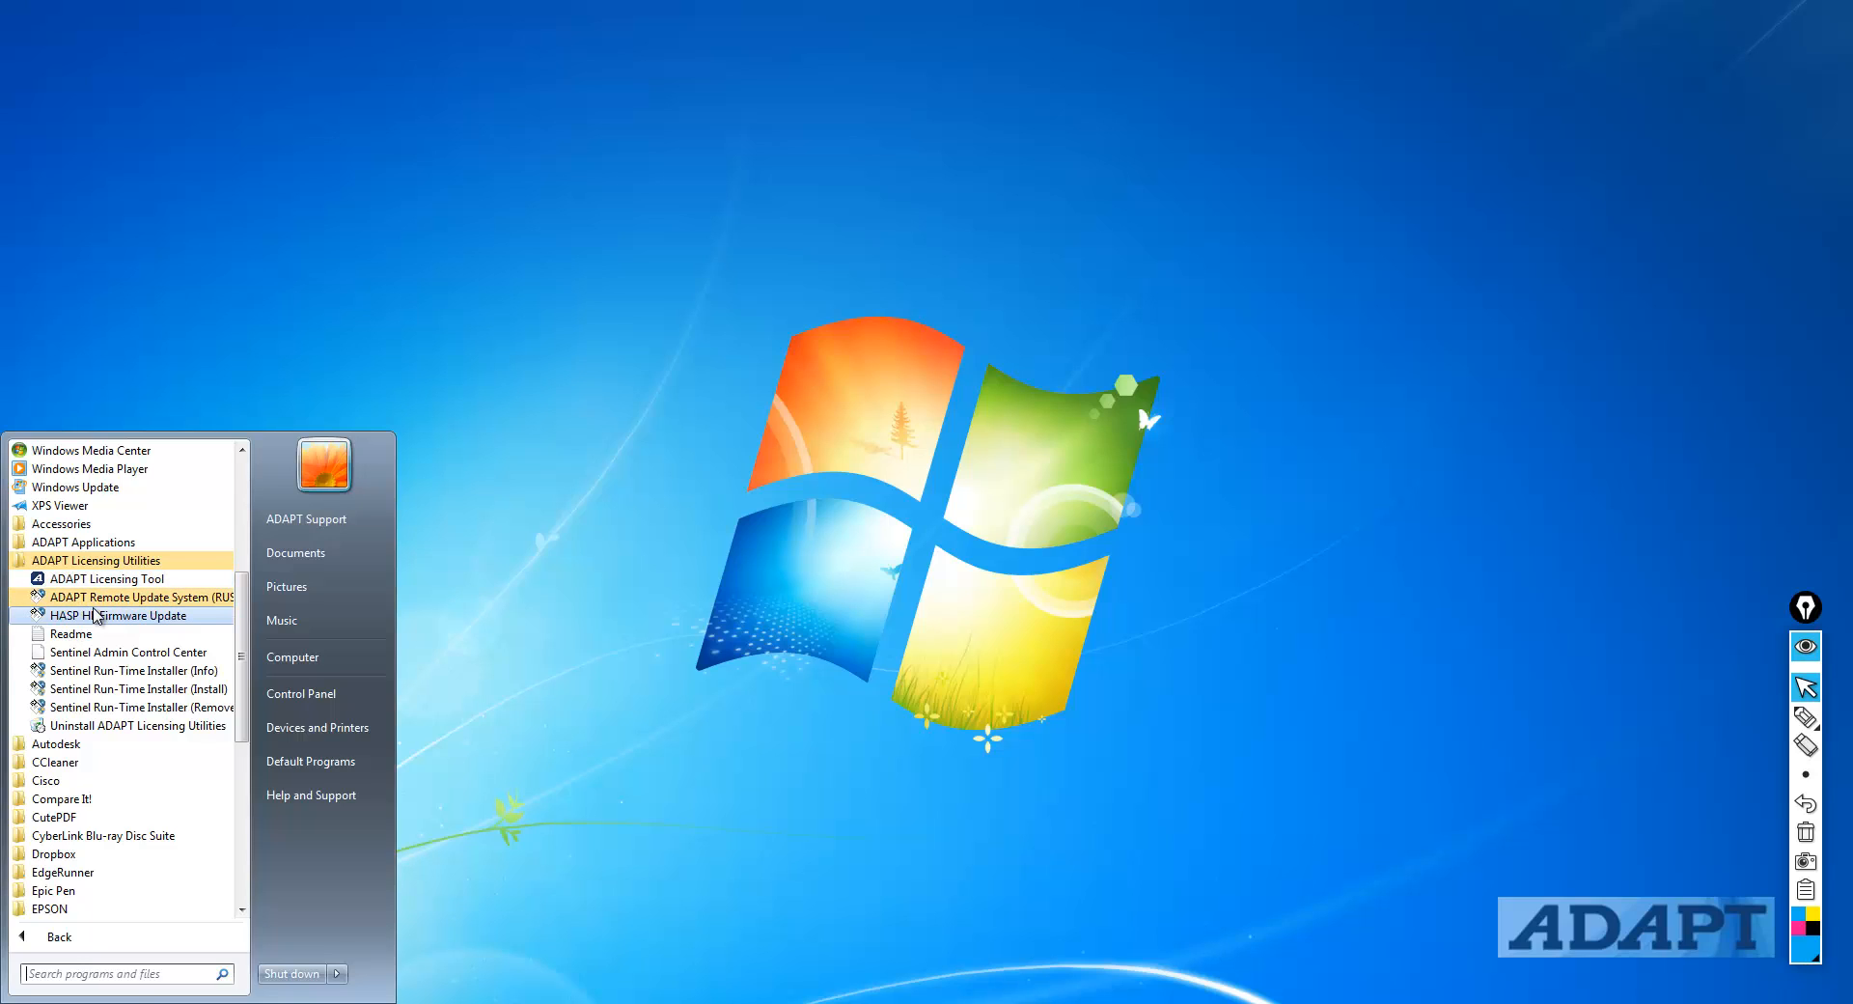
{"action": "mouse_move", "coordinate": [102, 658]}
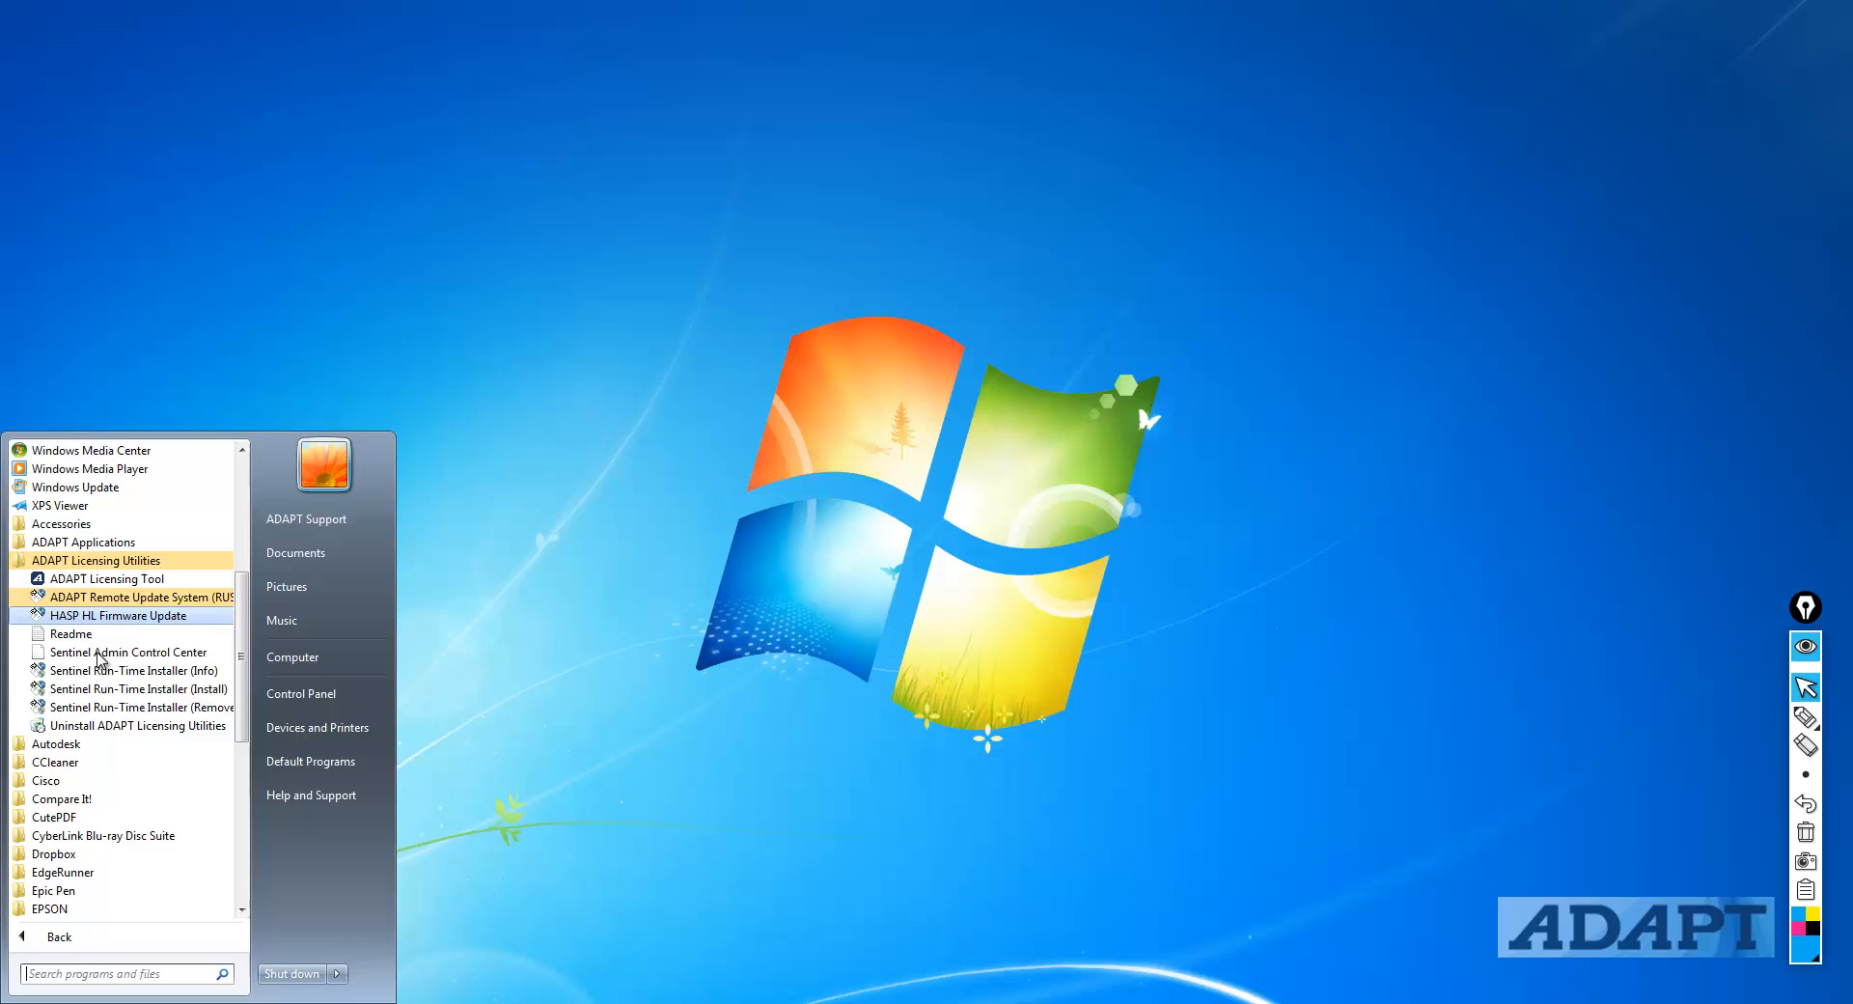
{"action": "mouse_move", "coordinate": [440, 408]}
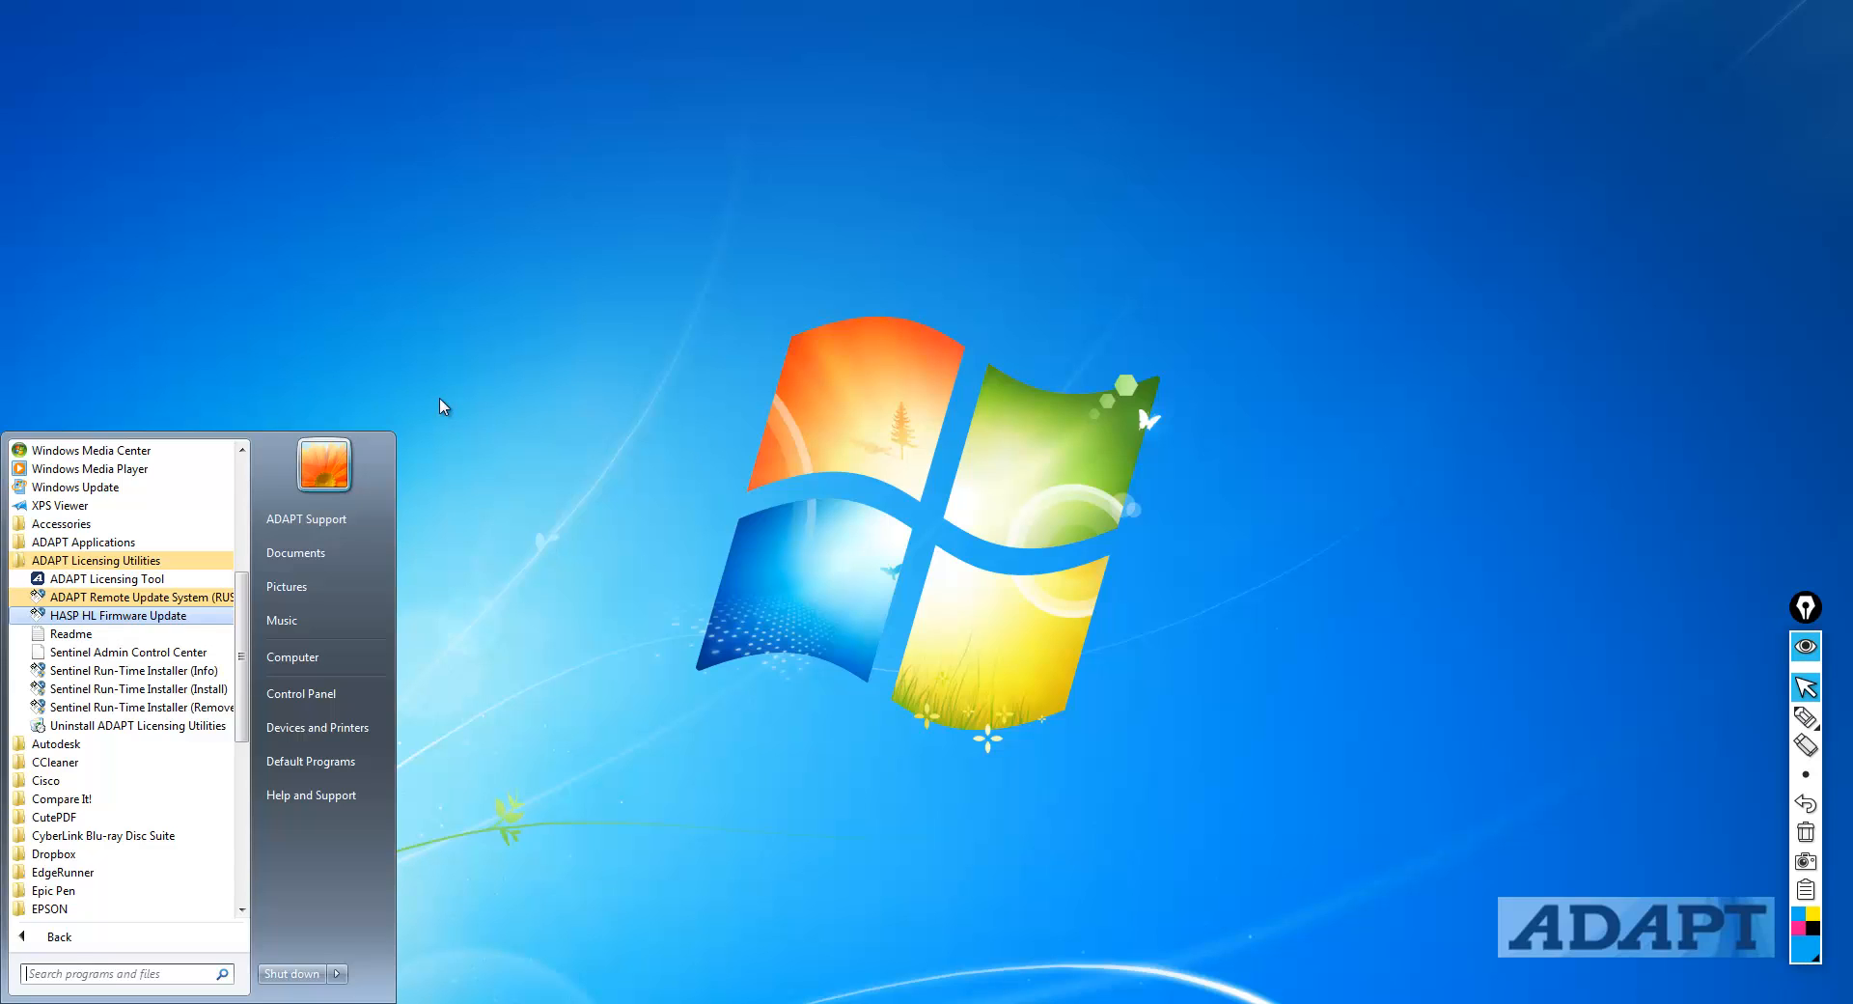
{"action": "mouse_move", "coordinate": [162, 79]}
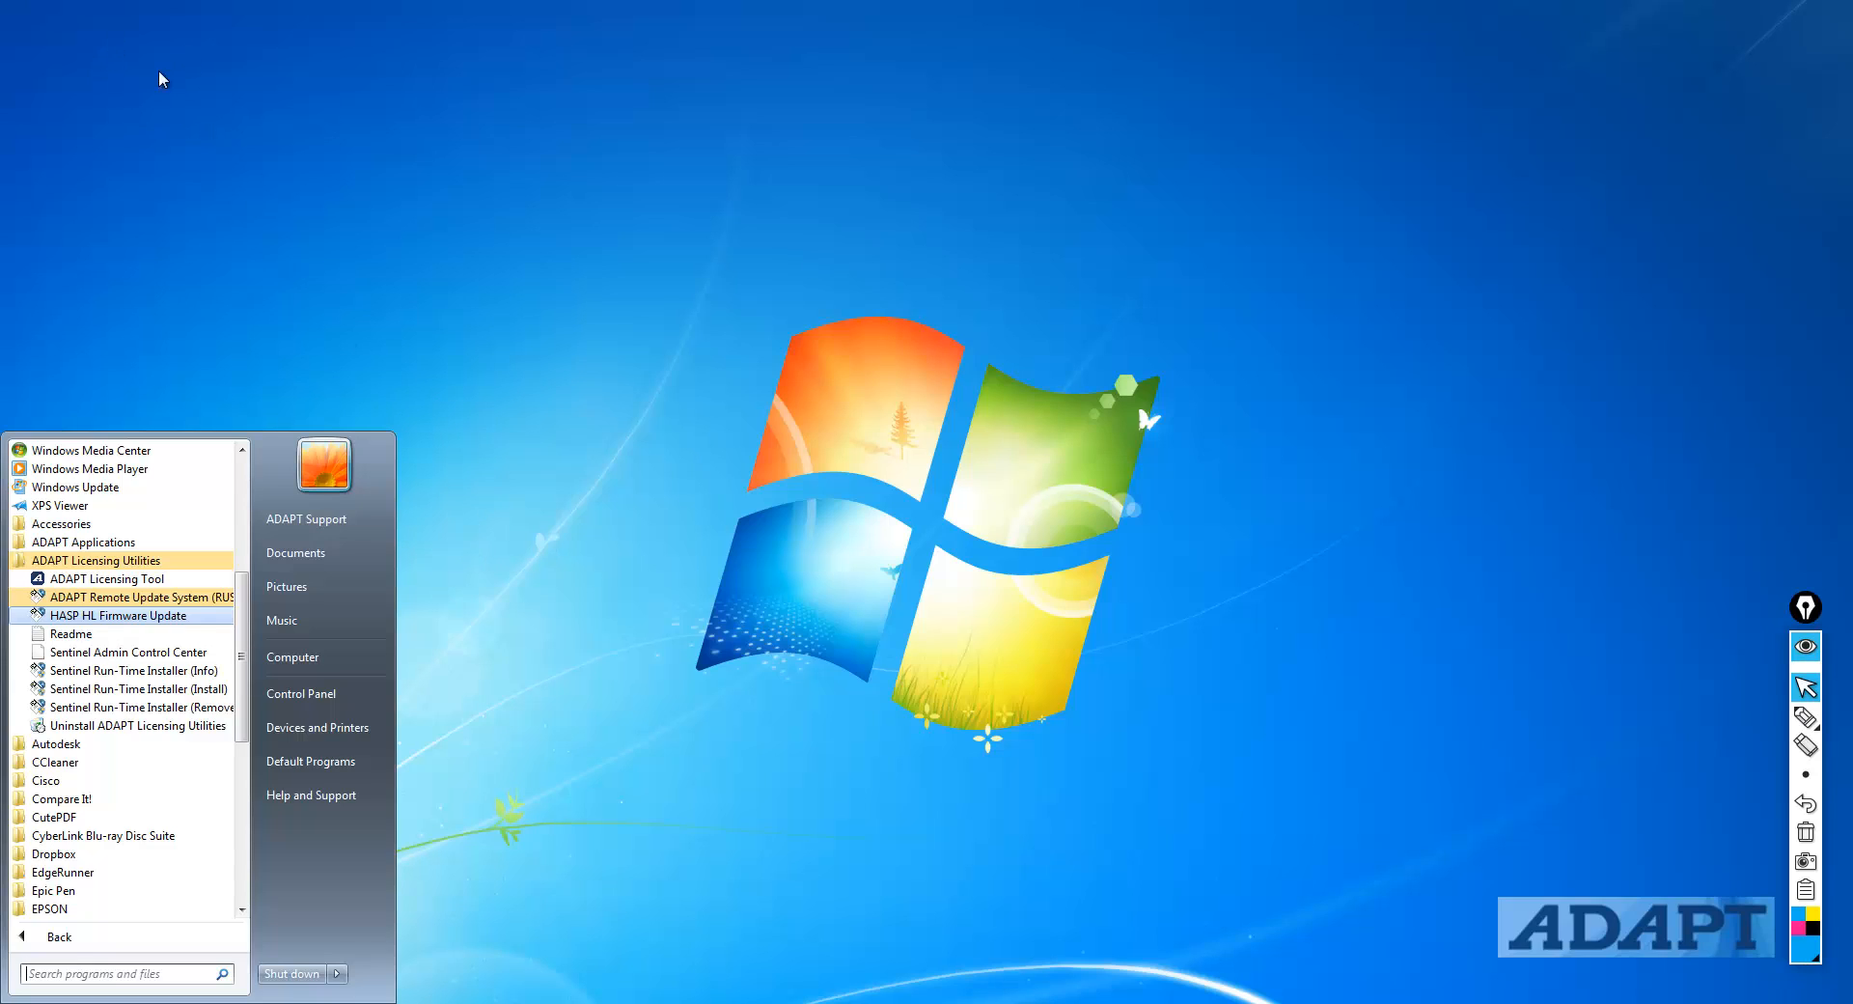
{"action": "mouse_move", "coordinate": [471, 301]}
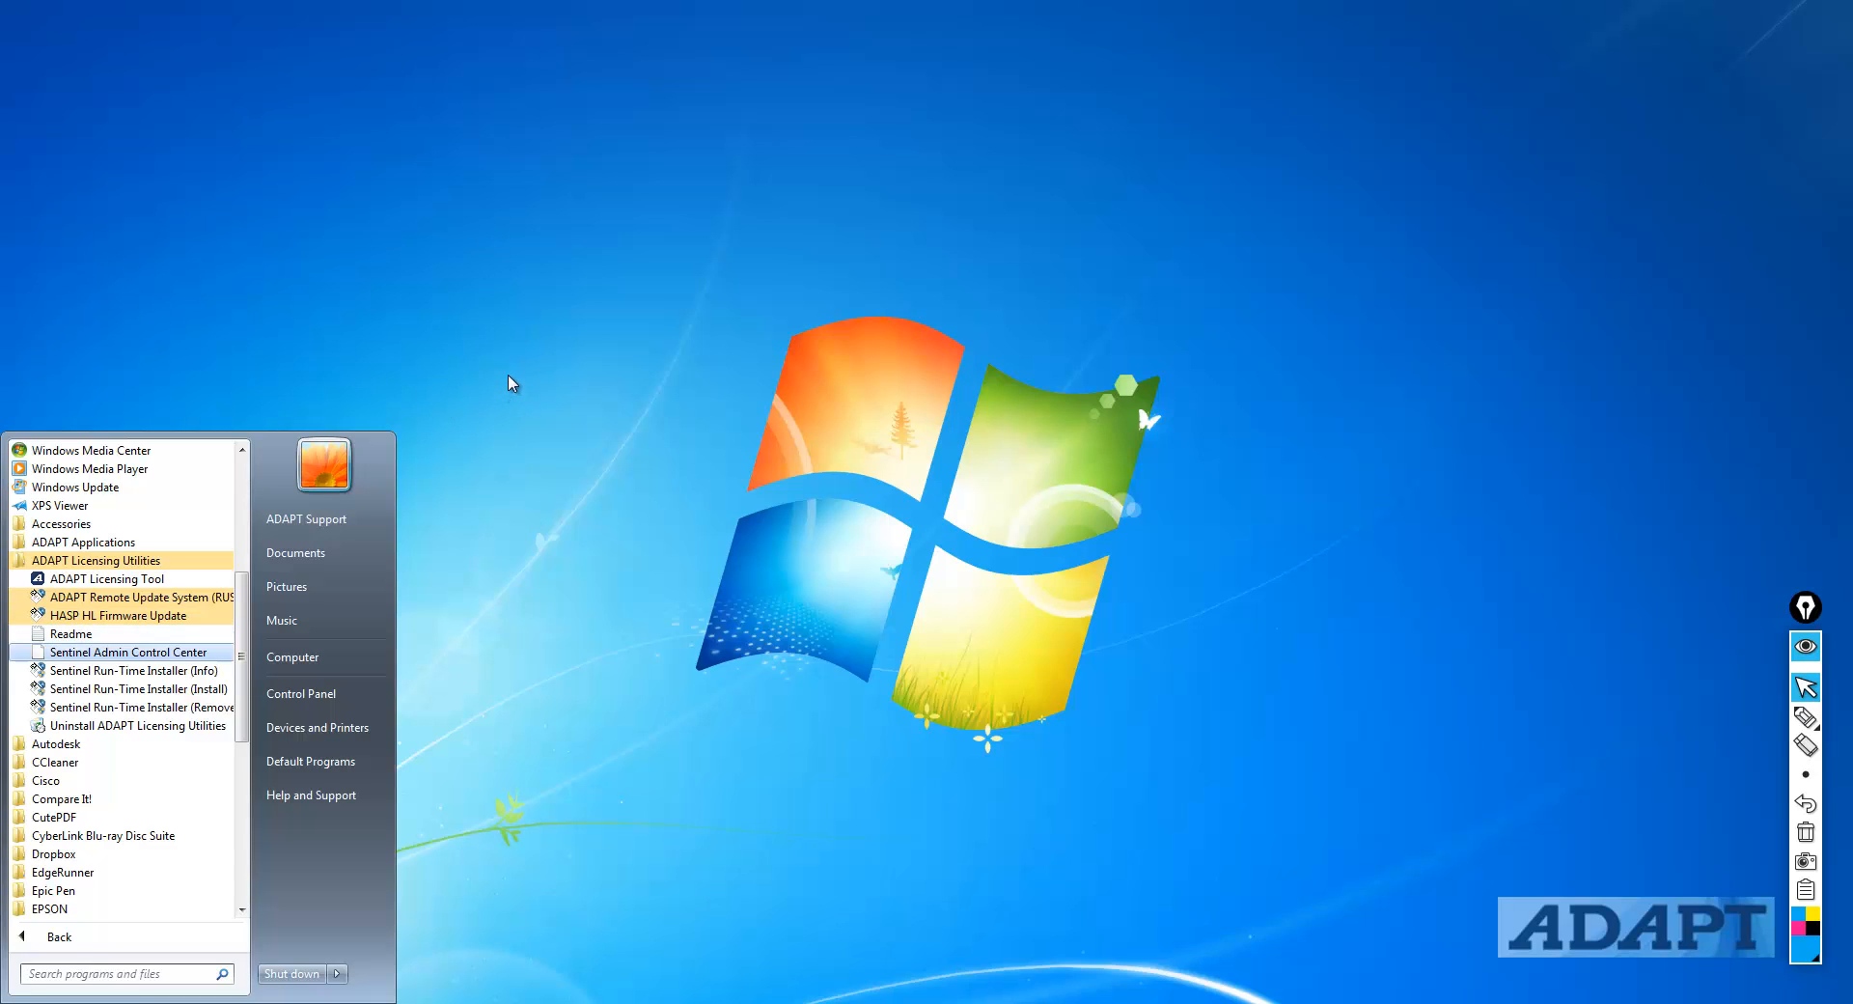
{"action": "left_click", "coordinate": [511, 382]}
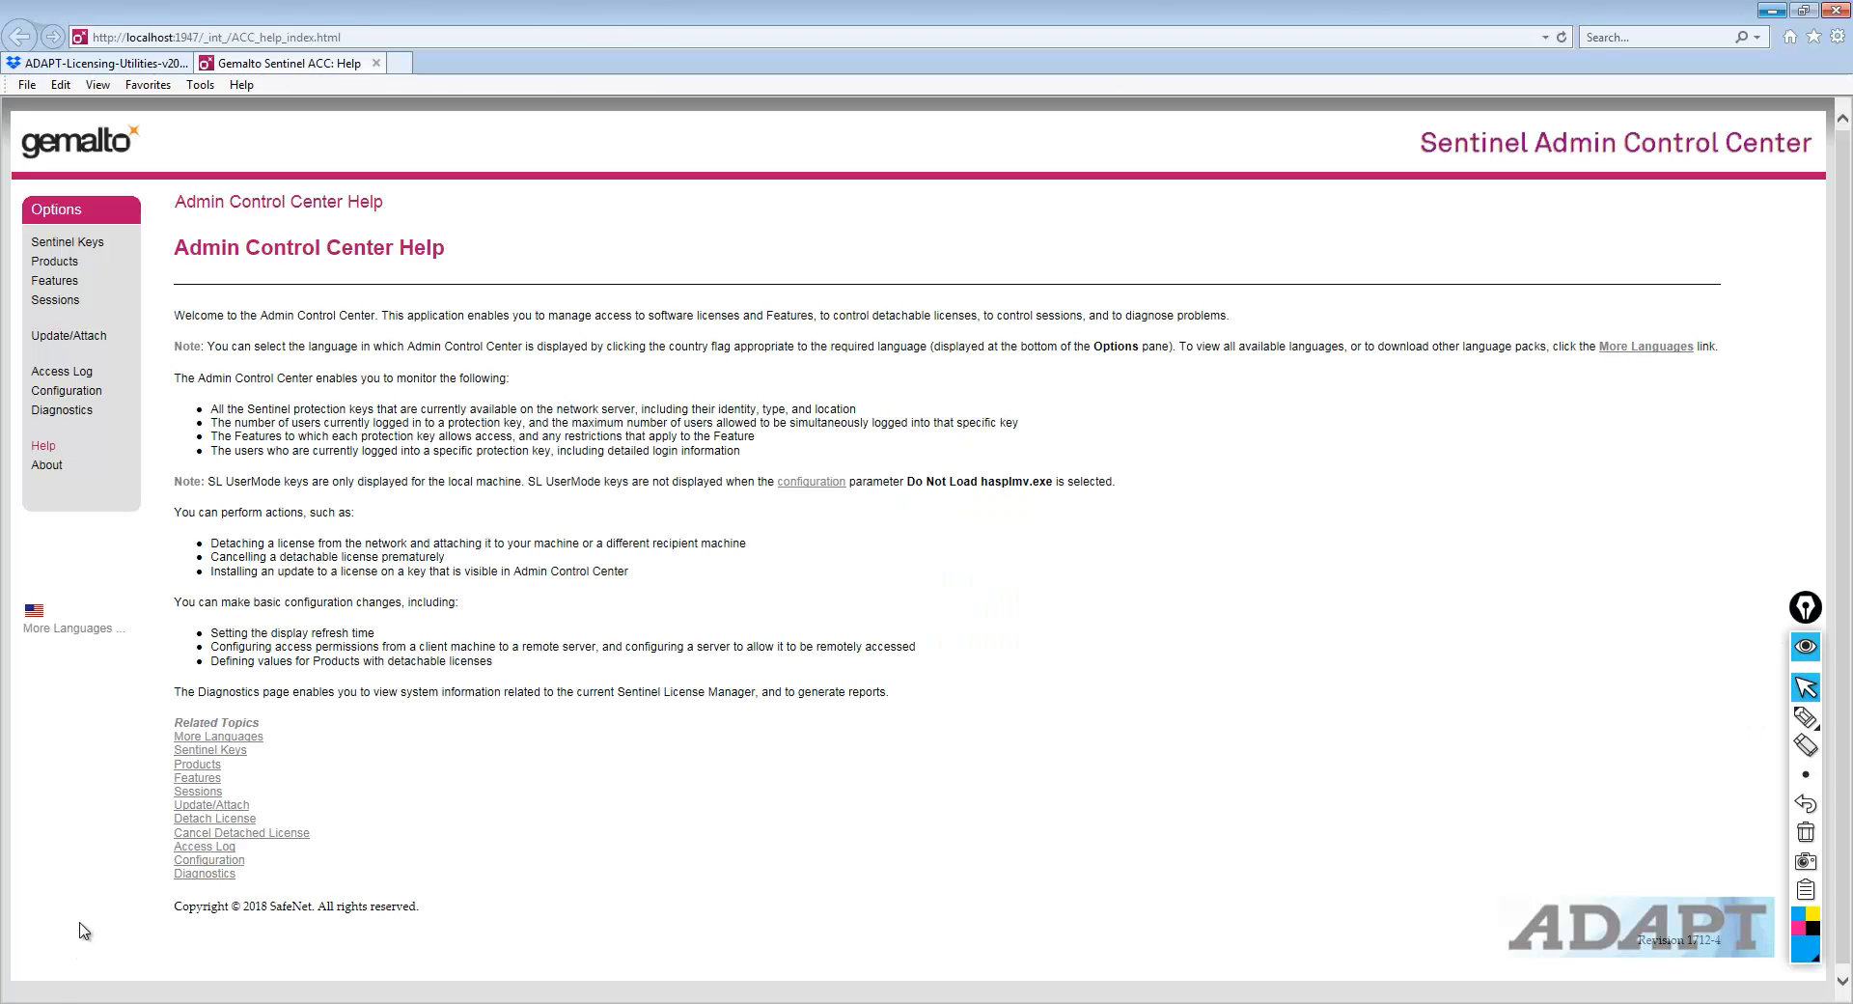
{"action": "mouse_move", "coordinate": [83, 564]}
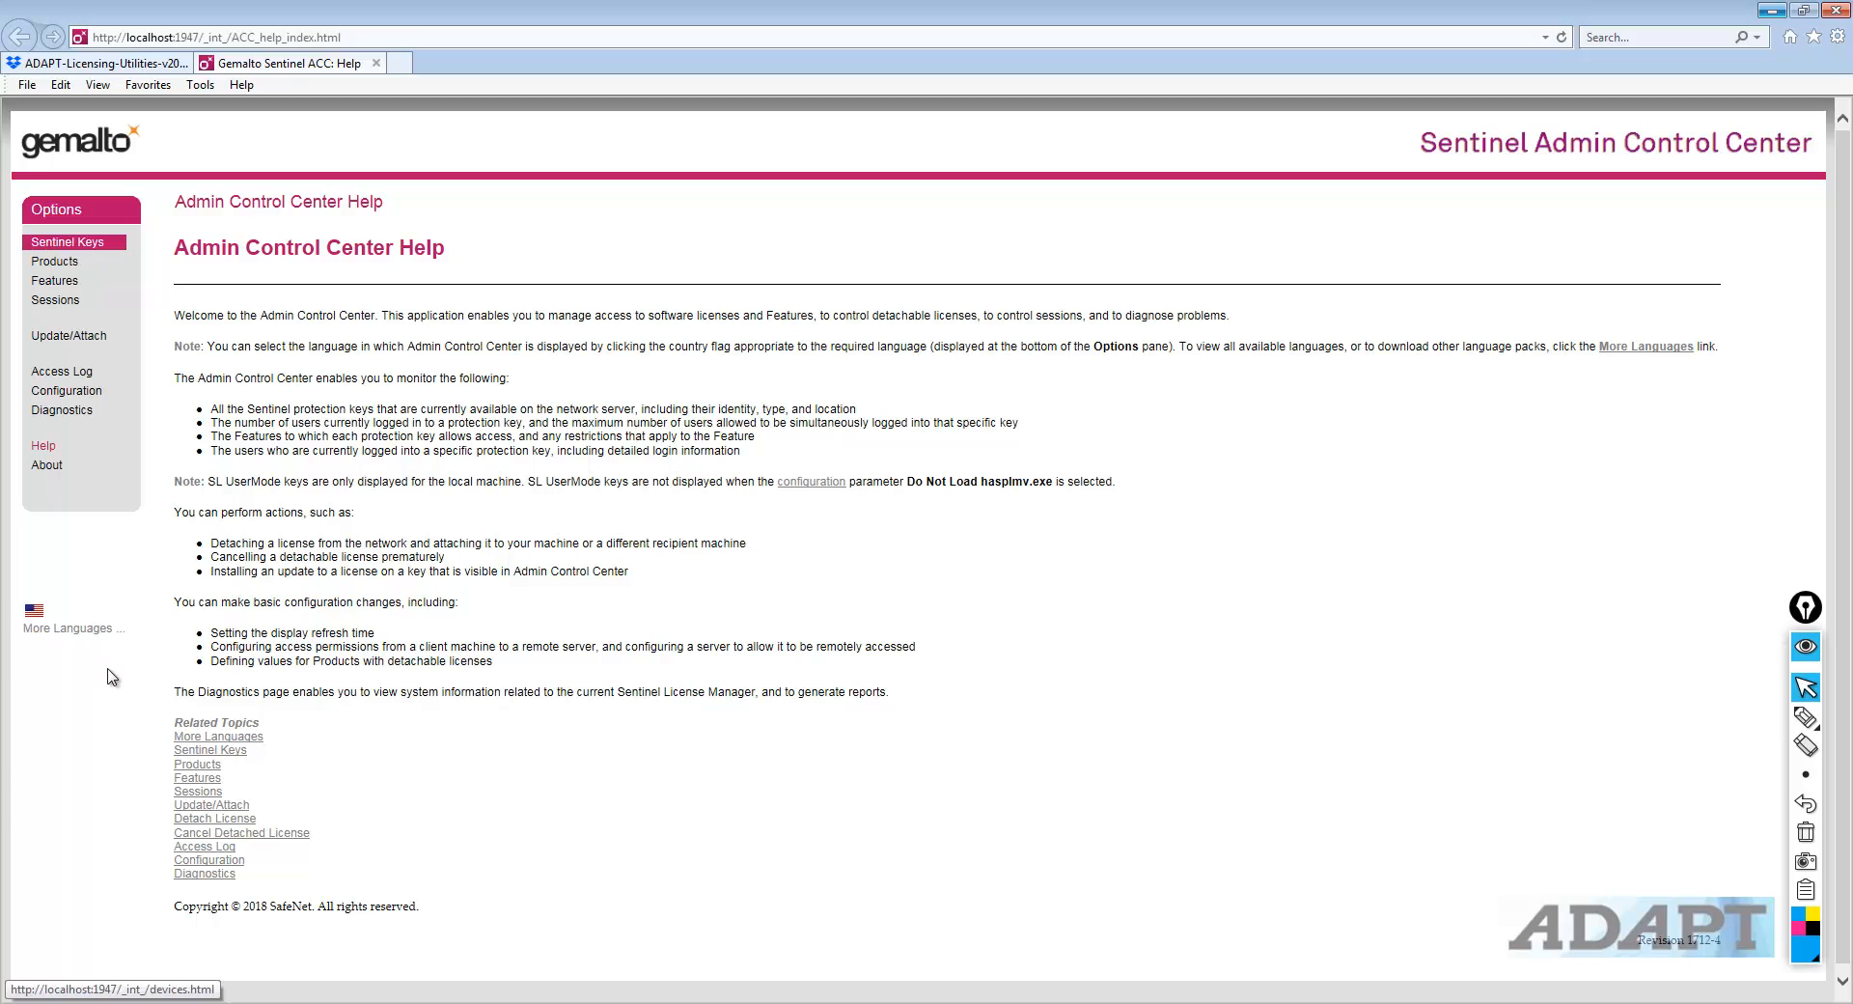
Step: Show the Sentinel Keys list from the Options sidebar
{"action": "left_click", "coordinate": [67, 241]}
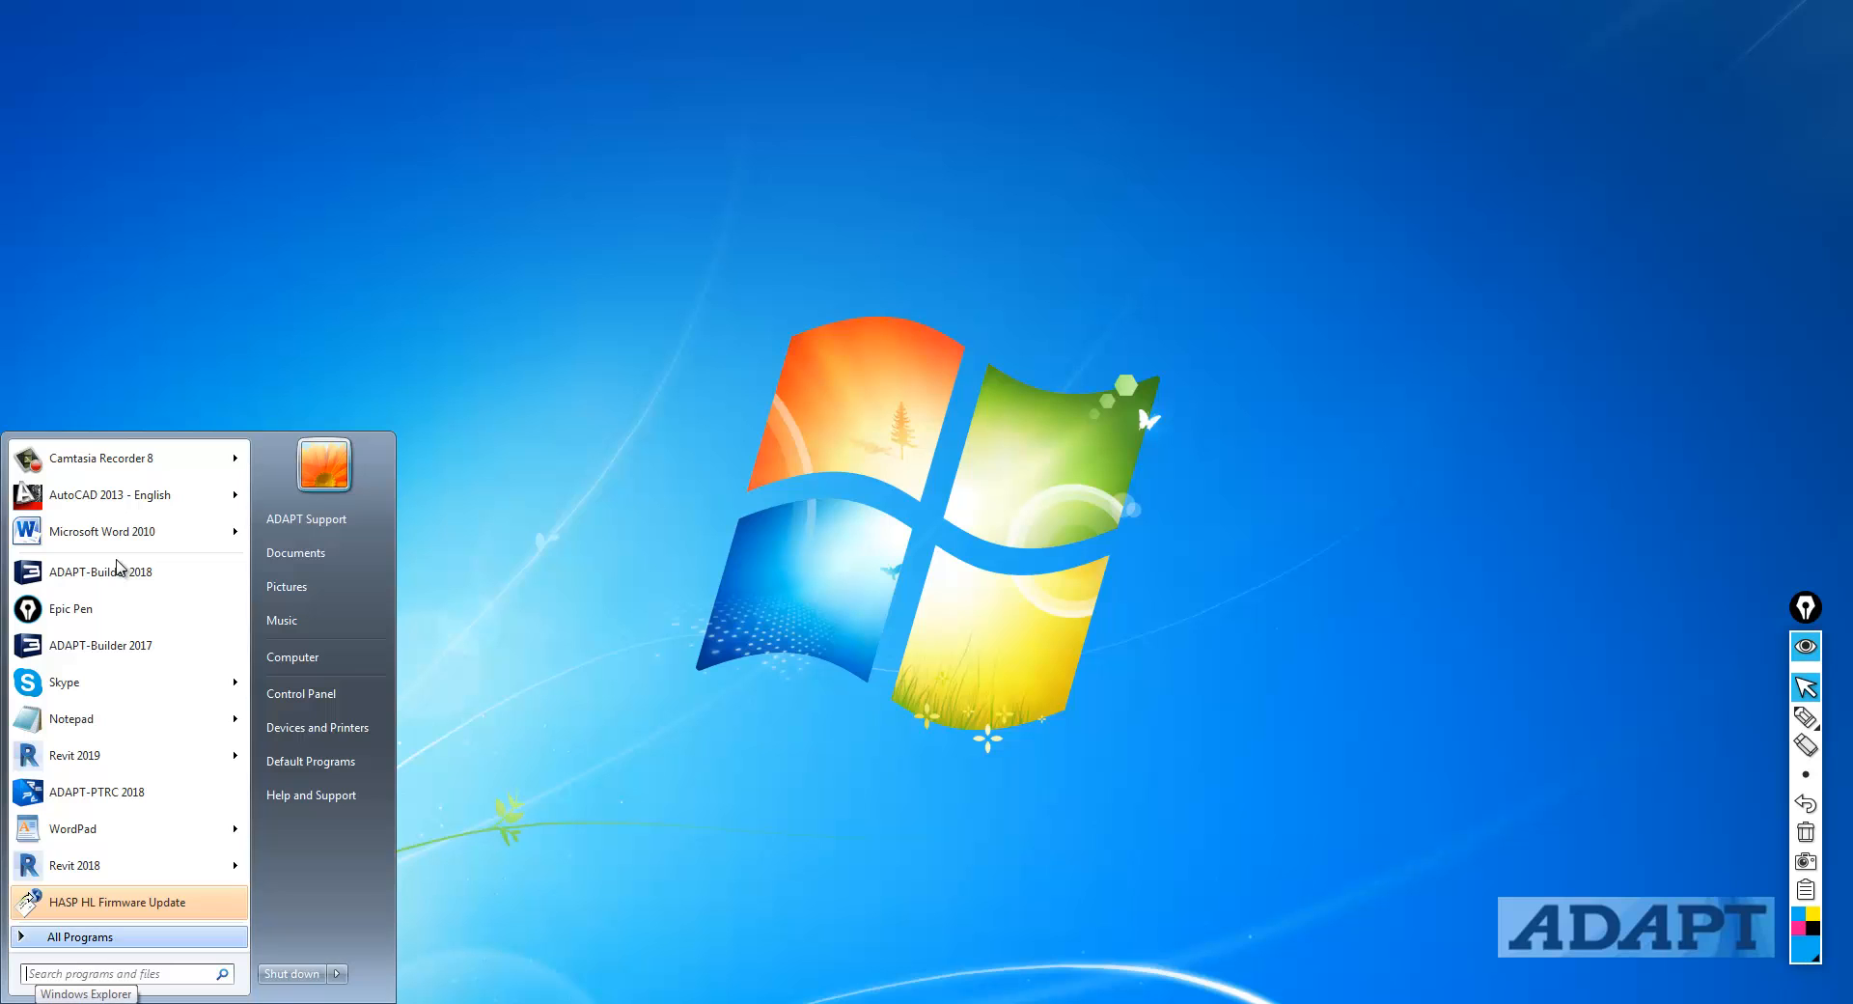
Step: Expand ADAPT Licensing Utilities under All Programs, then bring up a file browsing window
{"action": "left_click", "coordinate": [83, 935]}
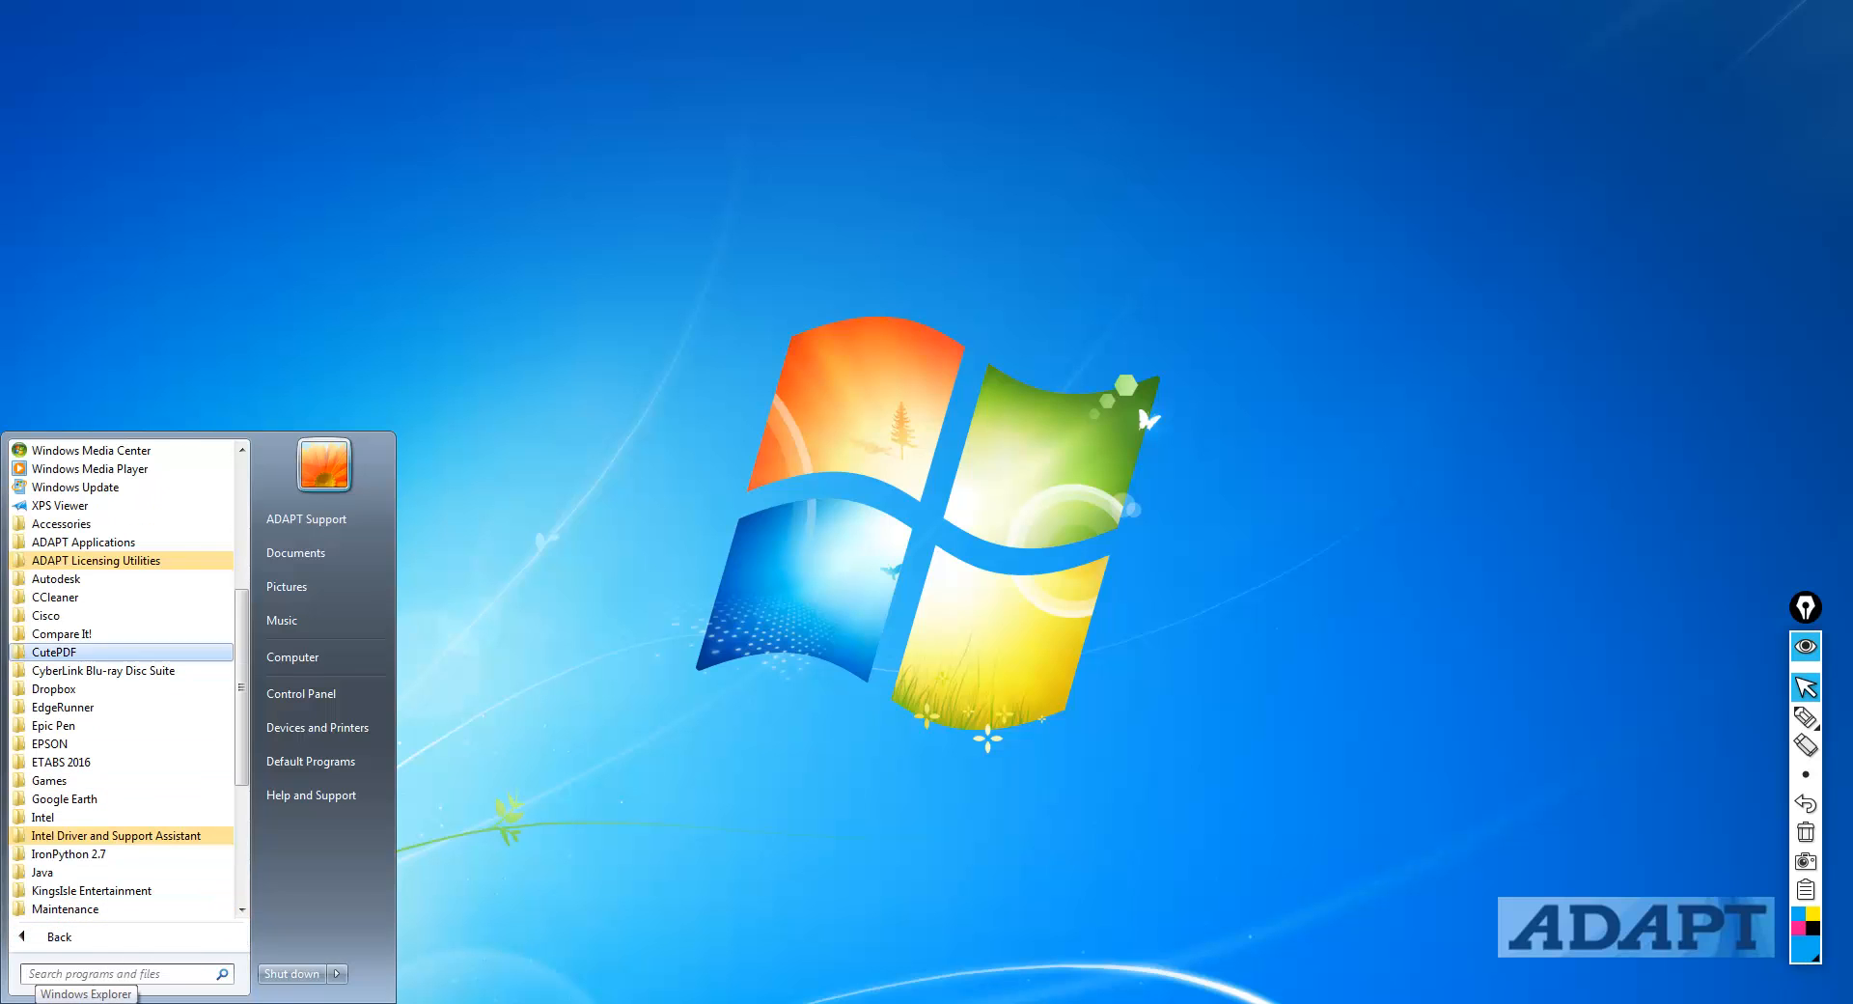
{"action": "left_click", "coordinate": [96, 560]}
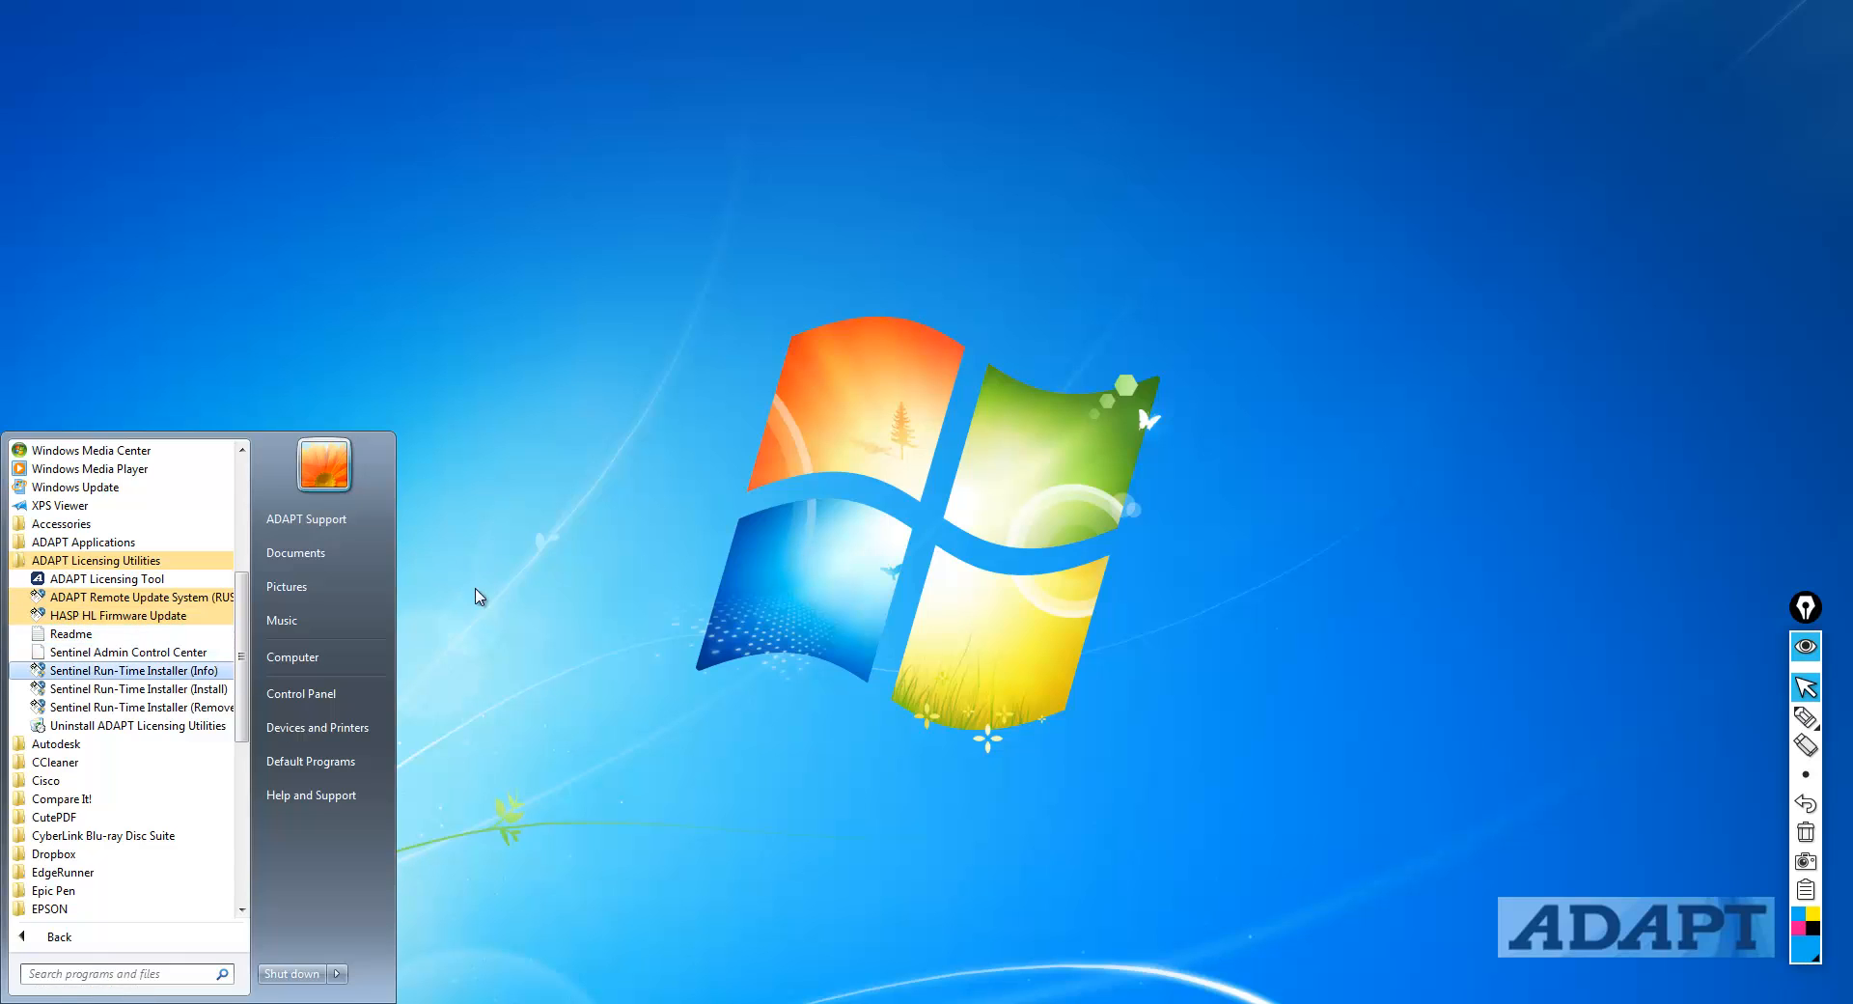
{"action": "mouse_move", "coordinate": [556, 737]}
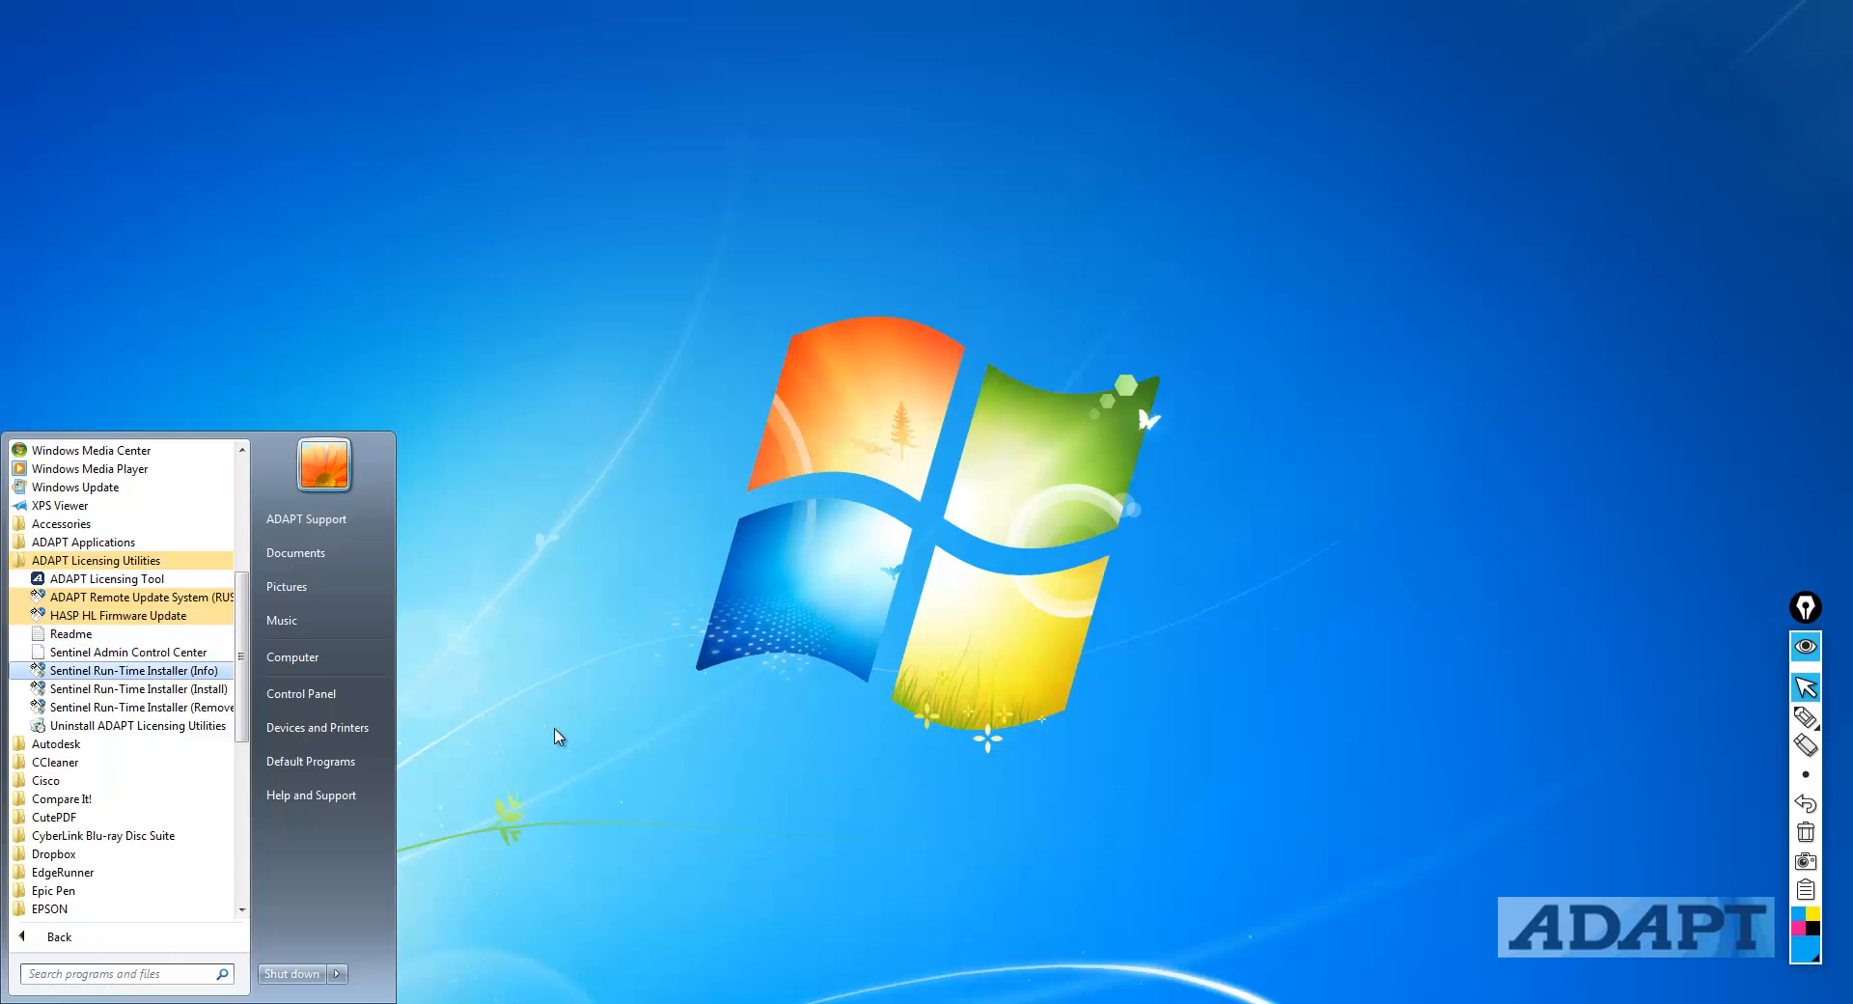
{"action": "mouse_move", "coordinate": [1584, 405]}
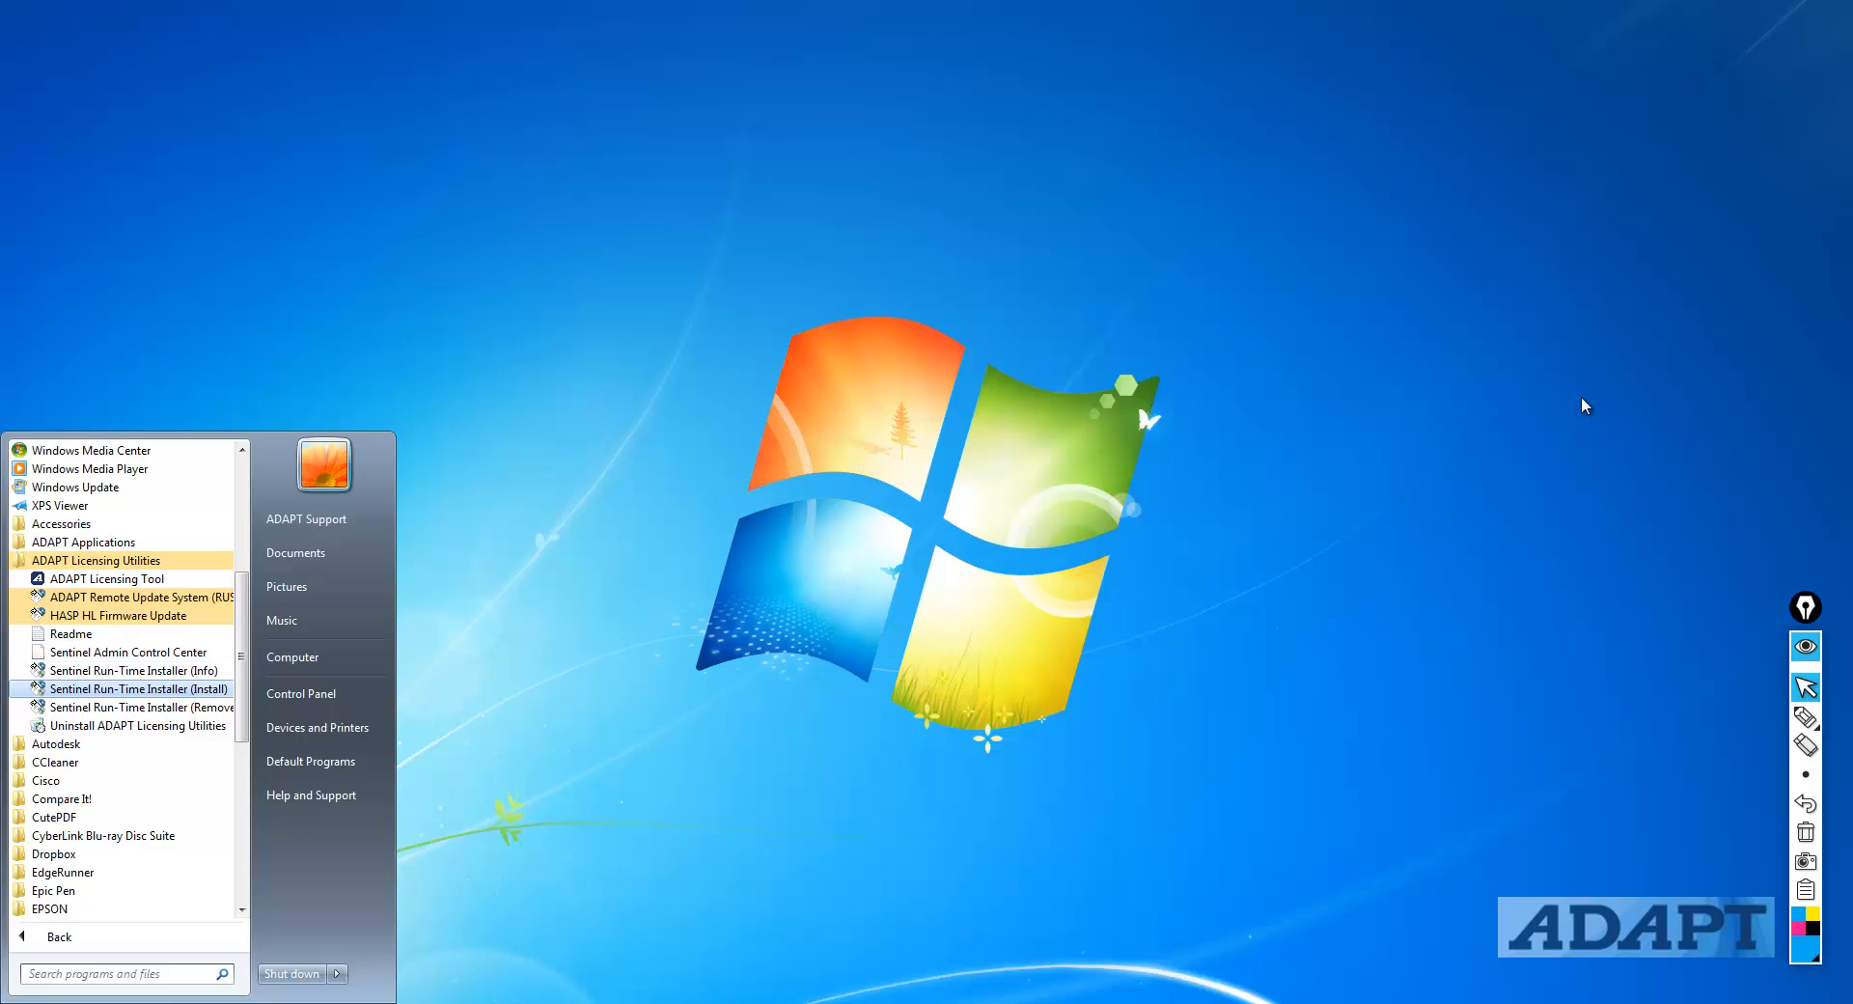
{"action": "mouse_move", "coordinate": [145, 707]}
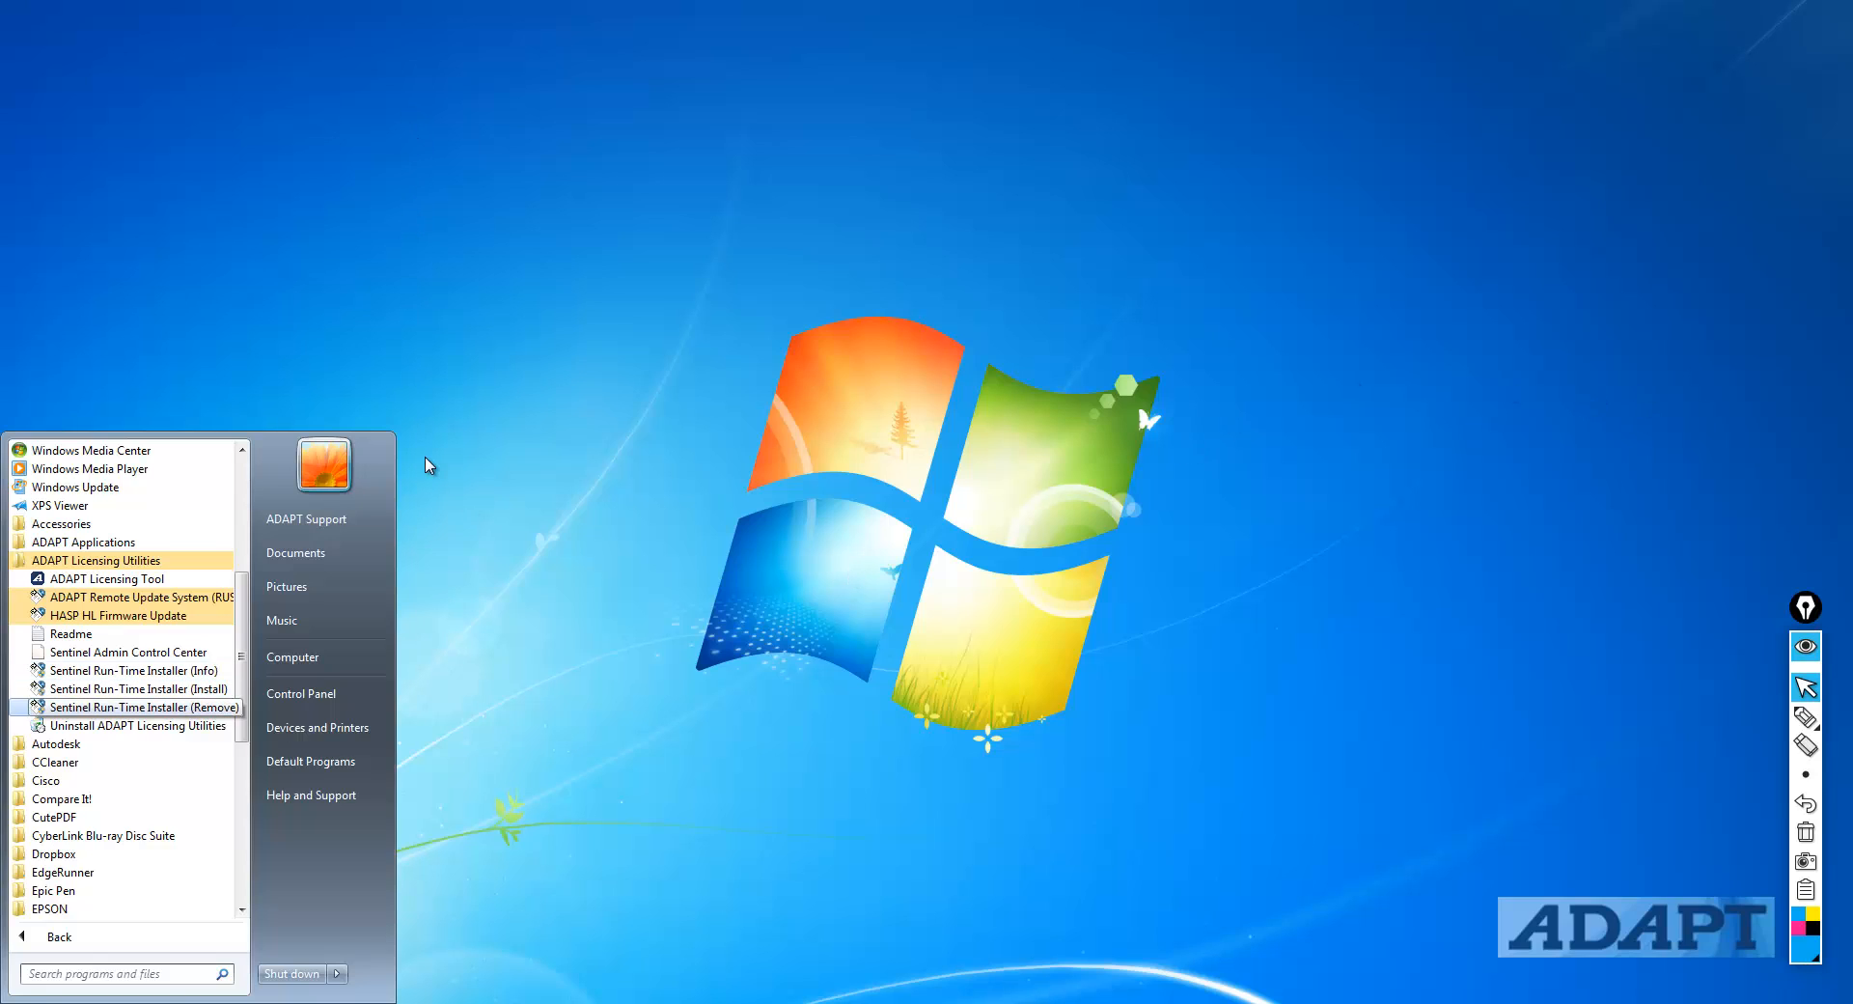
{"action": "mouse_move", "coordinate": [444, 121]}
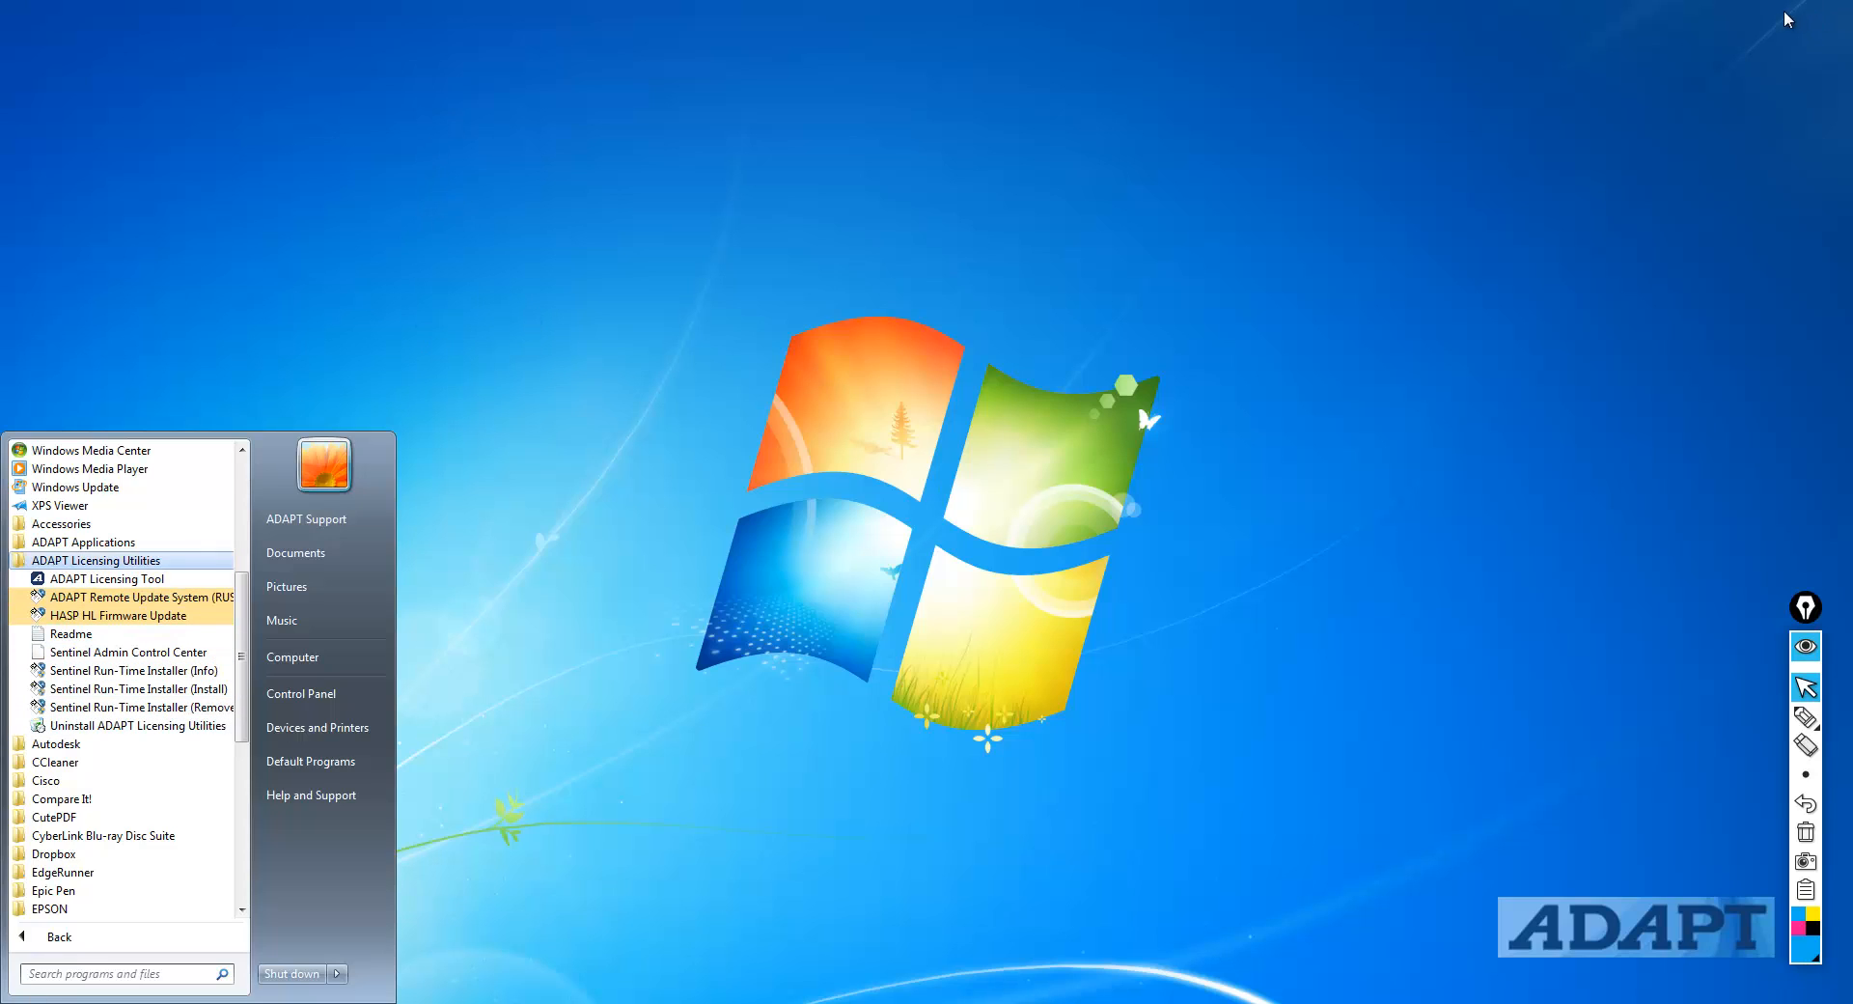
{"action": "mouse_move", "coordinate": [1052, 433]}
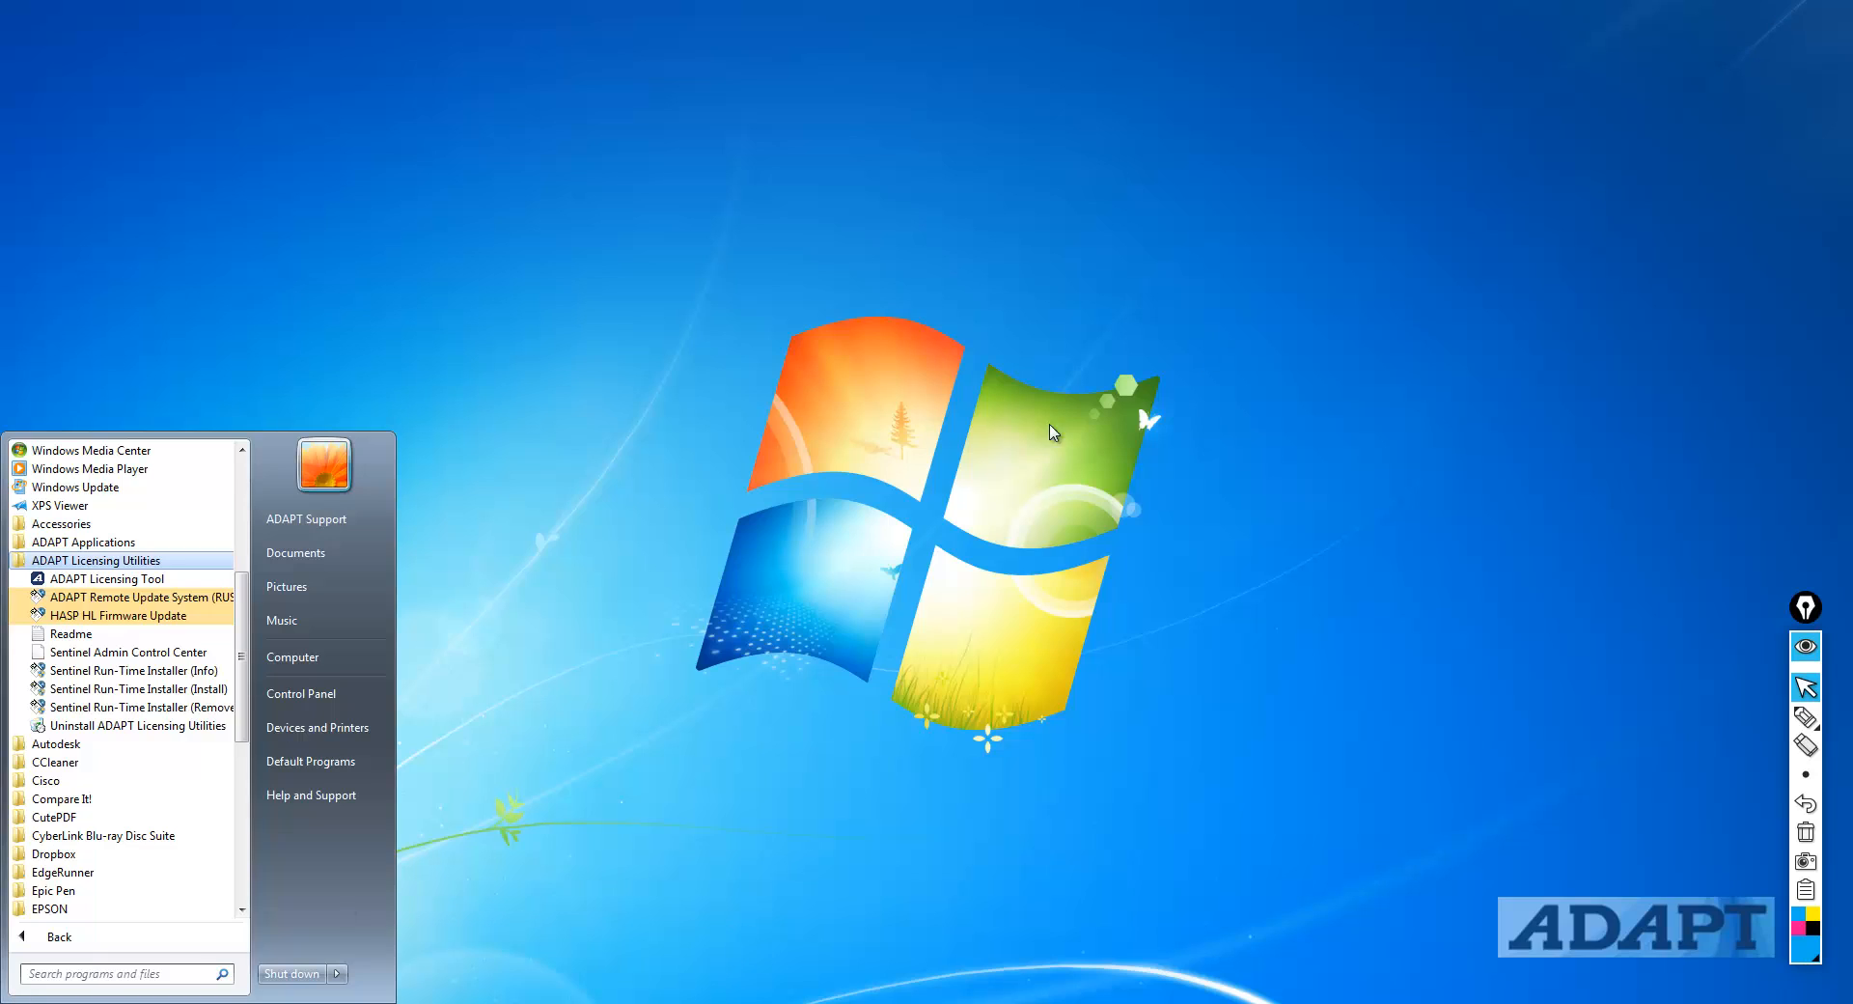
{"action": "left_click", "coordinate": [1052, 432]}
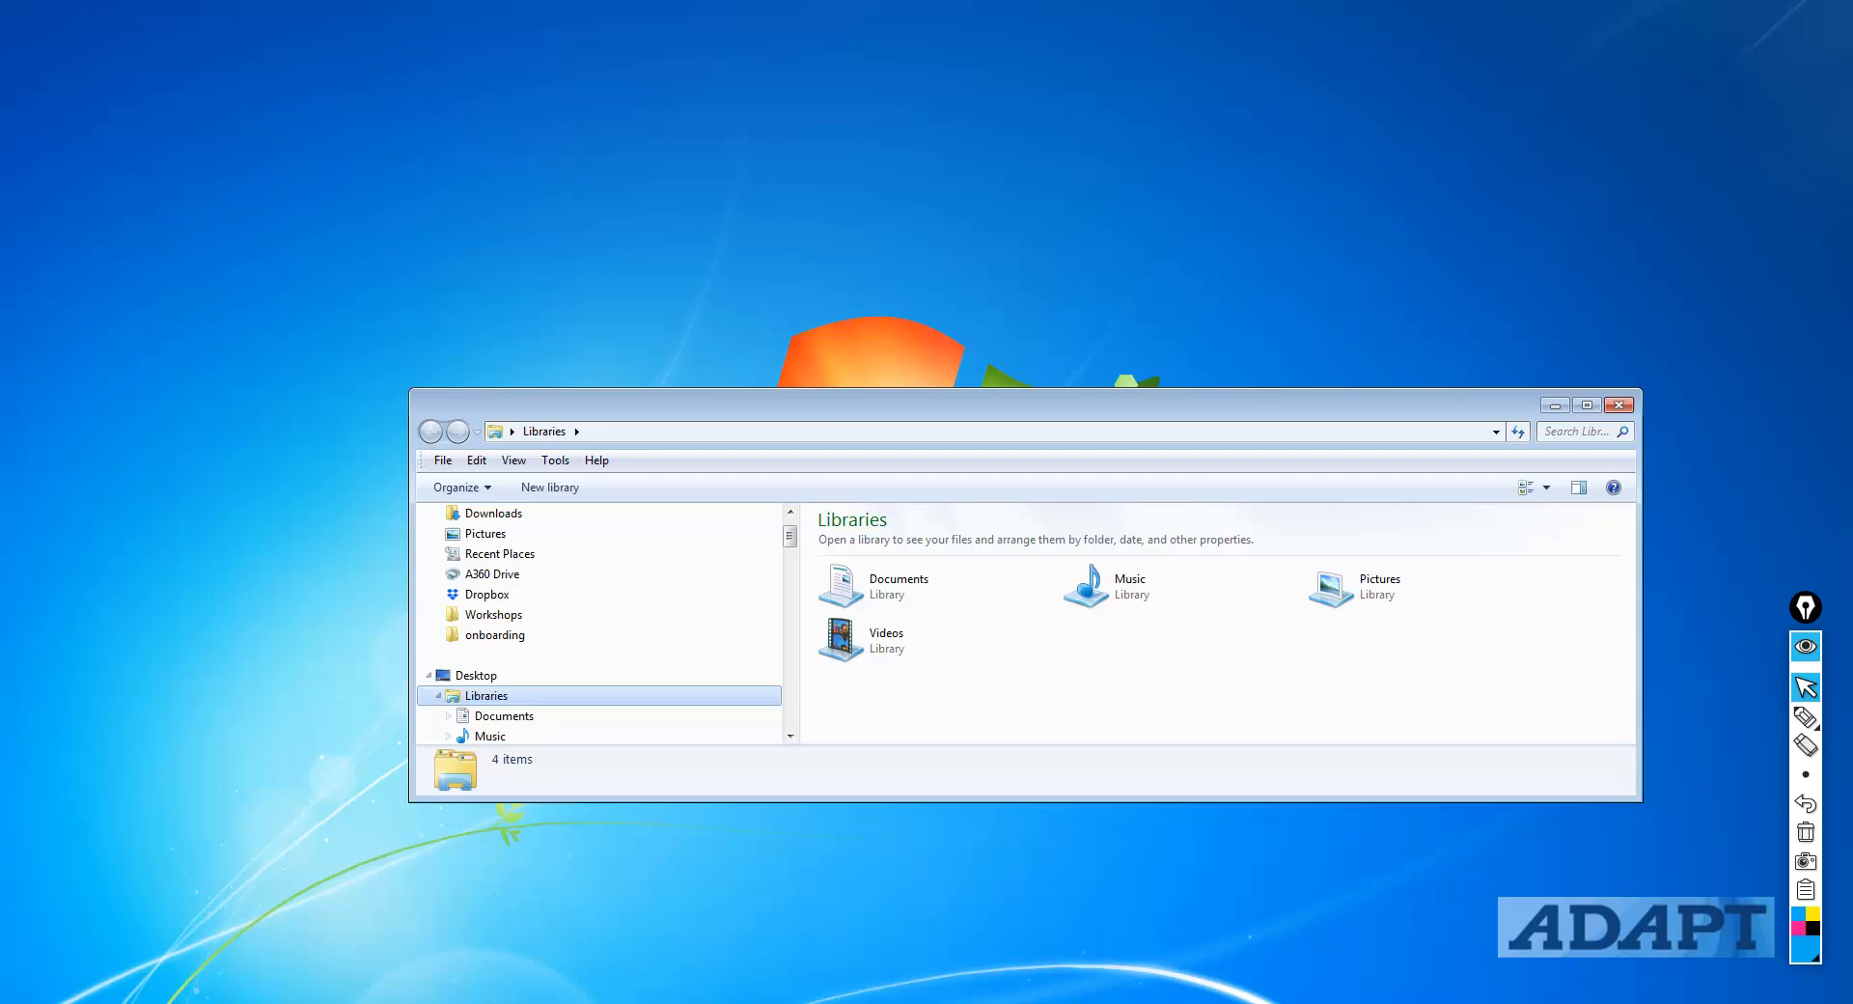
Step: Browse to Program Files (x86)\ADAPT\ADAPT-Licensing maximized, then return to the upgrade email
{"action": "scroll", "scroll_direction": "down", "scroll_amount": 3}
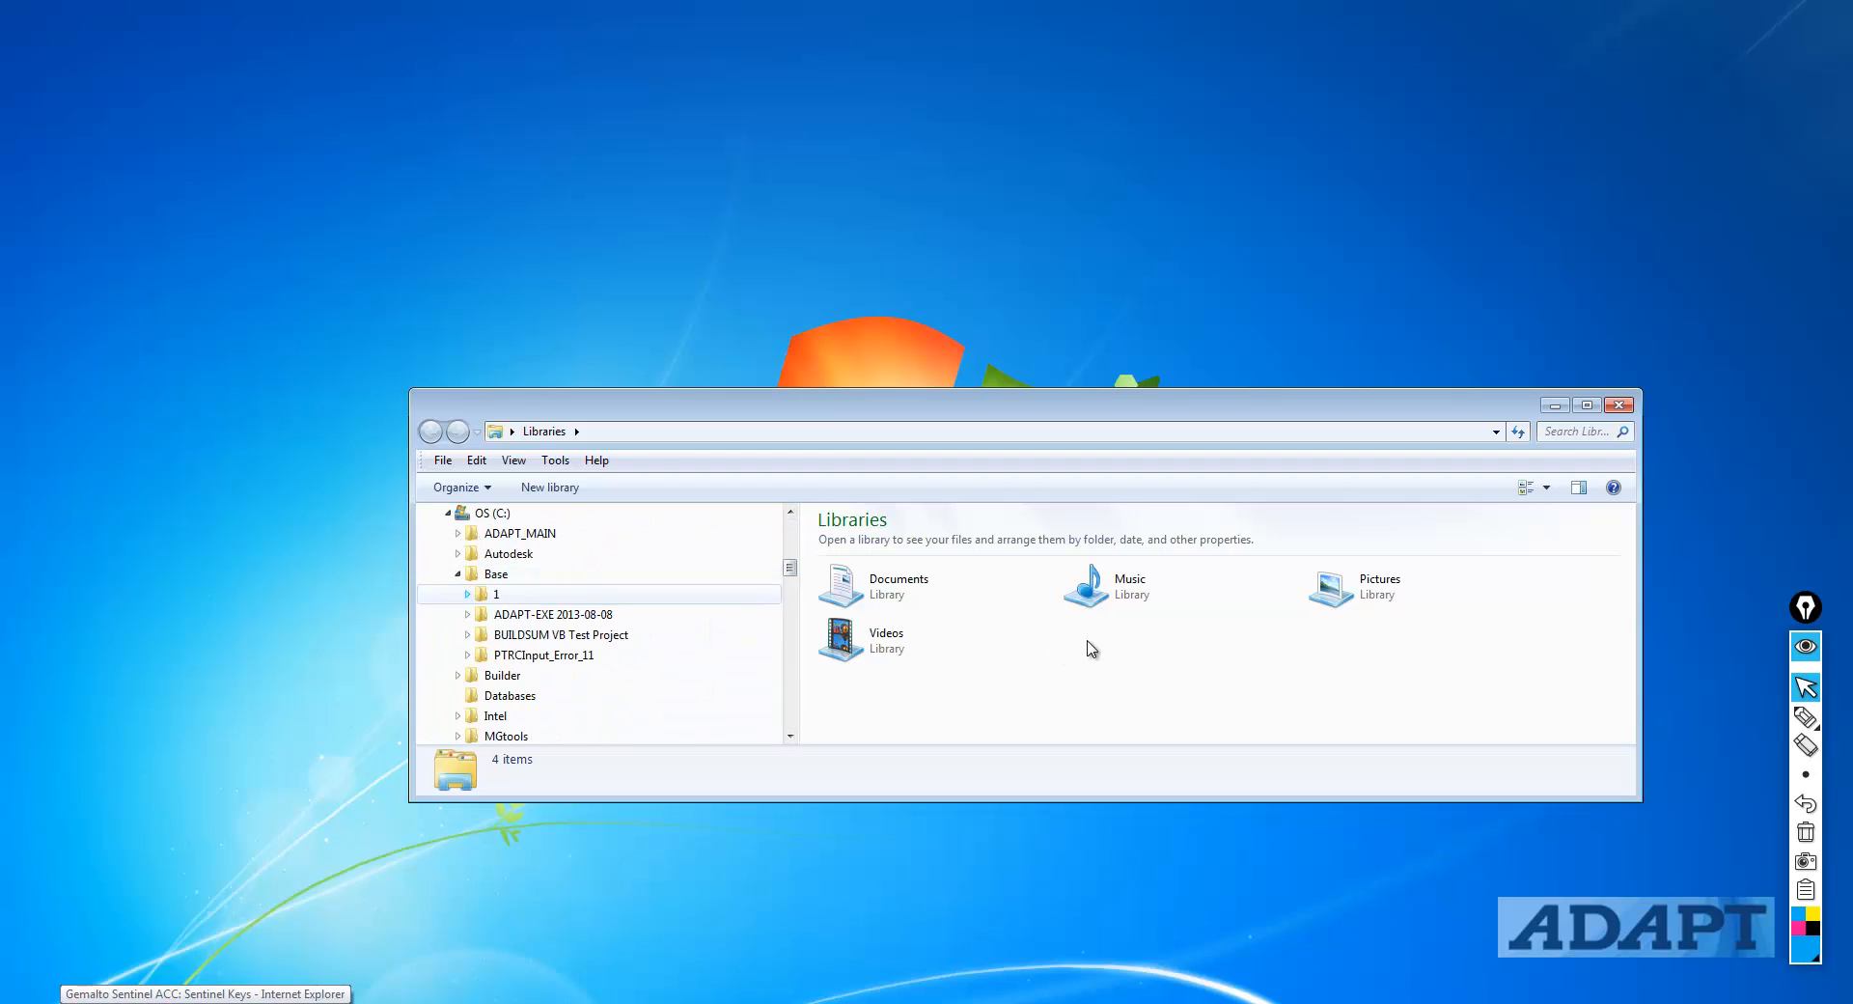
{"action": "left_click", "coordinate": [469, 593]}
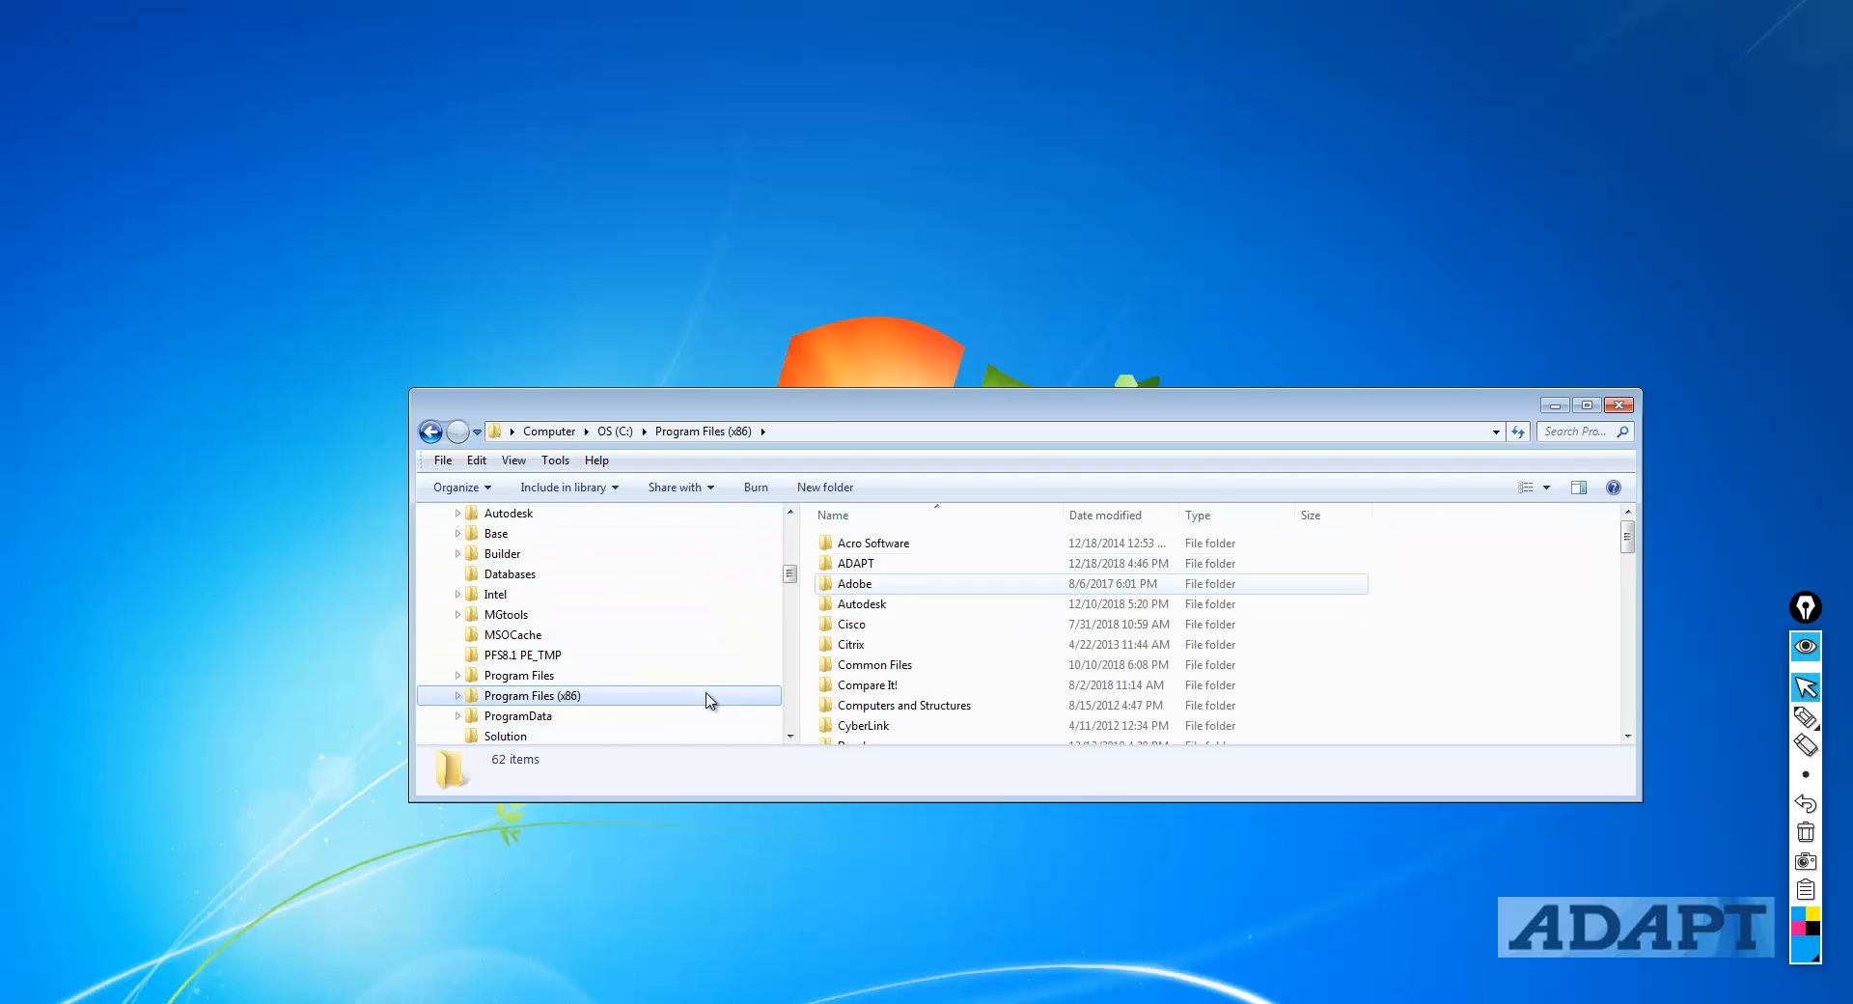
{"action": "double_click", "coordinate": [855, 564]}
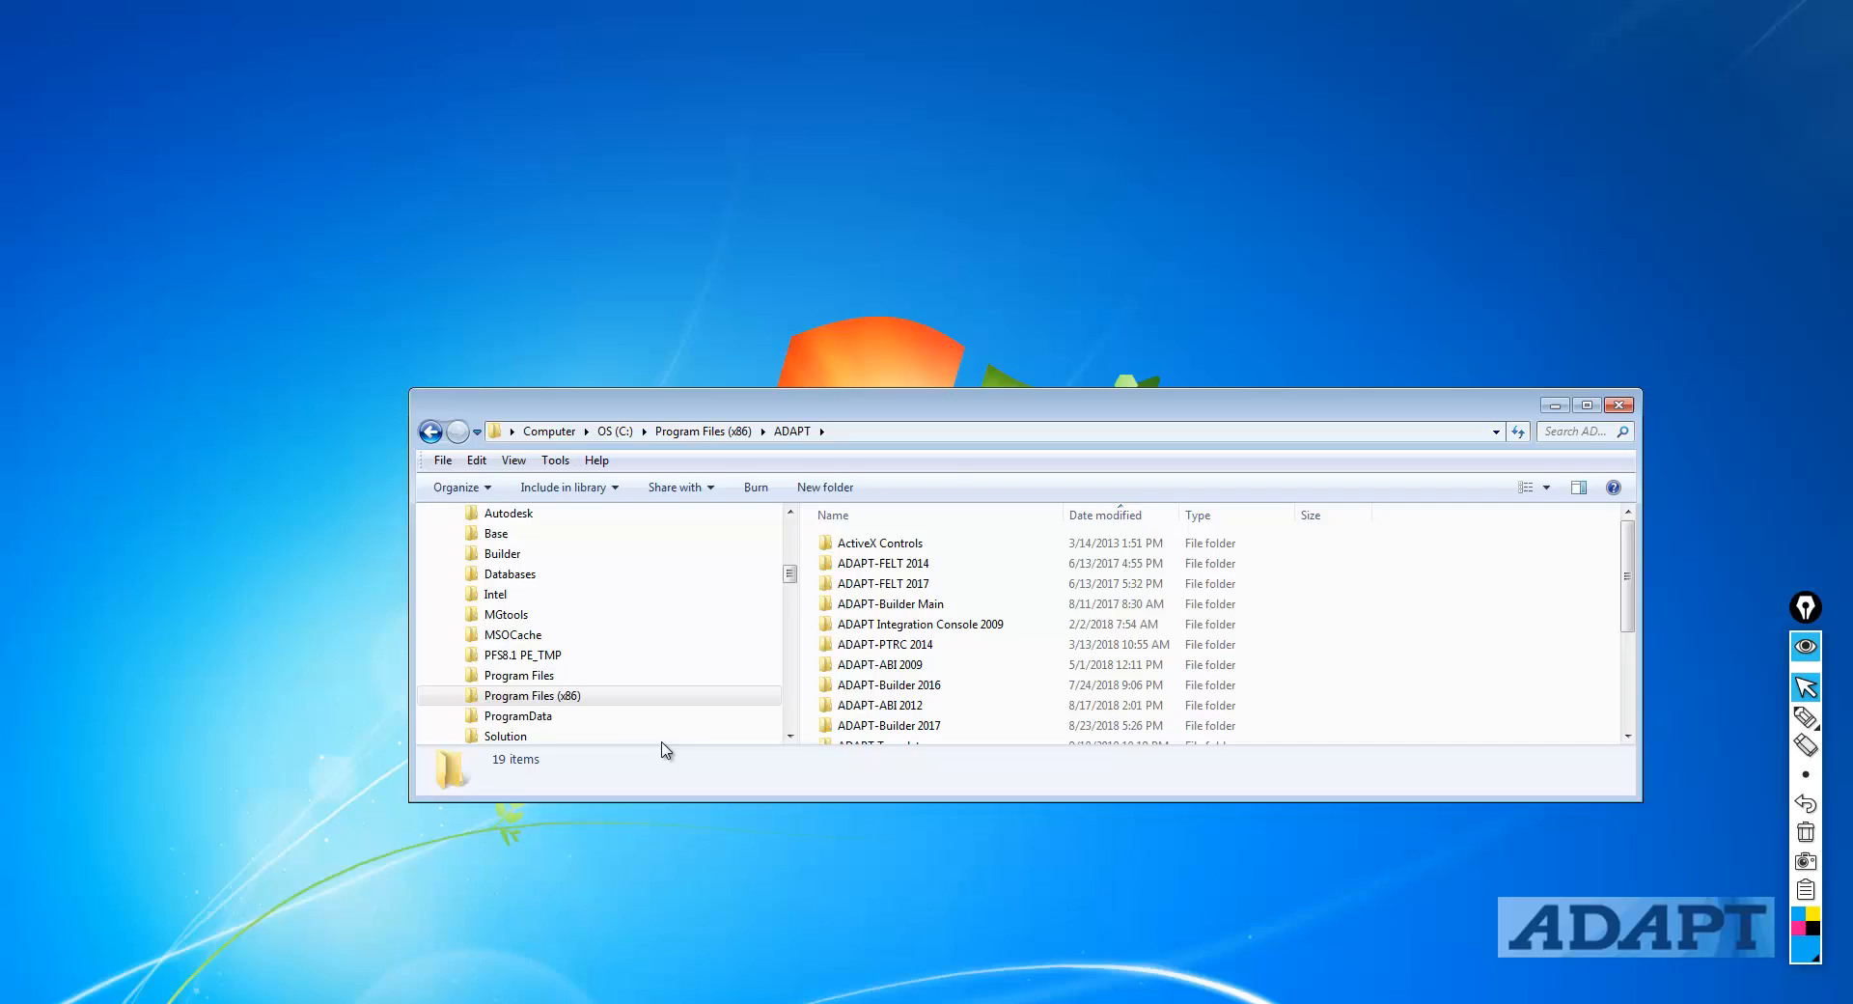
{"action": "left_click", "coordinate": [1586, 404]}
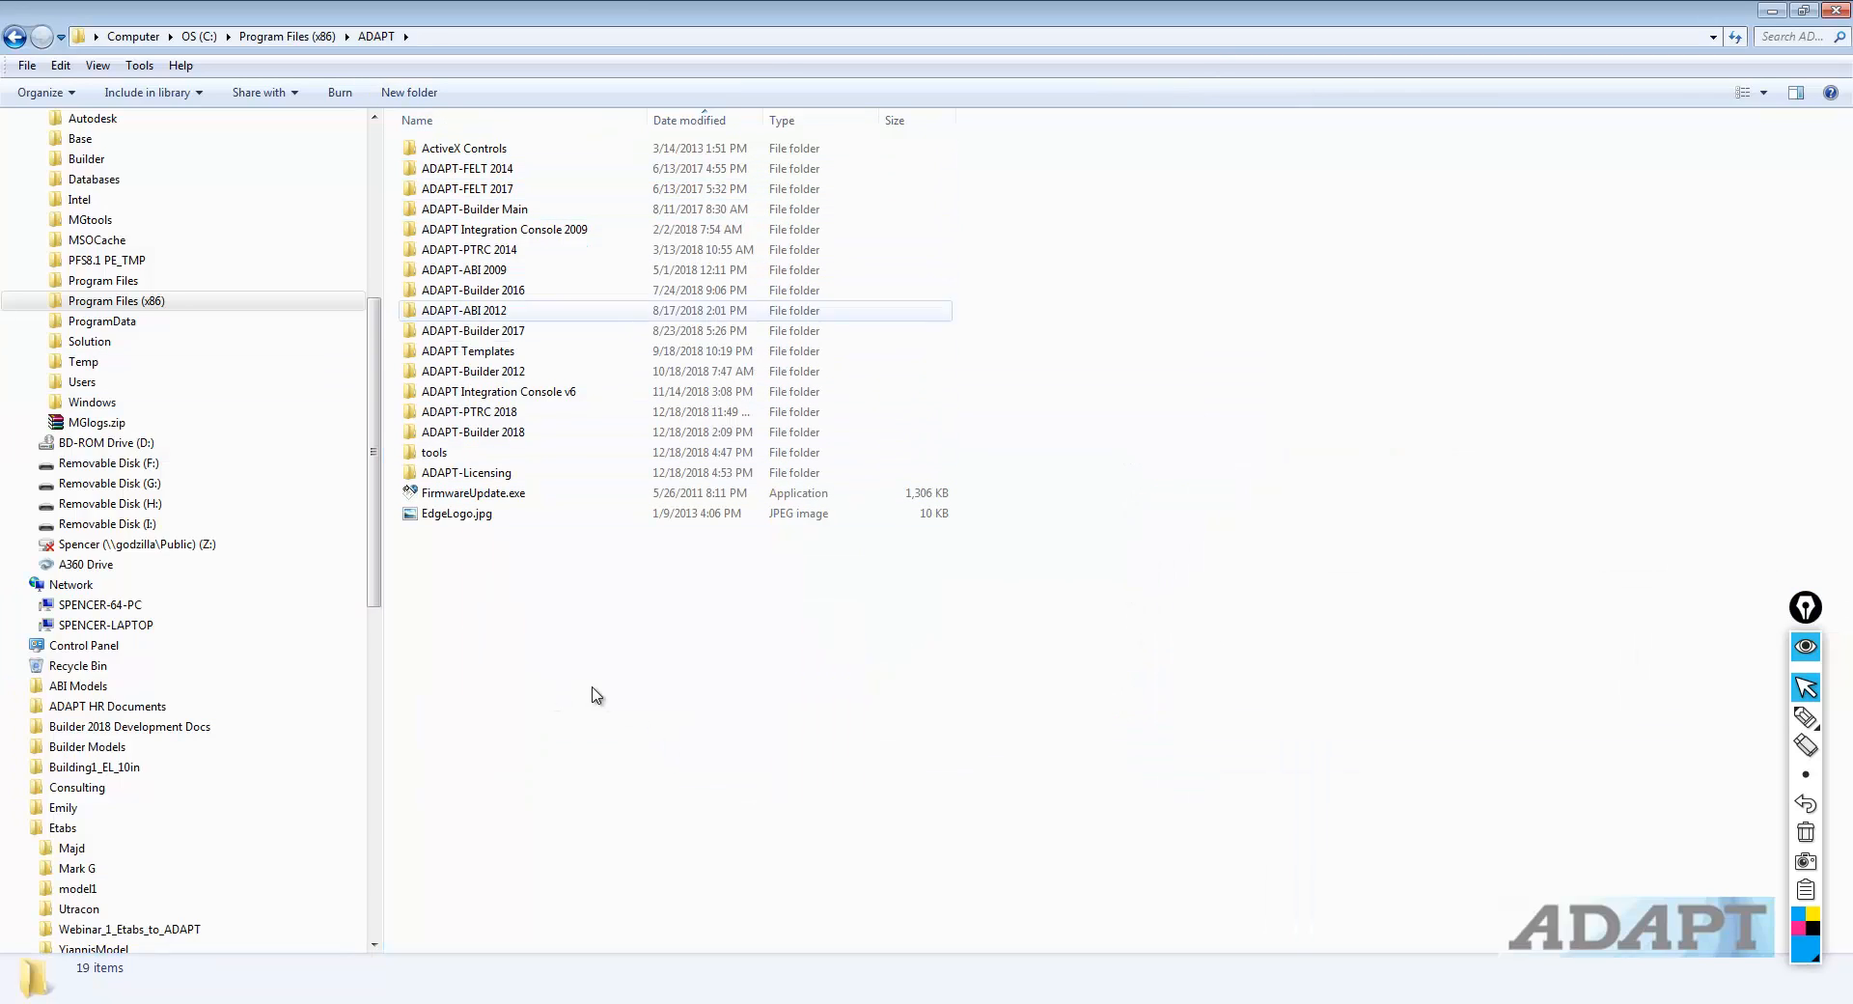
{"action": "double_click", "coordinate": [465, 471]}
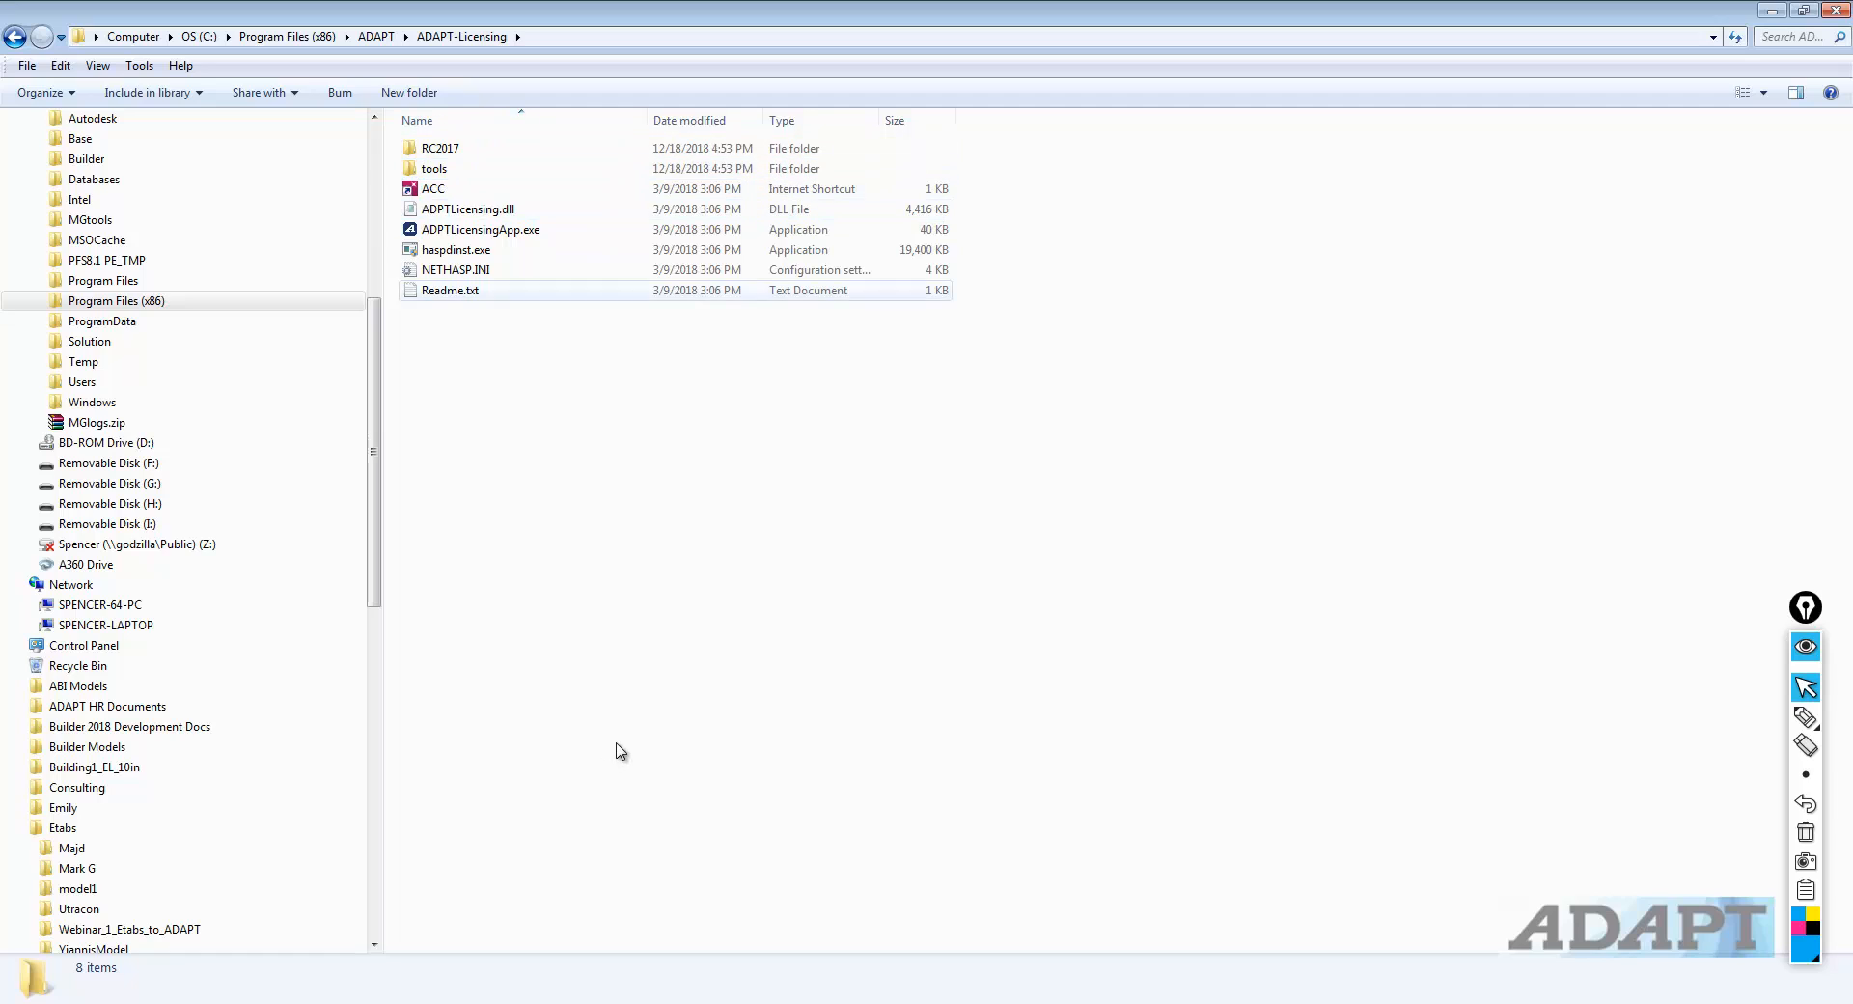
{"action": "mouse_move", "coordinate": [908, 752]}
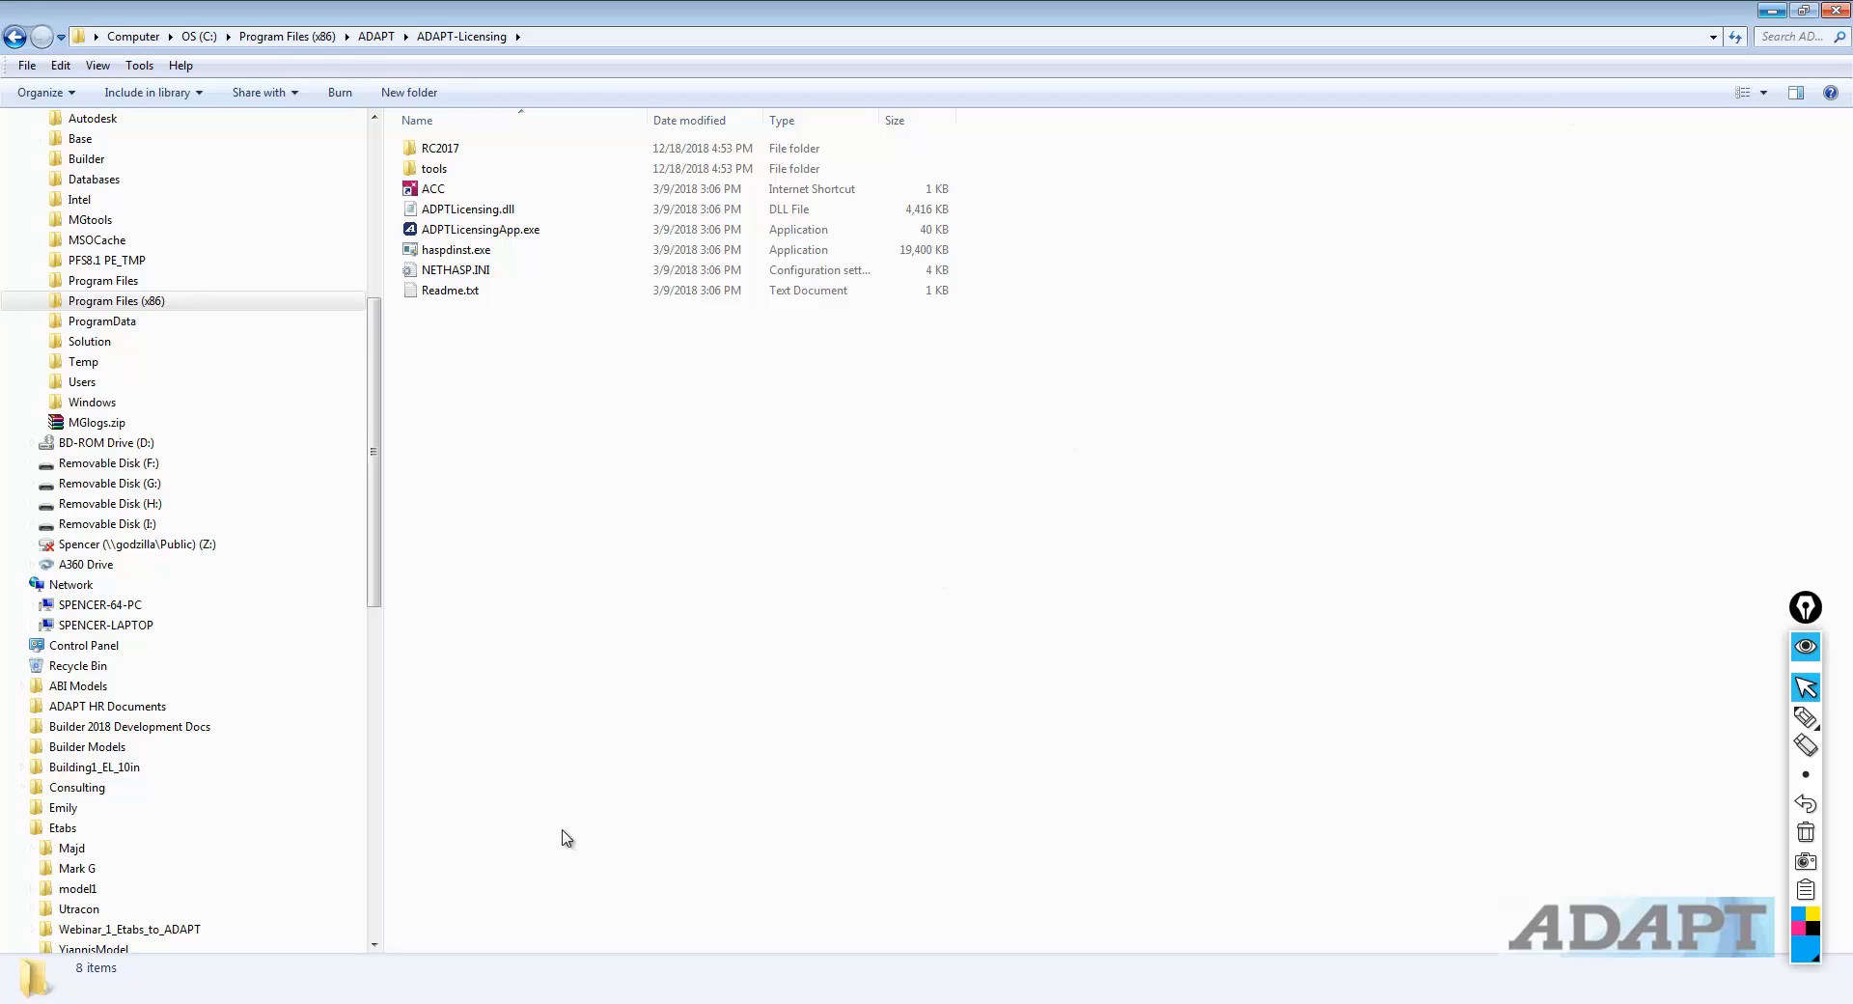
{"action": "mouse_move", "coordinate": [461, 550]}
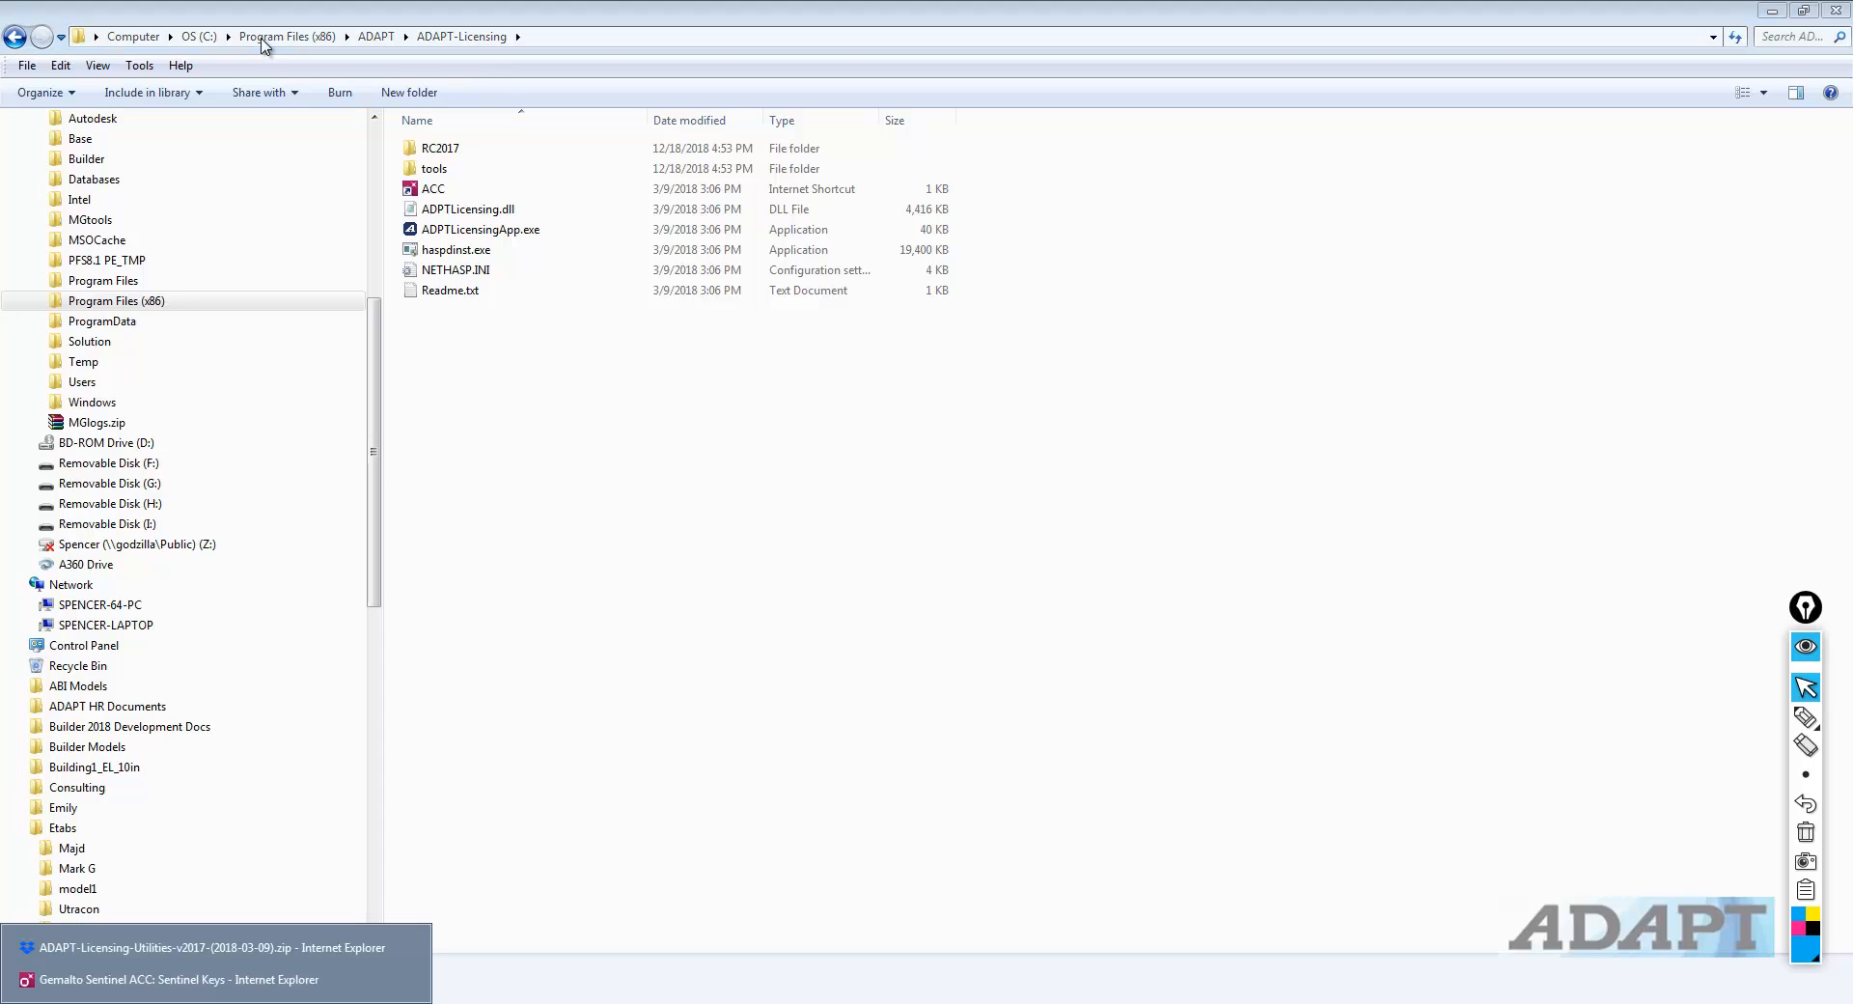
{"action": "left_click", "coordinate": [212, 948]}
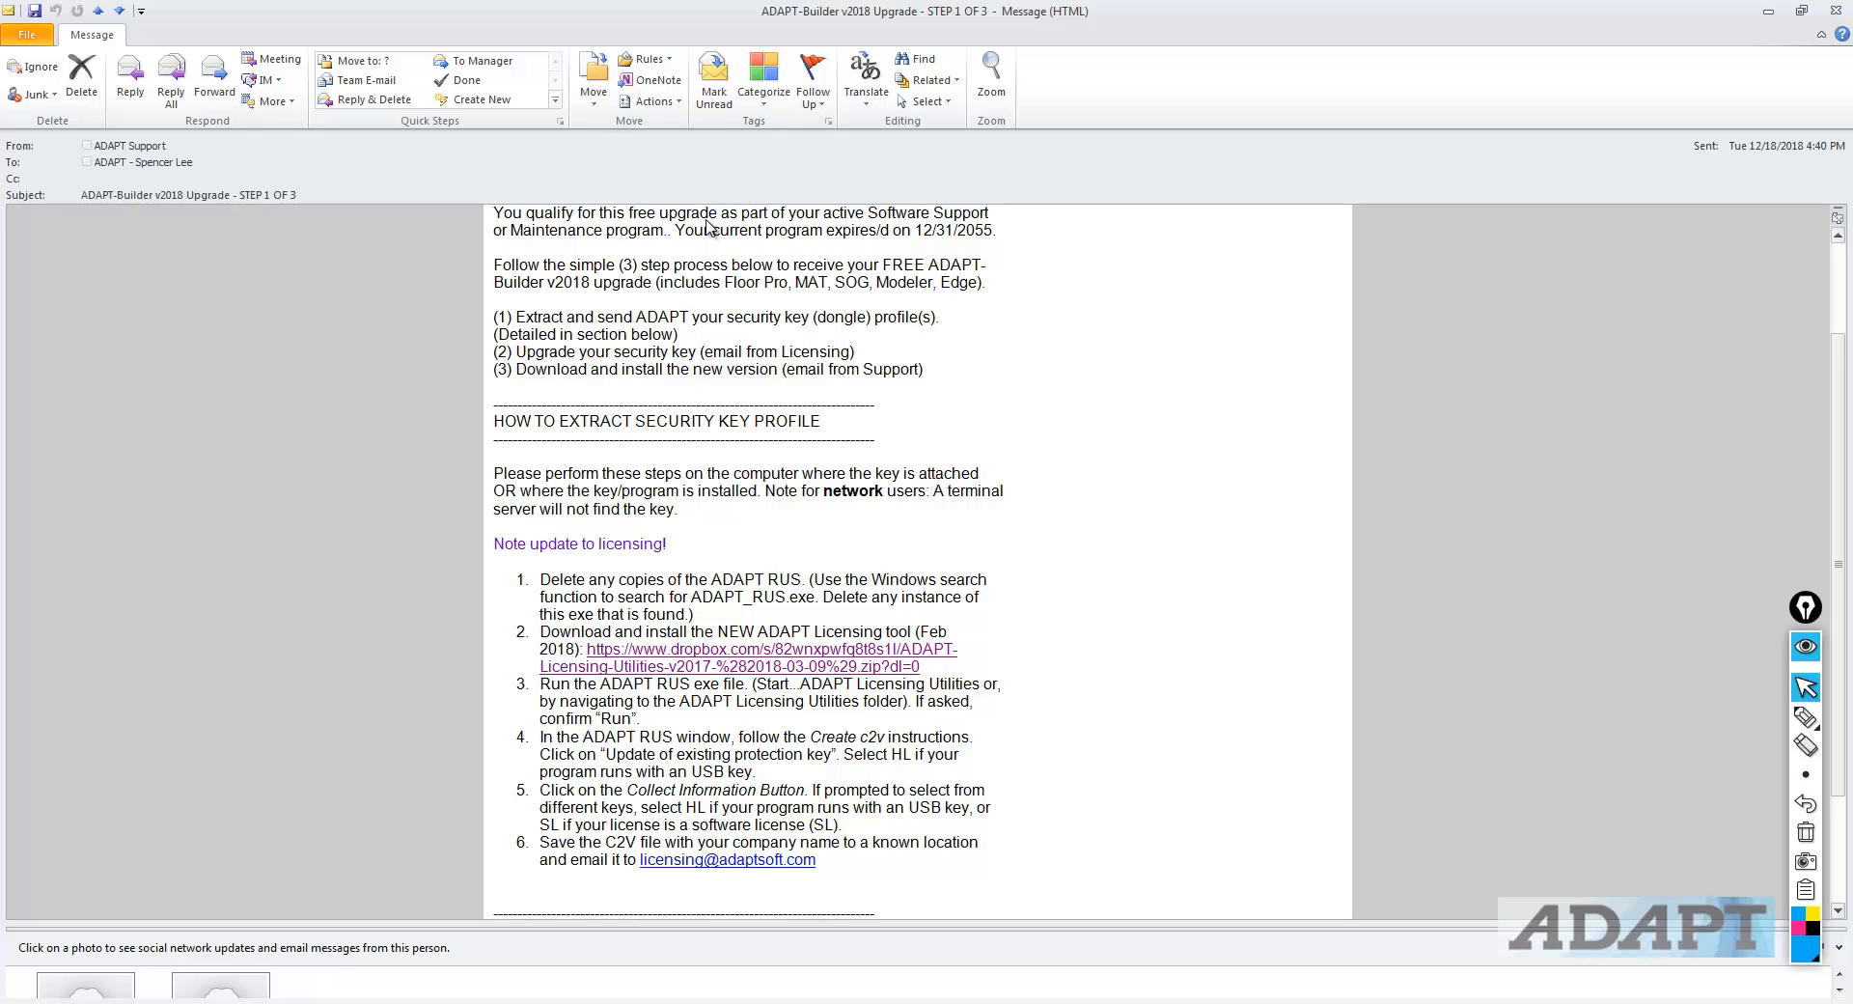
{"action": "mouse_move", "coordinate": [813, 218]}
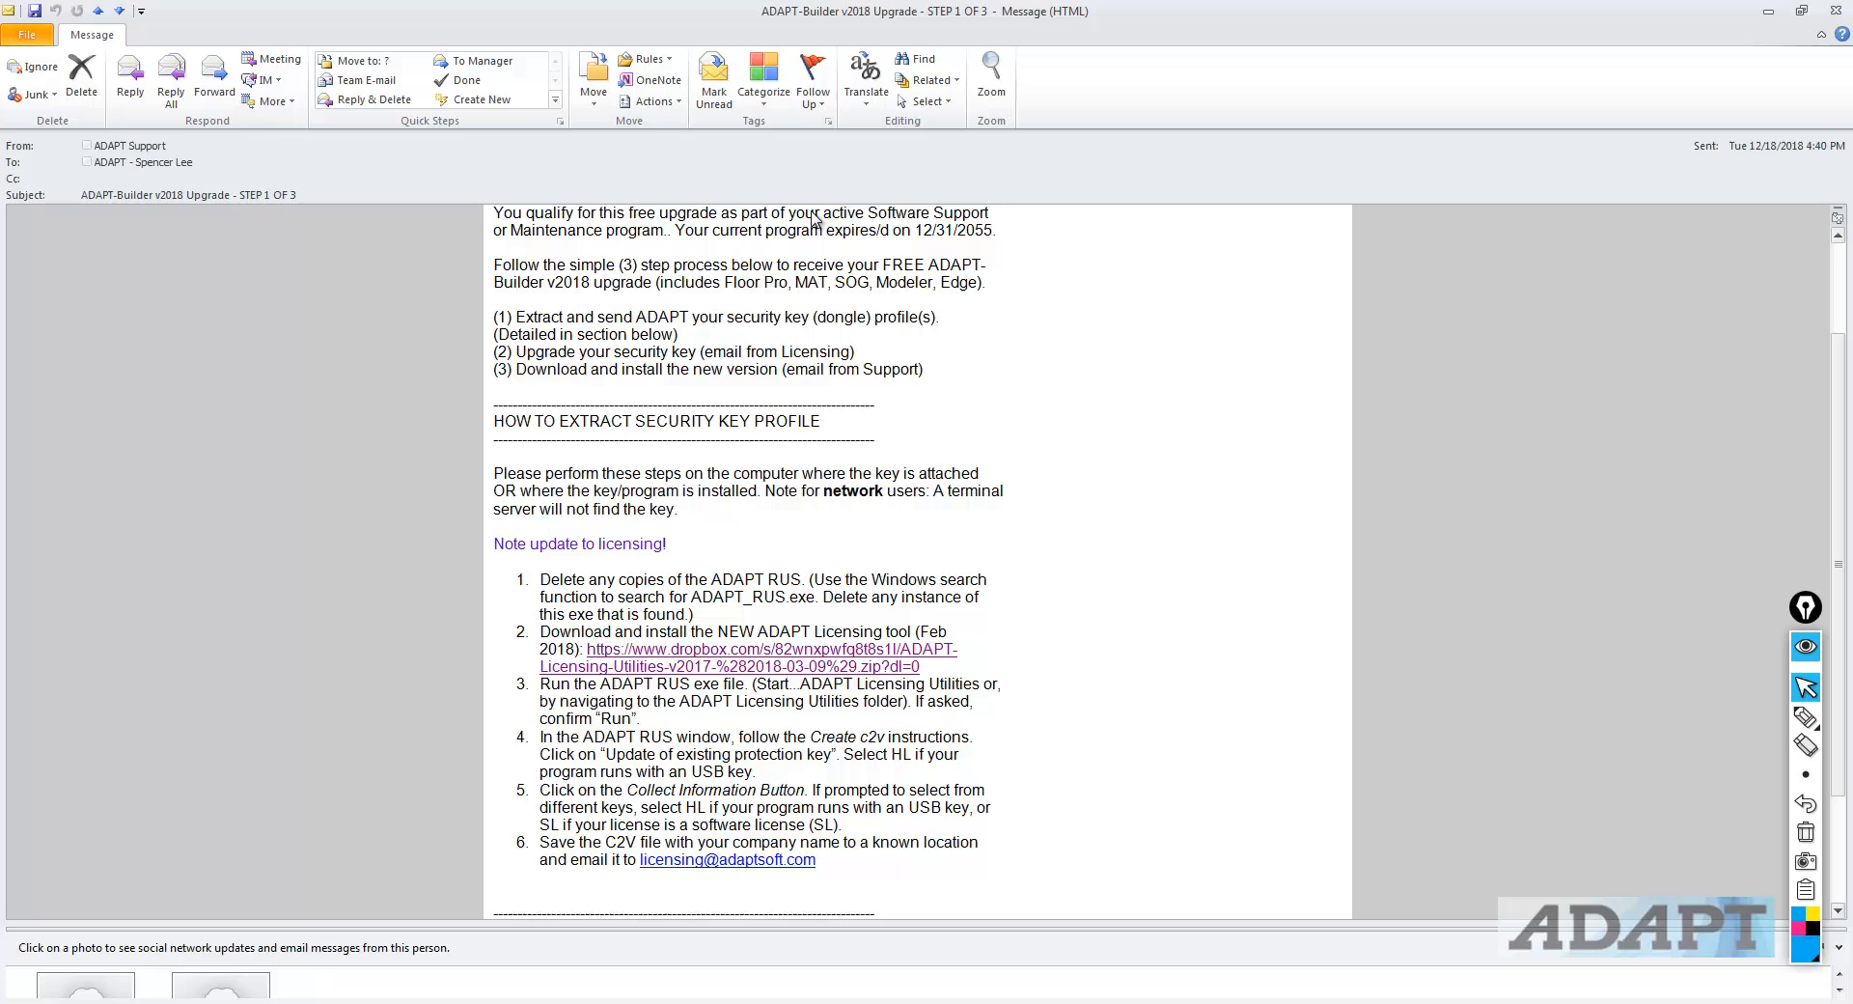
{"action": "mouse_move", "coordinate": [702, 745]}
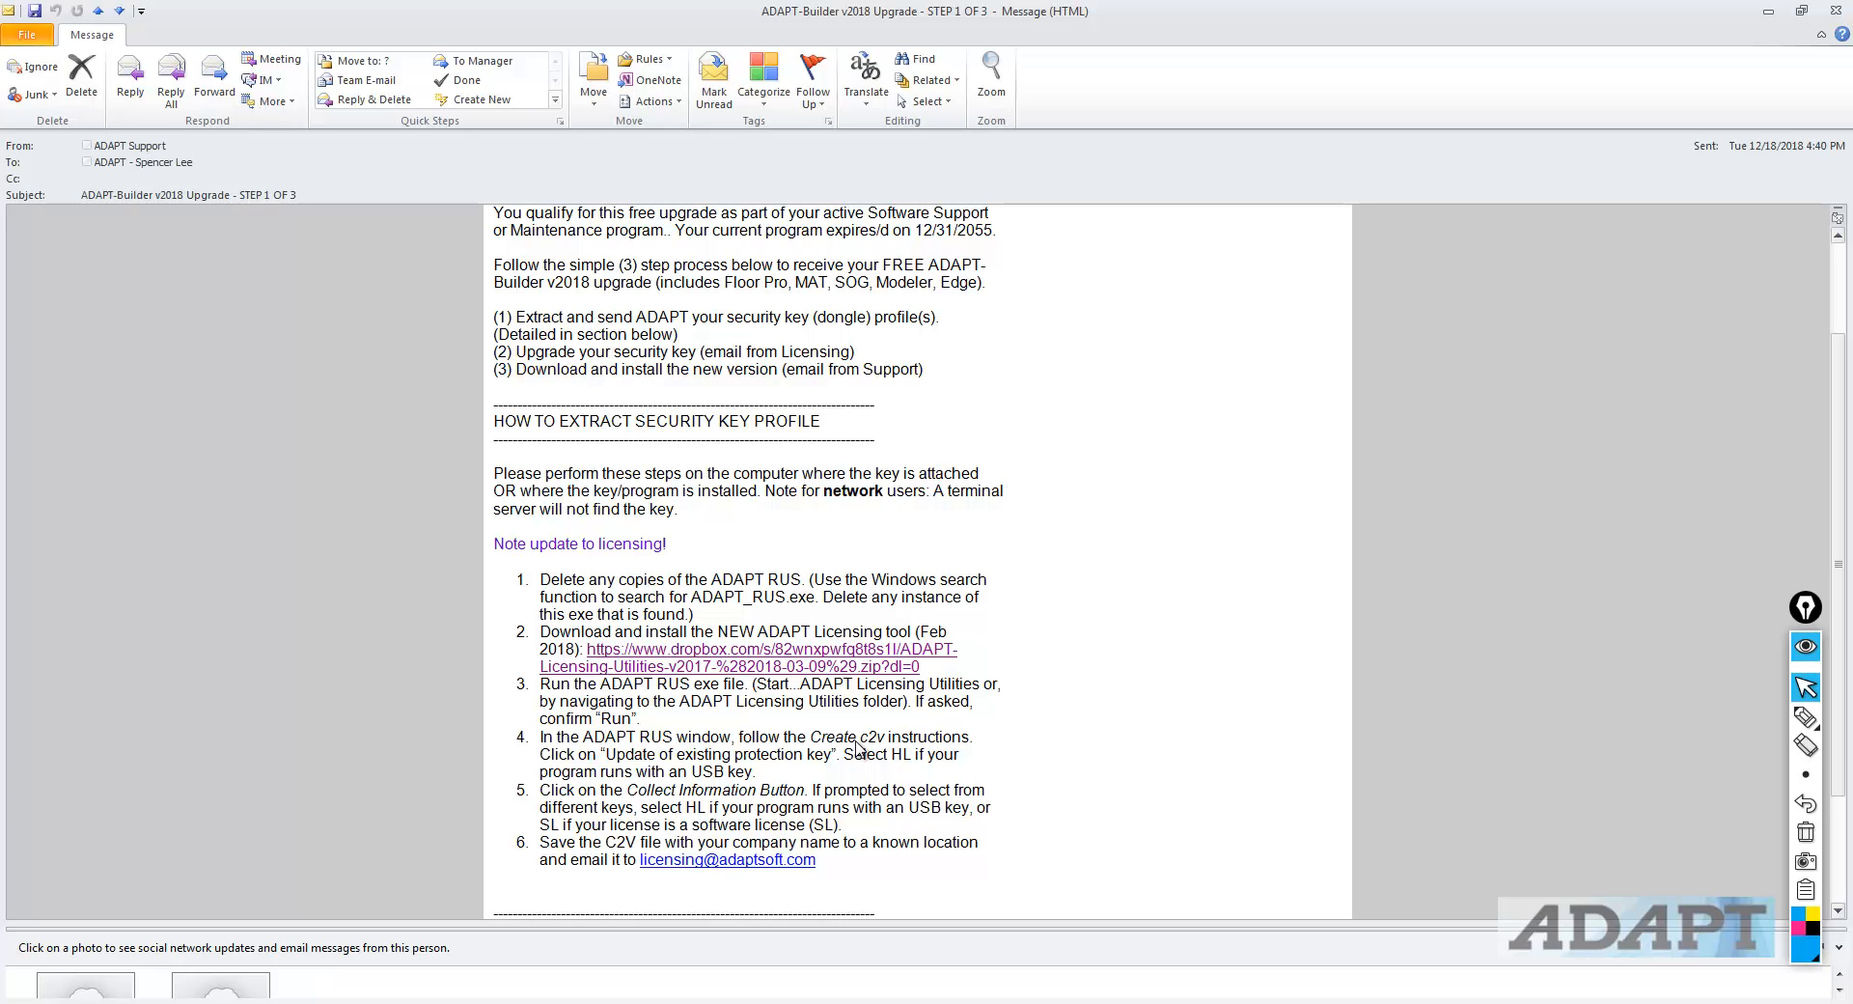
{"action": "mouse_move", "coordinate": [549, 886]}
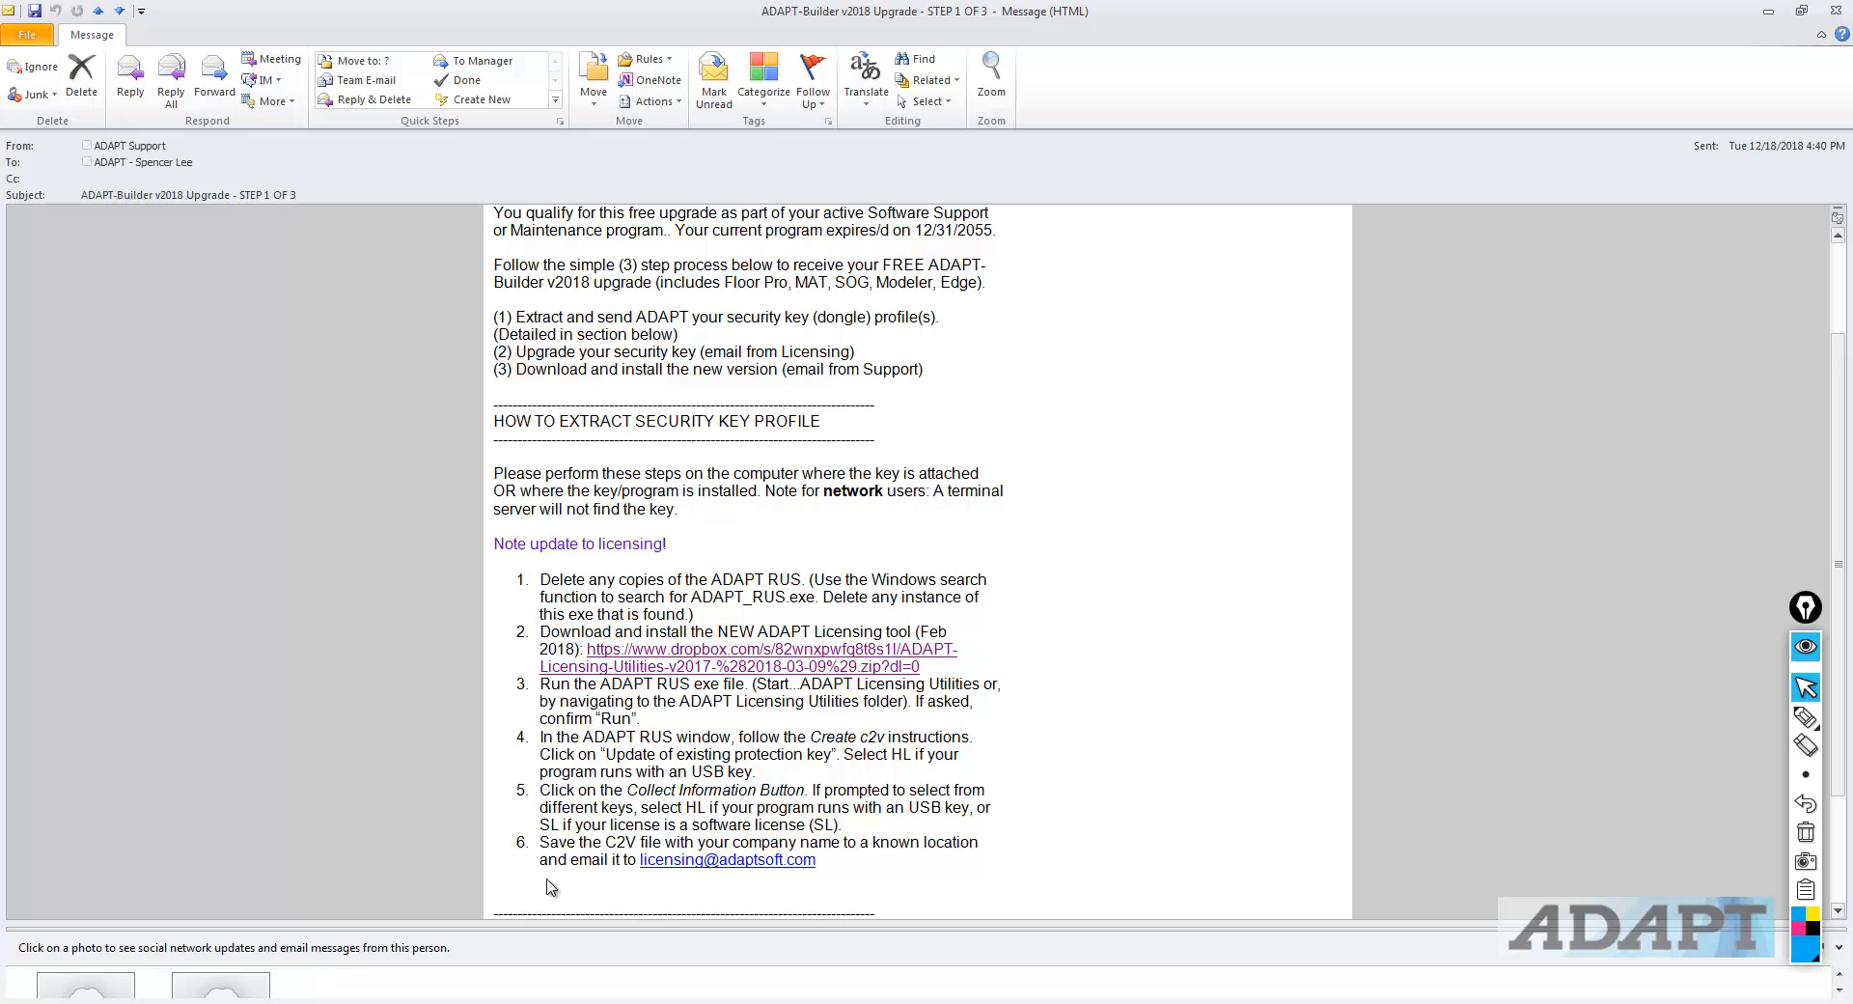
{"action": "mouse_move", "coordinate": [200, 992]}
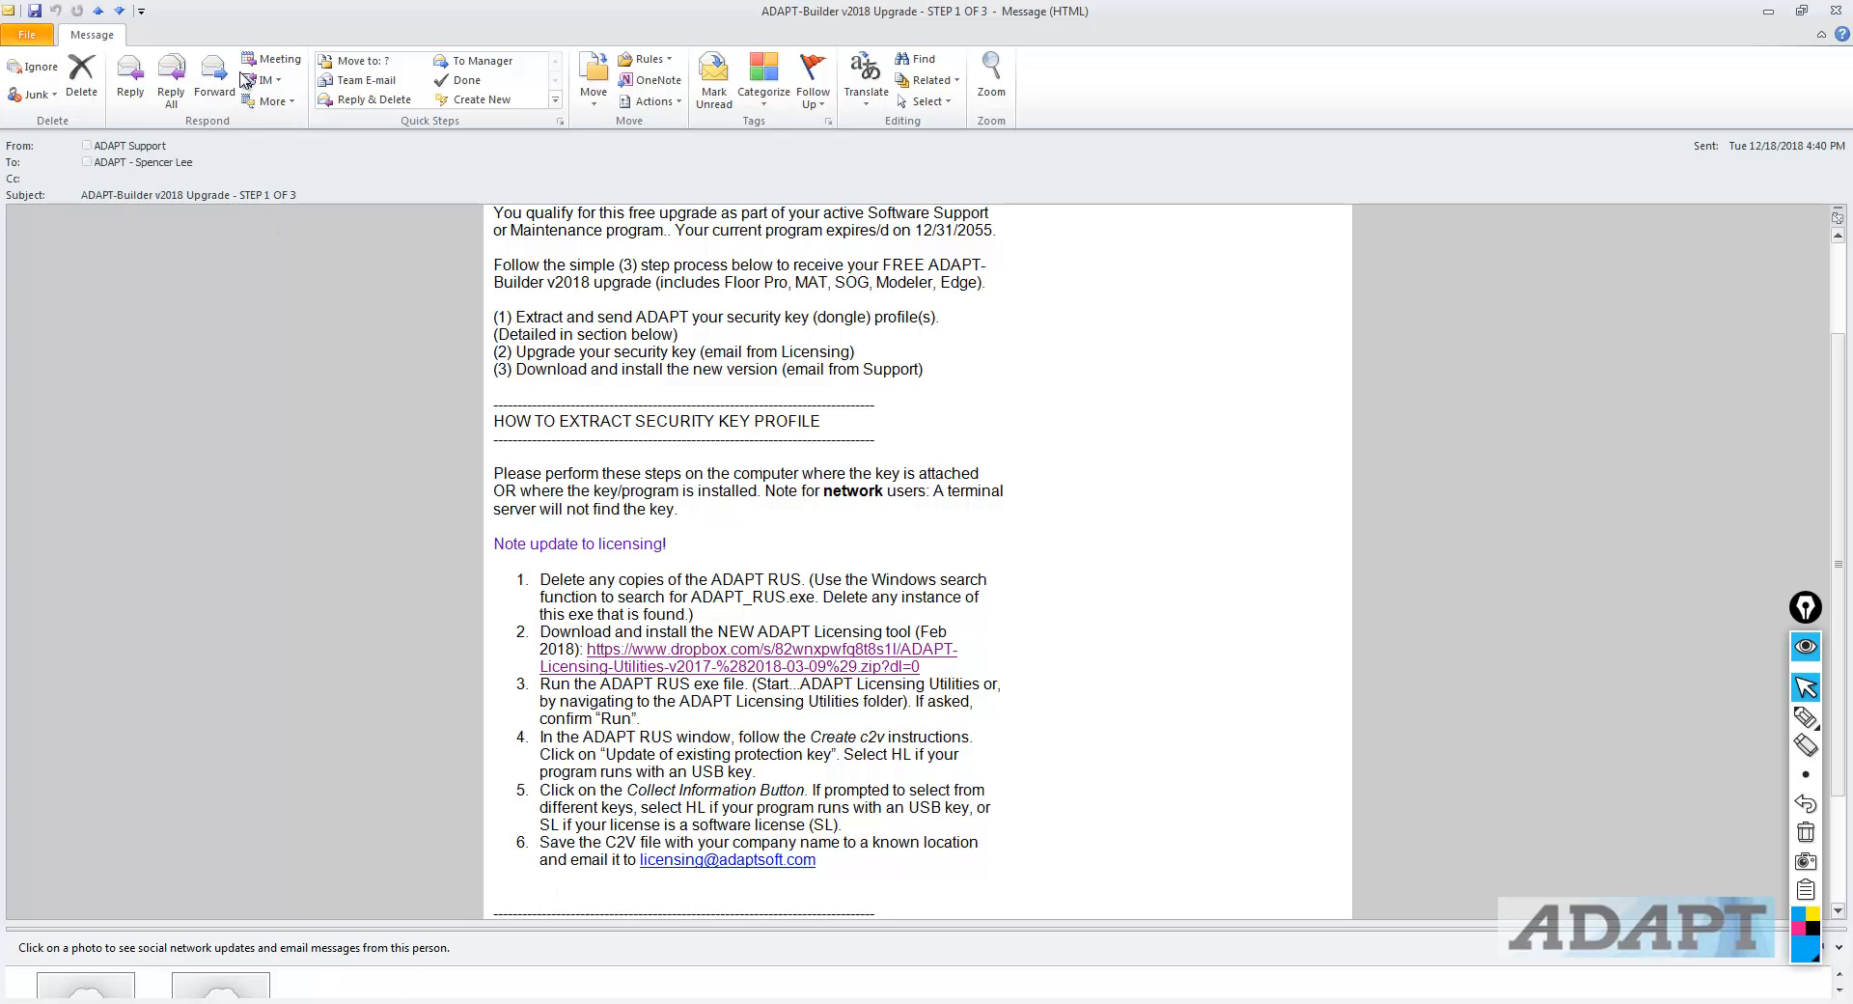
{"action": "mouse_move", "coordinate": [93, 249]}
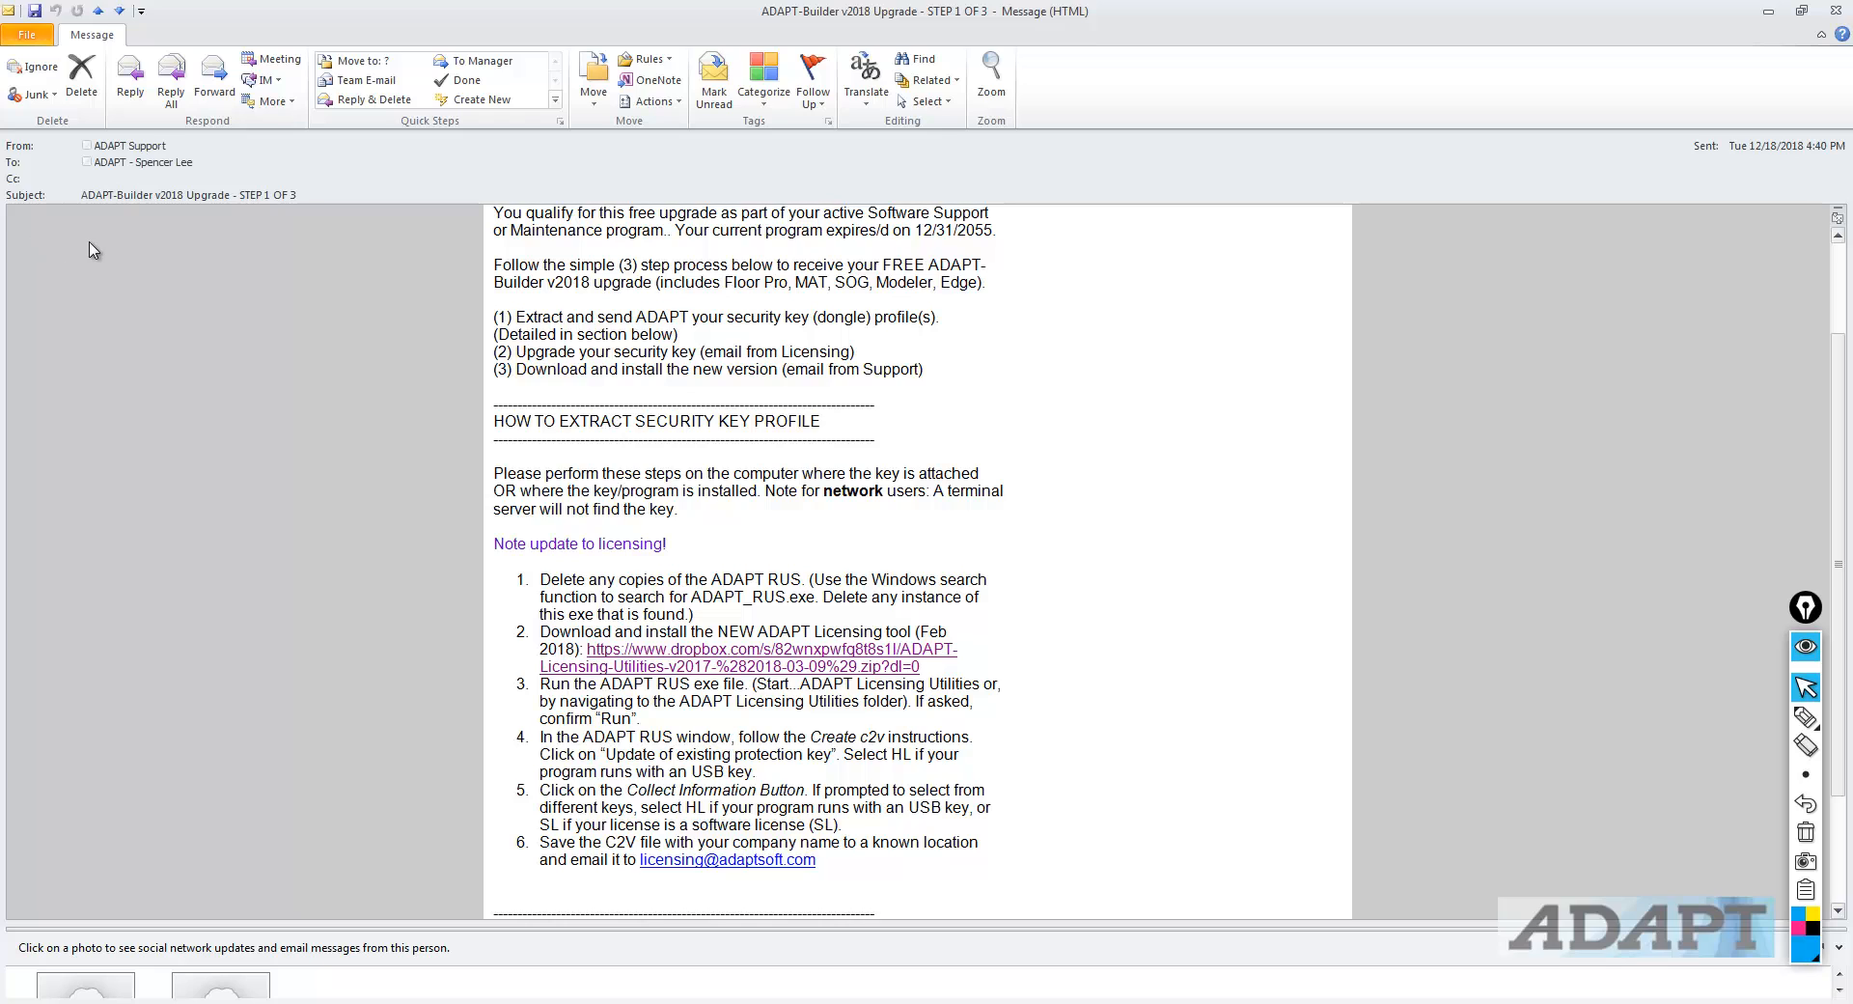
Step: Leave the upgrade email and bring the ADAPT-Licensing folder back in front
{"action": "left_click", "coordinate": [772, 658]}
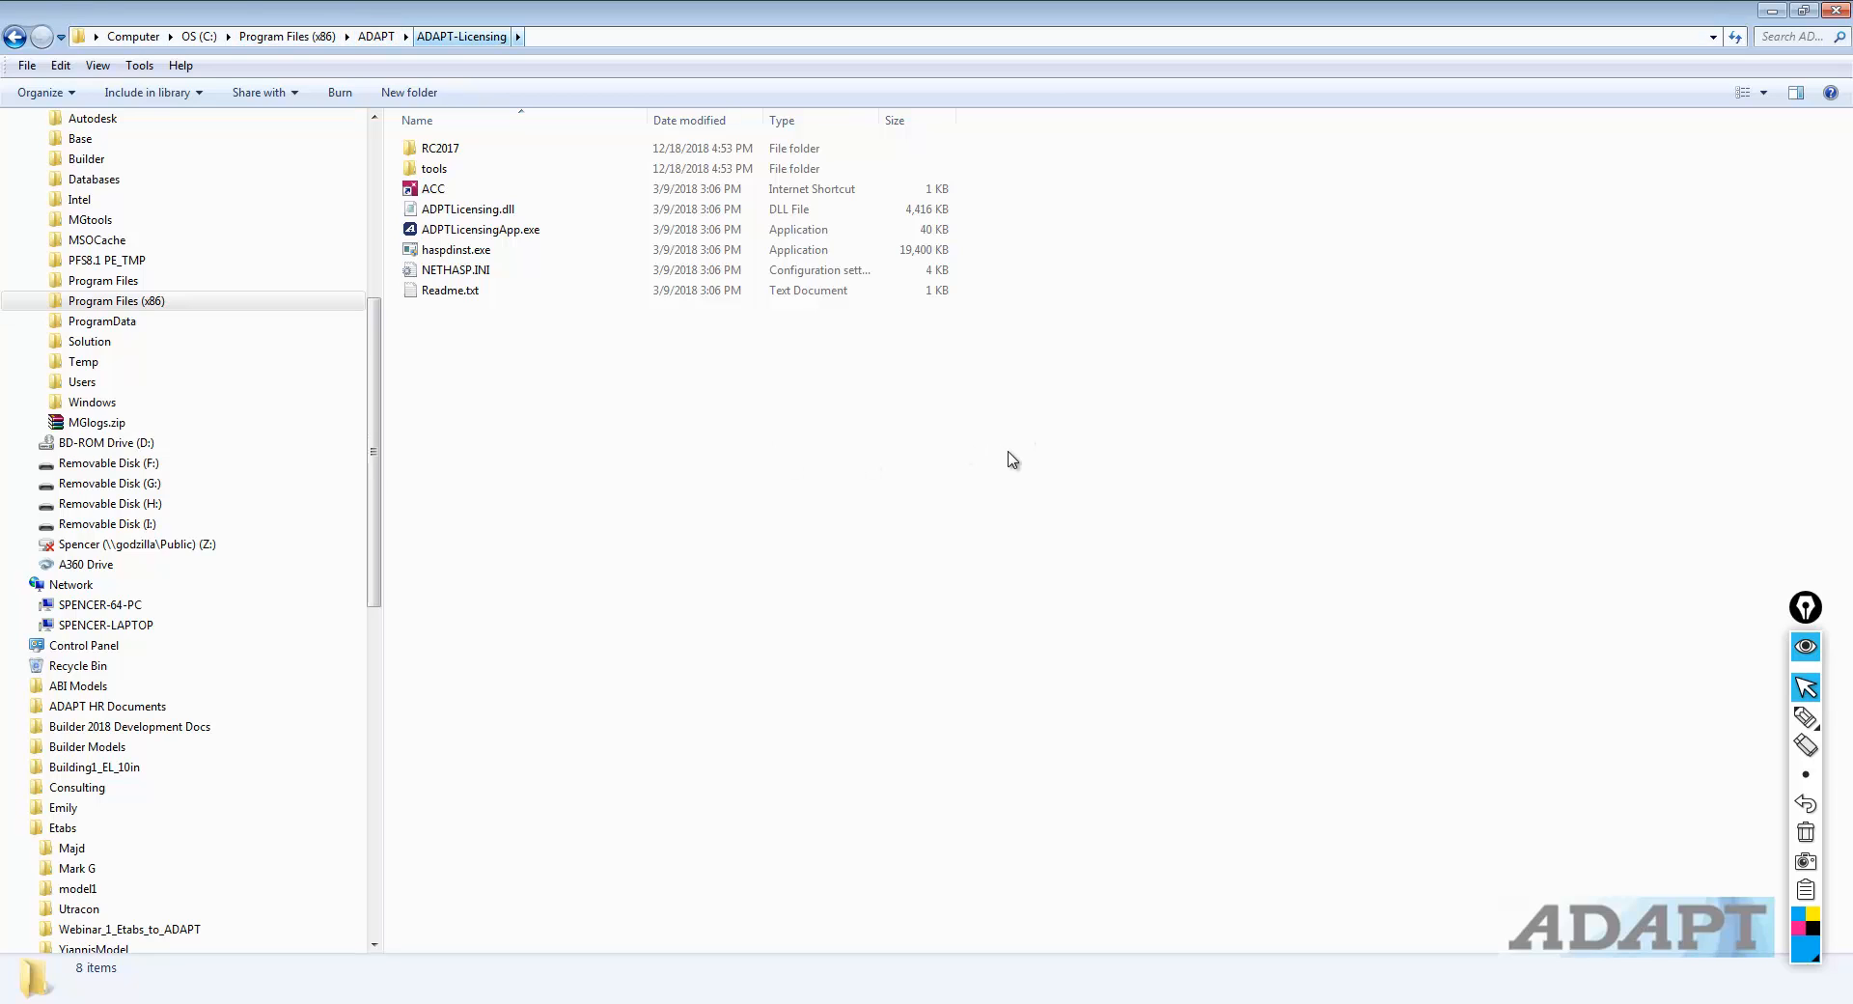
Step: Enter the tools folder and launch ADAPT Remote Update System from ADAPT Licensing Utilities
{"action": "double_click", "coordinate": [434, 168]}
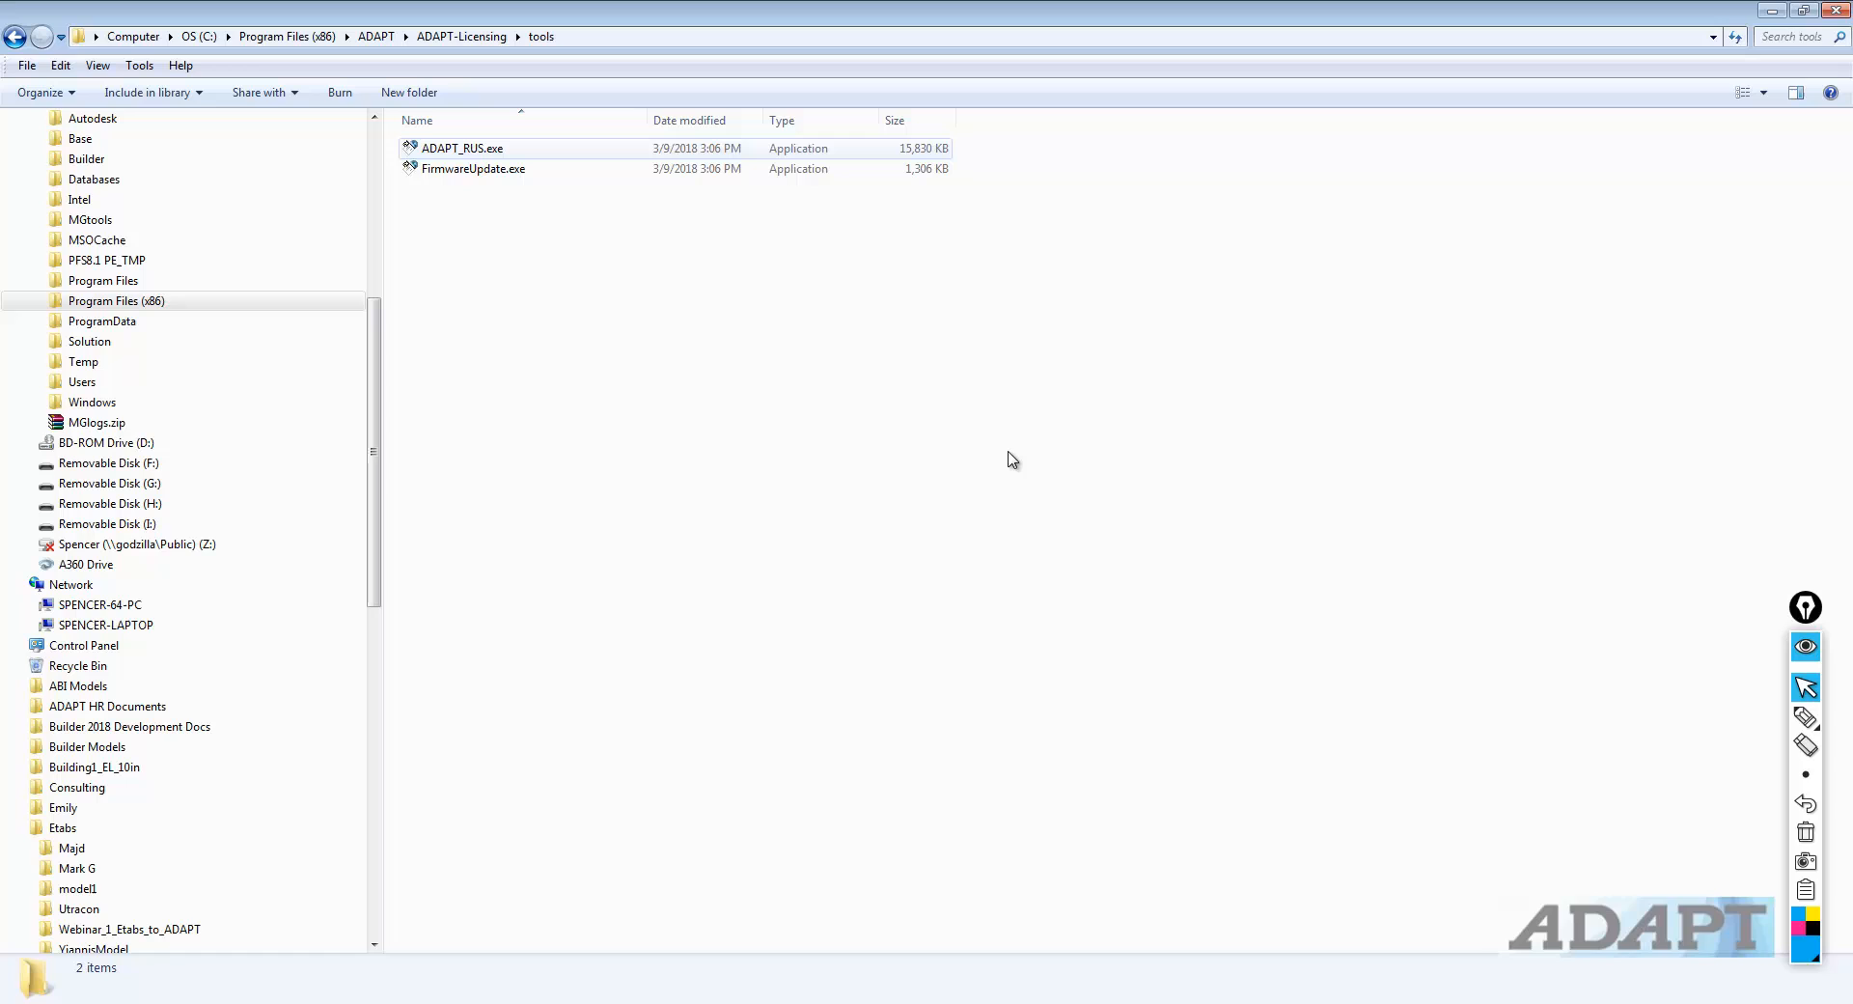
{"action": "mouse_move", "coordinate": [340, 442]}
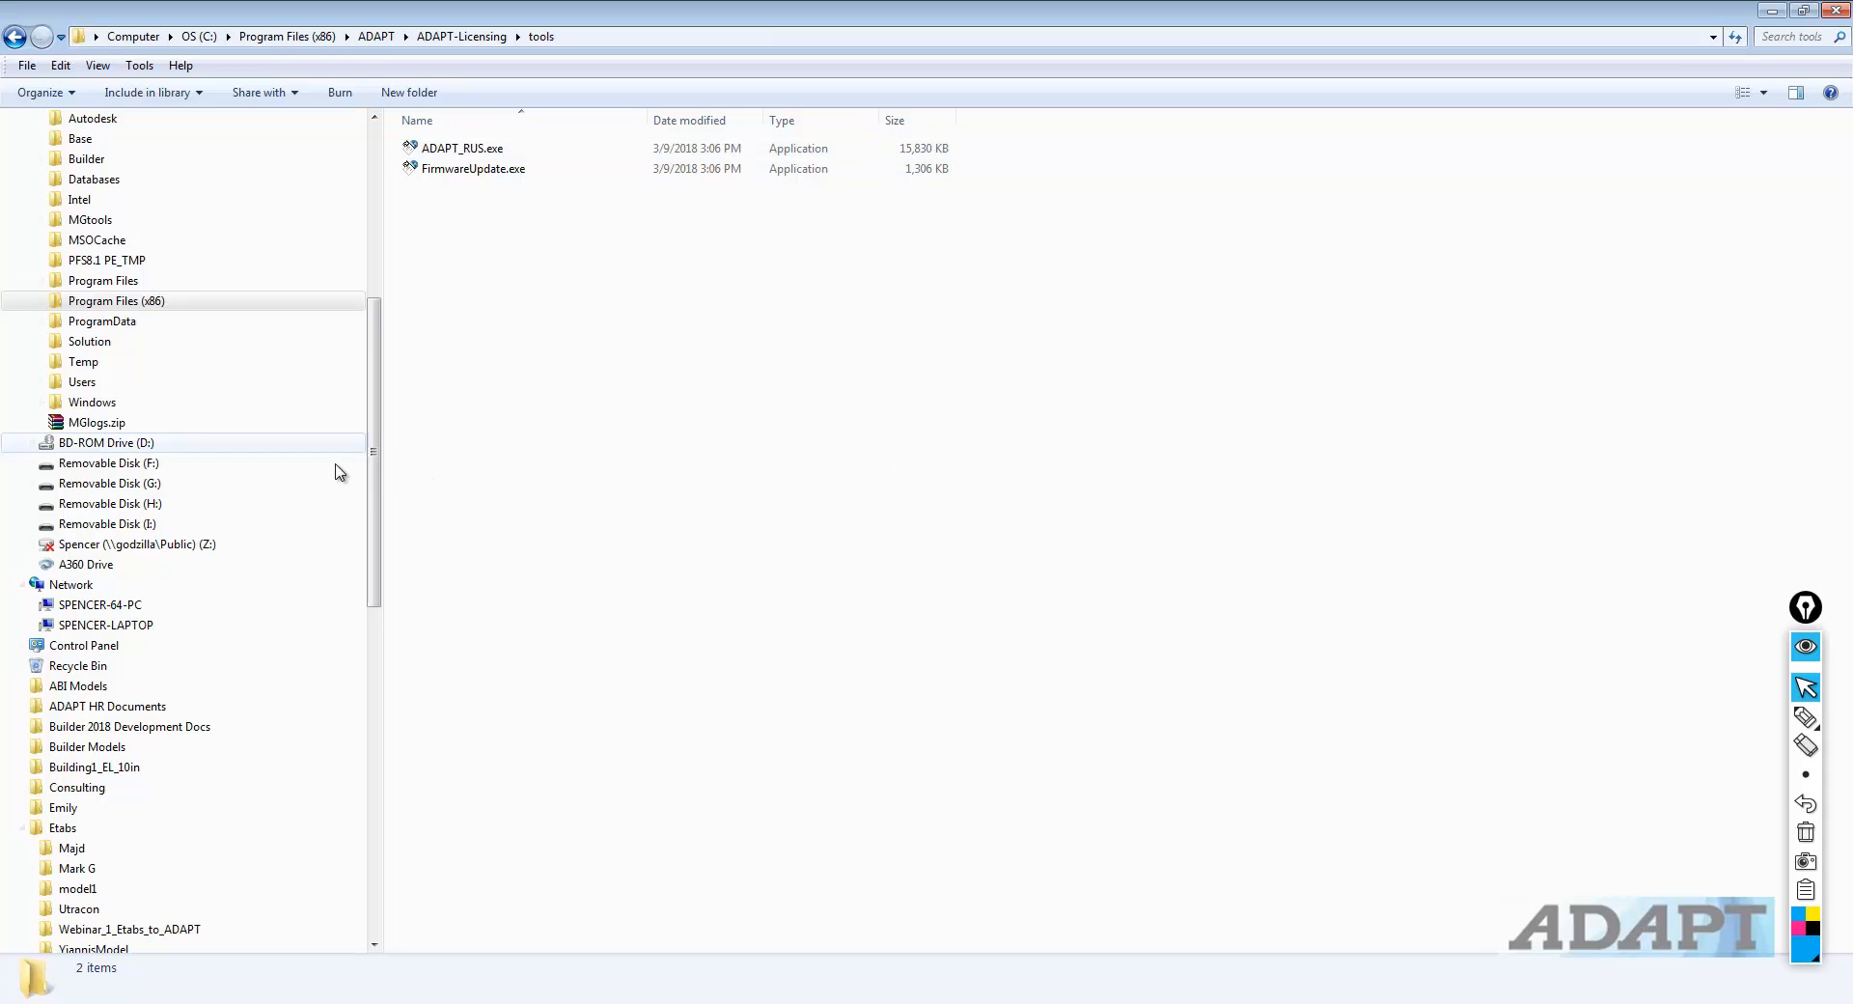
{"action": "left_click", "coordinate": [24, 975]}
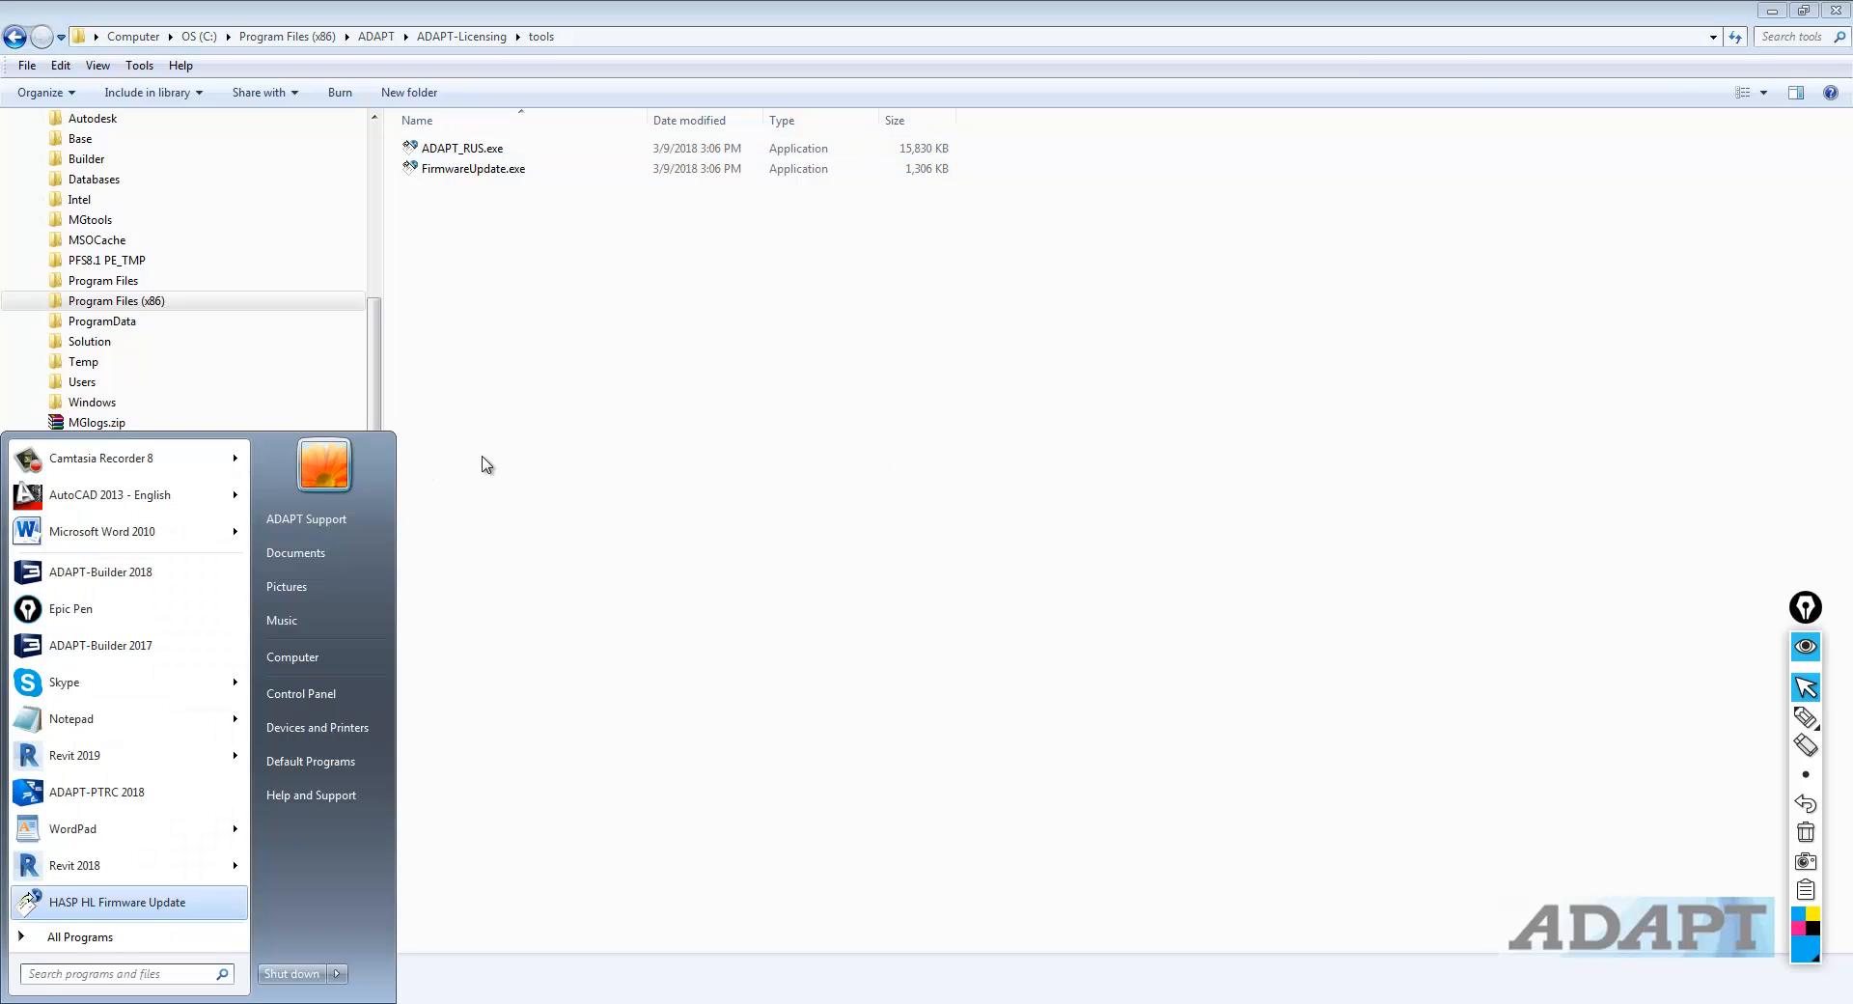
{"action": "left_click", "coordinate": [79, 937]}
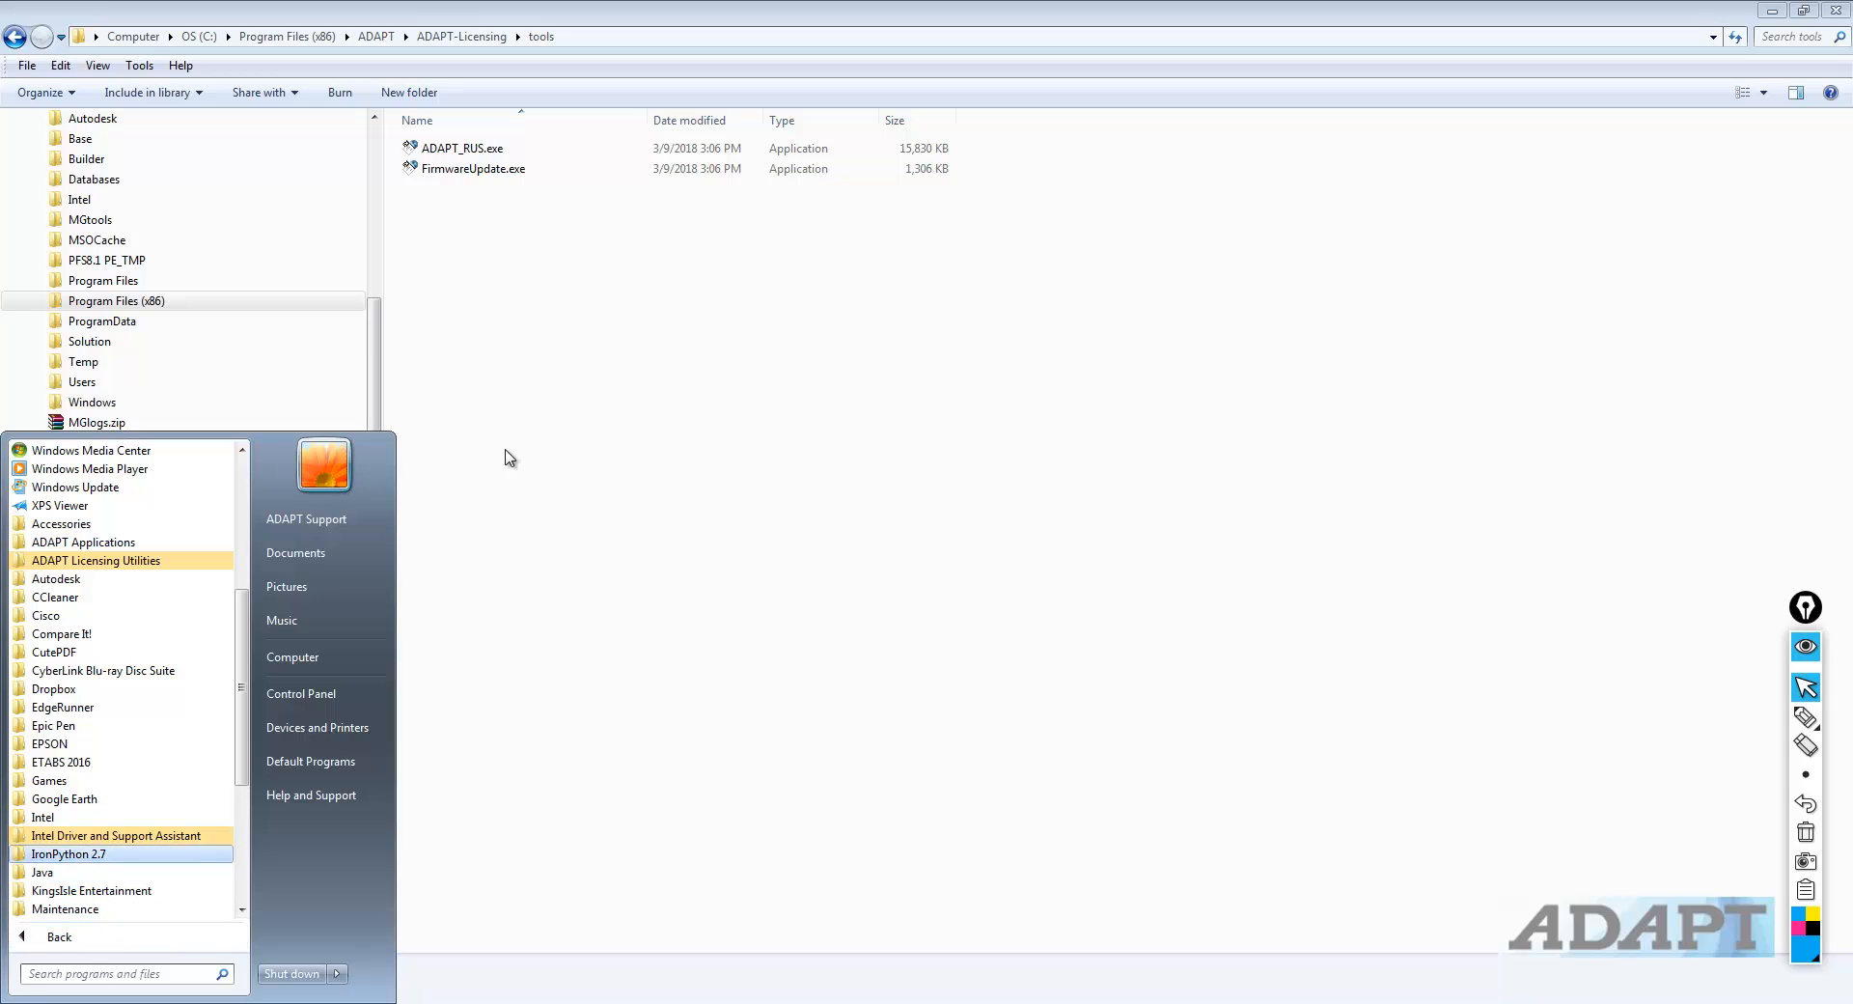
{"action": "left_click", "coordinate": [97, 560]}
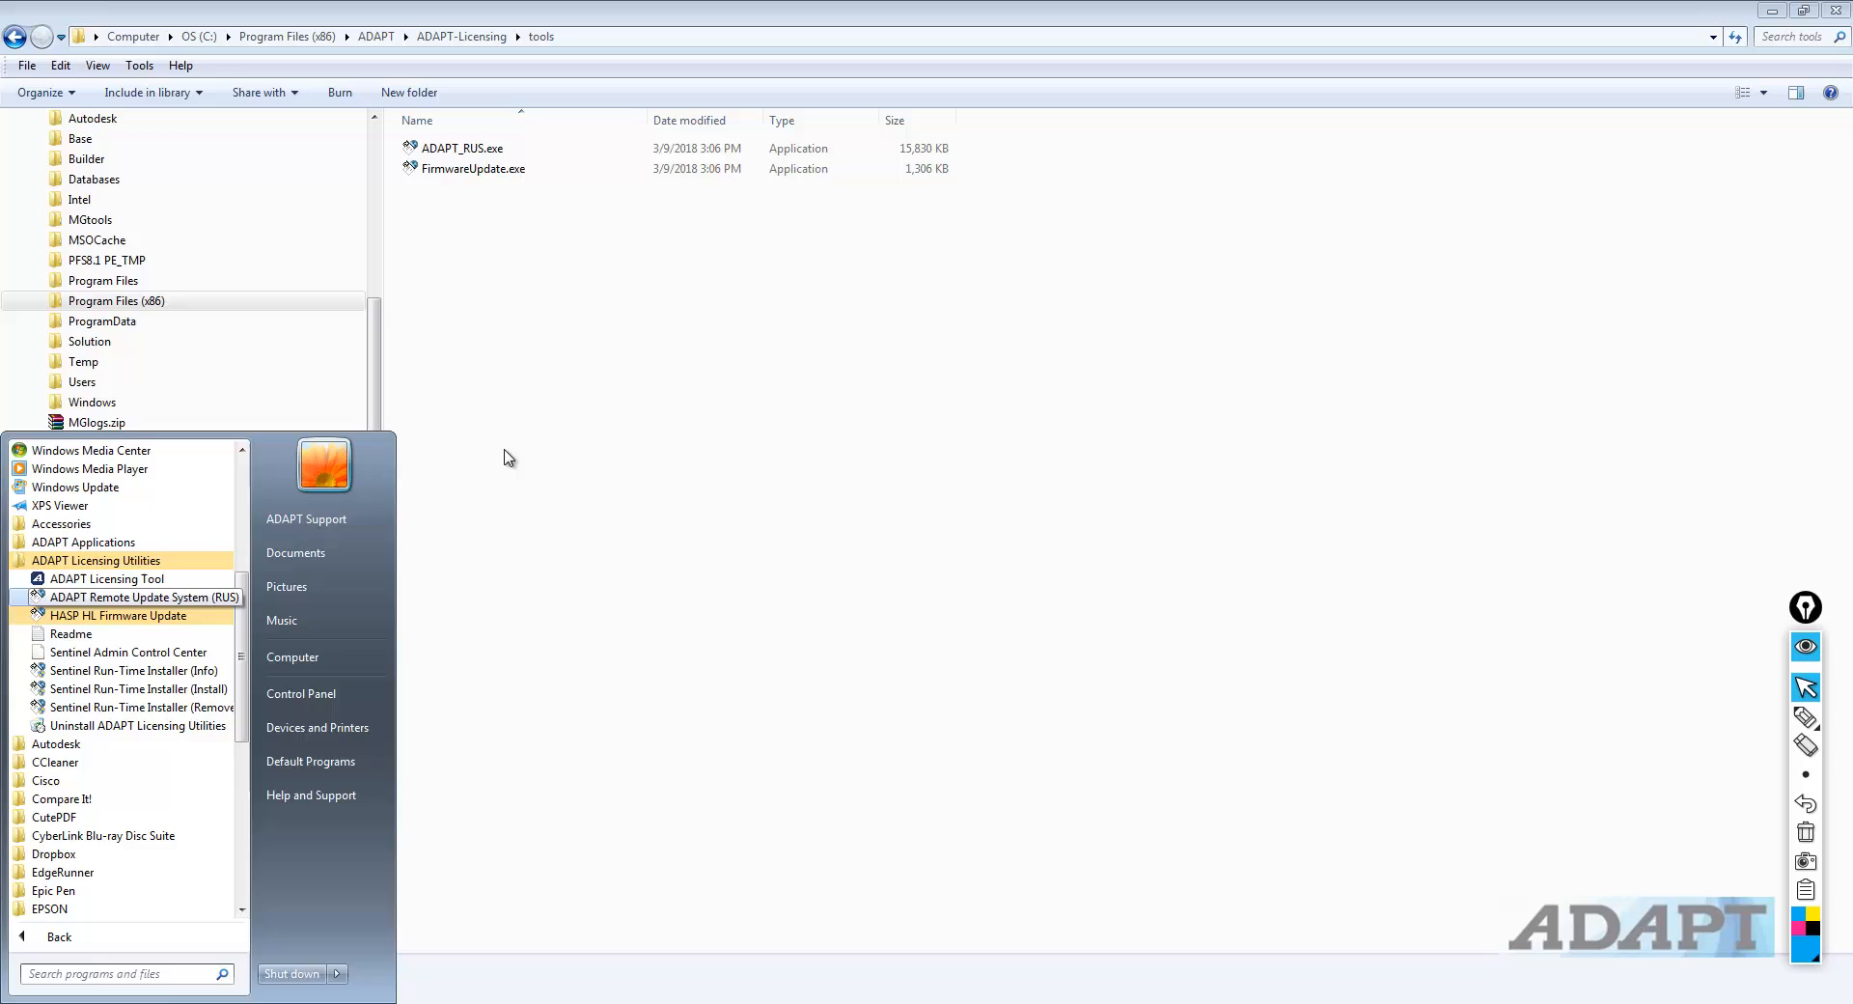
{"action": "left_click", "coordinate": [140, 596]}
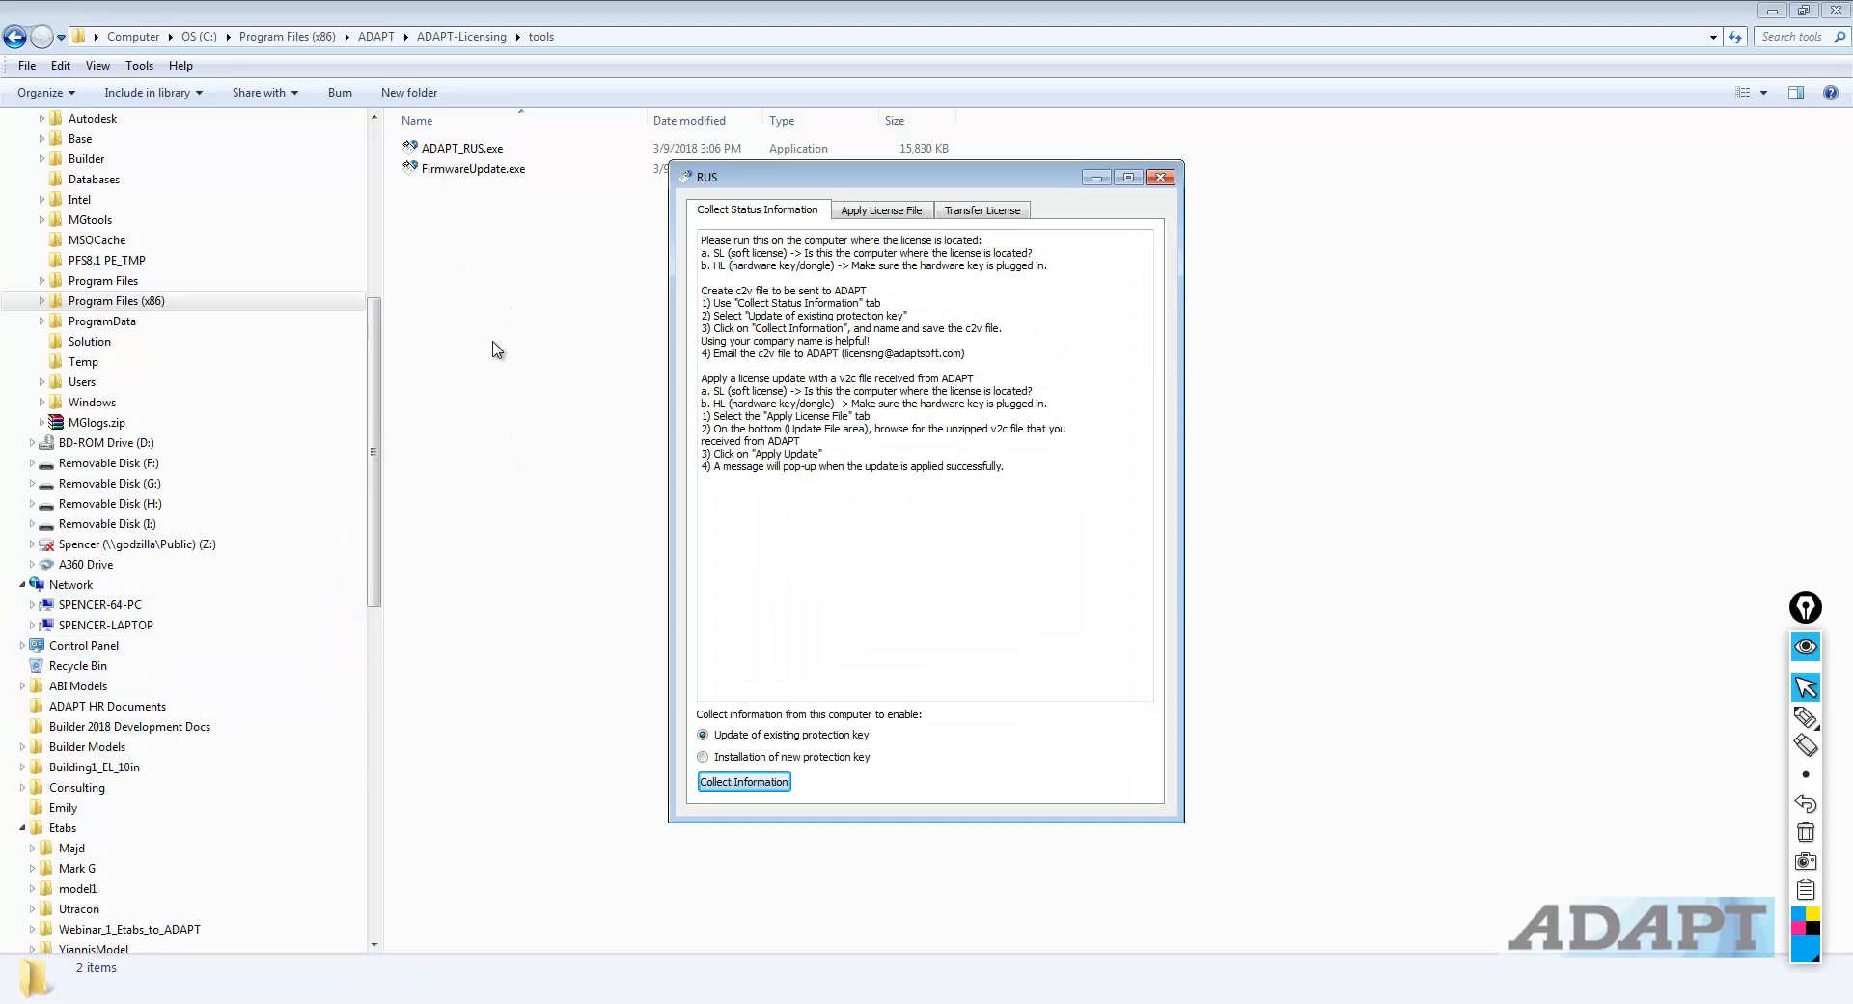
{"action": "mouse_move", "coordinate": [1484, 305]}
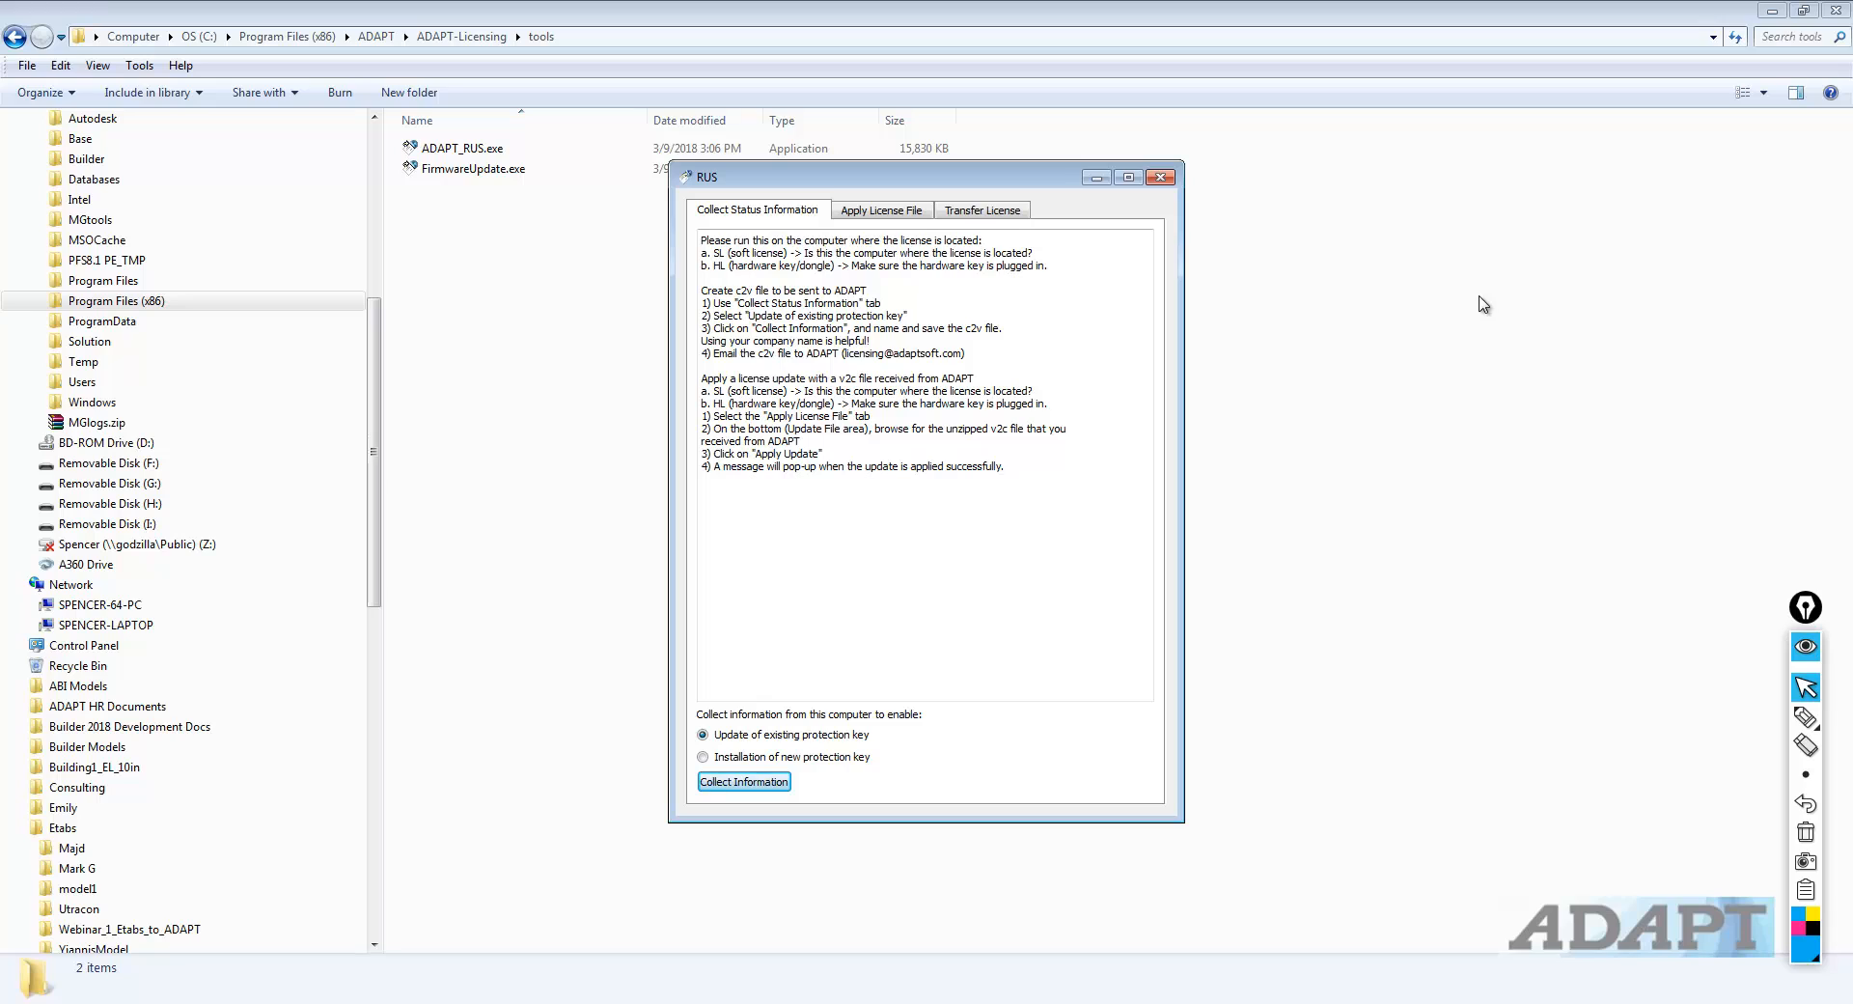
{"action": "mouse_move", "coordinate": [1481, 400]}
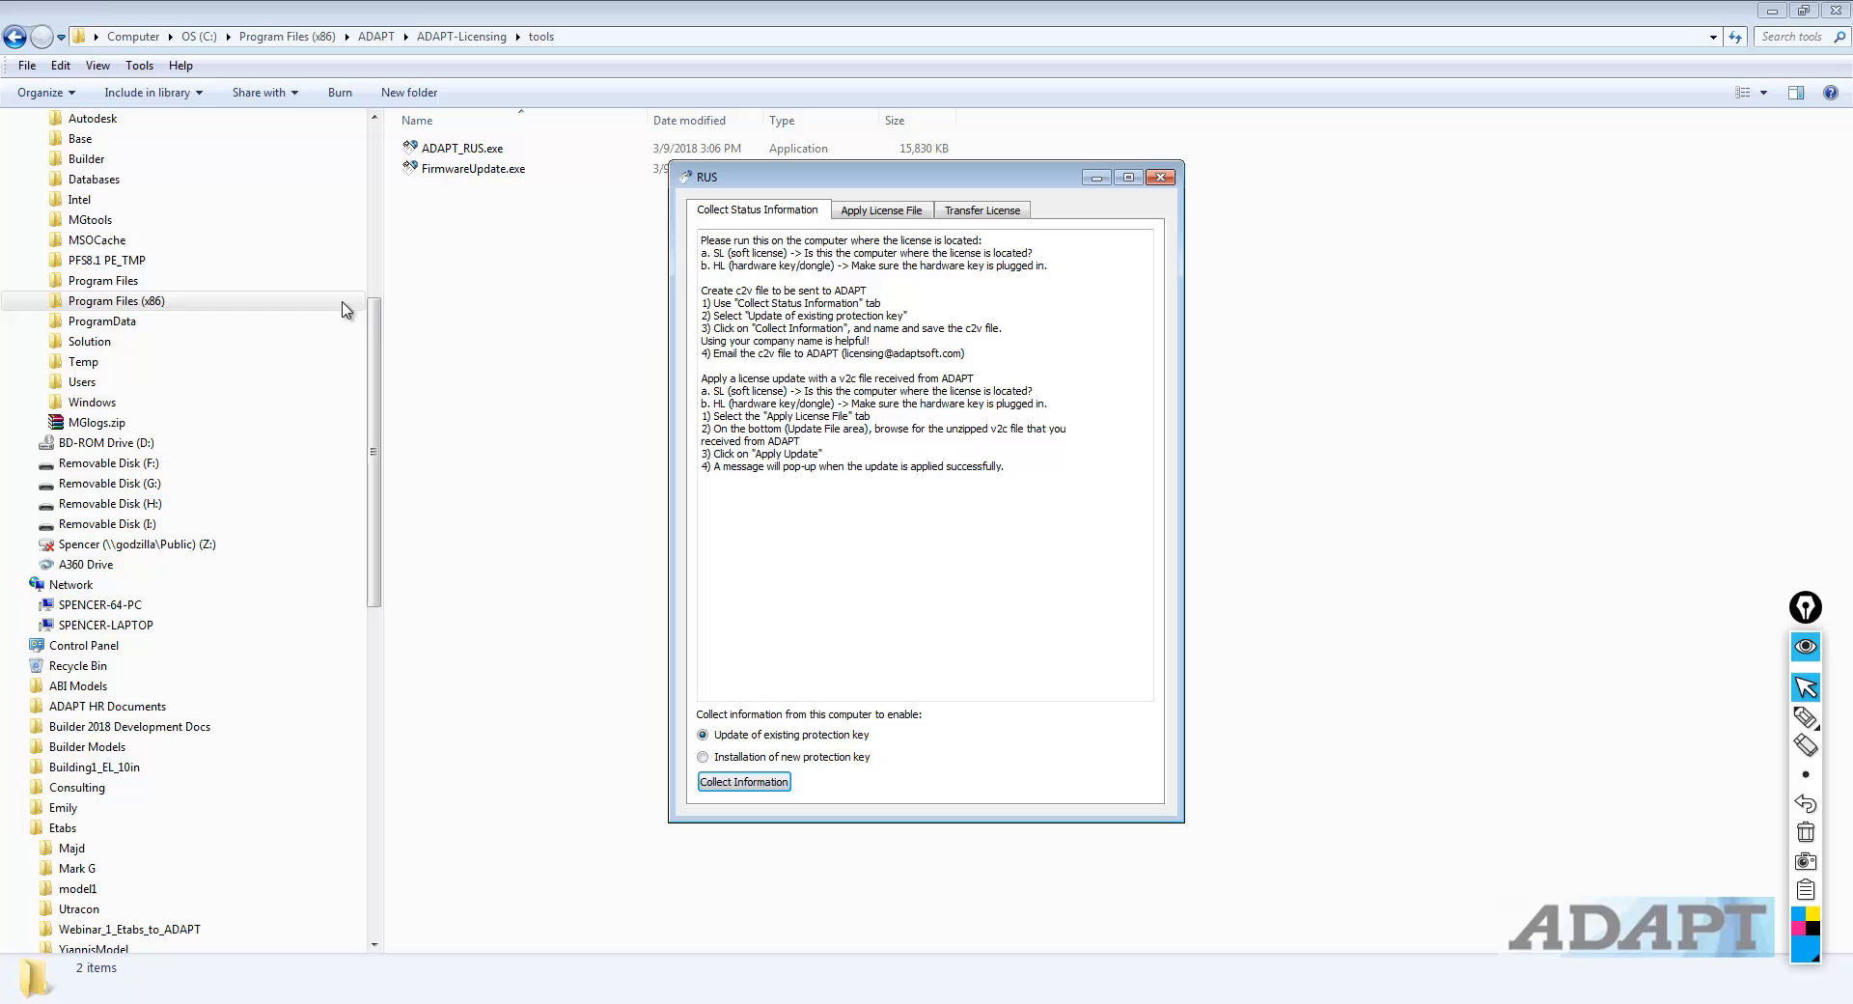
{"action": "mouse_move", "coordinate": [74, 284]}
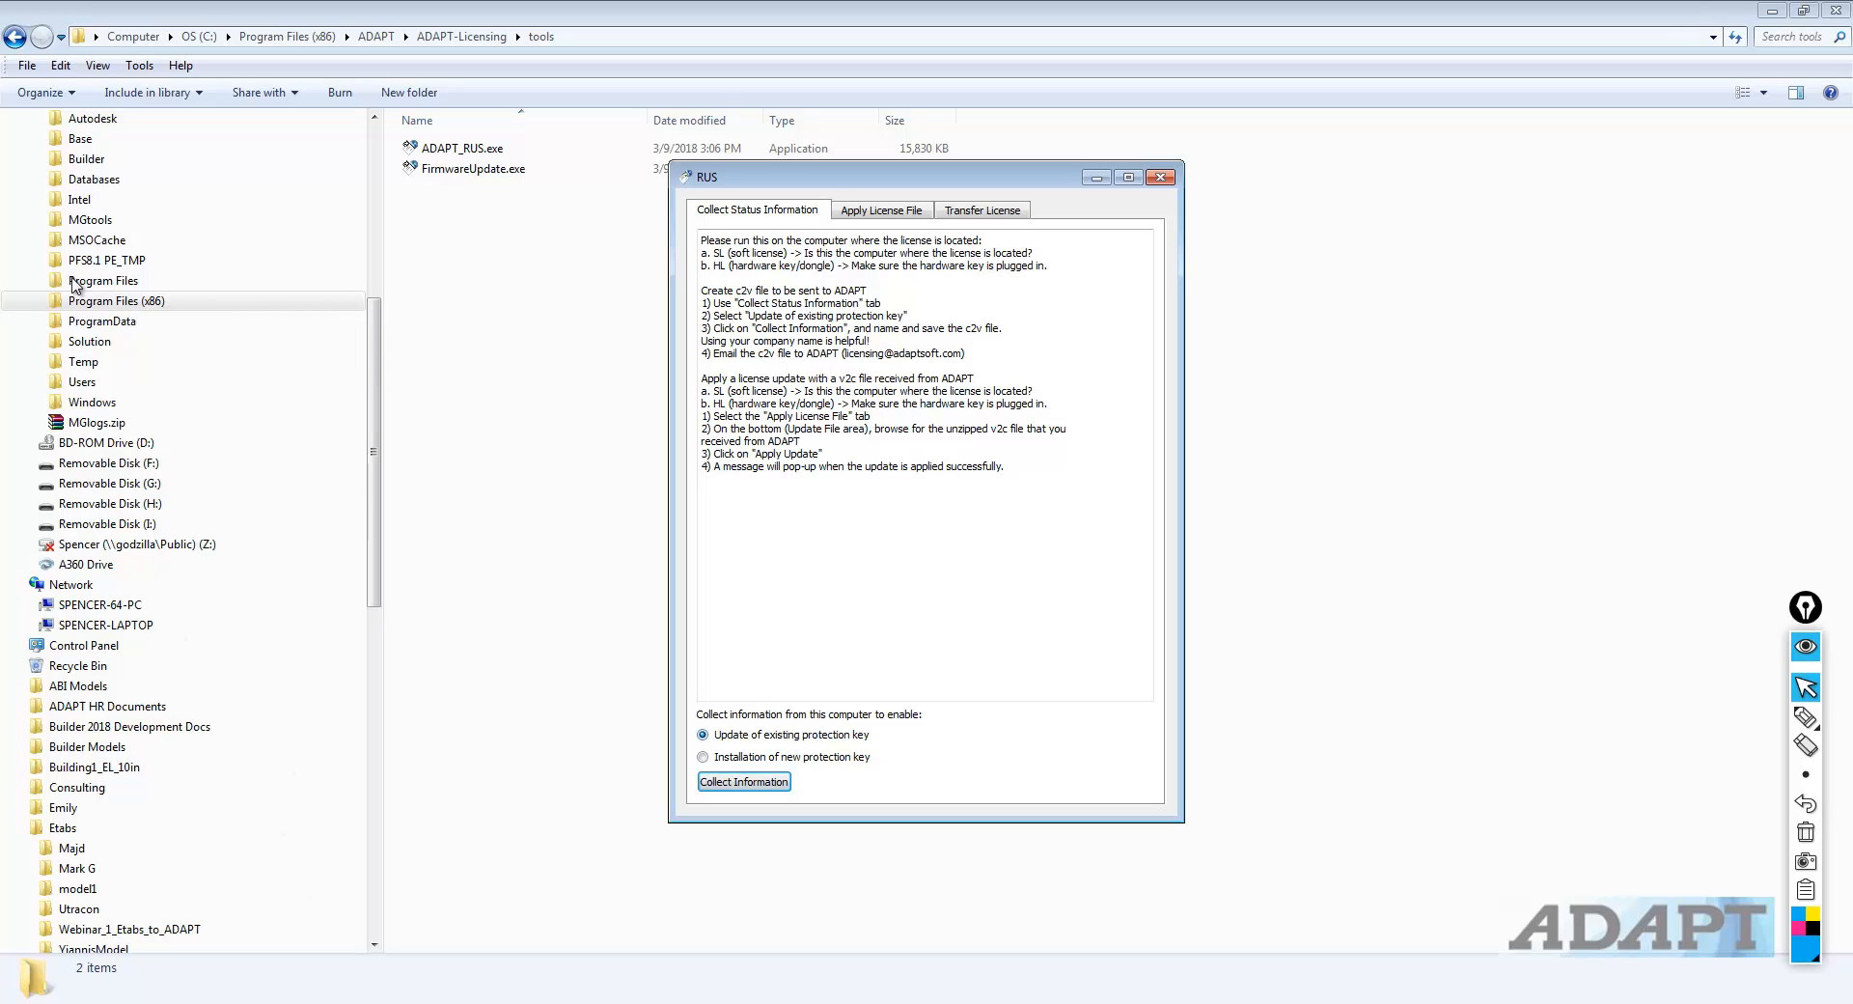
{"action": "mouse_move", "coordinate": [989, 439]}
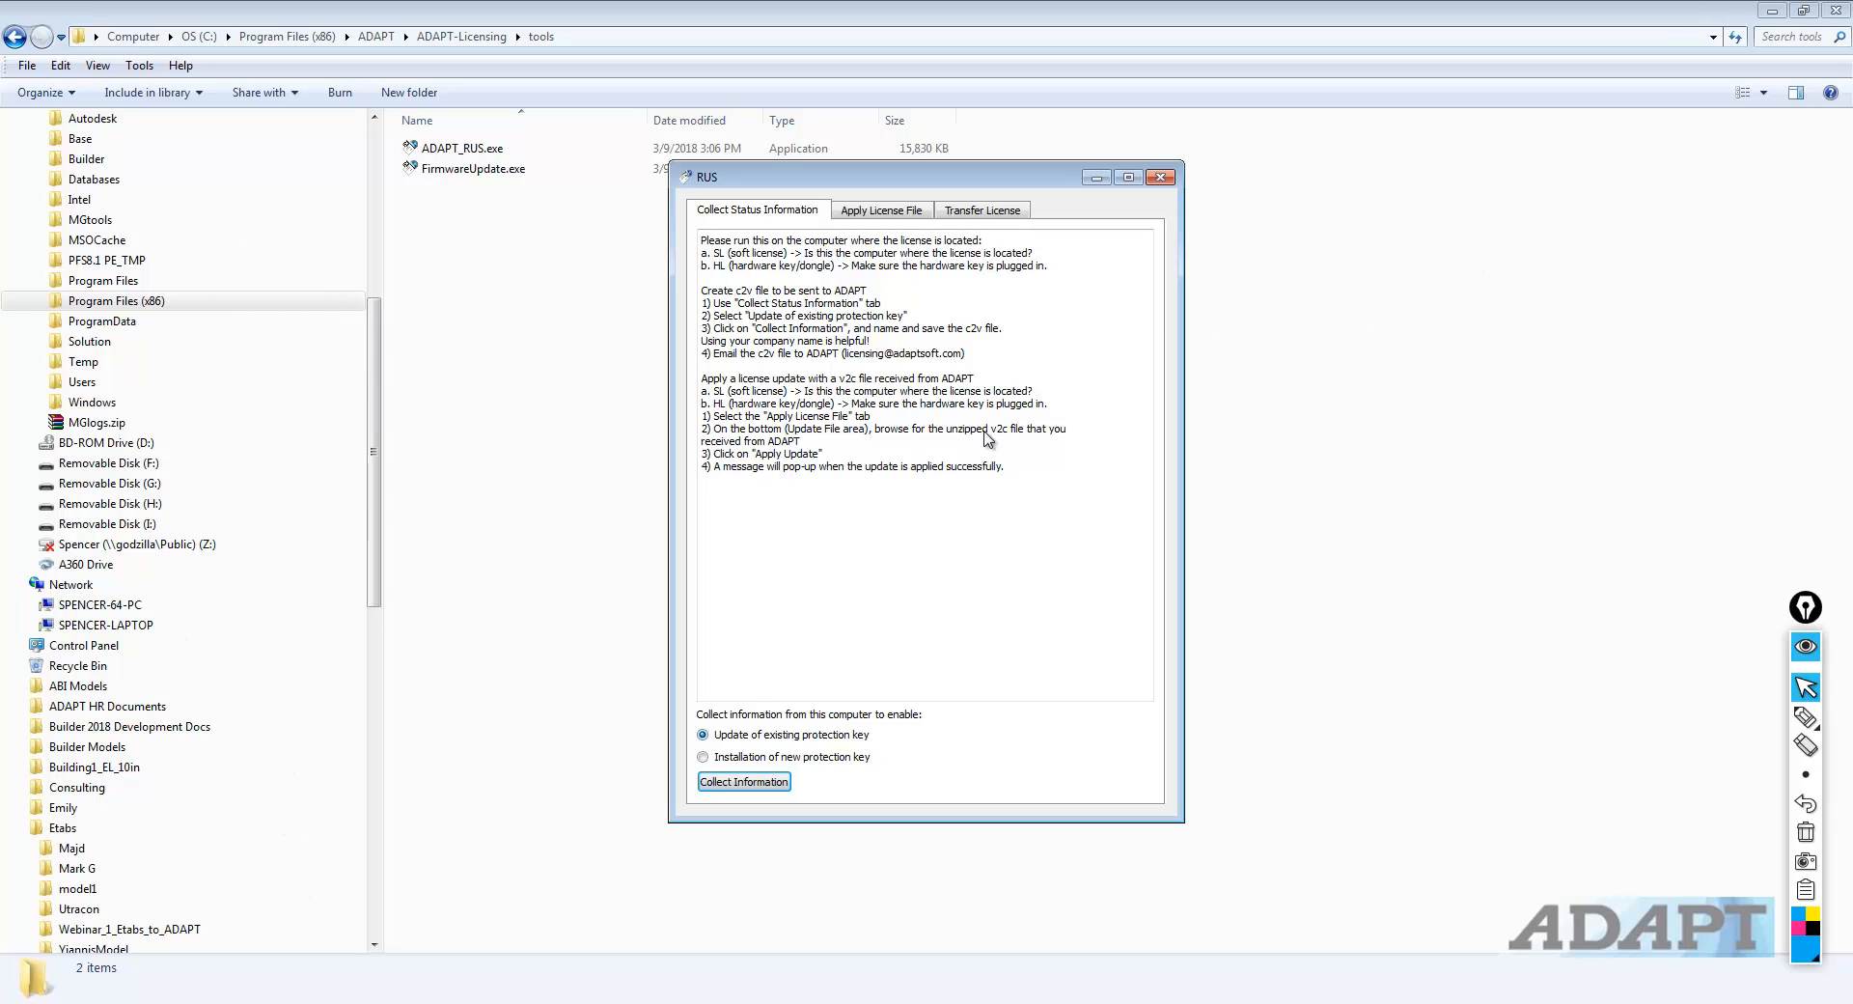
{"action": "mouse_move", "coordinate": [440, 339]}
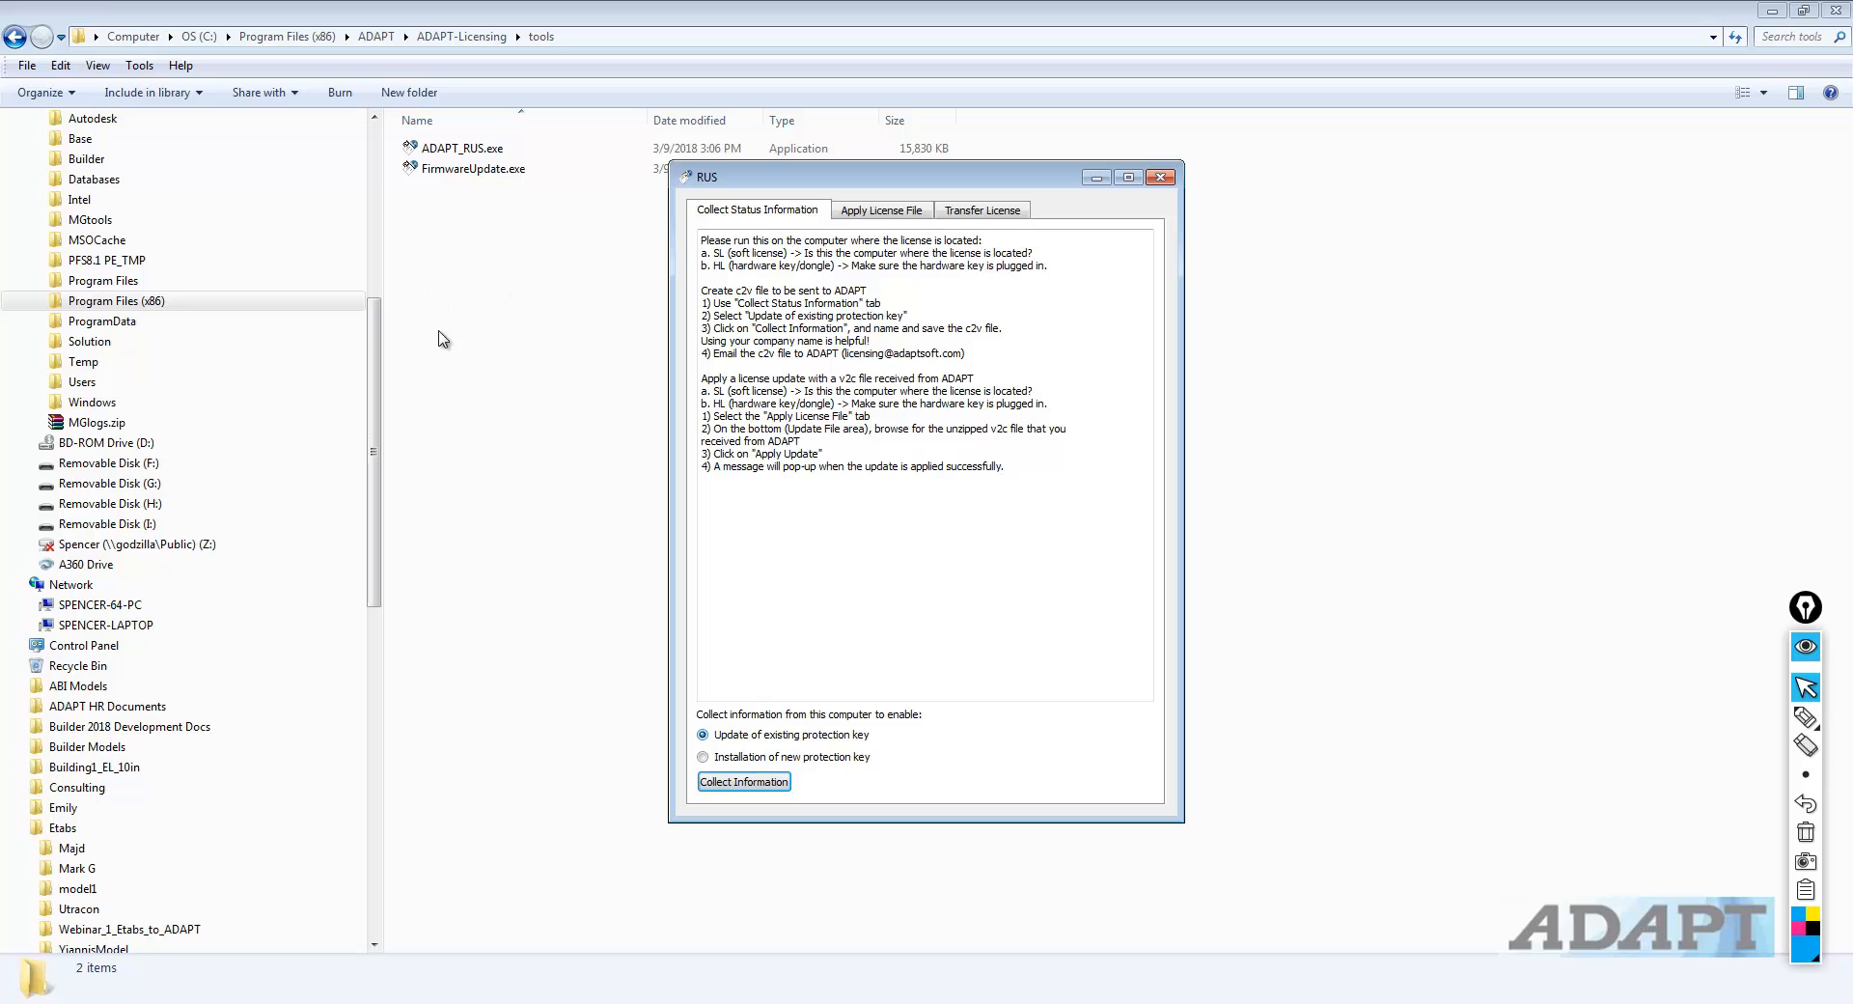
{"action": "mouse_move", "coordinate": [471, 386]}
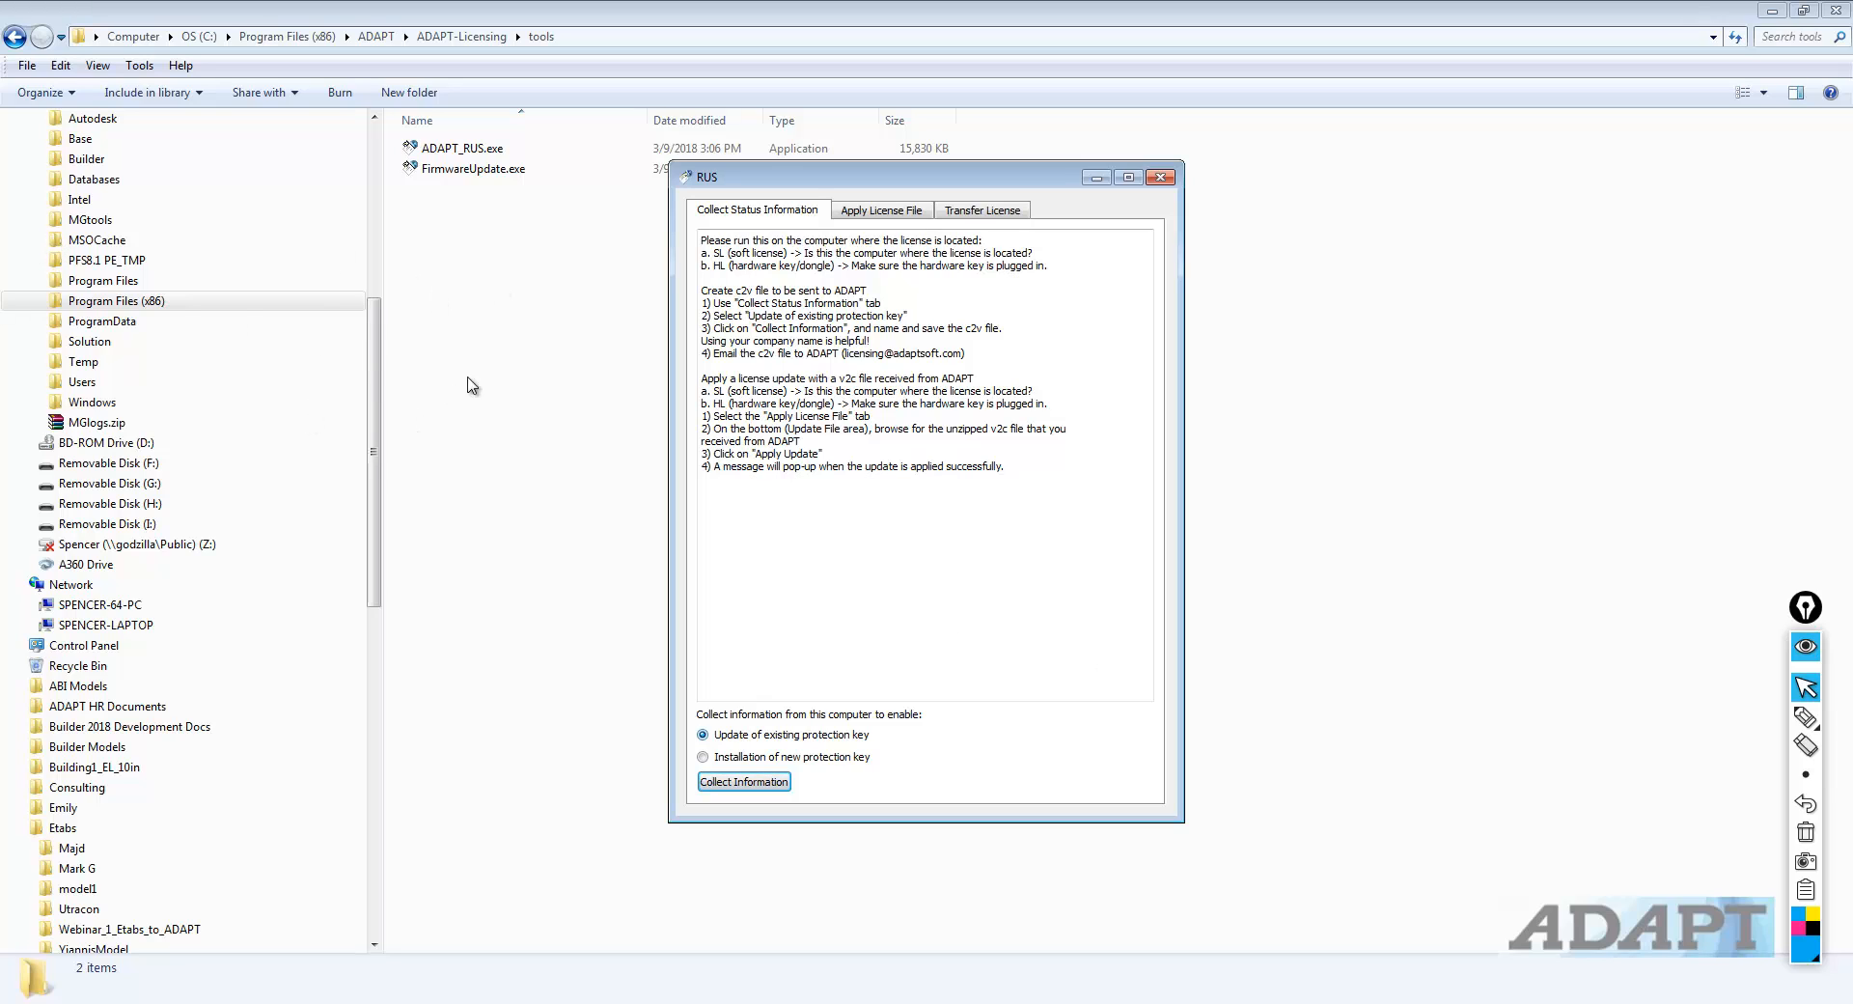
{"action": "mouse_move", "coordinate": [564, 450]}
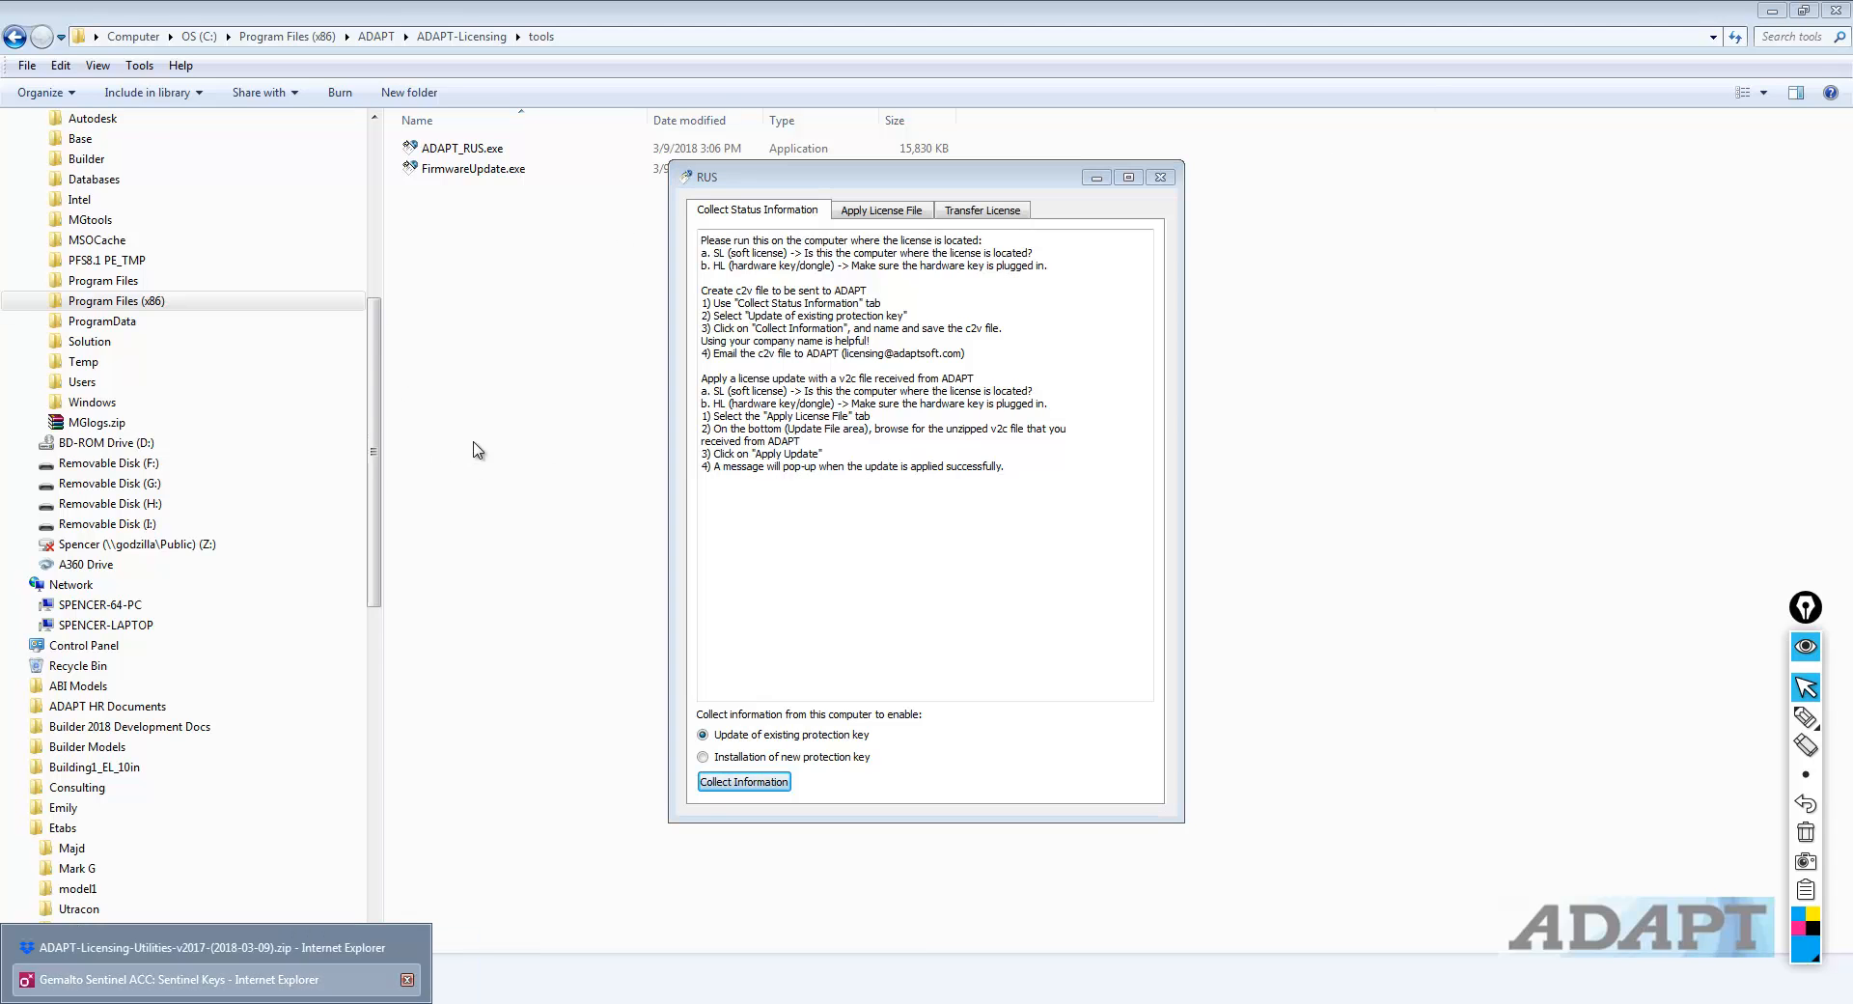
Step: Switch from RUS to the Sentinel Admin Control Center keys page in the browser
{"action": "left_click", "coordinate": [176, 979]}
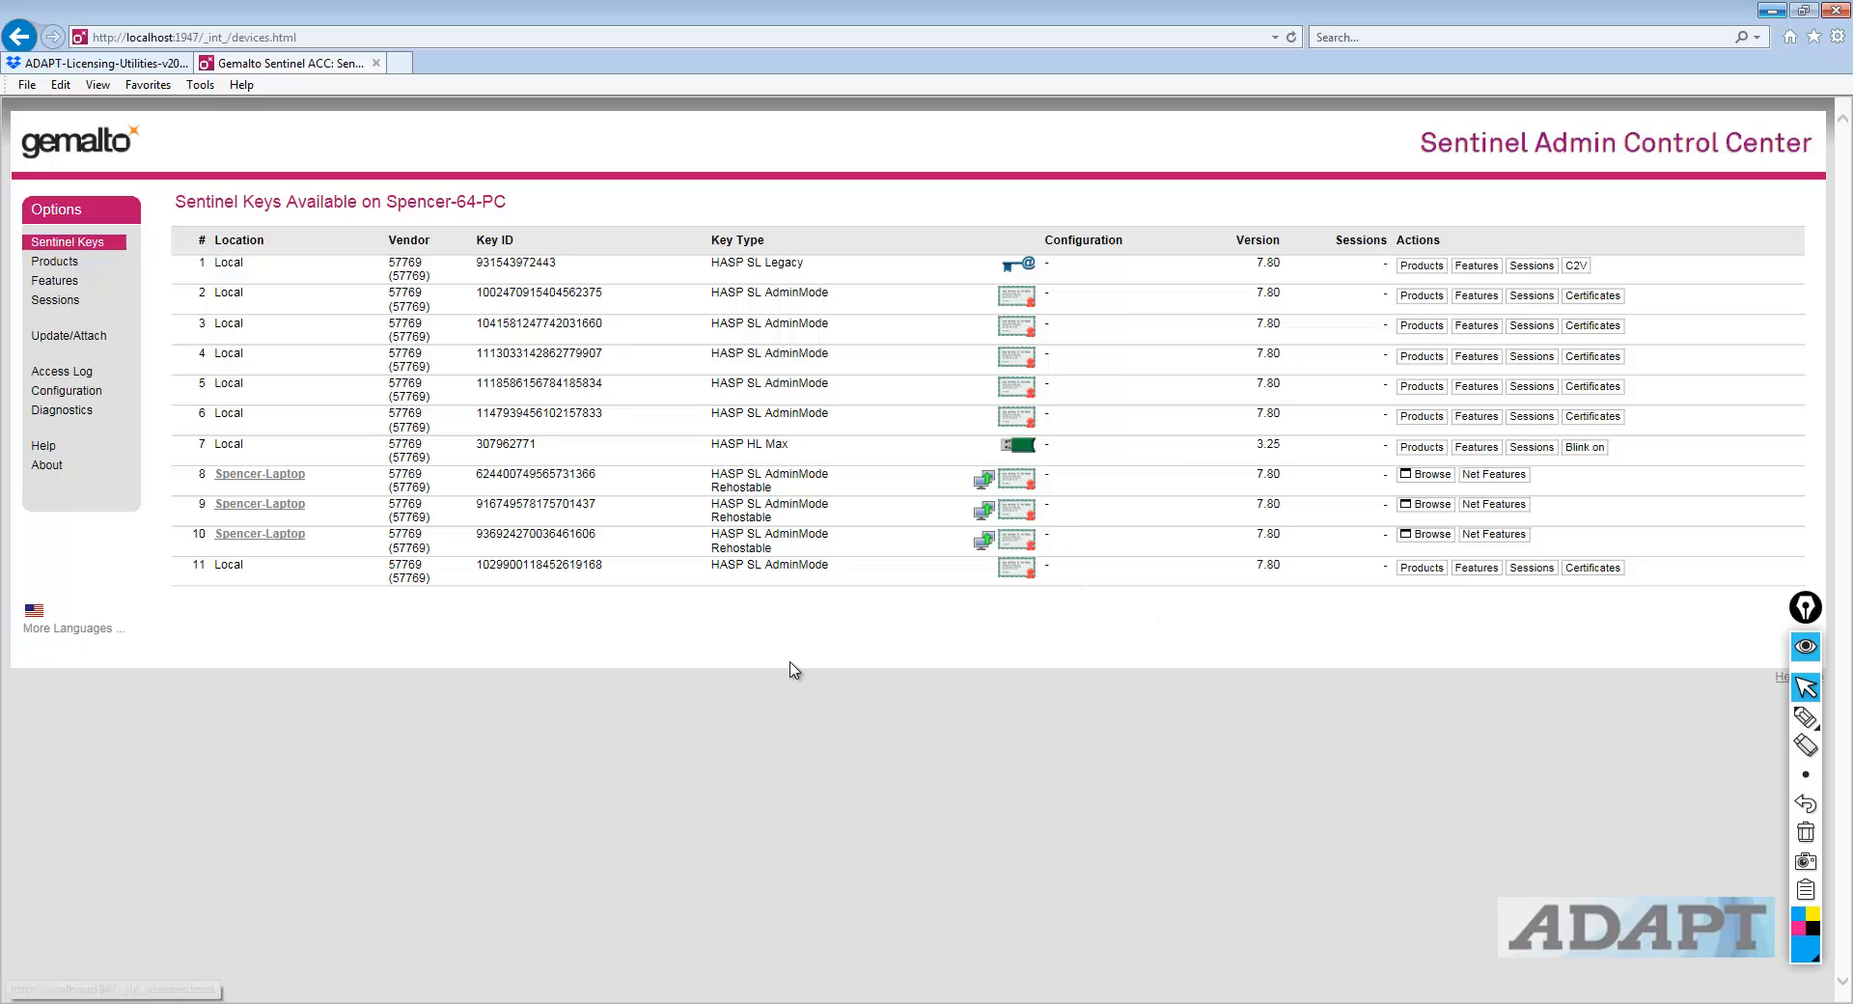
{"action": "mouse_move", "coordinate": [739, 790]}
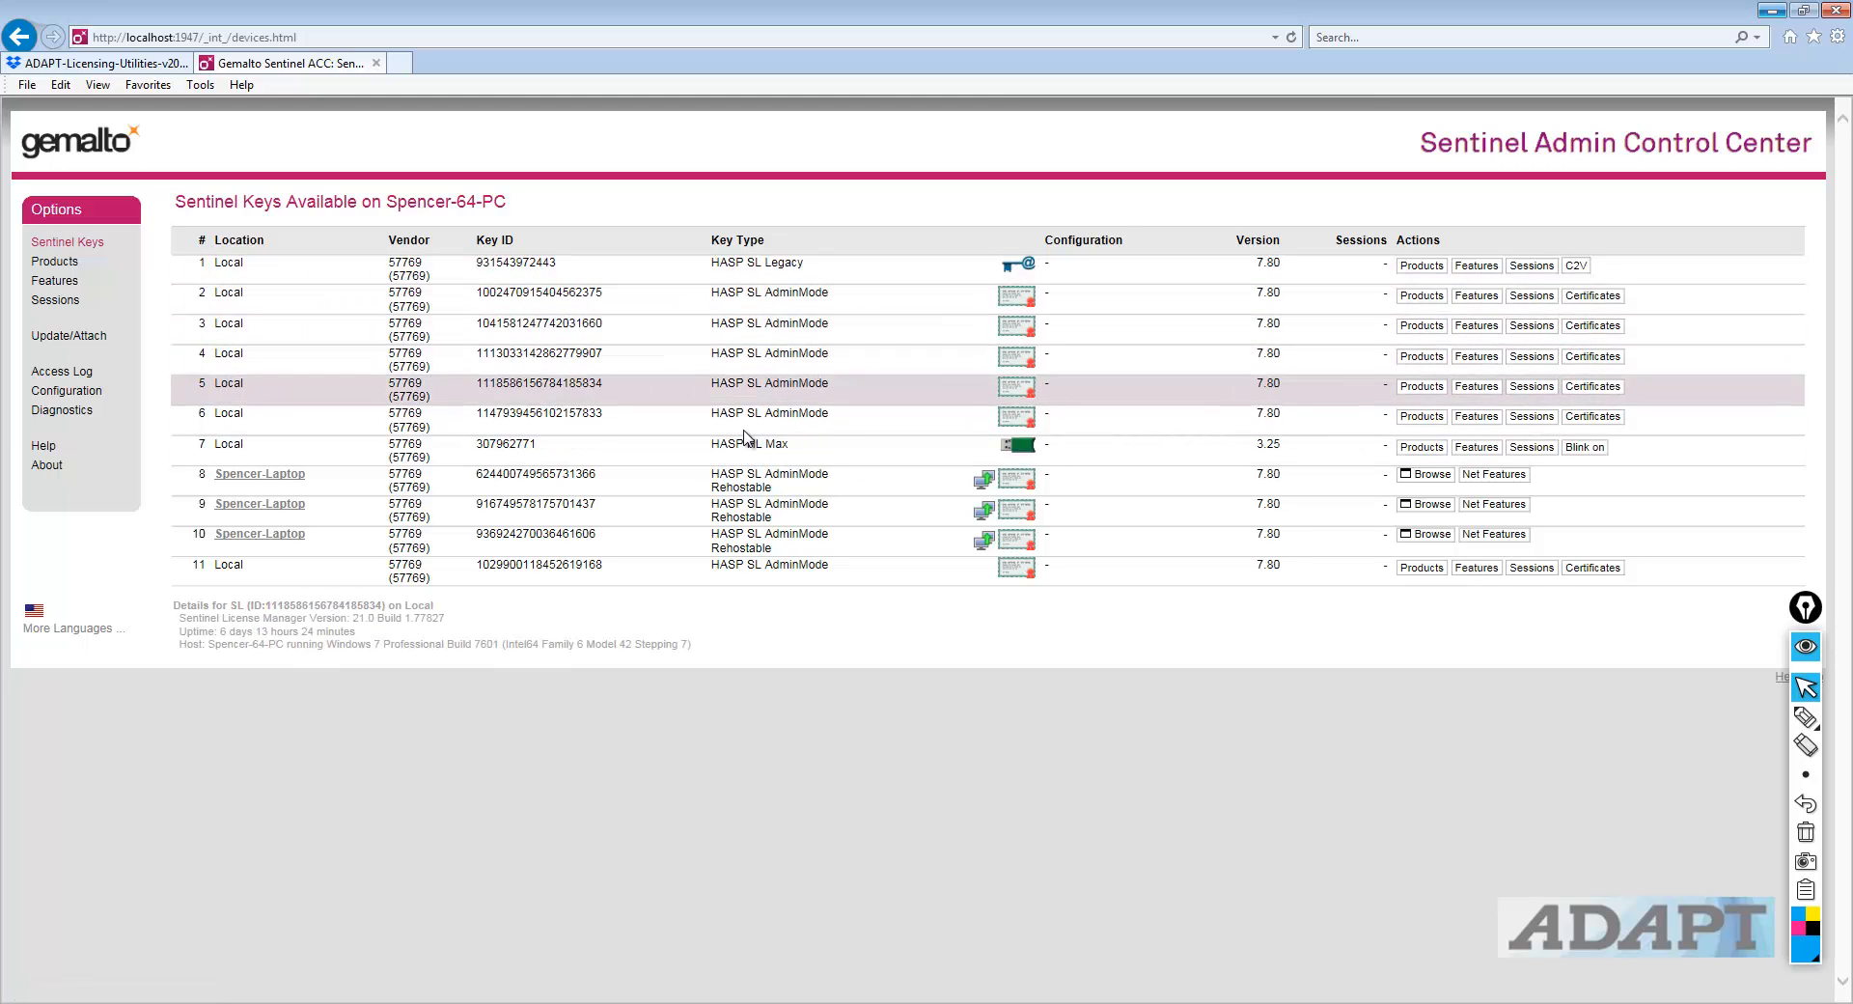
{"action": "left_click", "coordinate": [473, 291]}
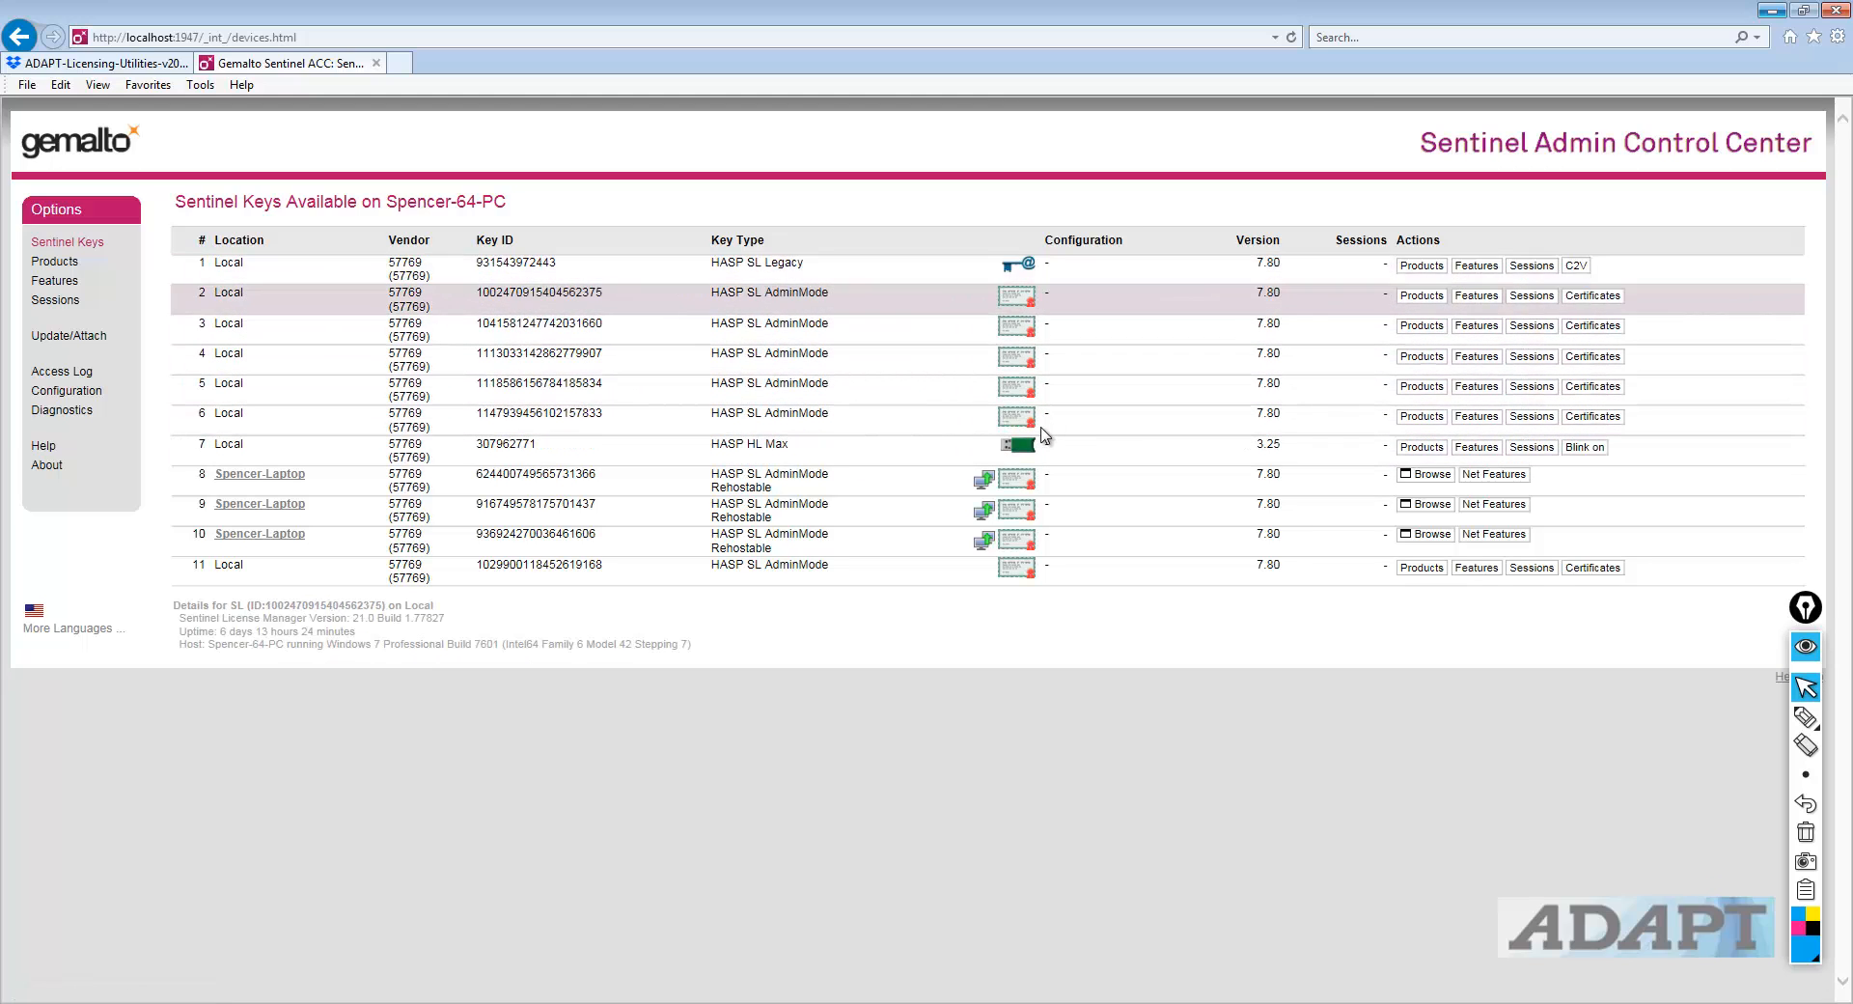
{"action": "left_click", "coordinate": [539, 383]}
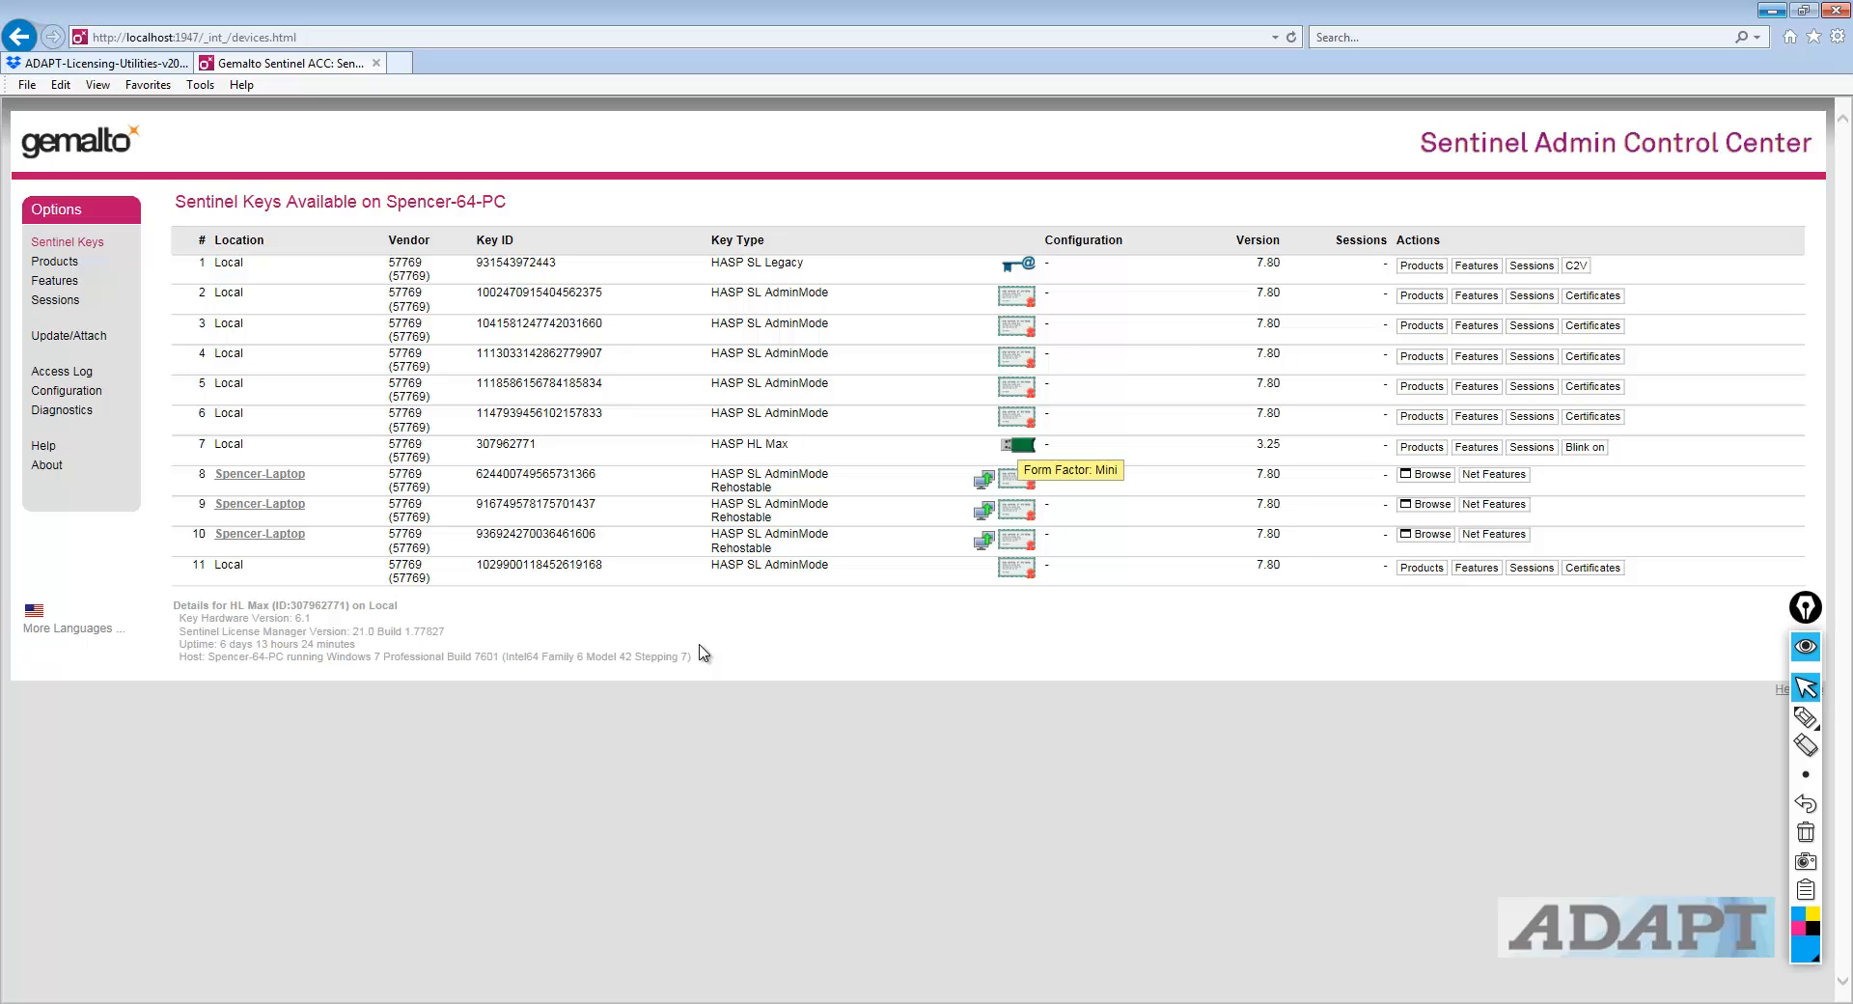
{"action": "mouse_move", "coordinate": [923, 617]}
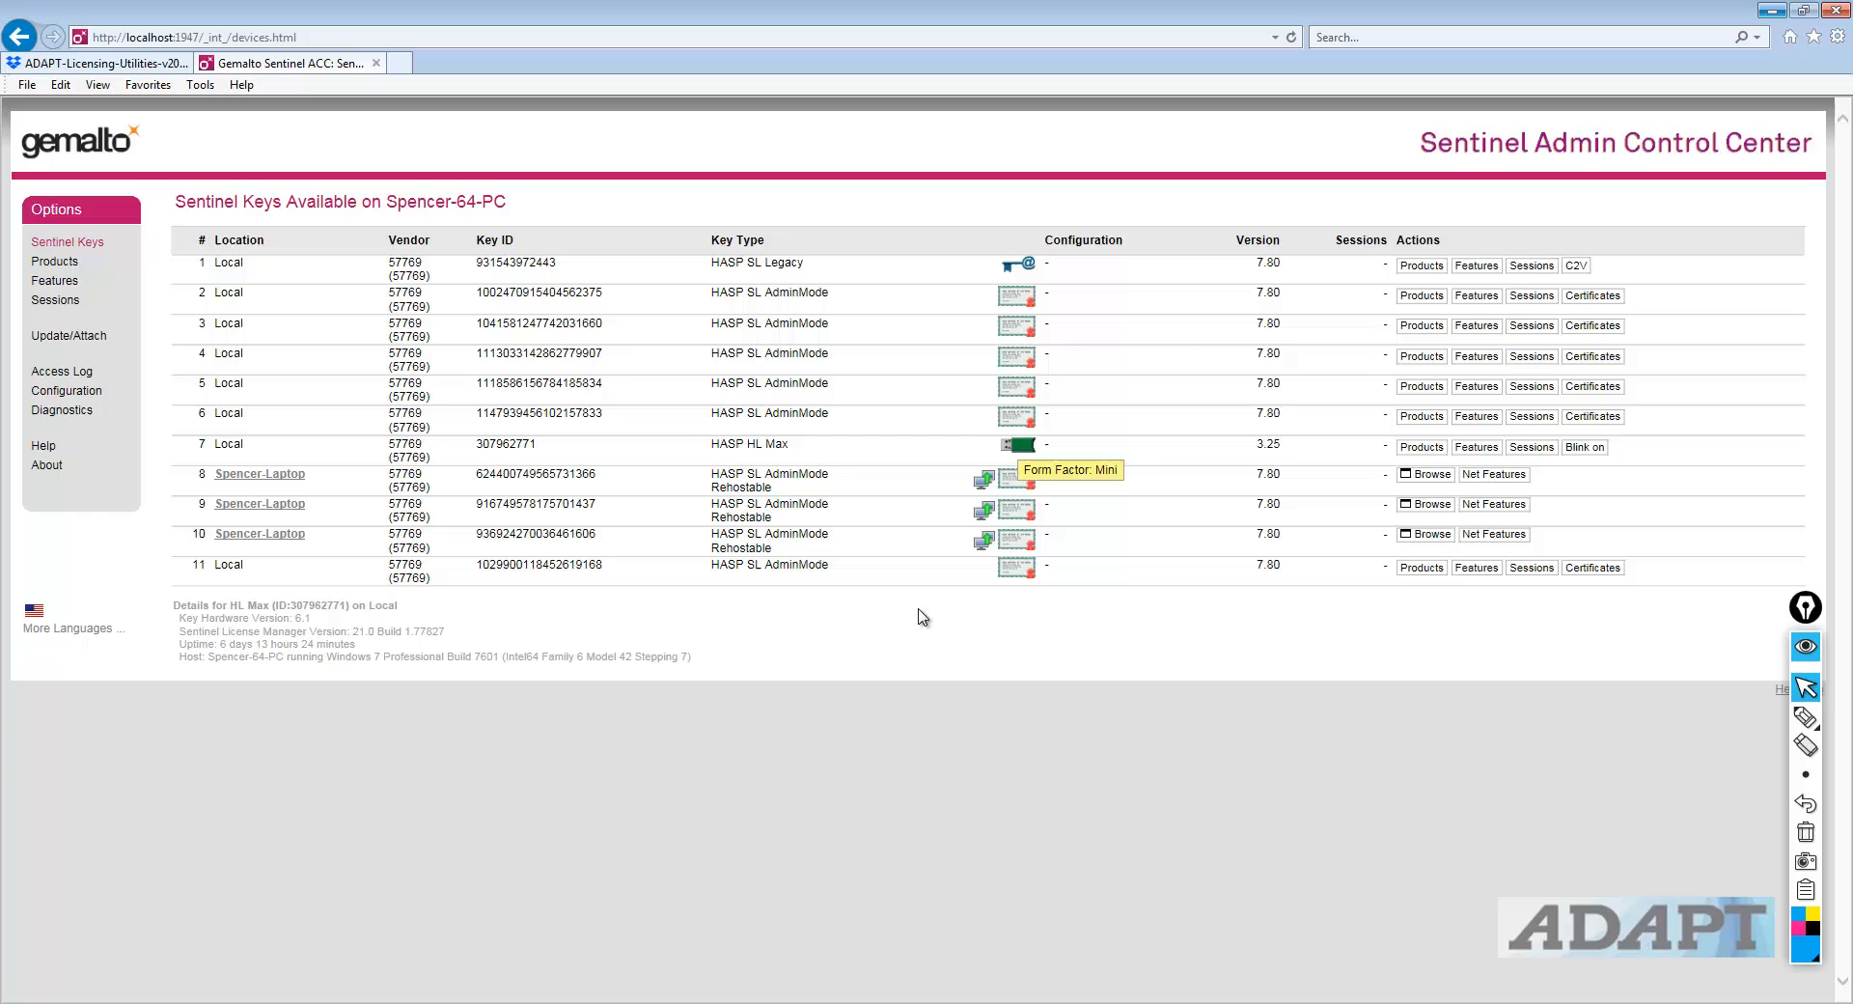
{"action": "mouse_move", "coordinate": [839, 428]}
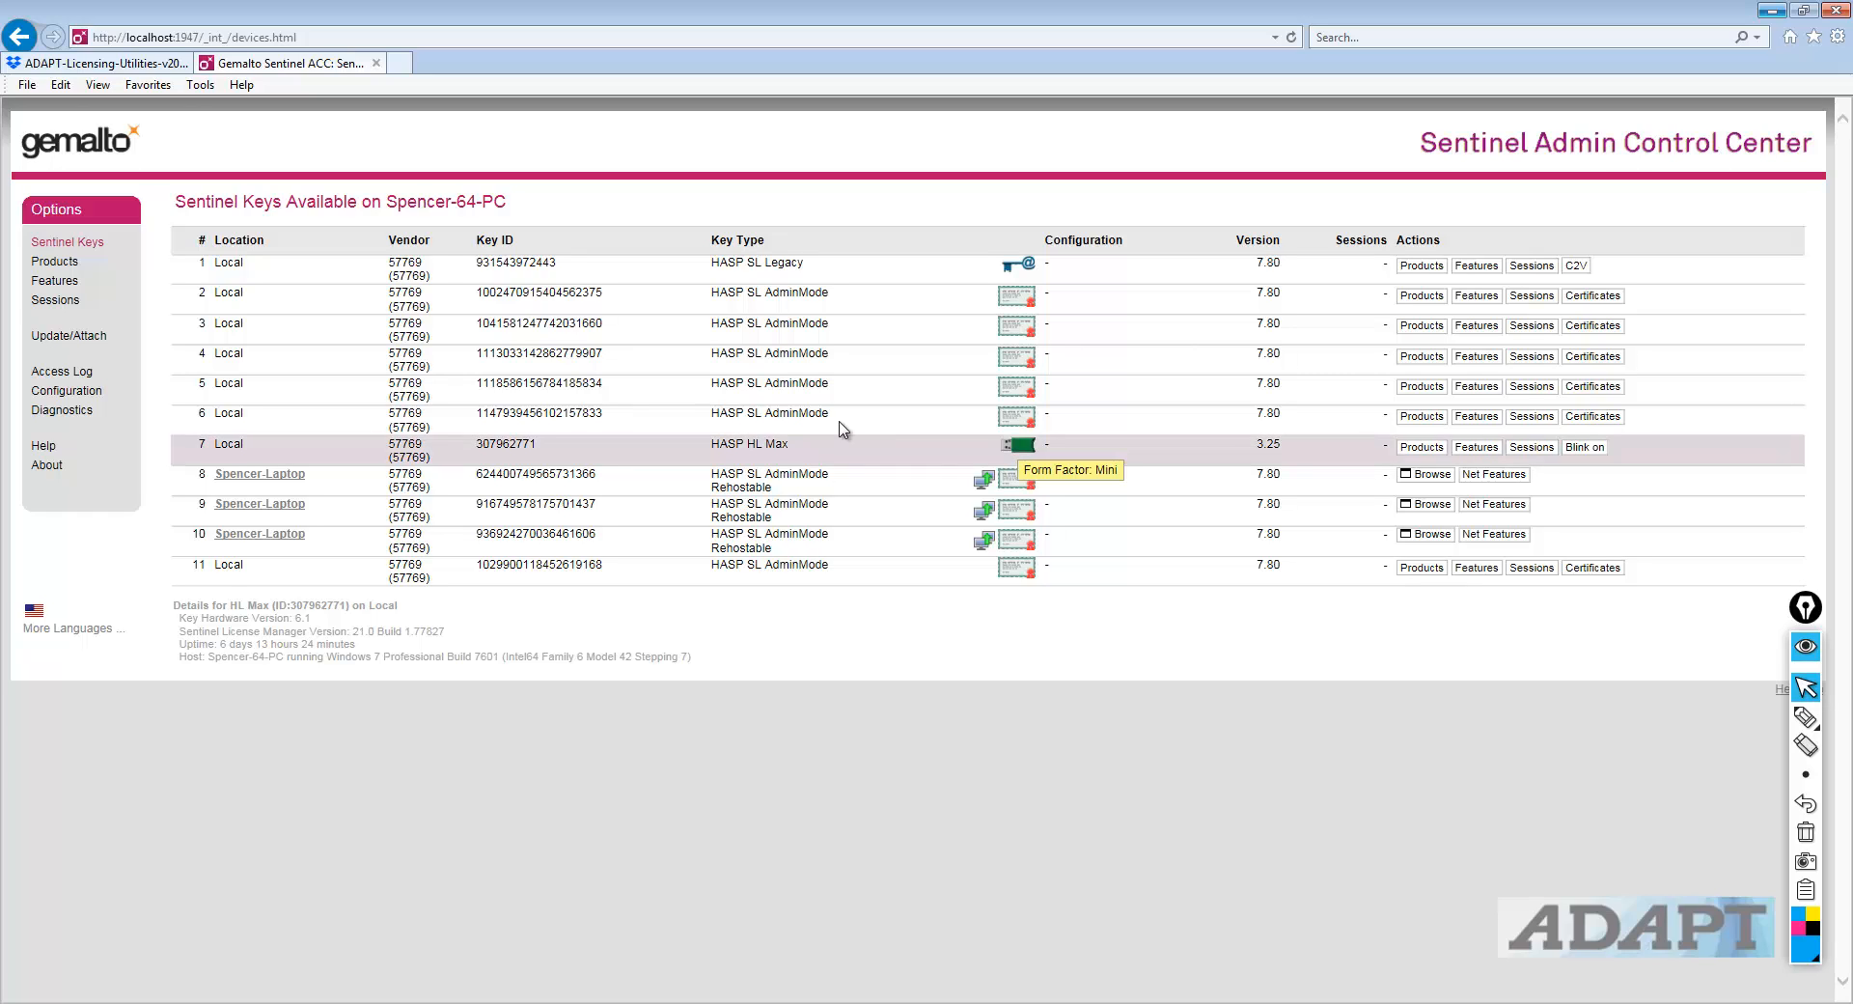
{"action": "mouse_move", "coordinate": [1017, 606]}
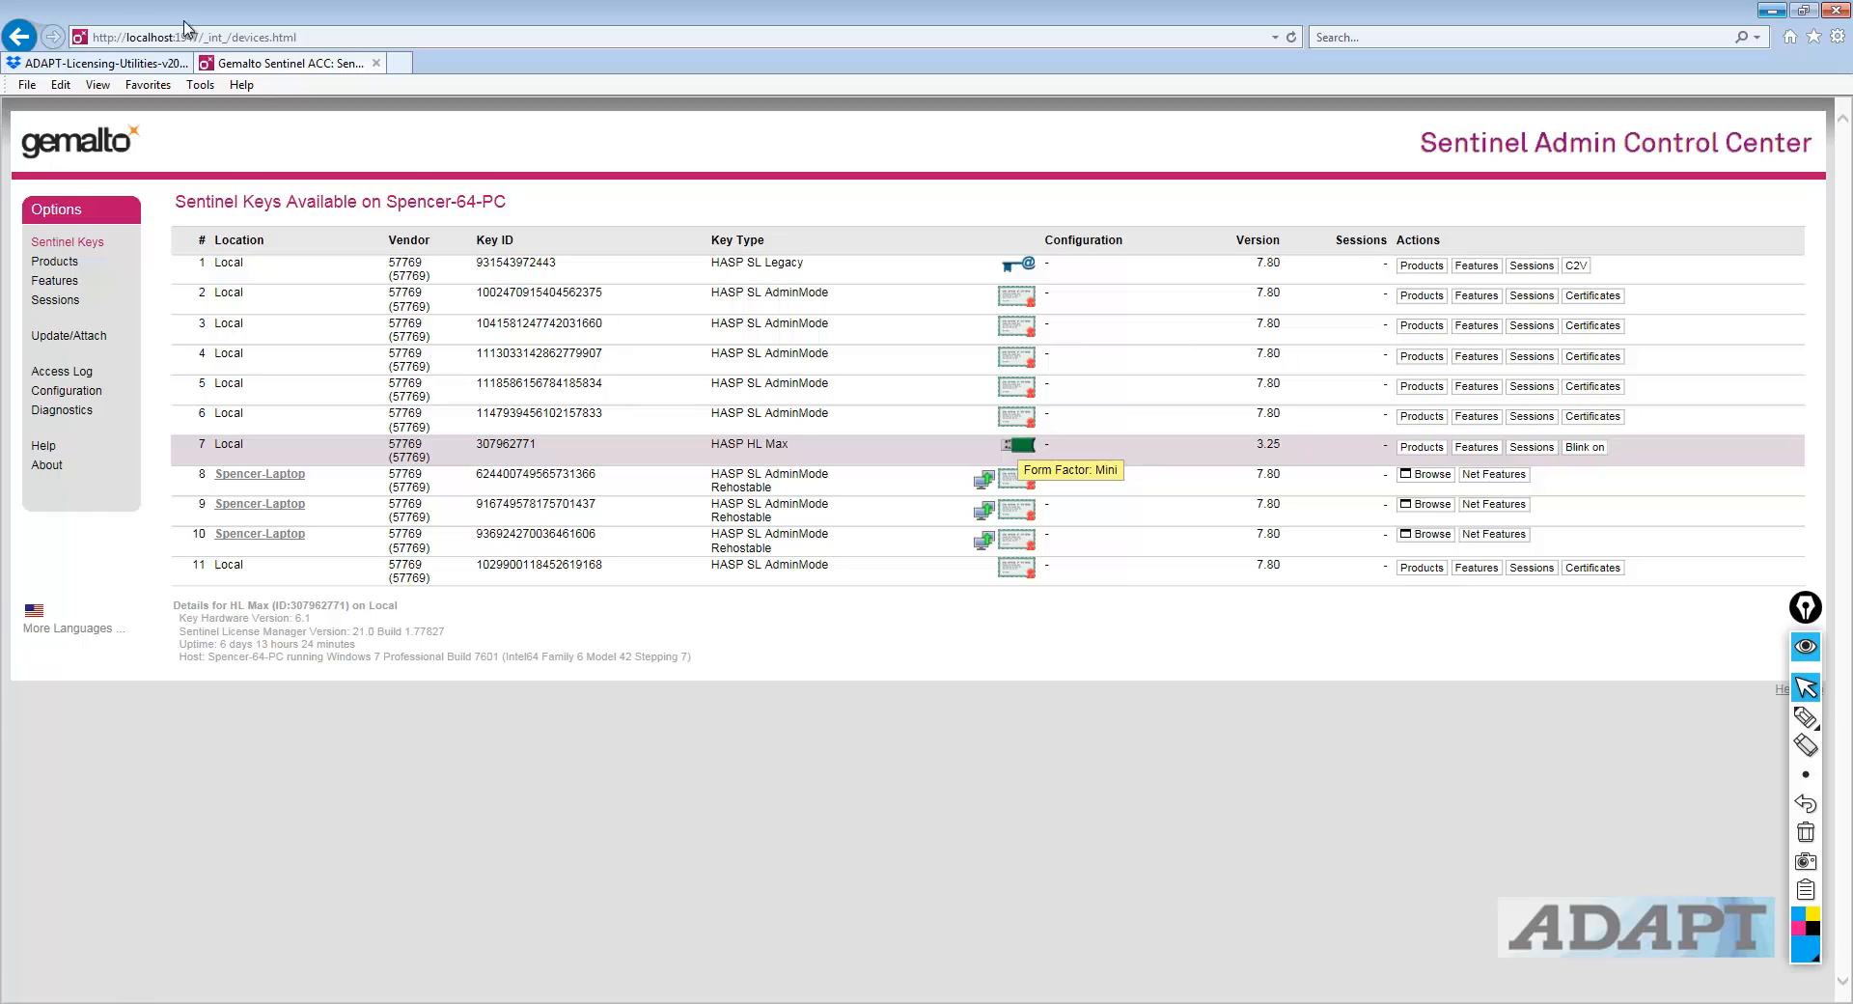
{"action": "mouse_move", "coordinate": [293, 291]}
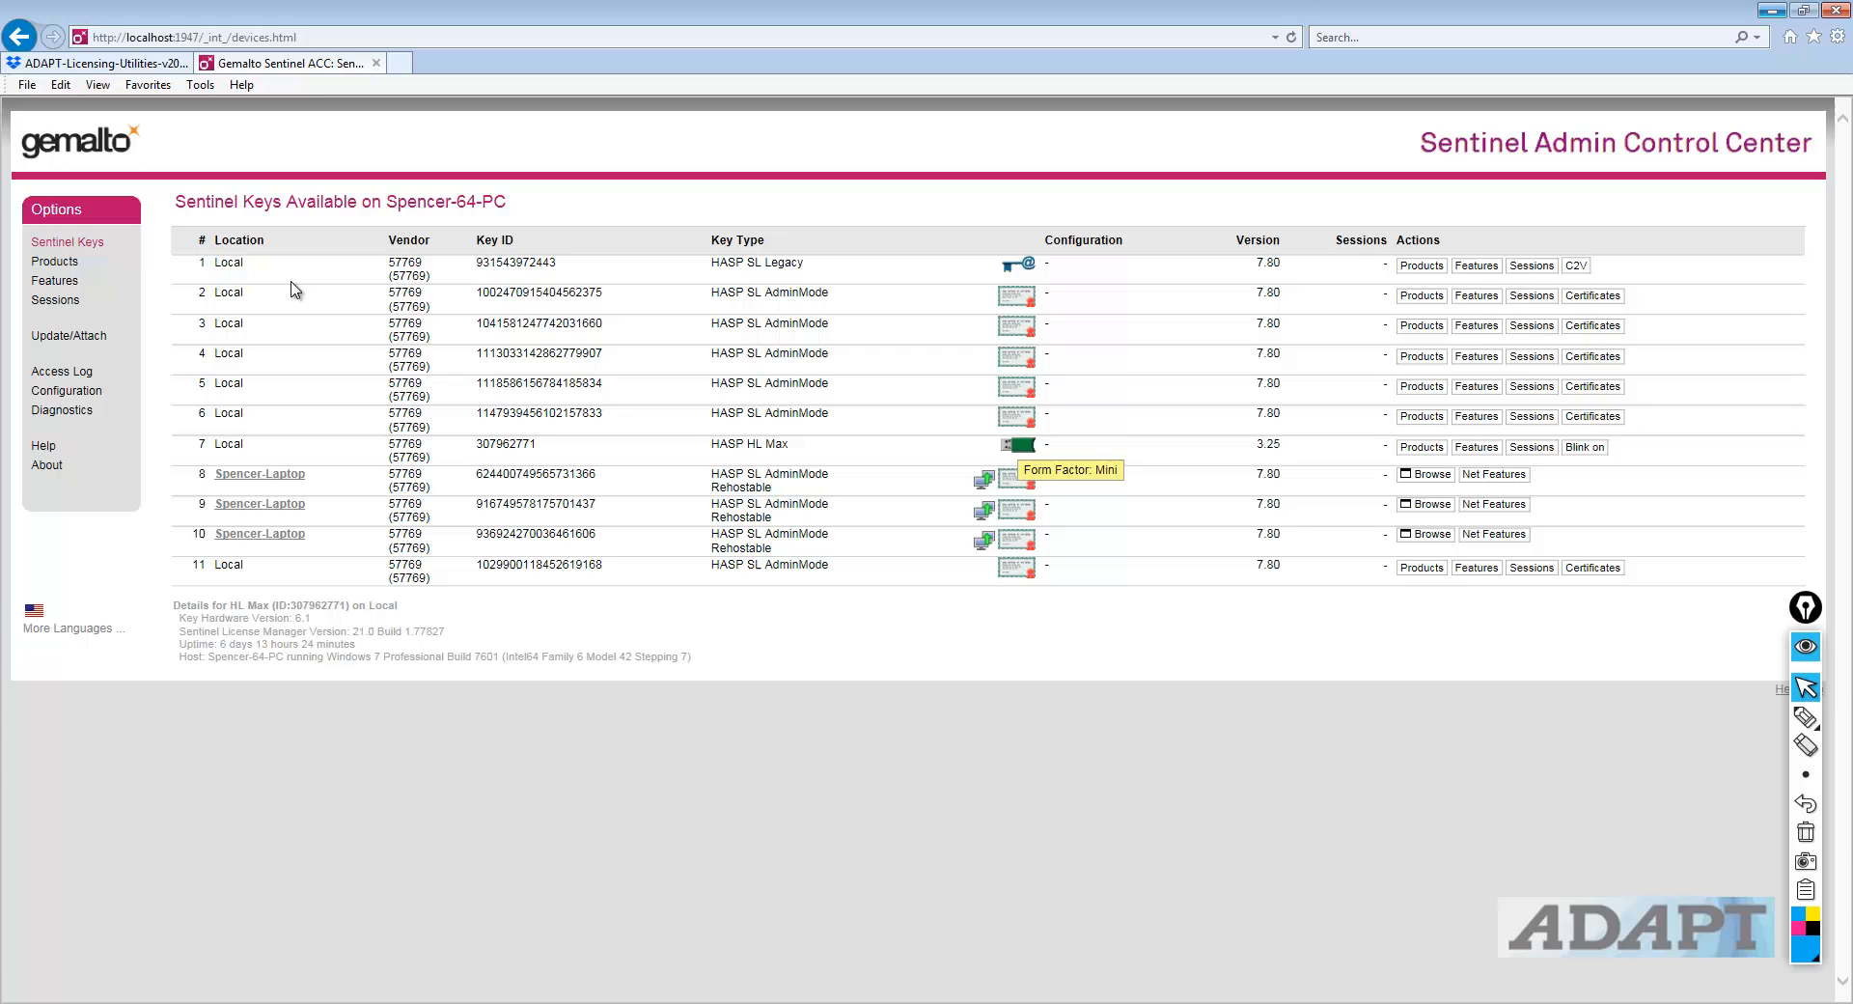
{"action": "mouse_move", "coordinate": [556, 73]}
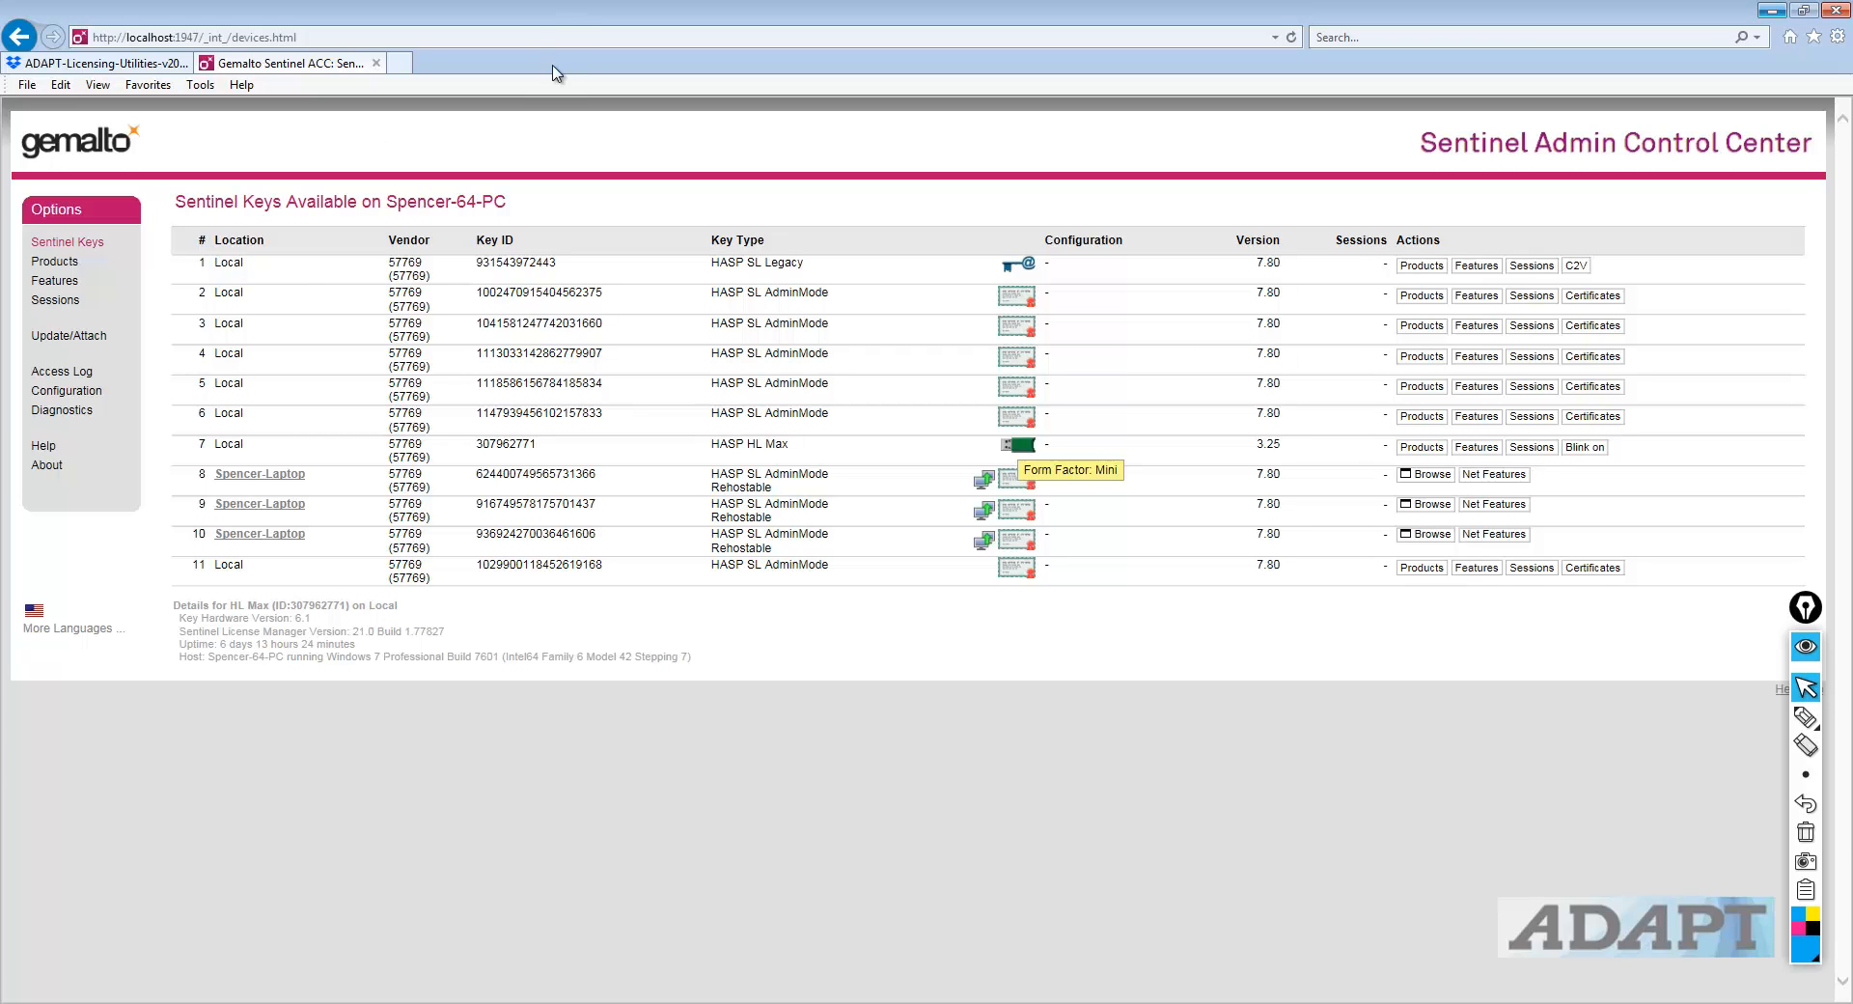
{"action": "left_click", "coordinate": [473, 262]}
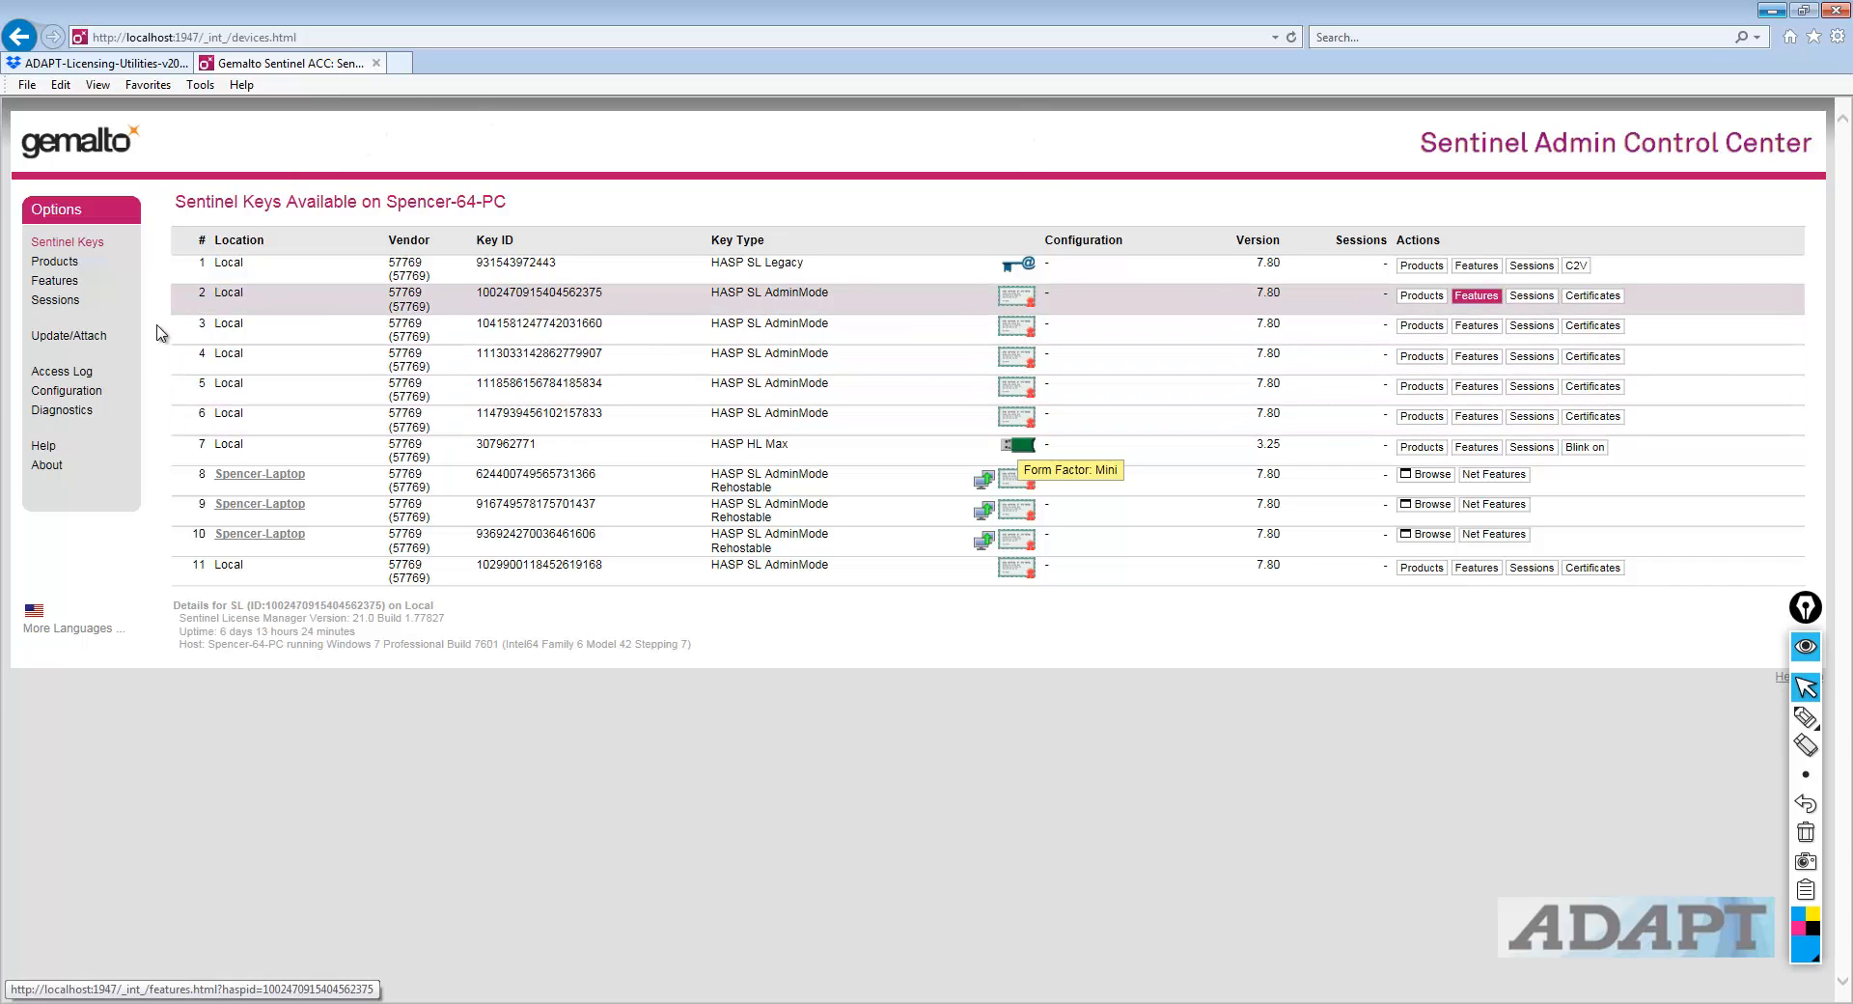
{"action": "mouse_move", "coordinate": [962, 564]}
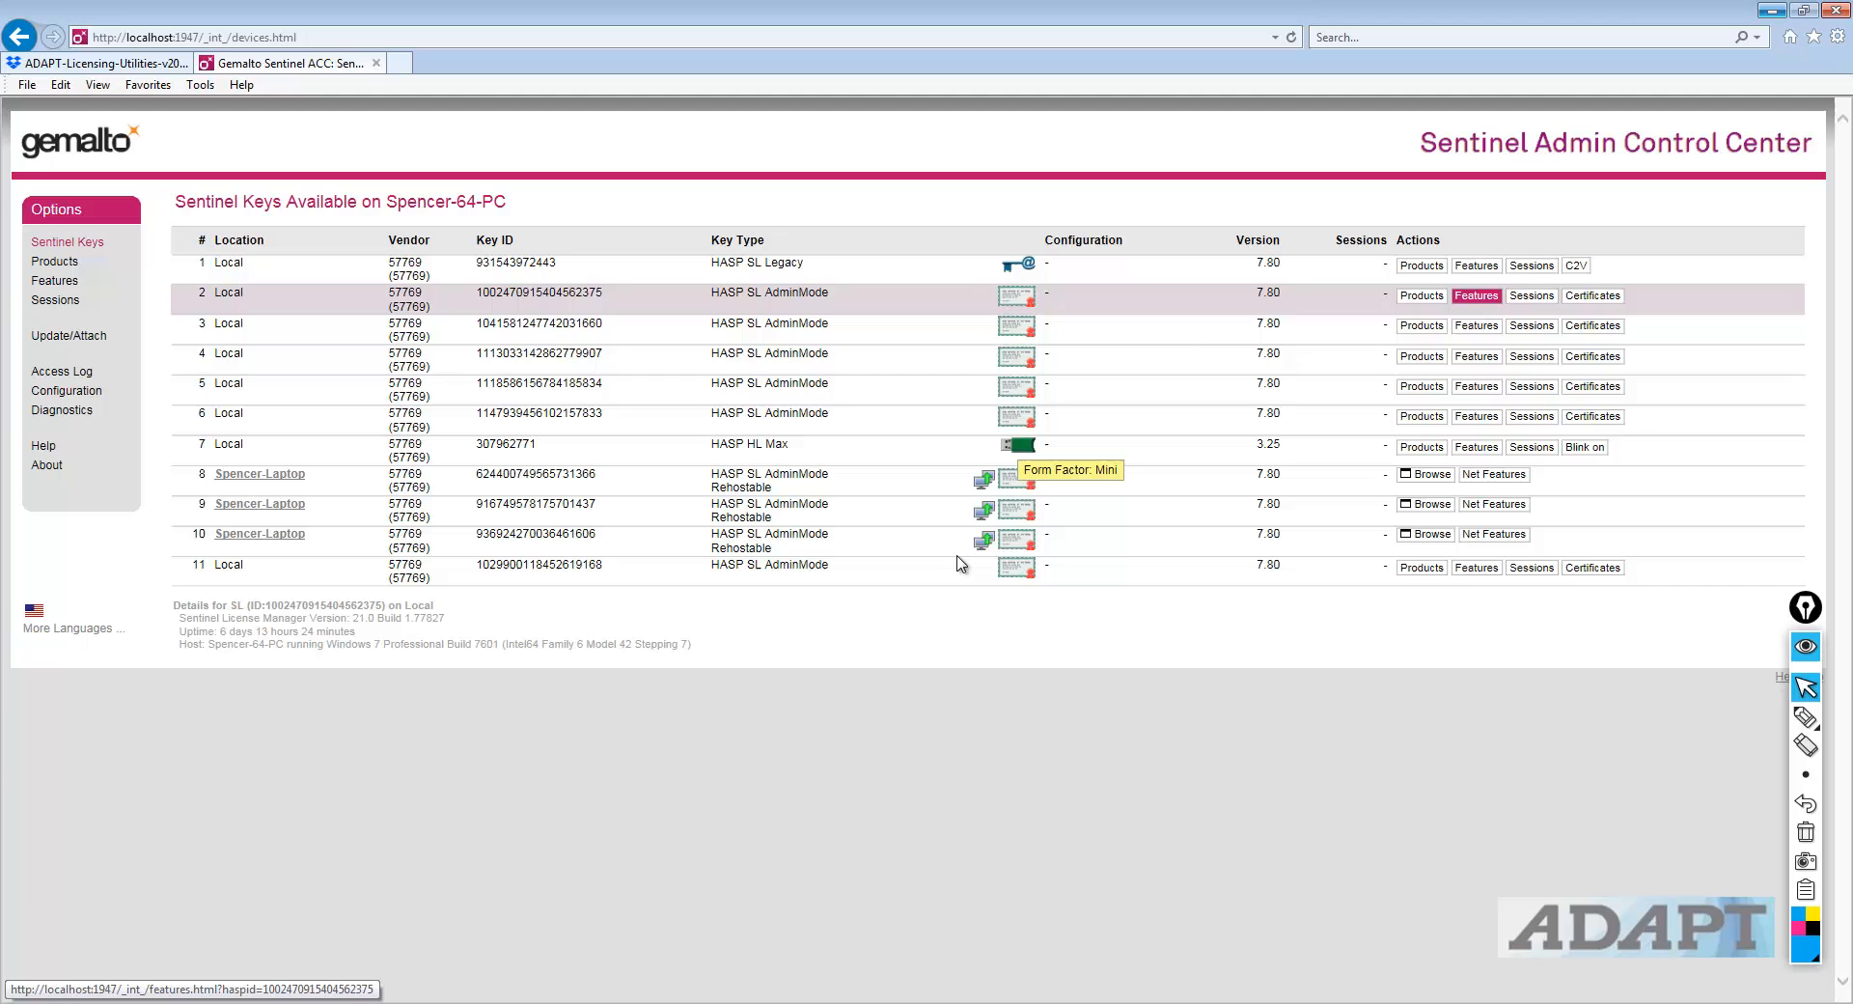
{"action": "mouse_move", "coordinate": [1135, 239]}
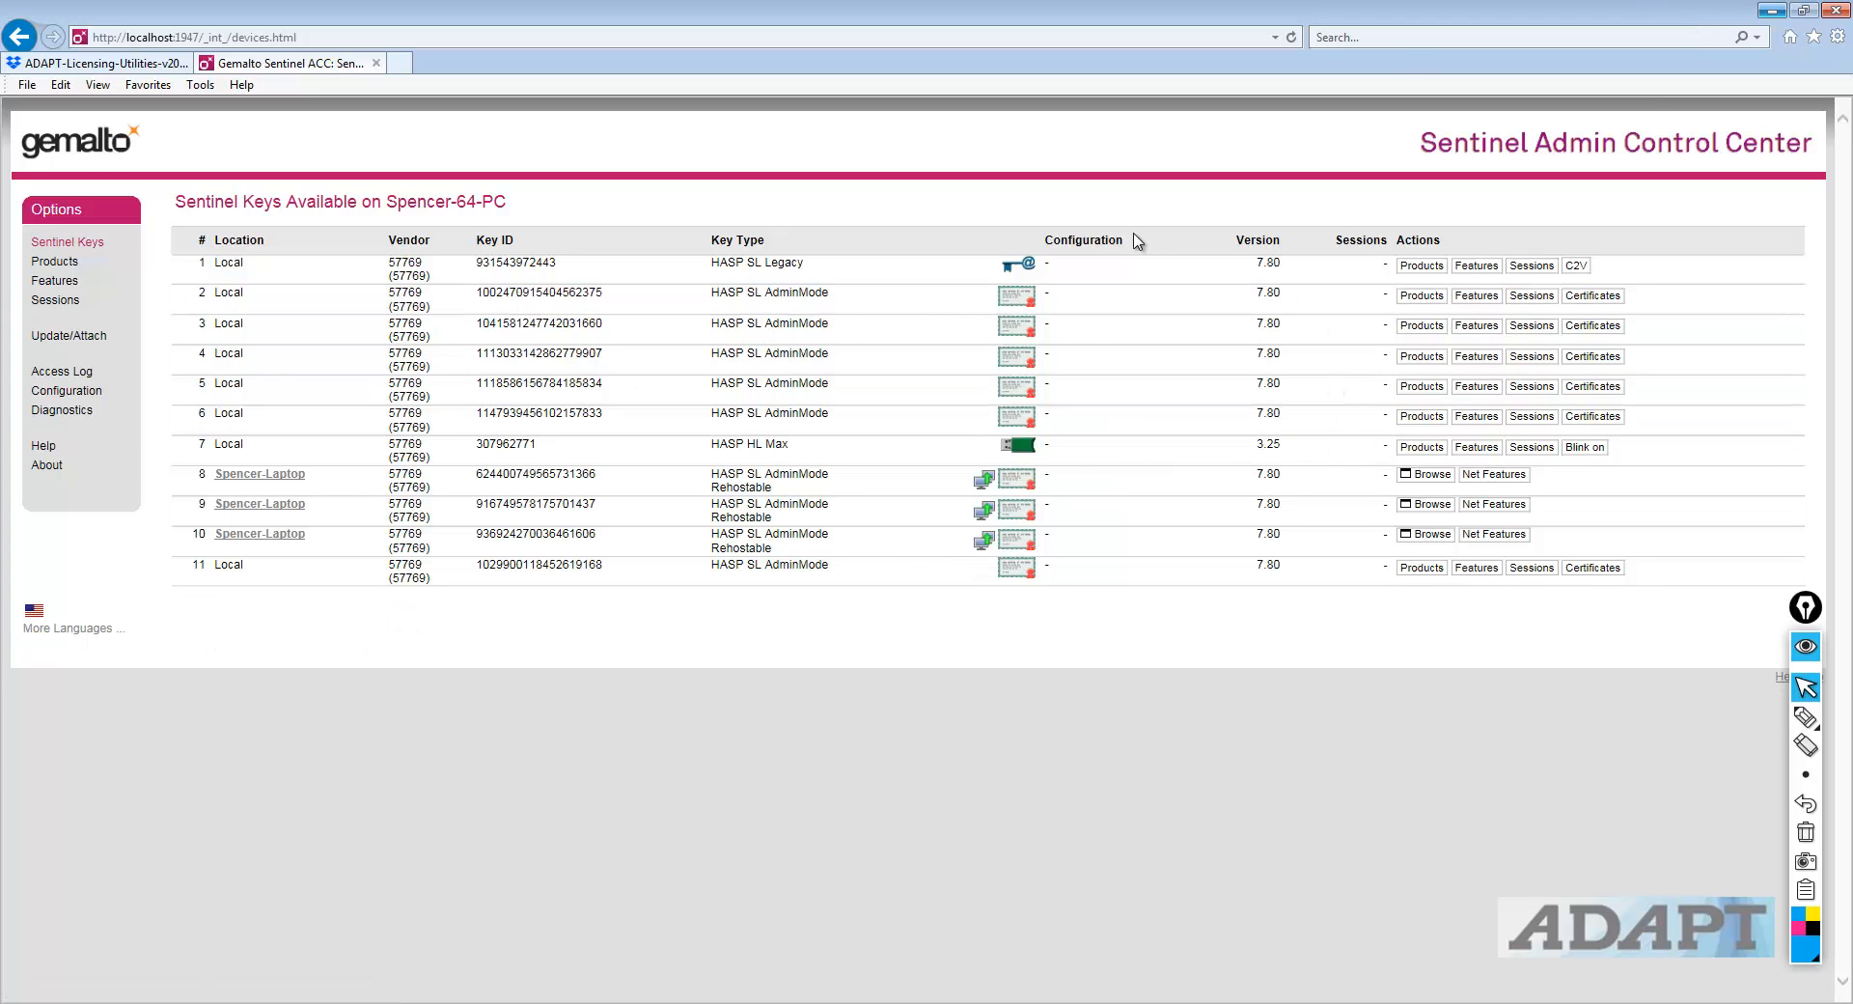
{"action": "left_click", "coordinate": [1476, 446]}
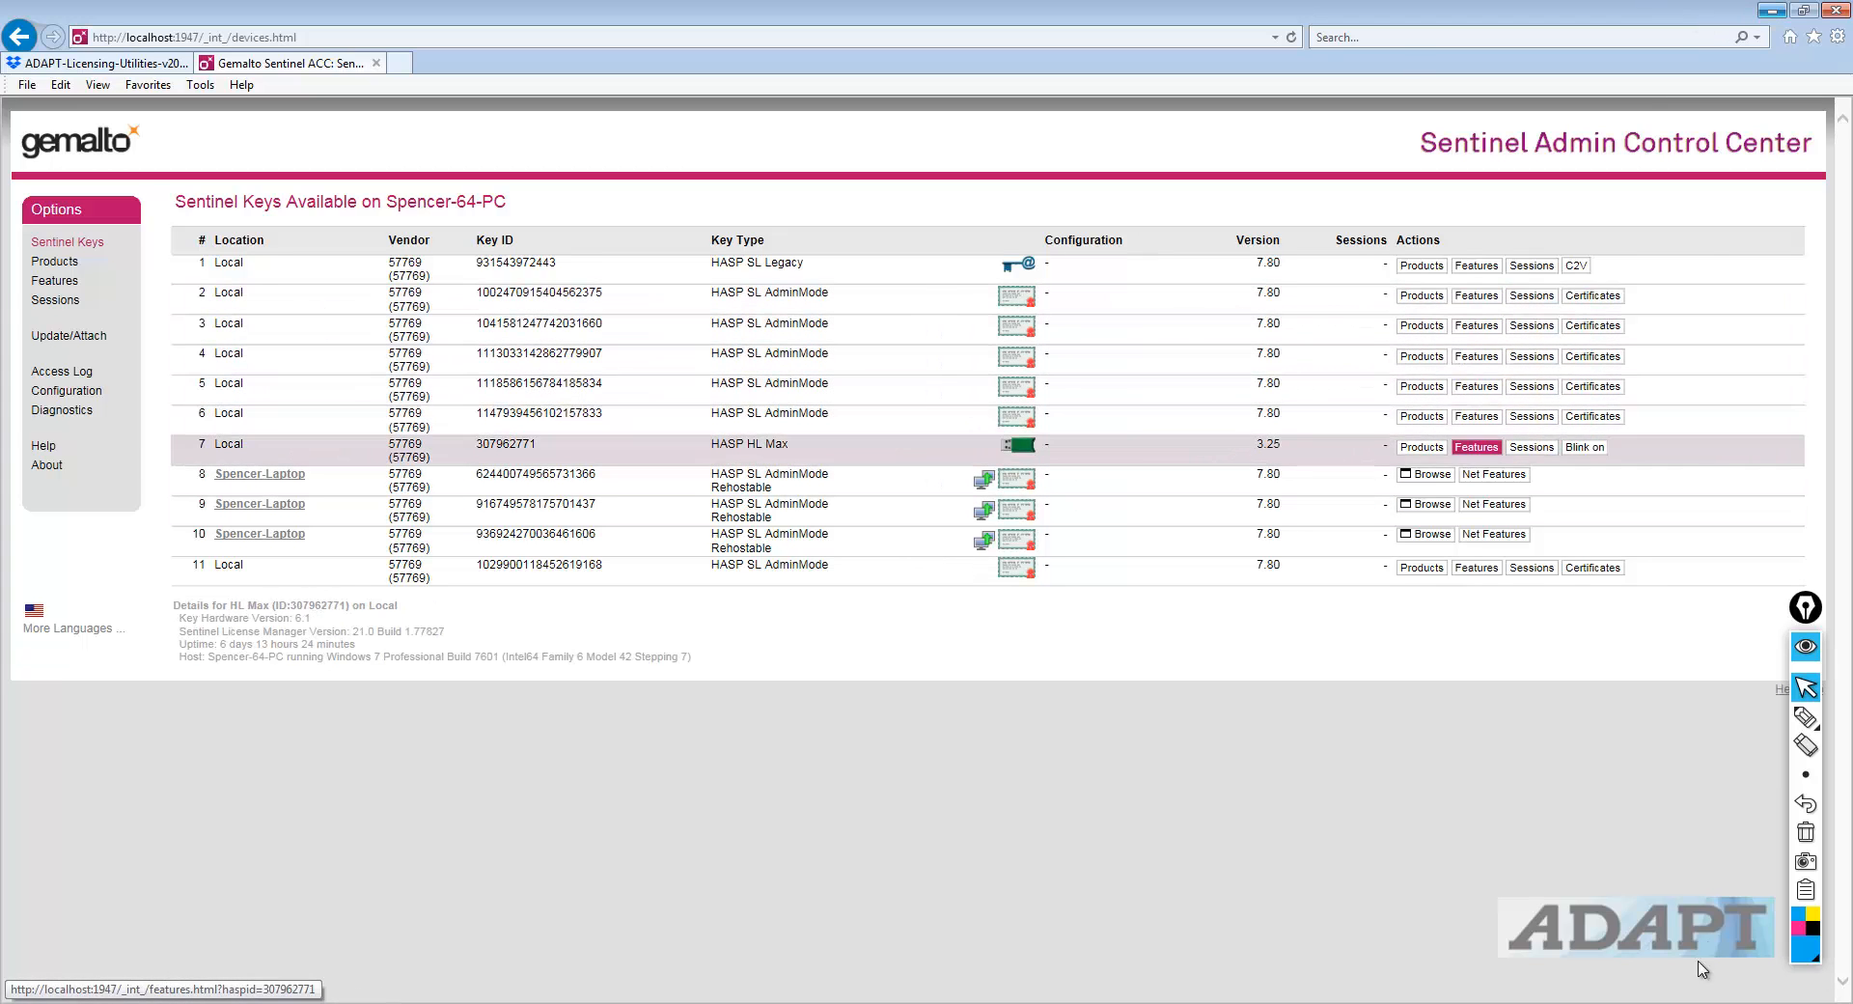
{"action": "left_click", "coordinate": [1475, 445]}
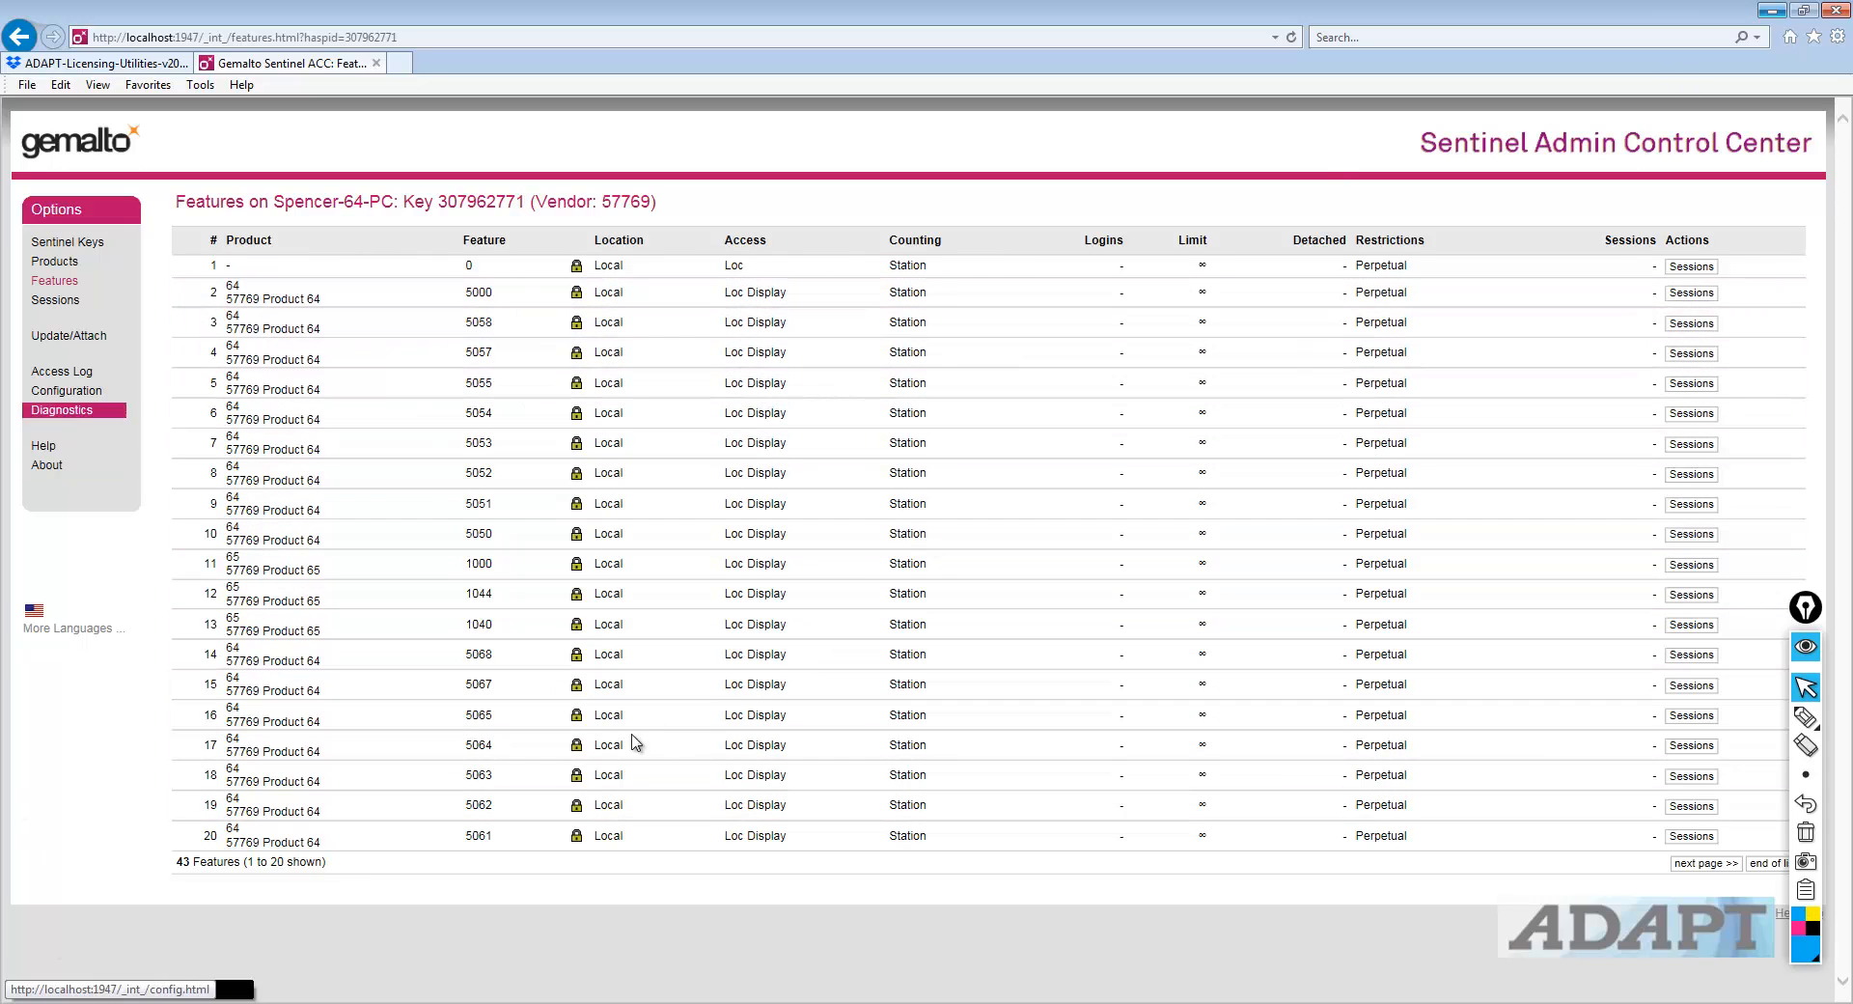
{"action": "left_click", "coordinate": [67, 242]}
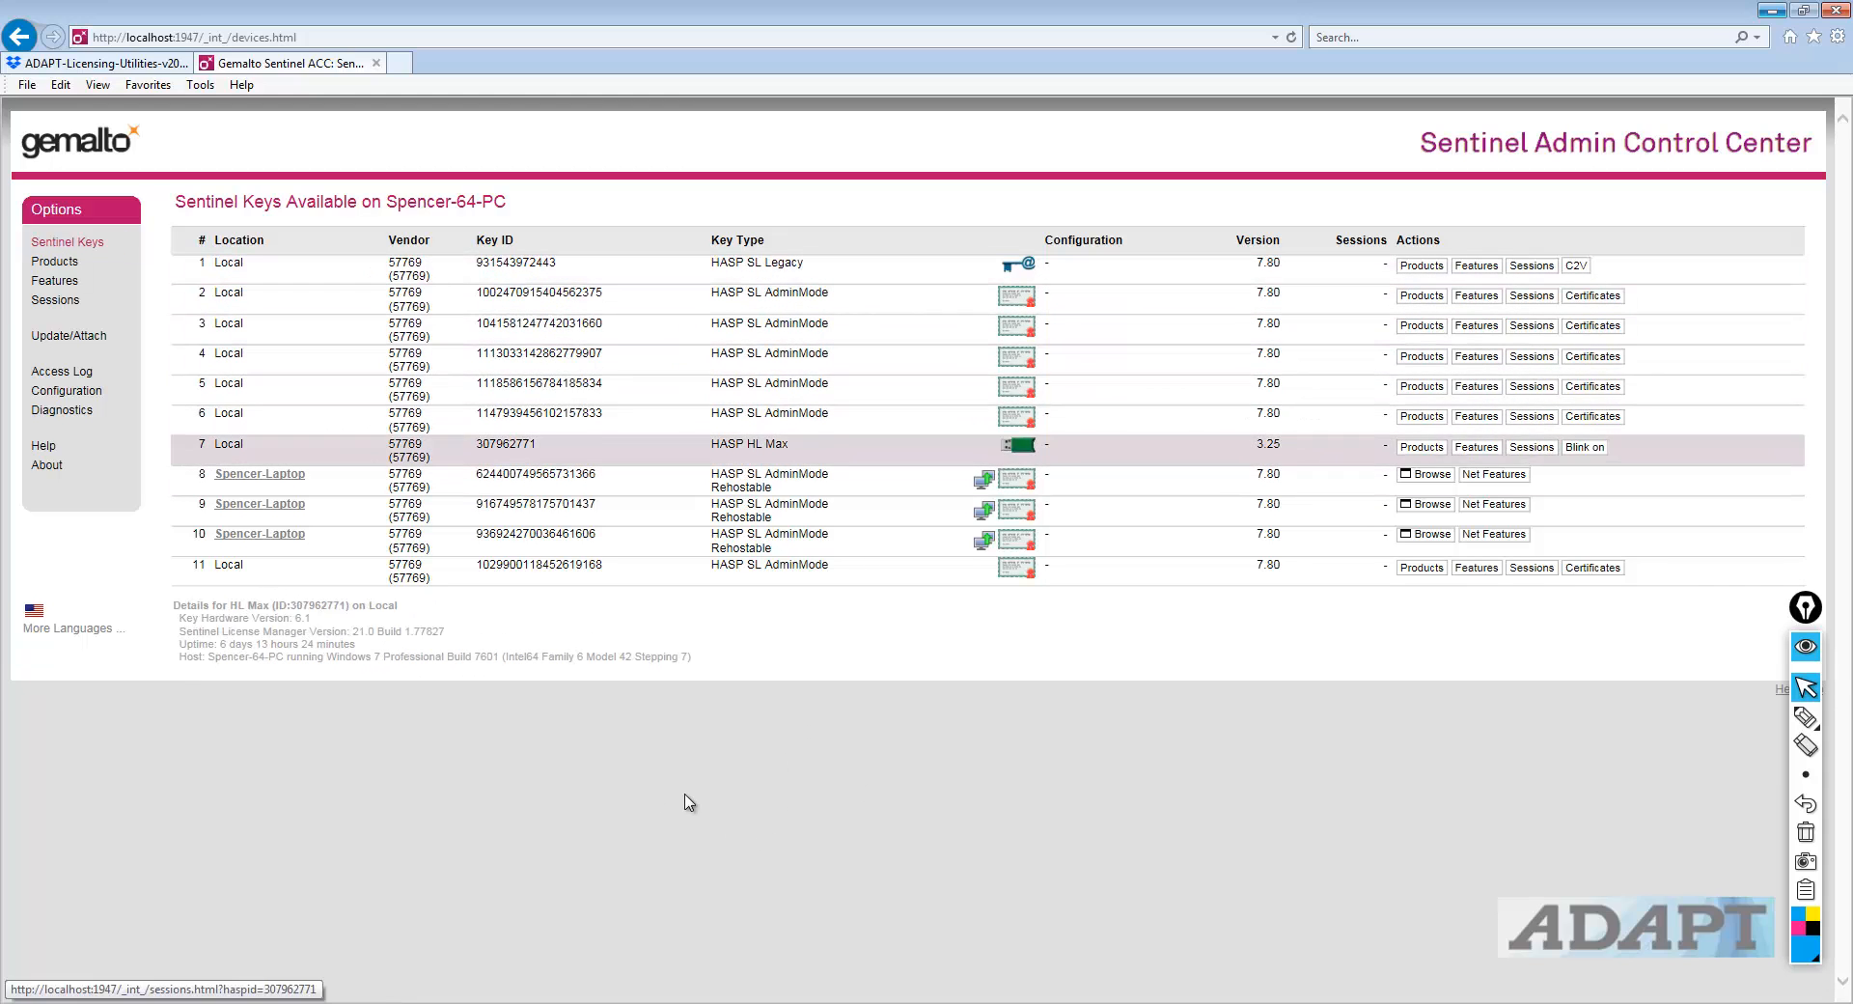
{"action": "left_click", "coordinate": [1475, 386]}
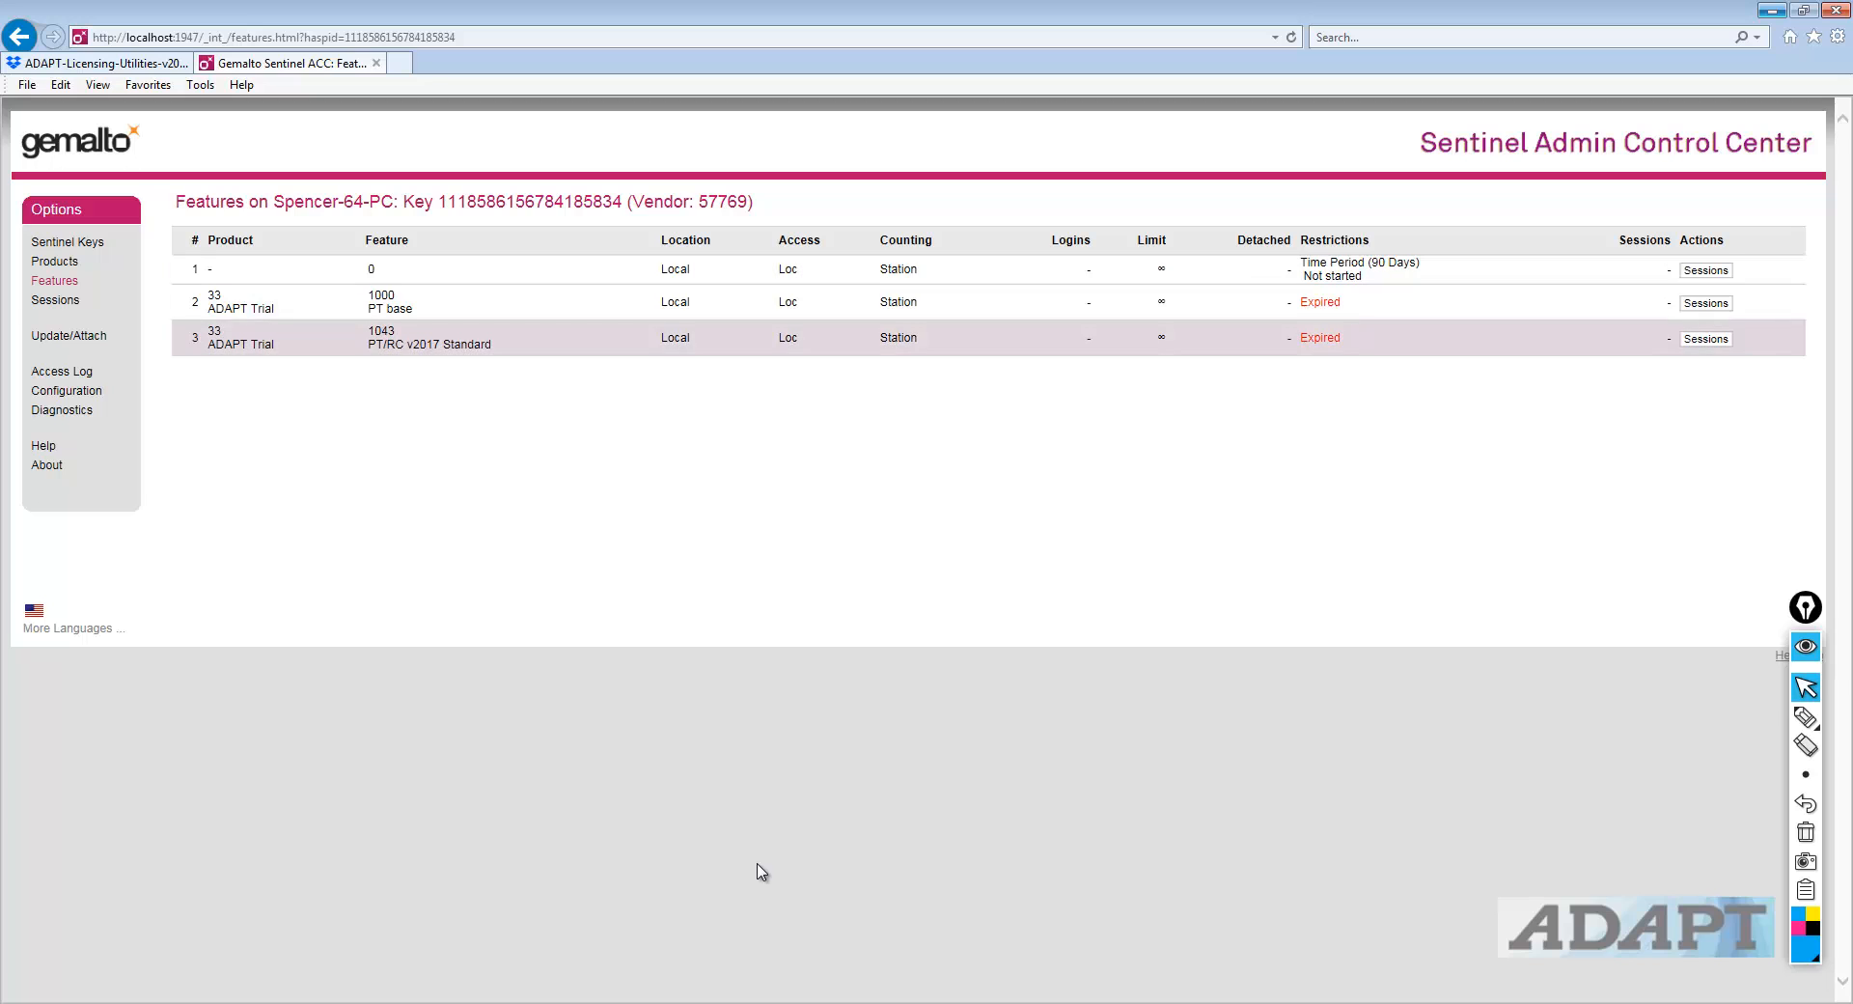
{"action": "left_click", "coordinate": [68, 241]}
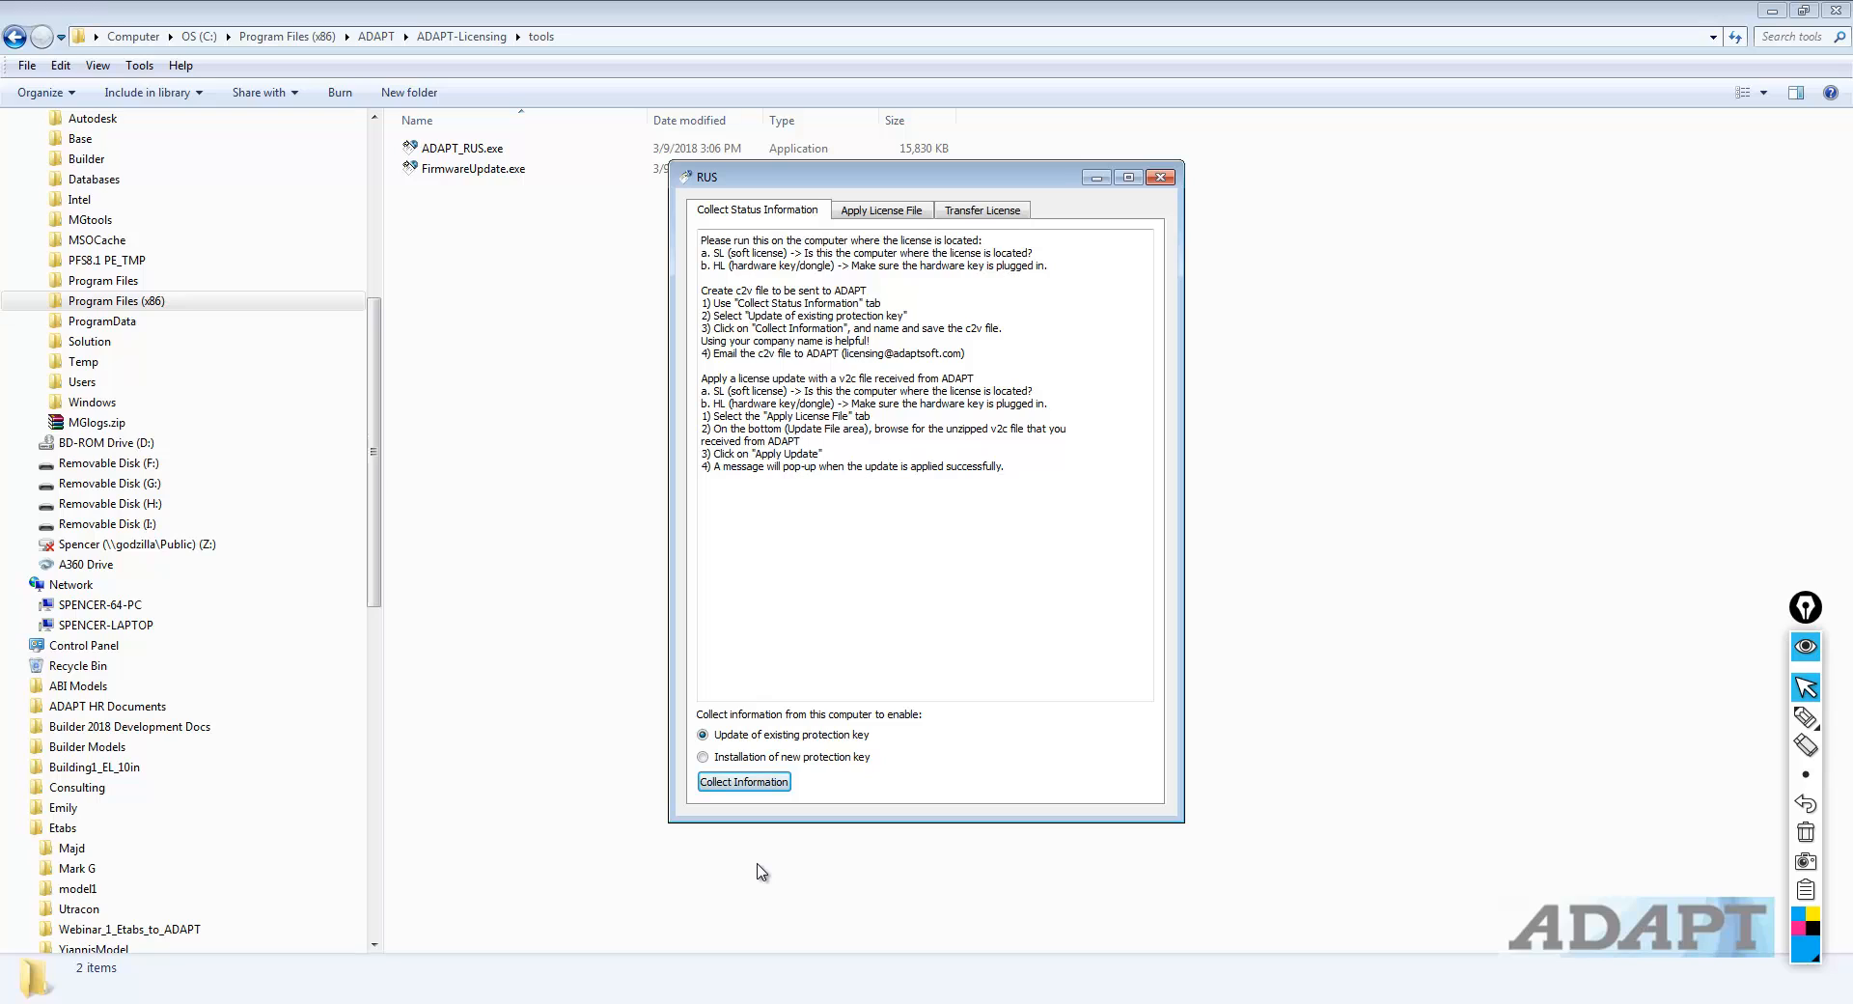
Step: Collect the key status, save it as Key_3079.c2v, and start a new Outlook message
{"action": "left_click", "coordinate": [743, 780]}
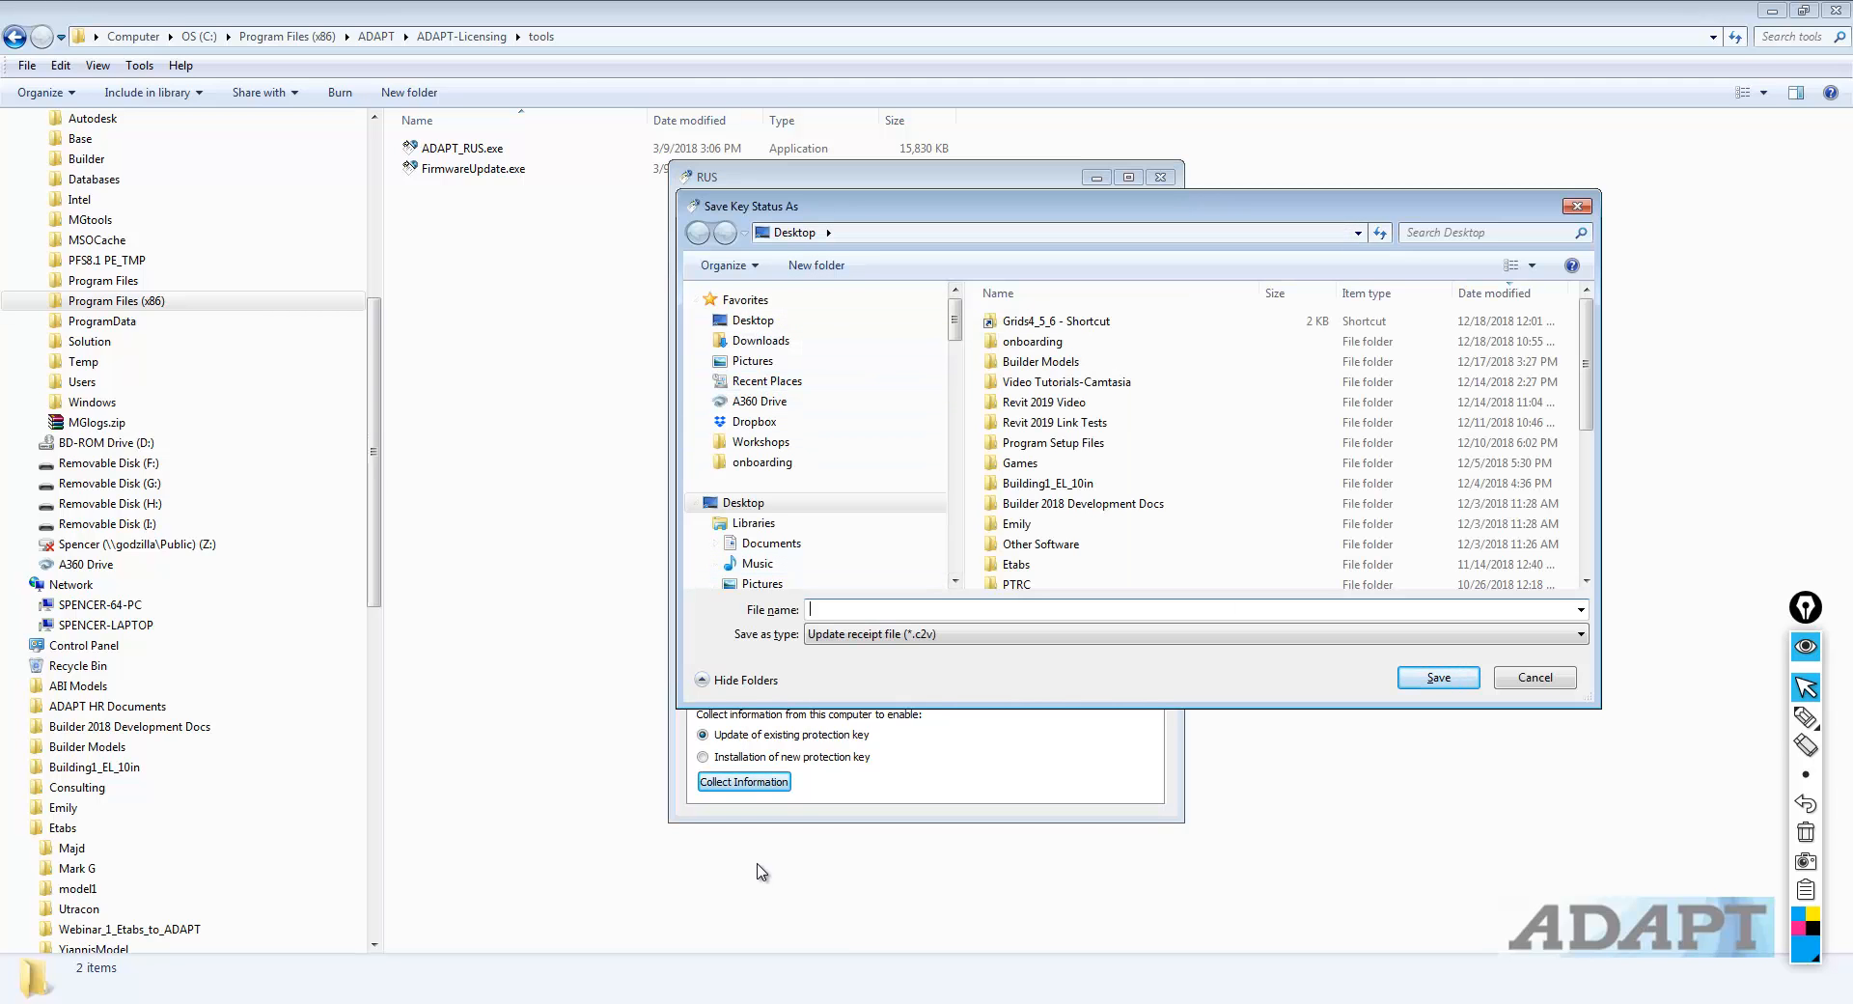
{"action": "type", "text": "Key_"}
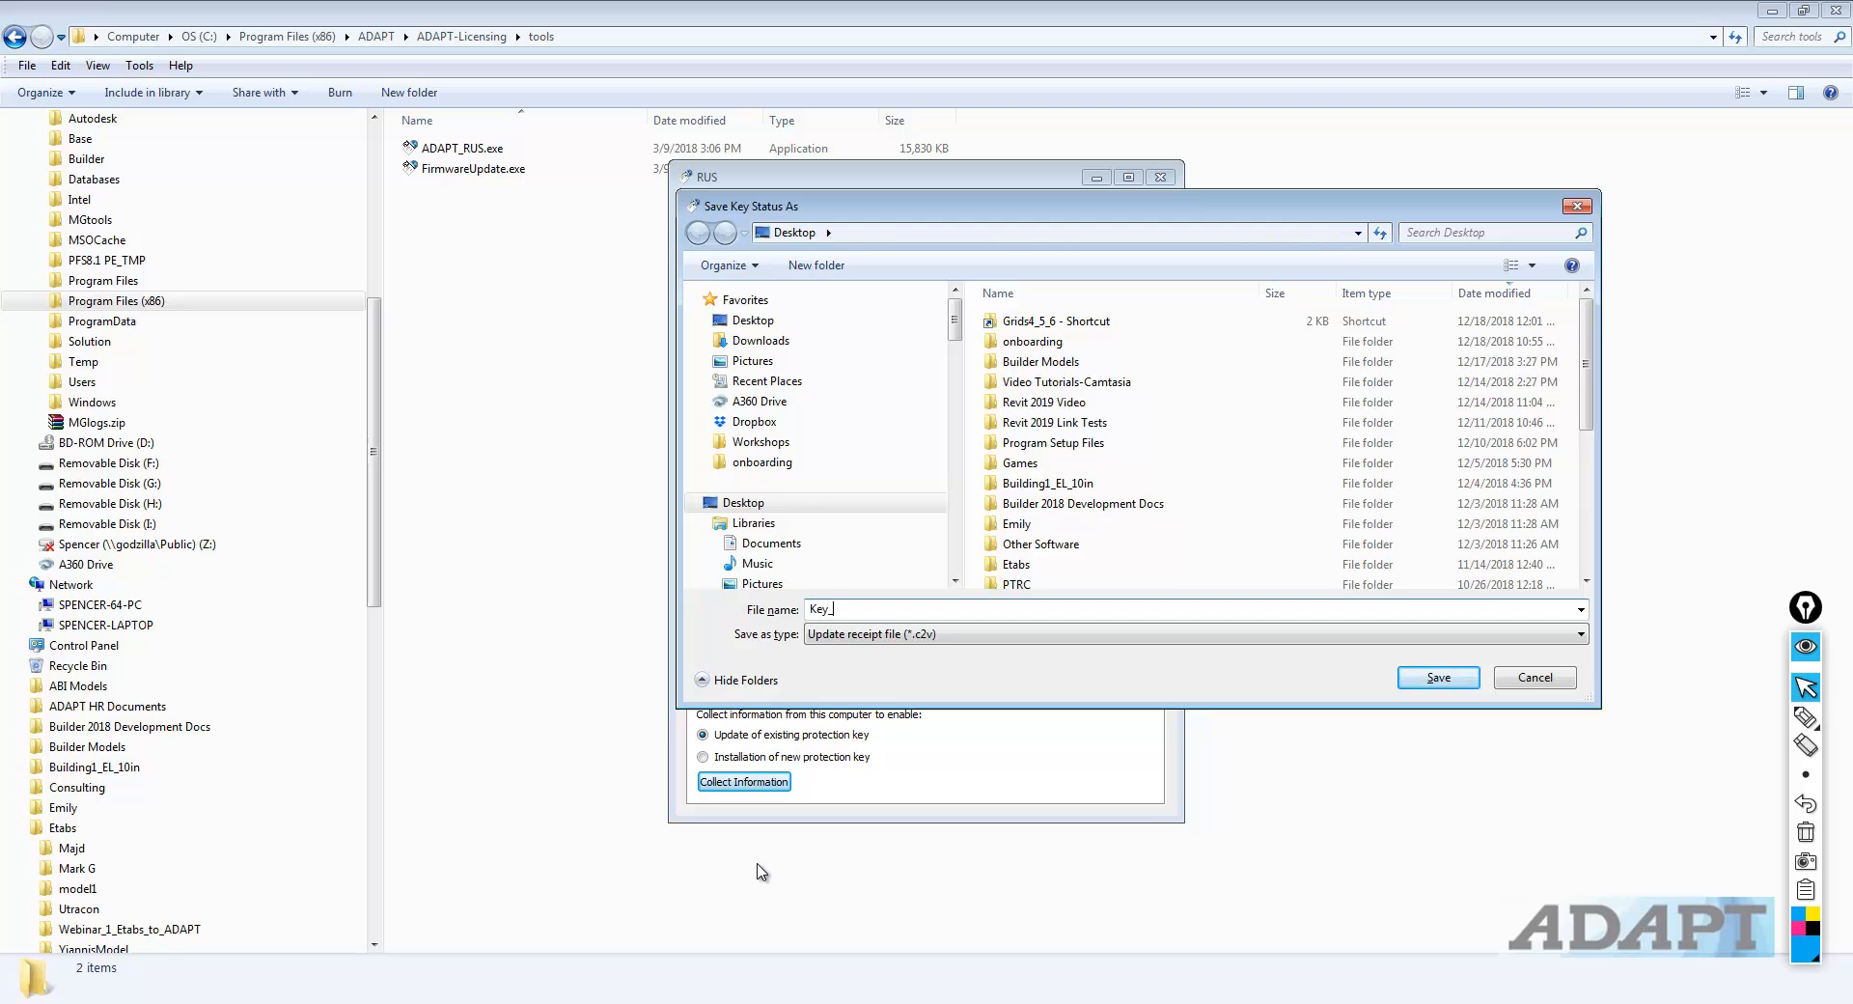
{"action": "type", "text": "309"}
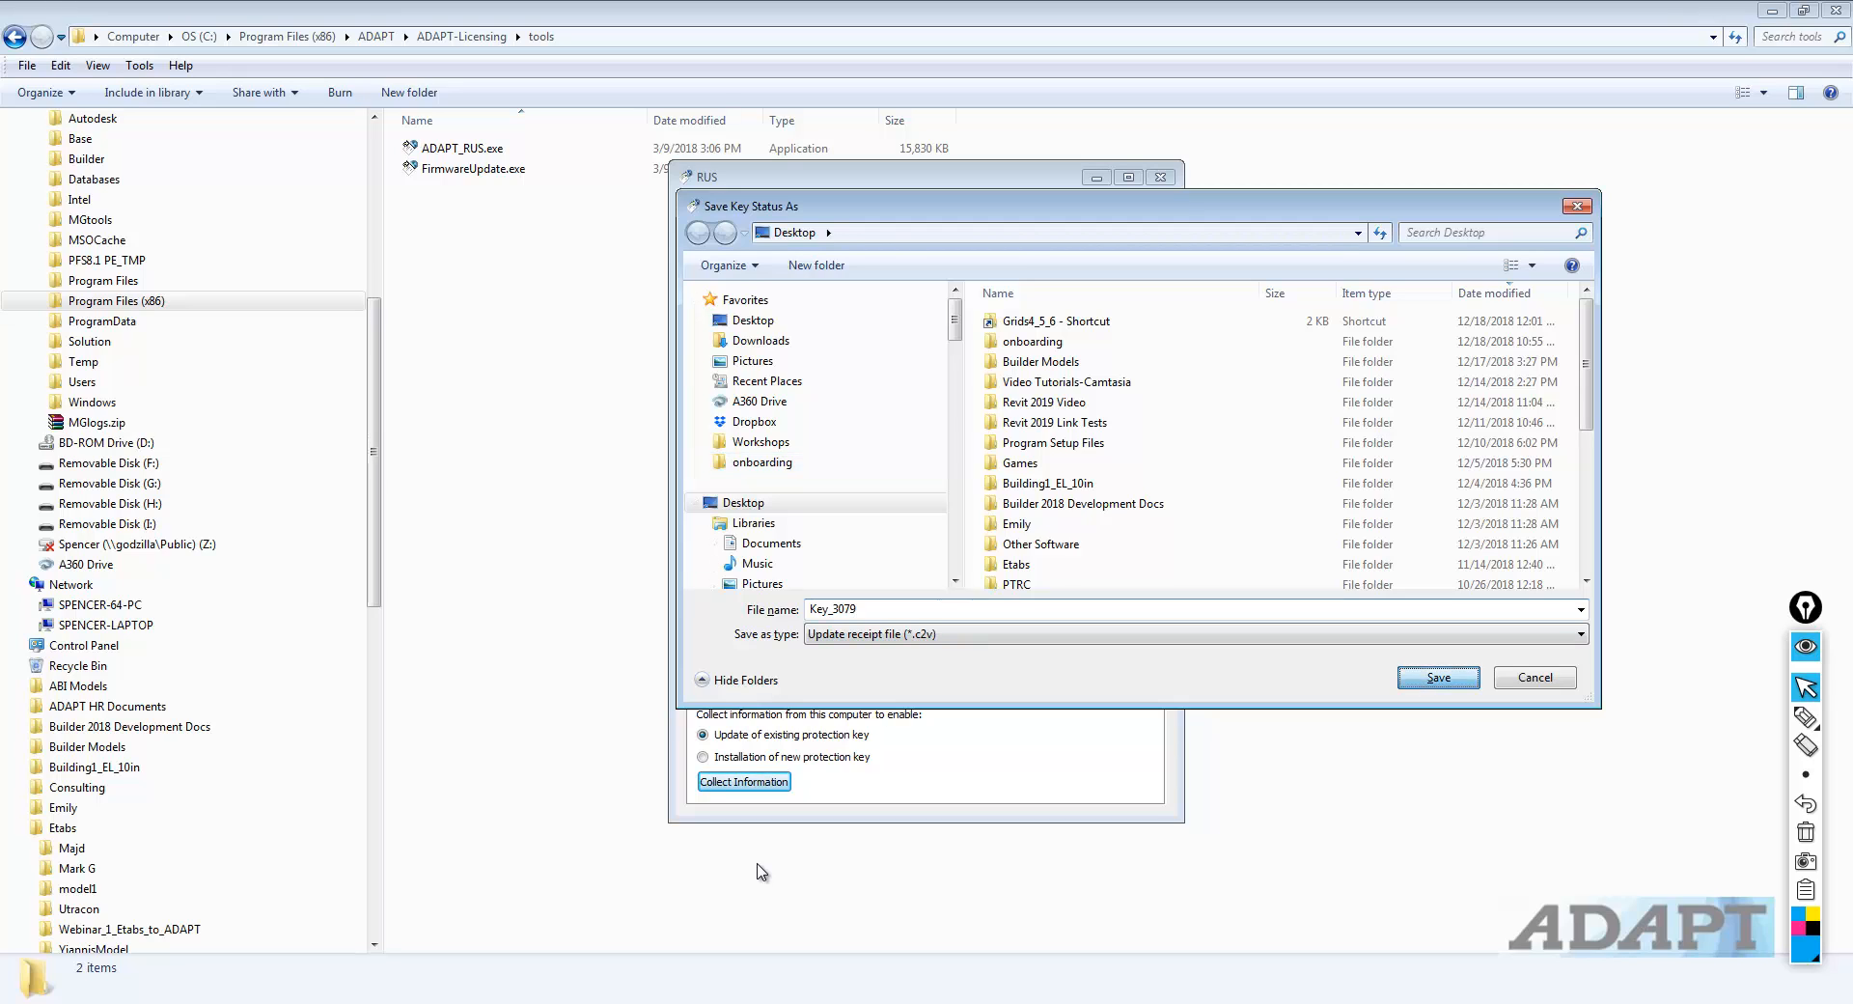
{"action": "left_click", "coordinate": [1436, 678]}
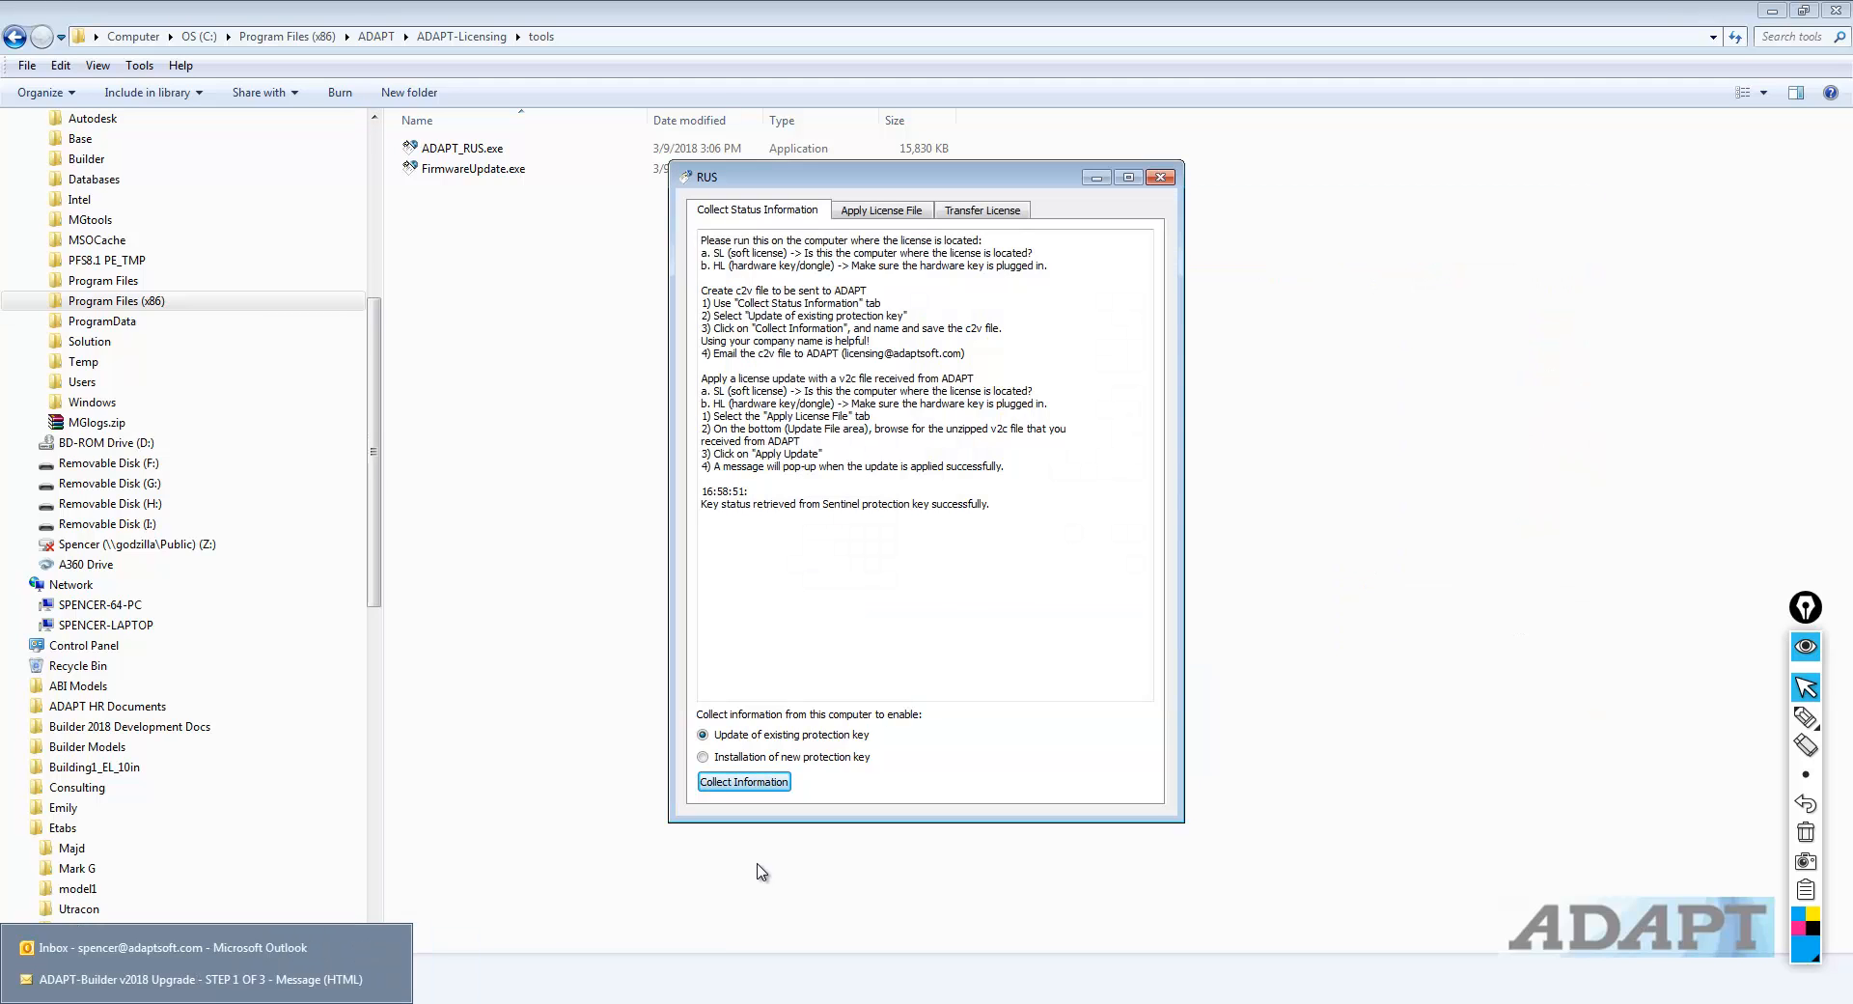
{"action": "left_click", "coordinate": [201, 948]}
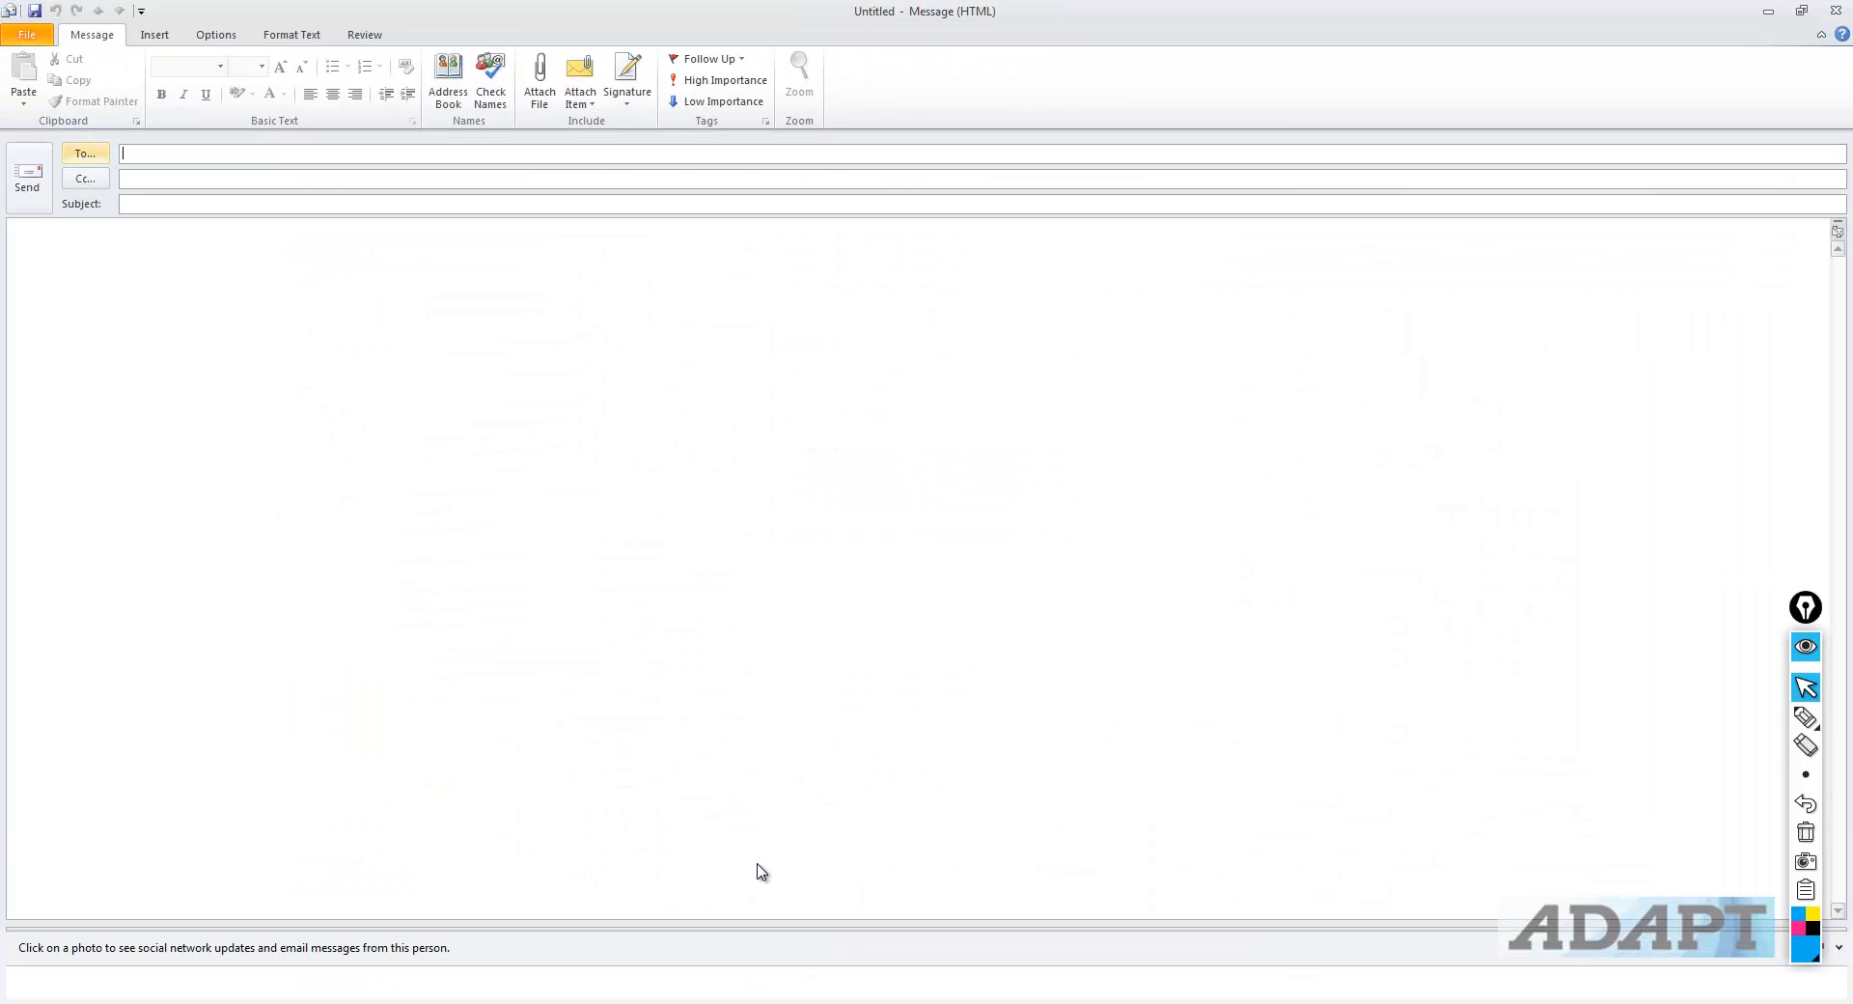
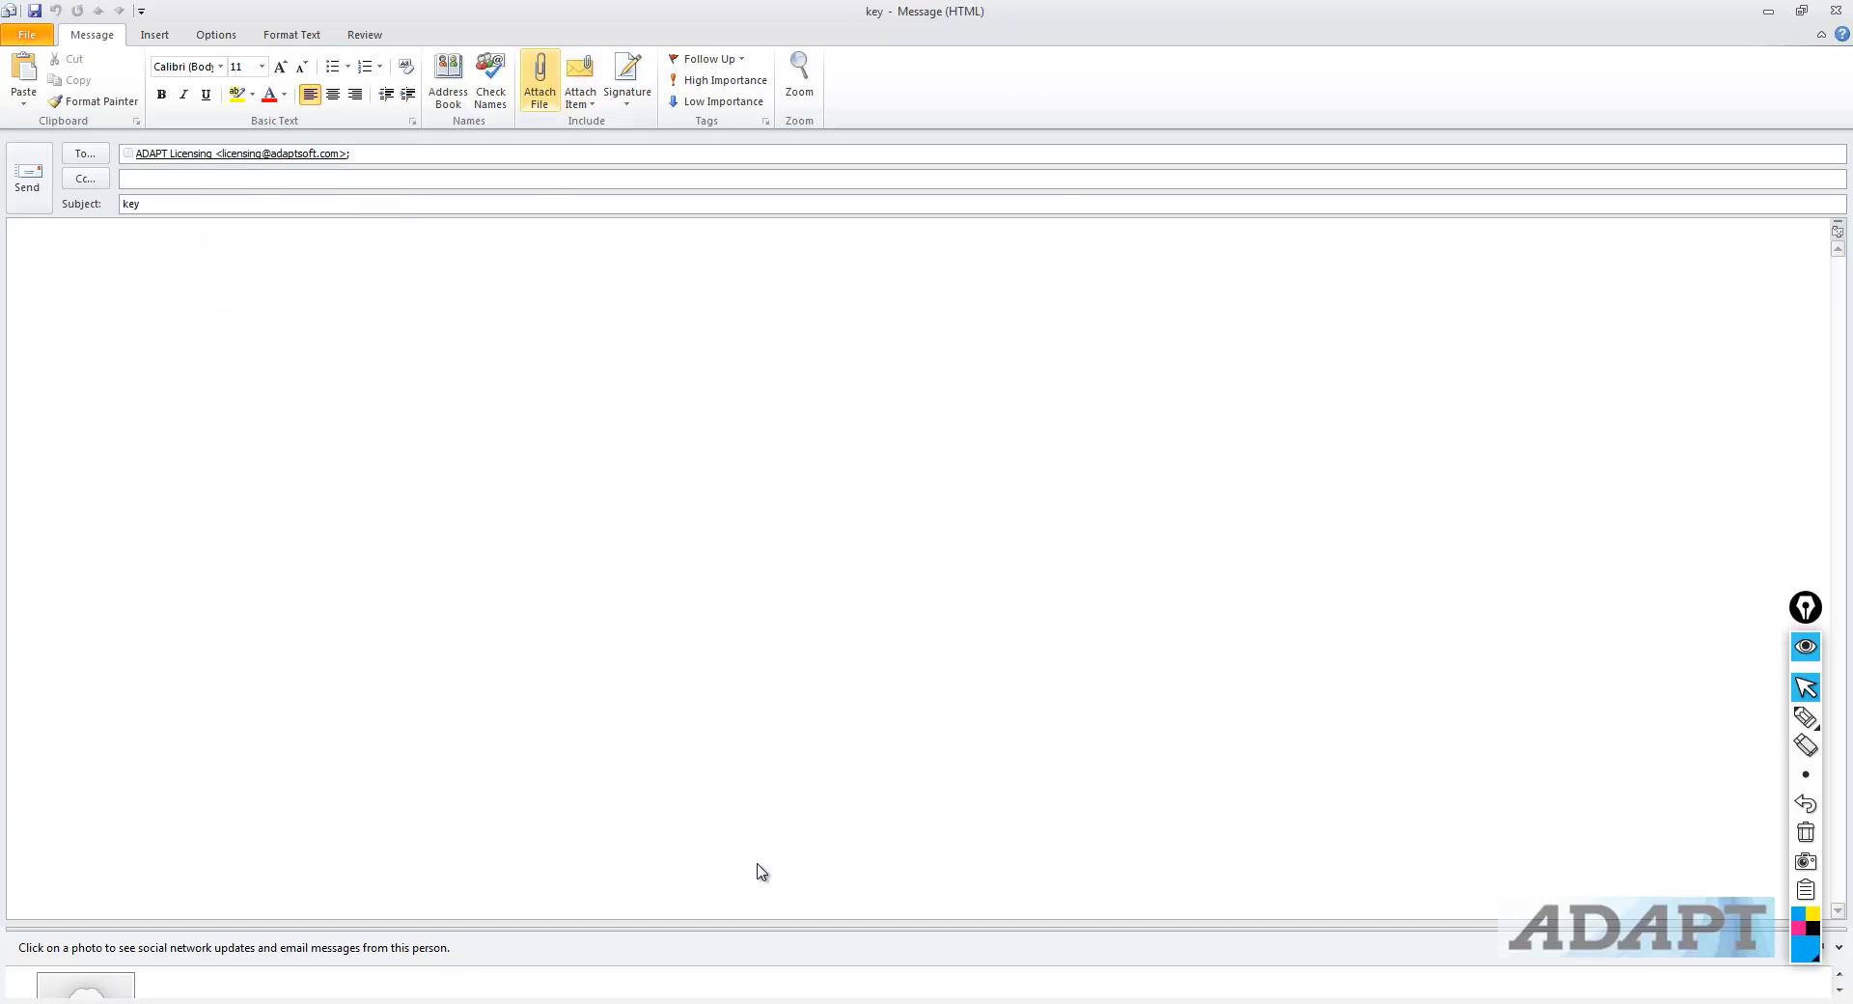
Step: Address the message to ADAPT Licensing and attach Key_3079.c2v from the Desktop
{"action": "left_click", "coordinate": [539, 79]}
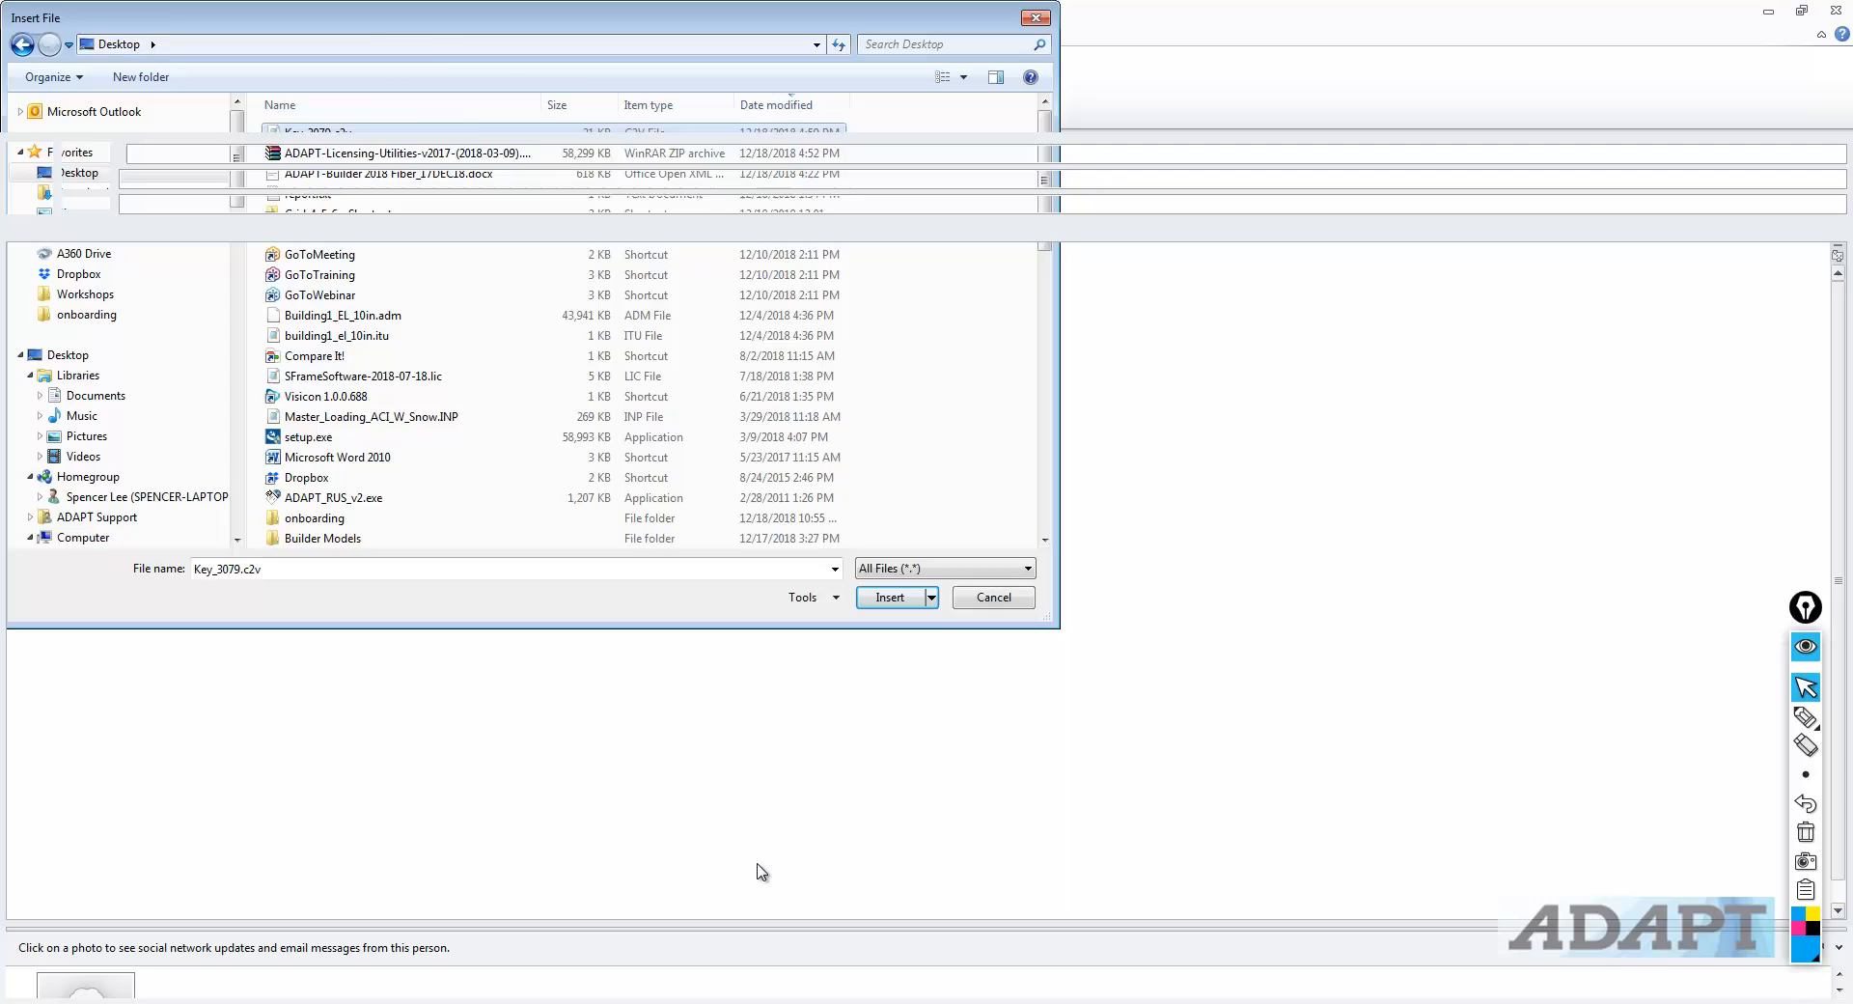
{"action": "left_click", "coordinate": [888, 596]}
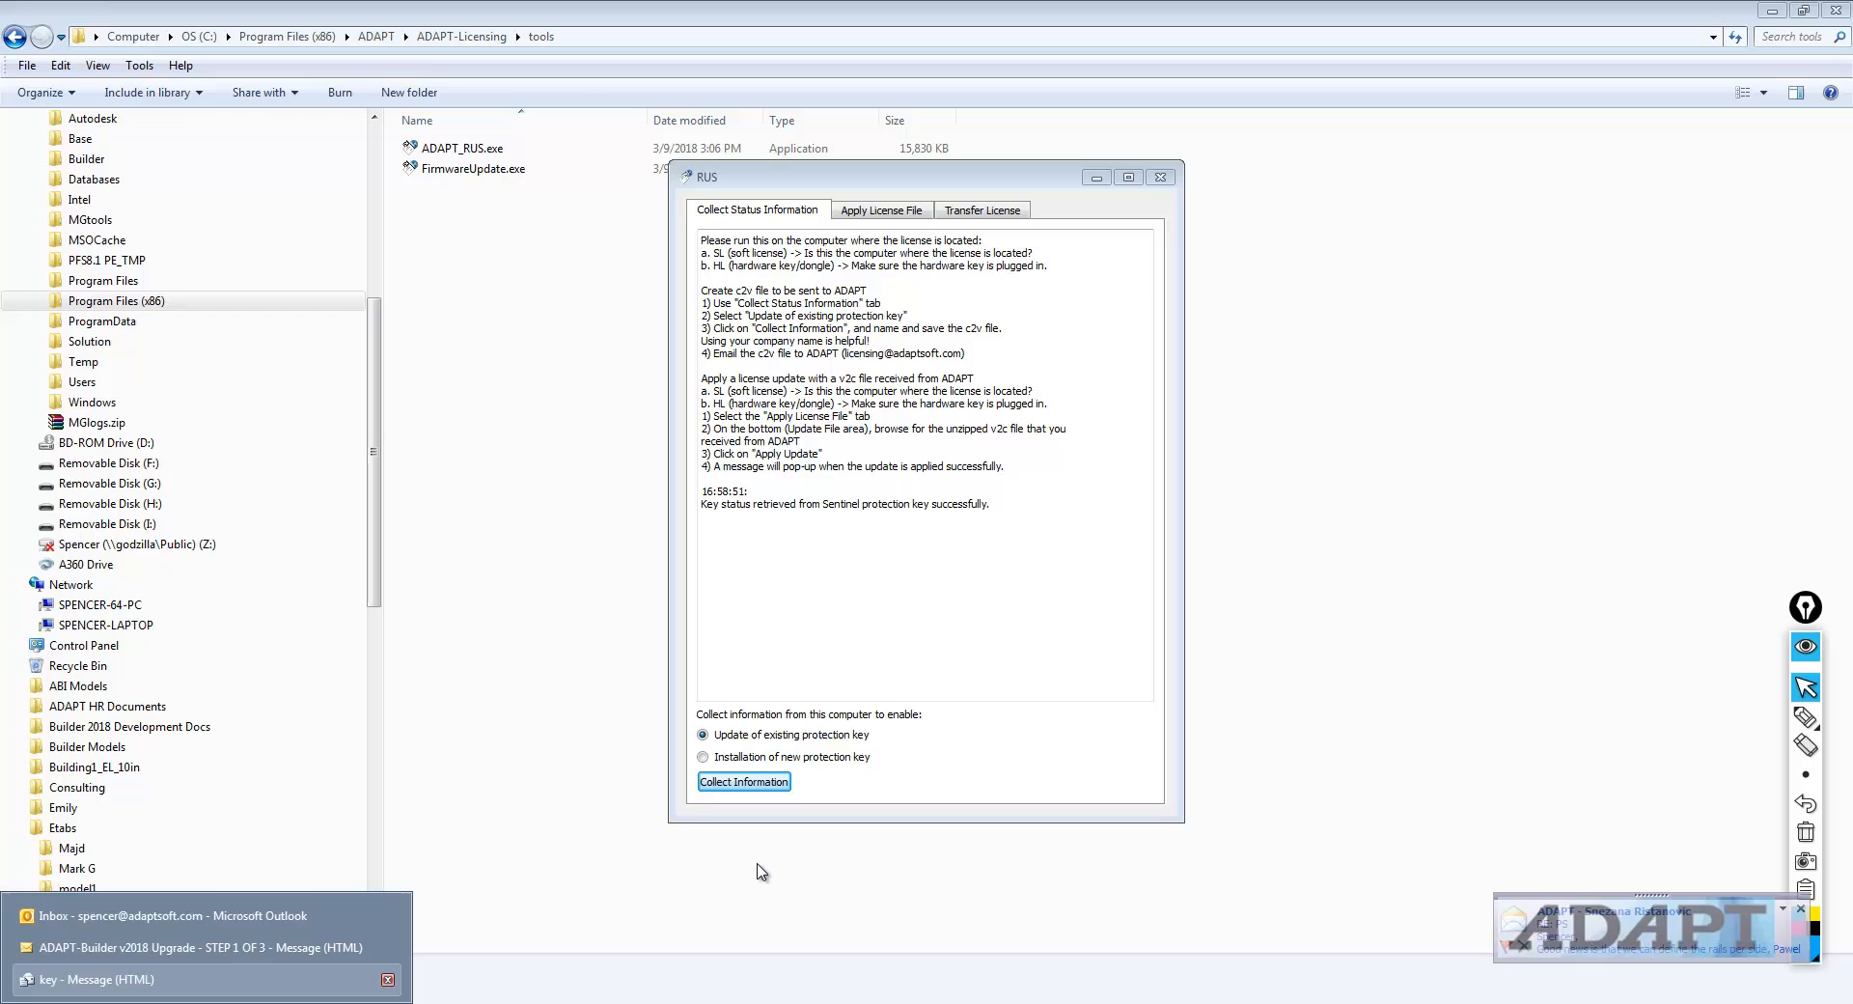
Step: Bring up the ADAPT-Builder v2018 Upgrade - STEP 1 OF 3 email again
{"action": "left_click", "coordinate": [100, 978]}
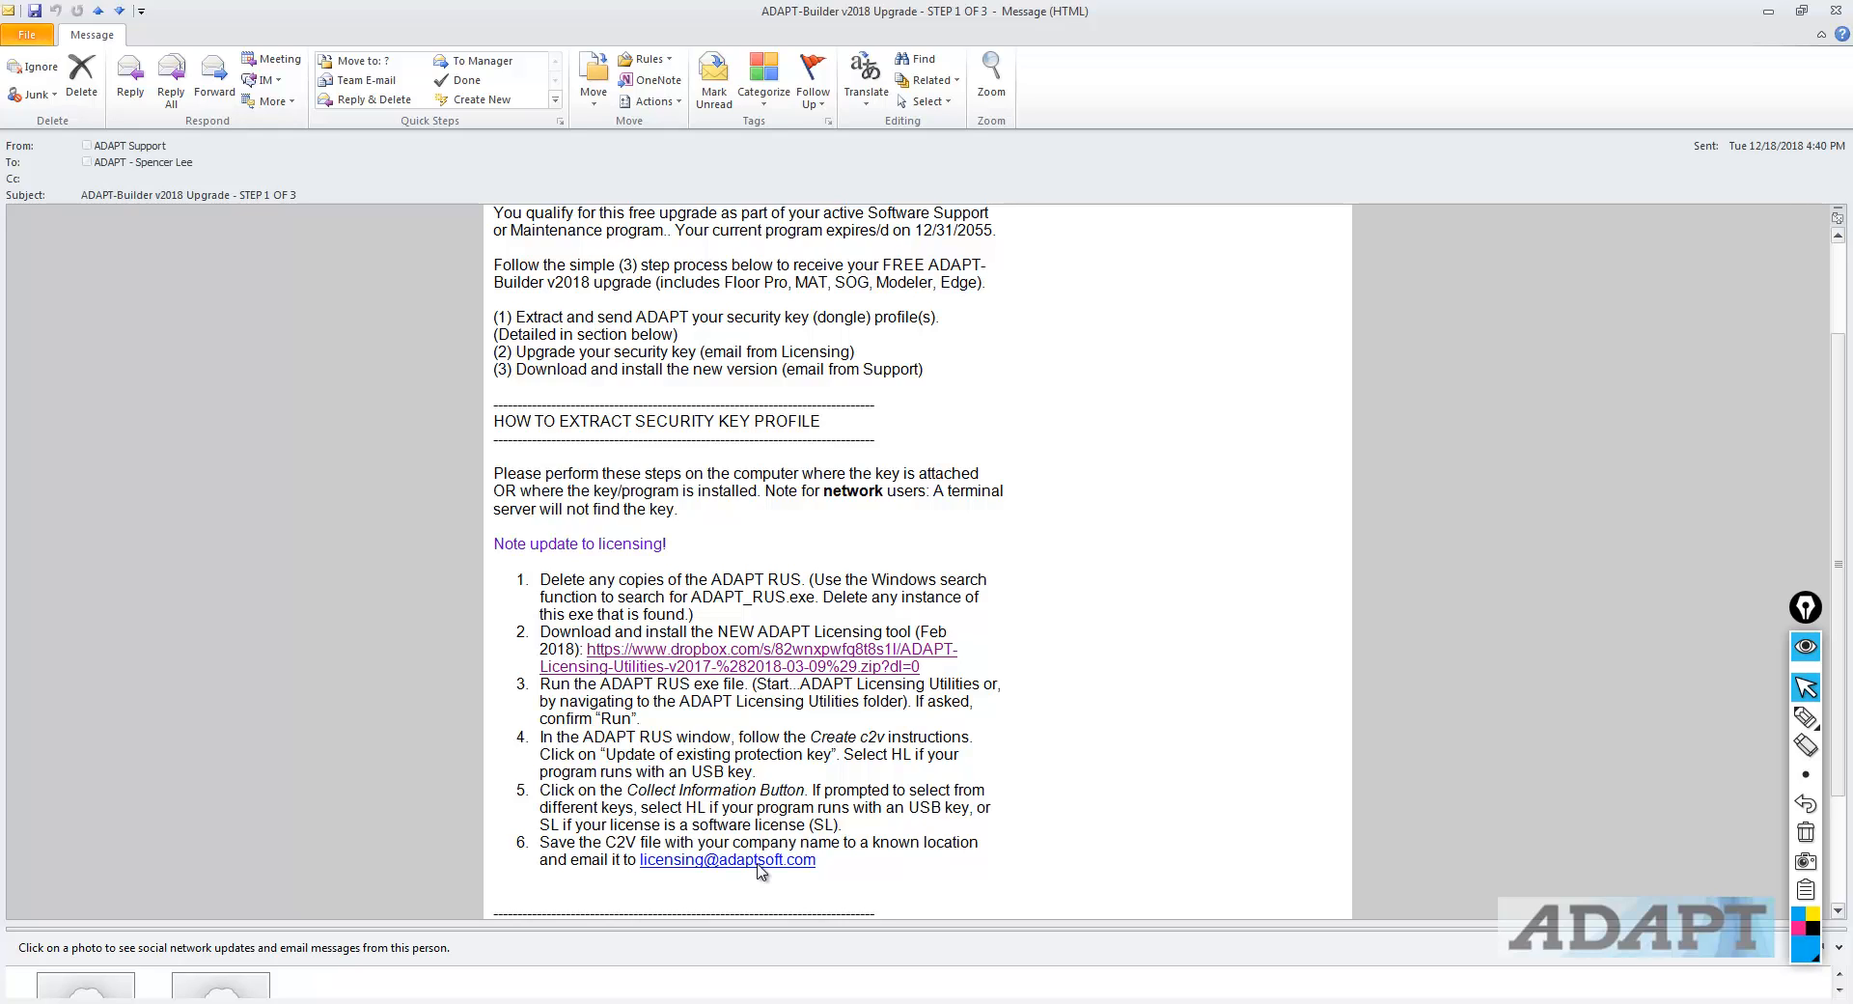
{"action": "mouse_move", "coordinate": [727, 859]}
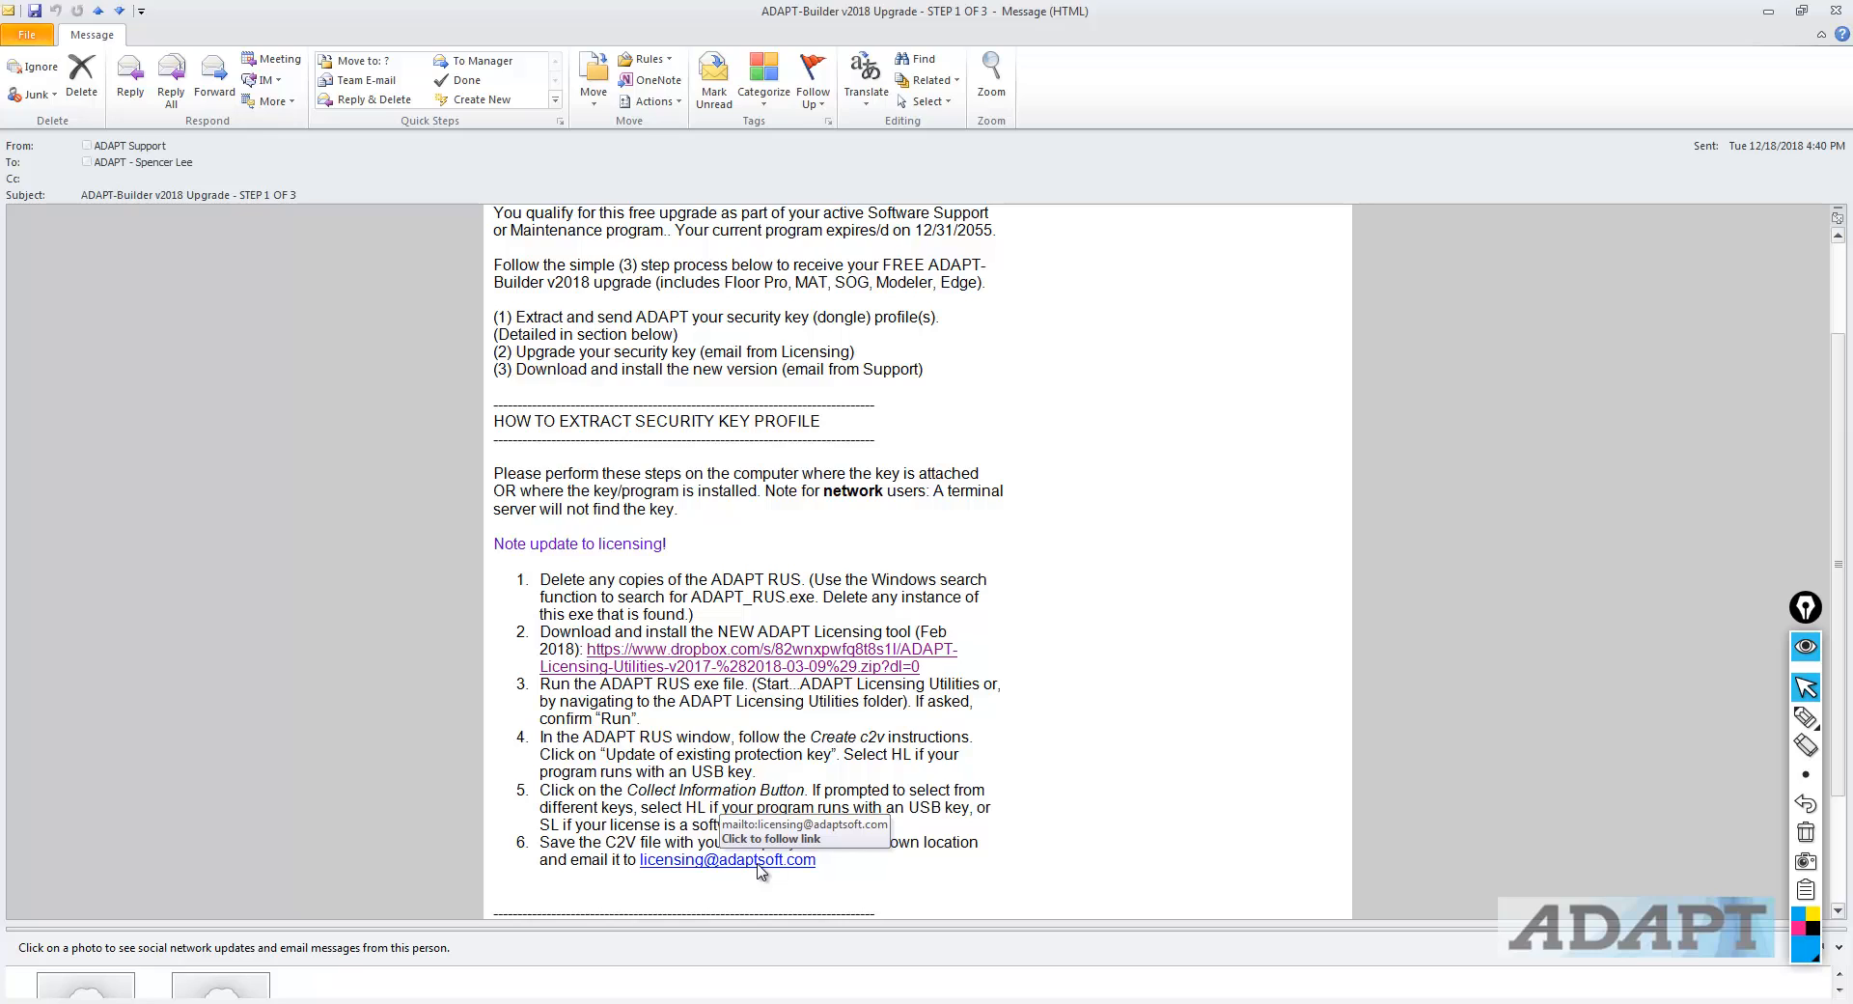